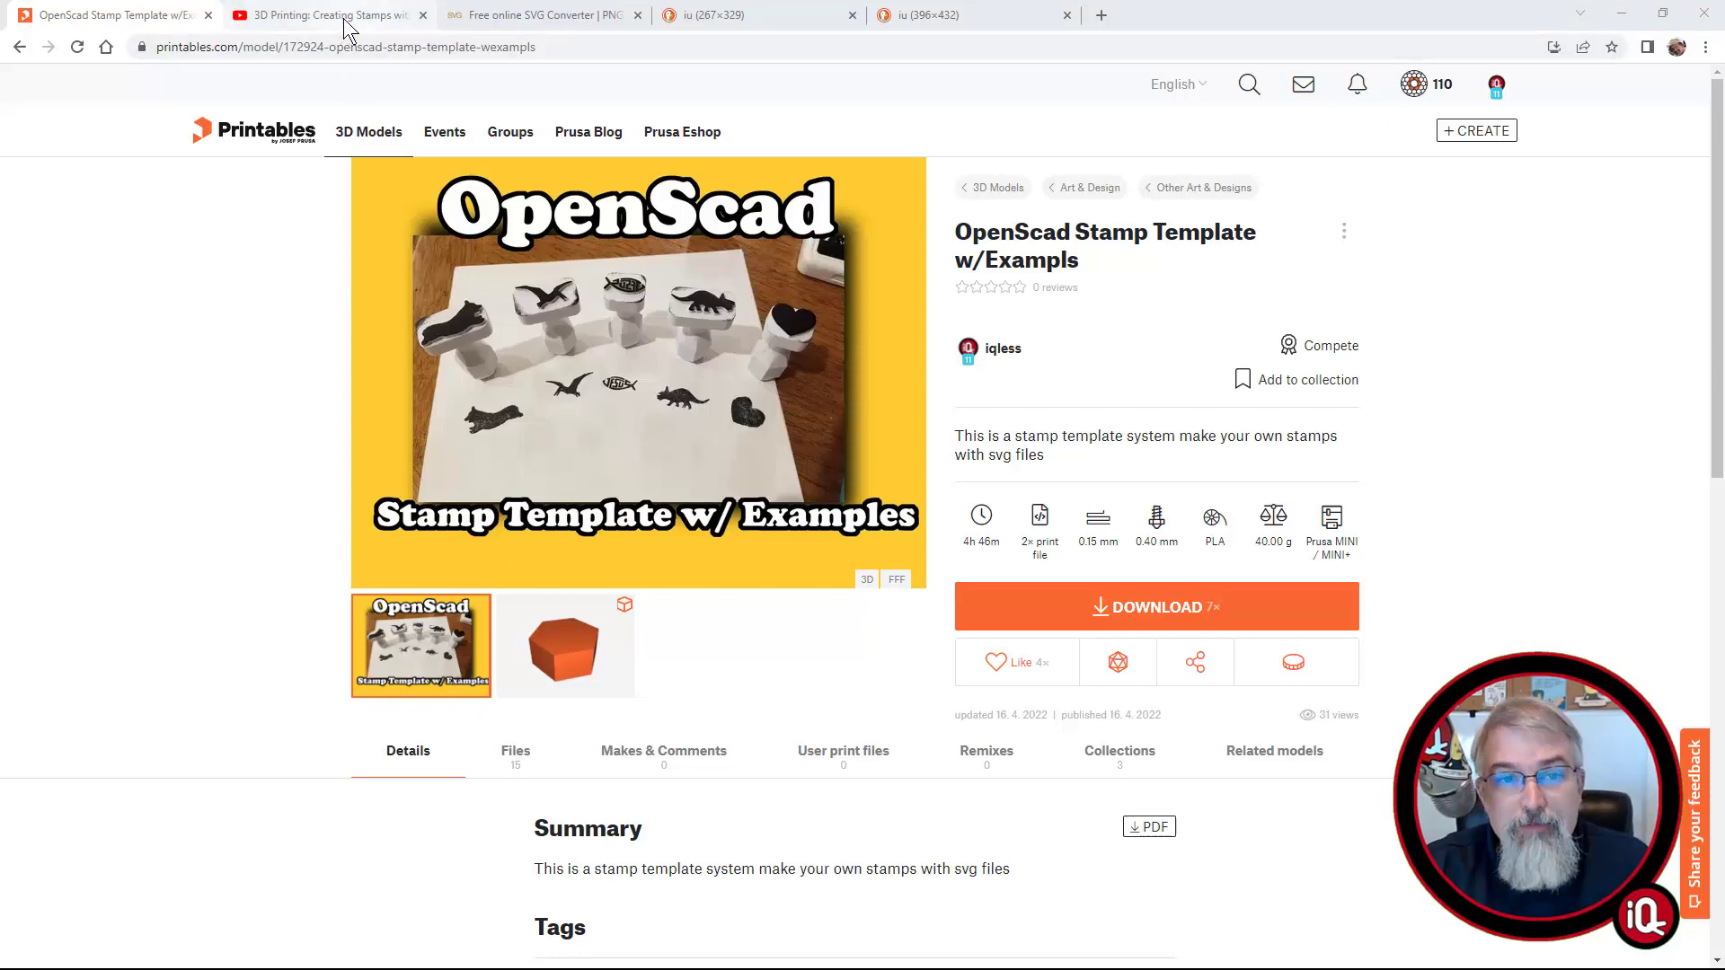
Switch through the tutorial tab to the Mr. T beard silhouette image tab
left_click(332, 14)
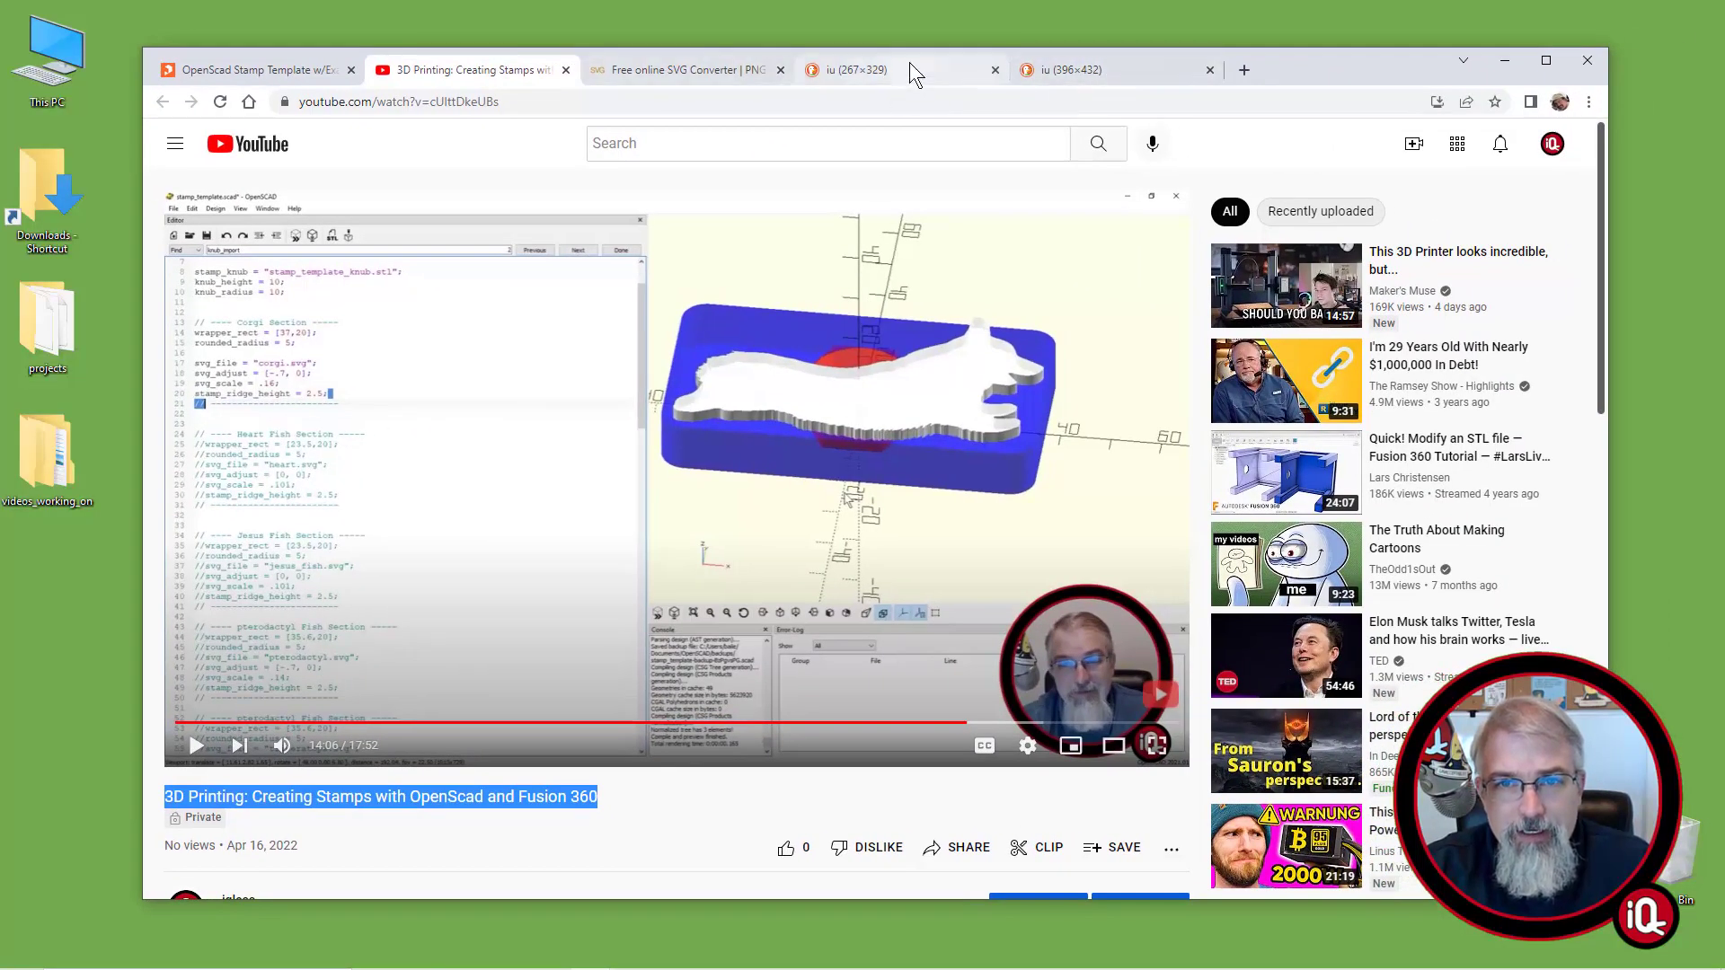
left_click(863, 68)
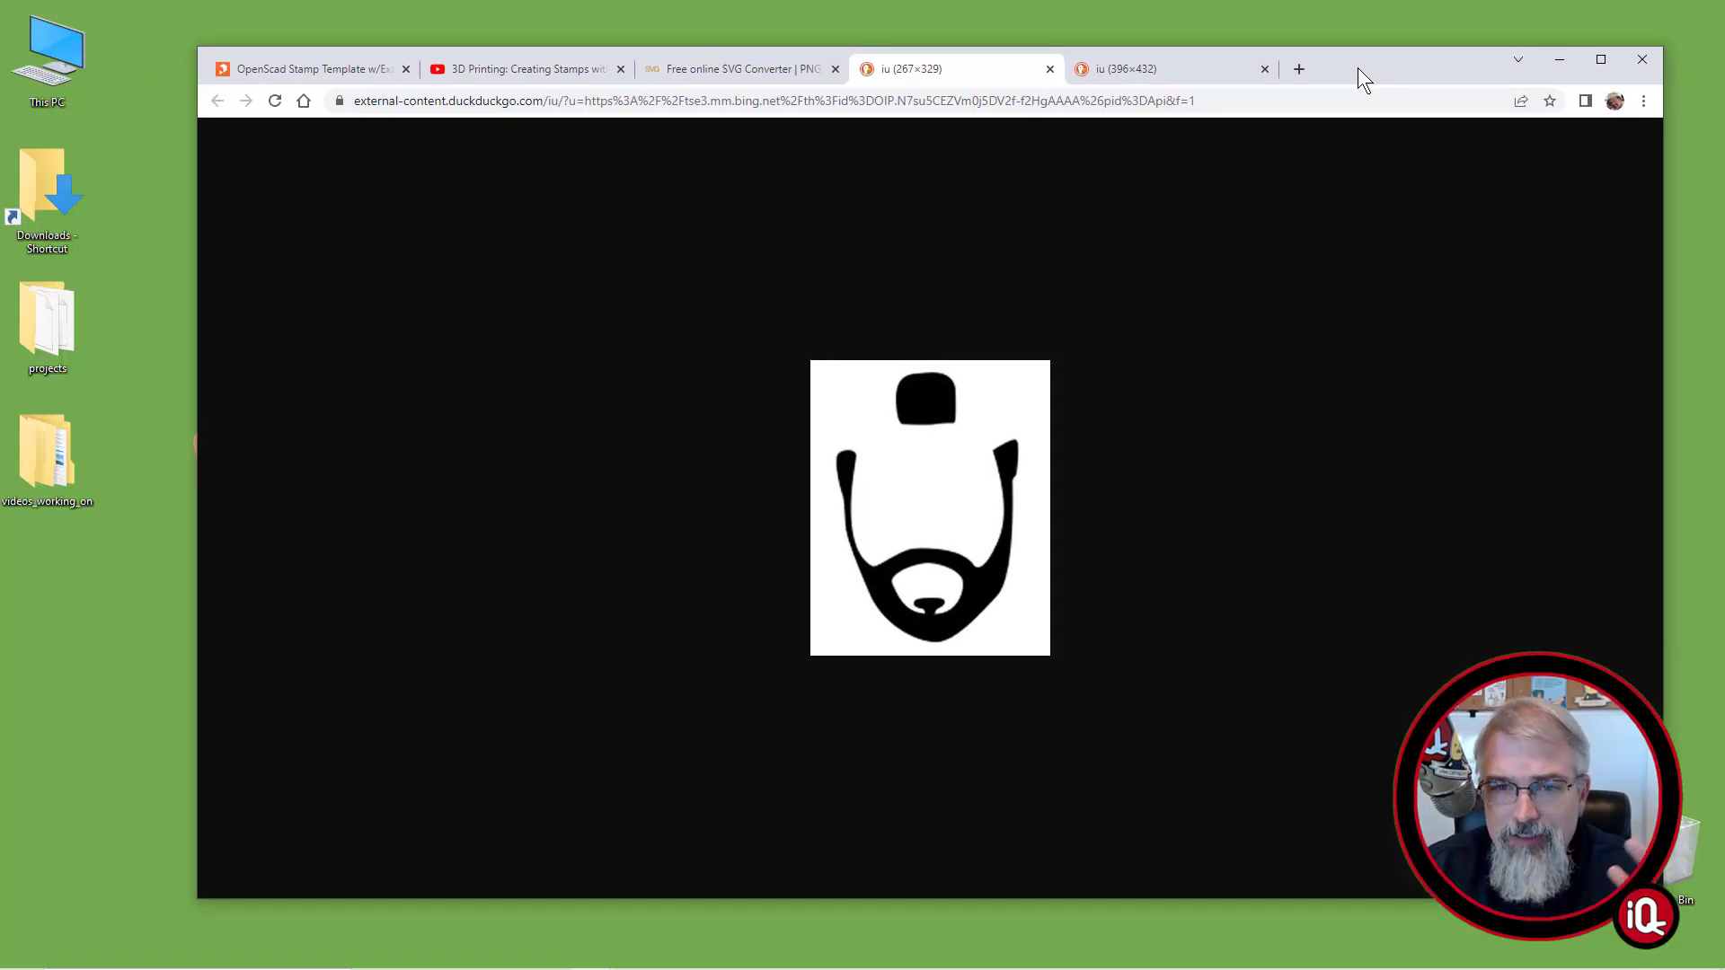
mouse_move(1083, 343)
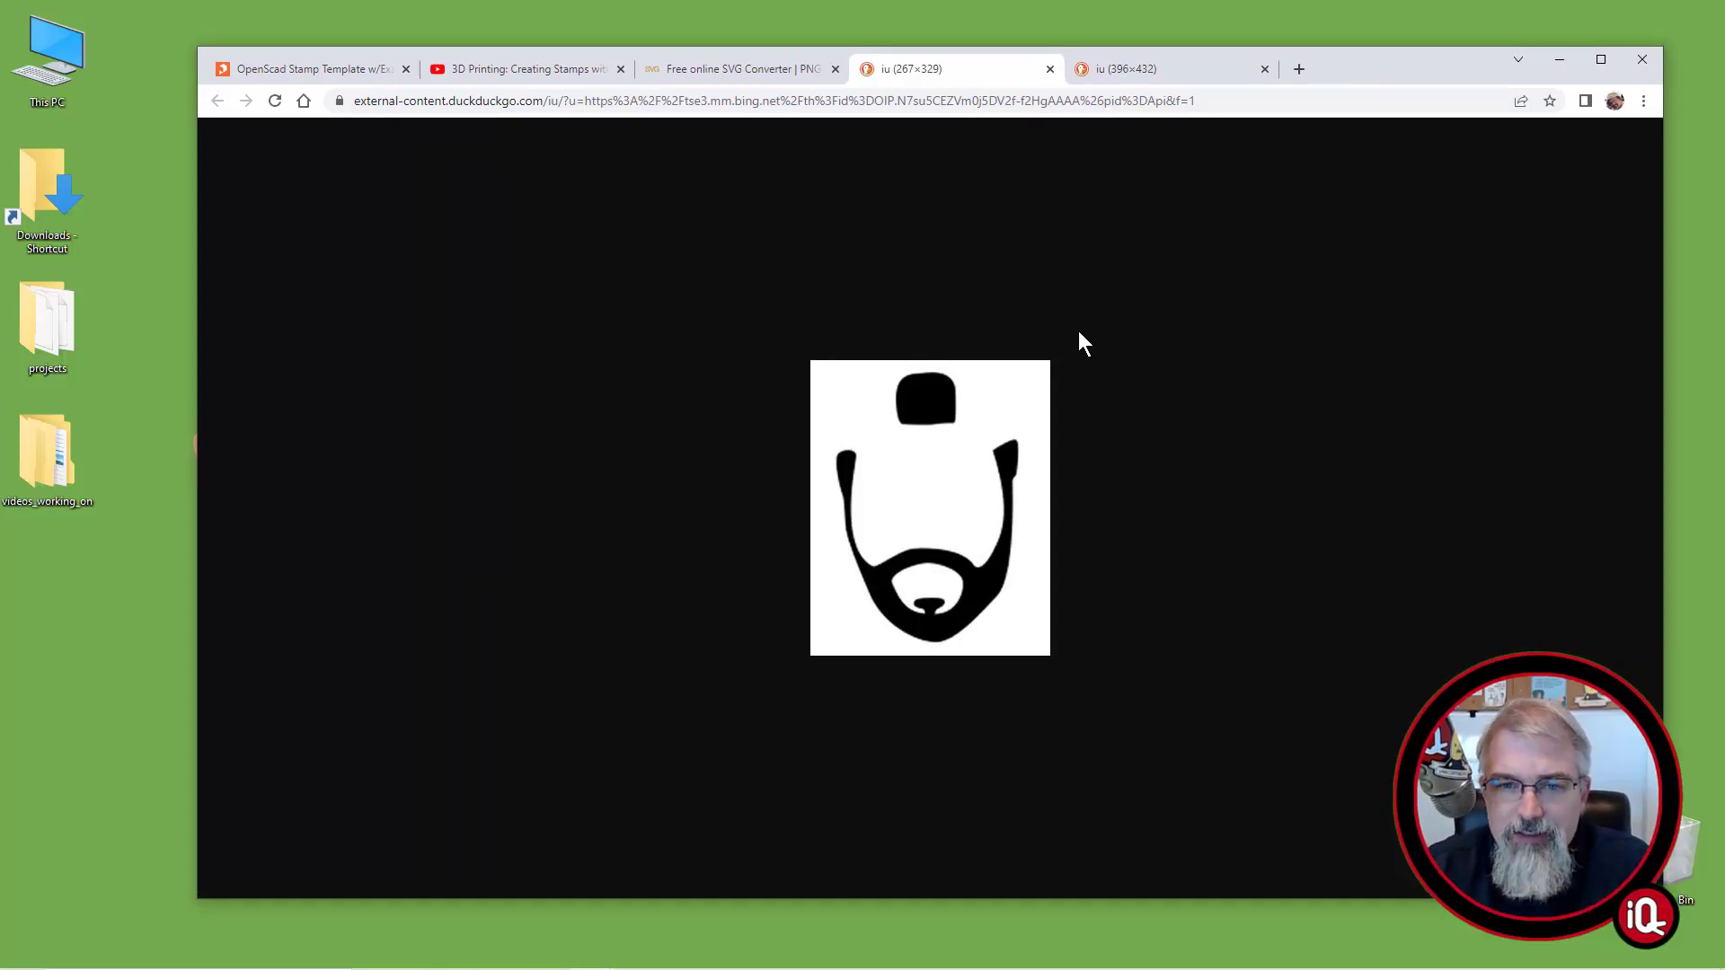
Drag the Mr. T image onto the desktop, resolve the name conflict, and go to the SVG converter
left_click_drag(929, 506, 166, 595)
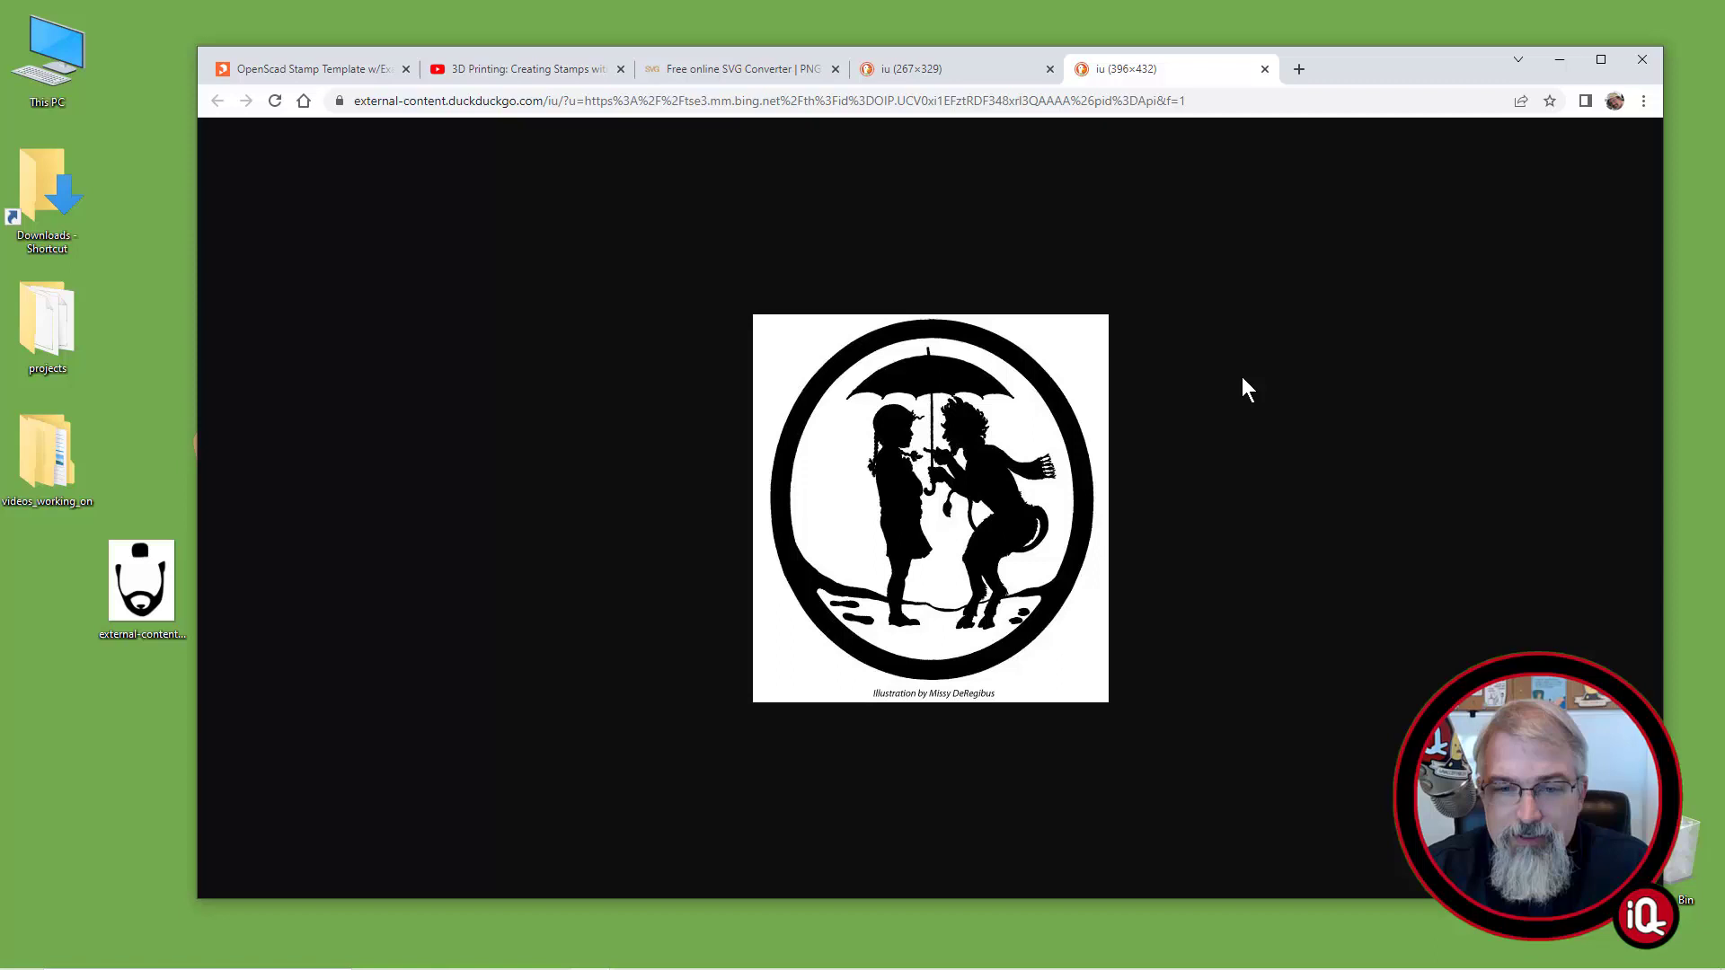
mouse_move(934, 369)
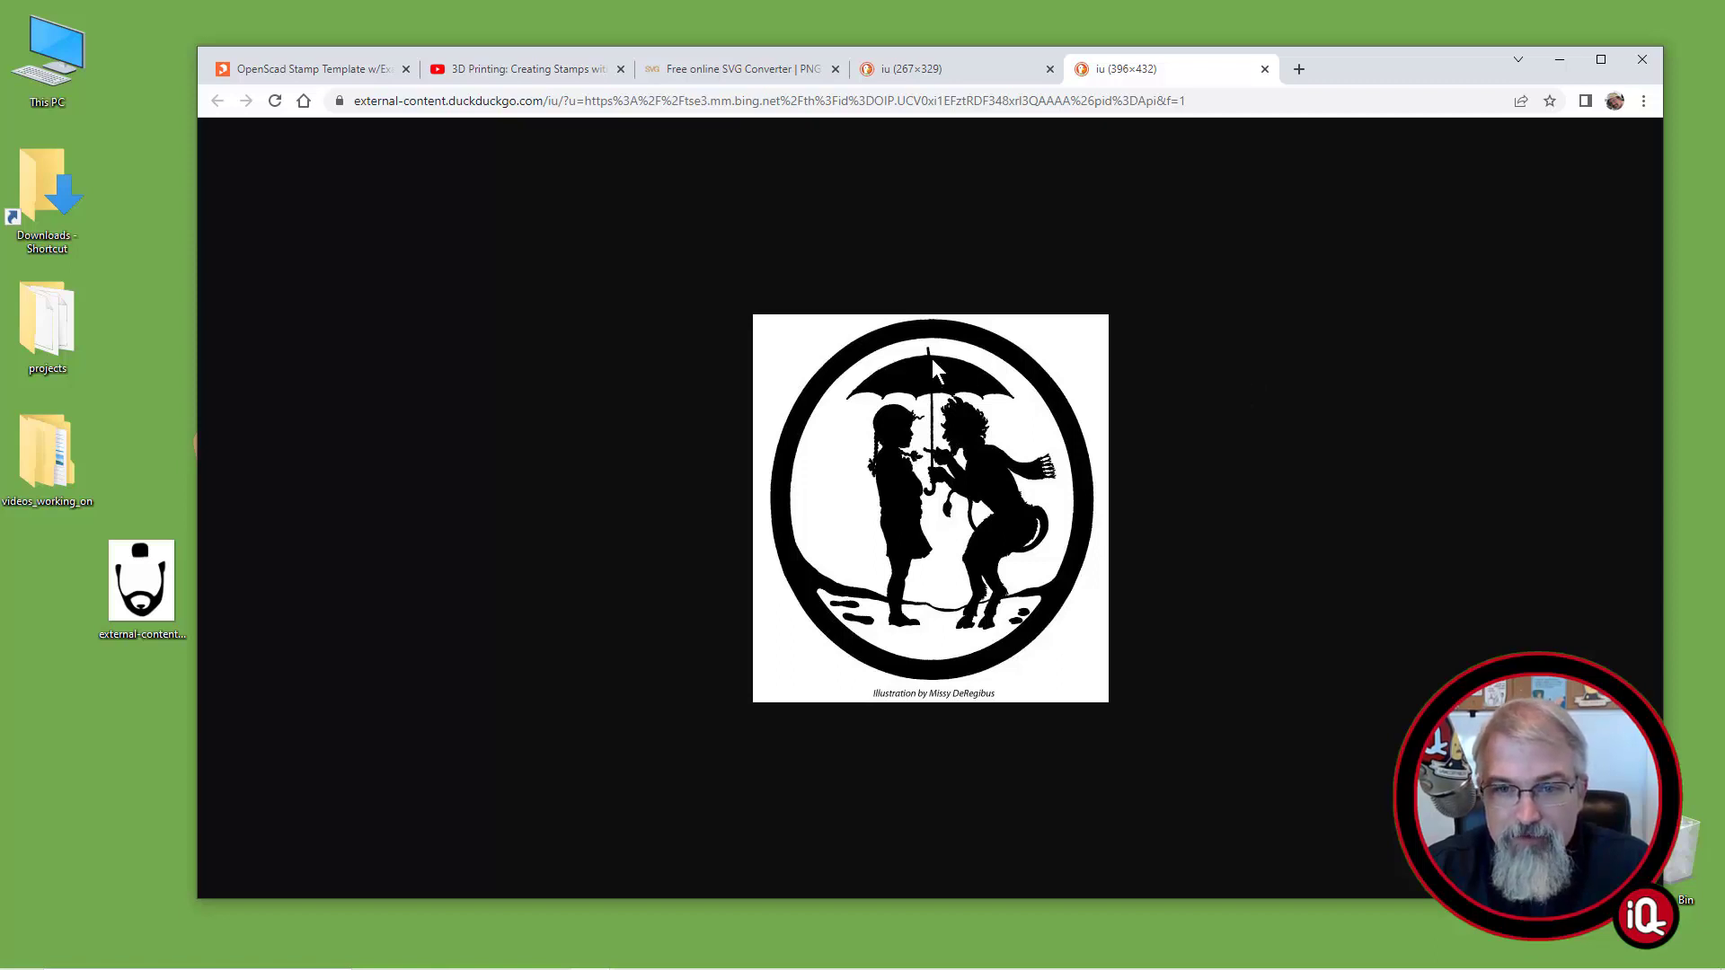
mouse_move(913, 543)
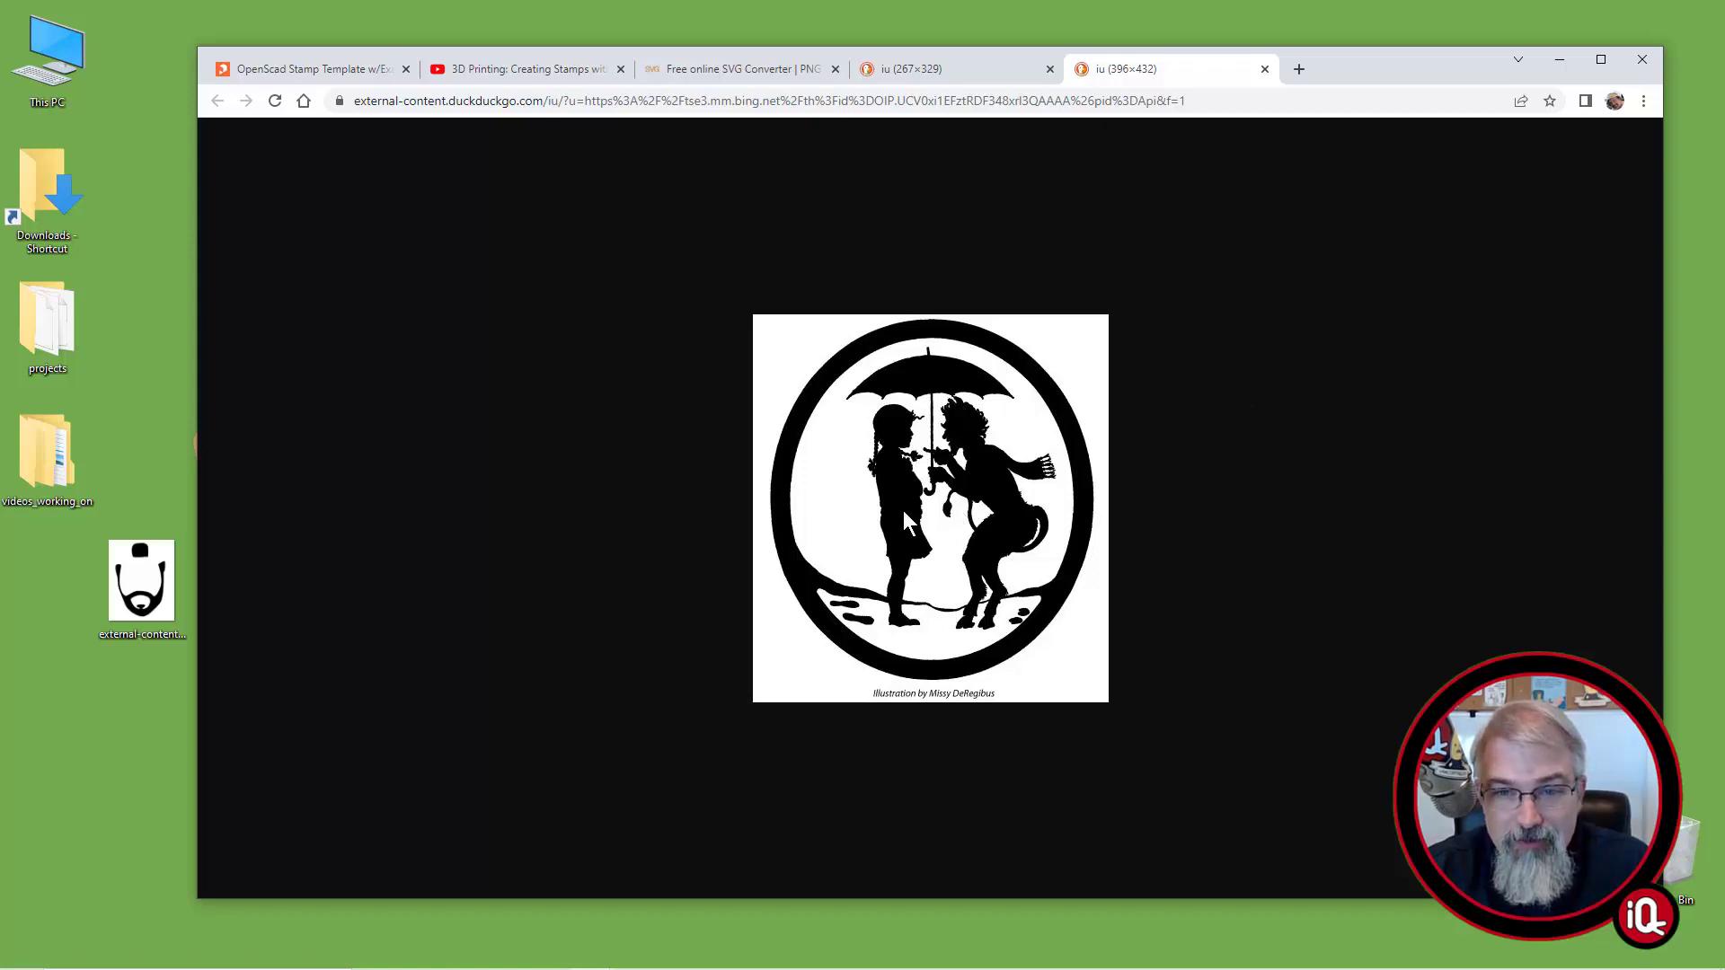
mouse_move(162, 752)
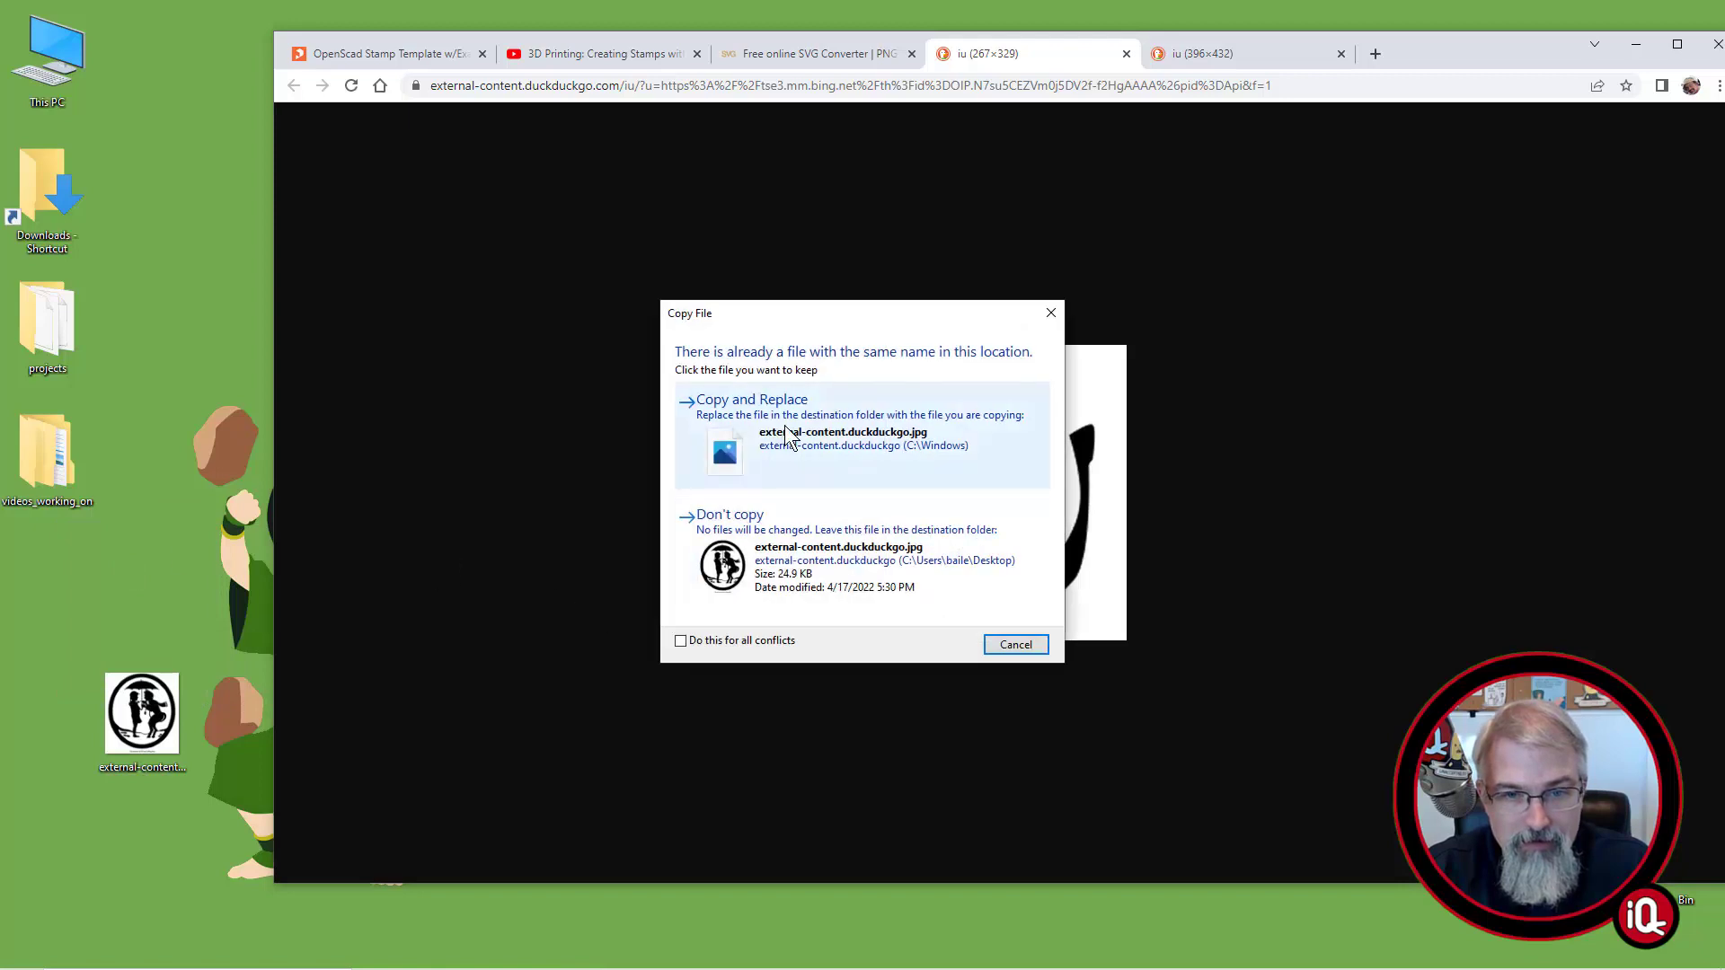
left_click(751, 399)
type("tumnas.jpg")
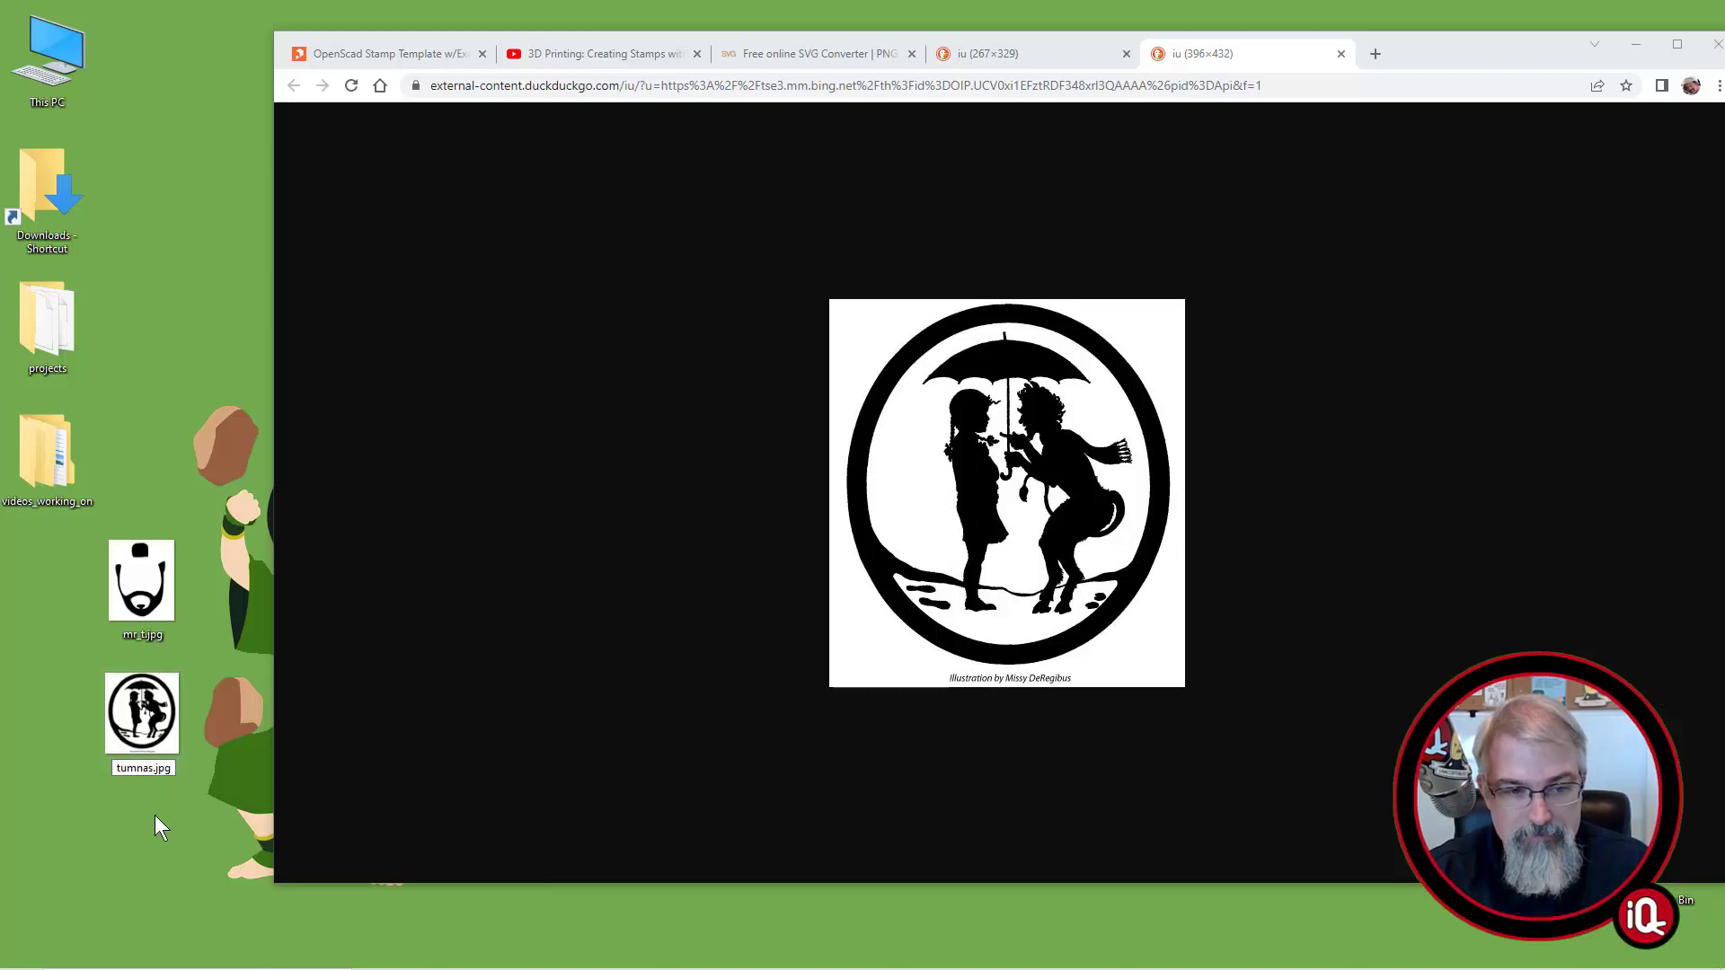
left_click(805, 52)
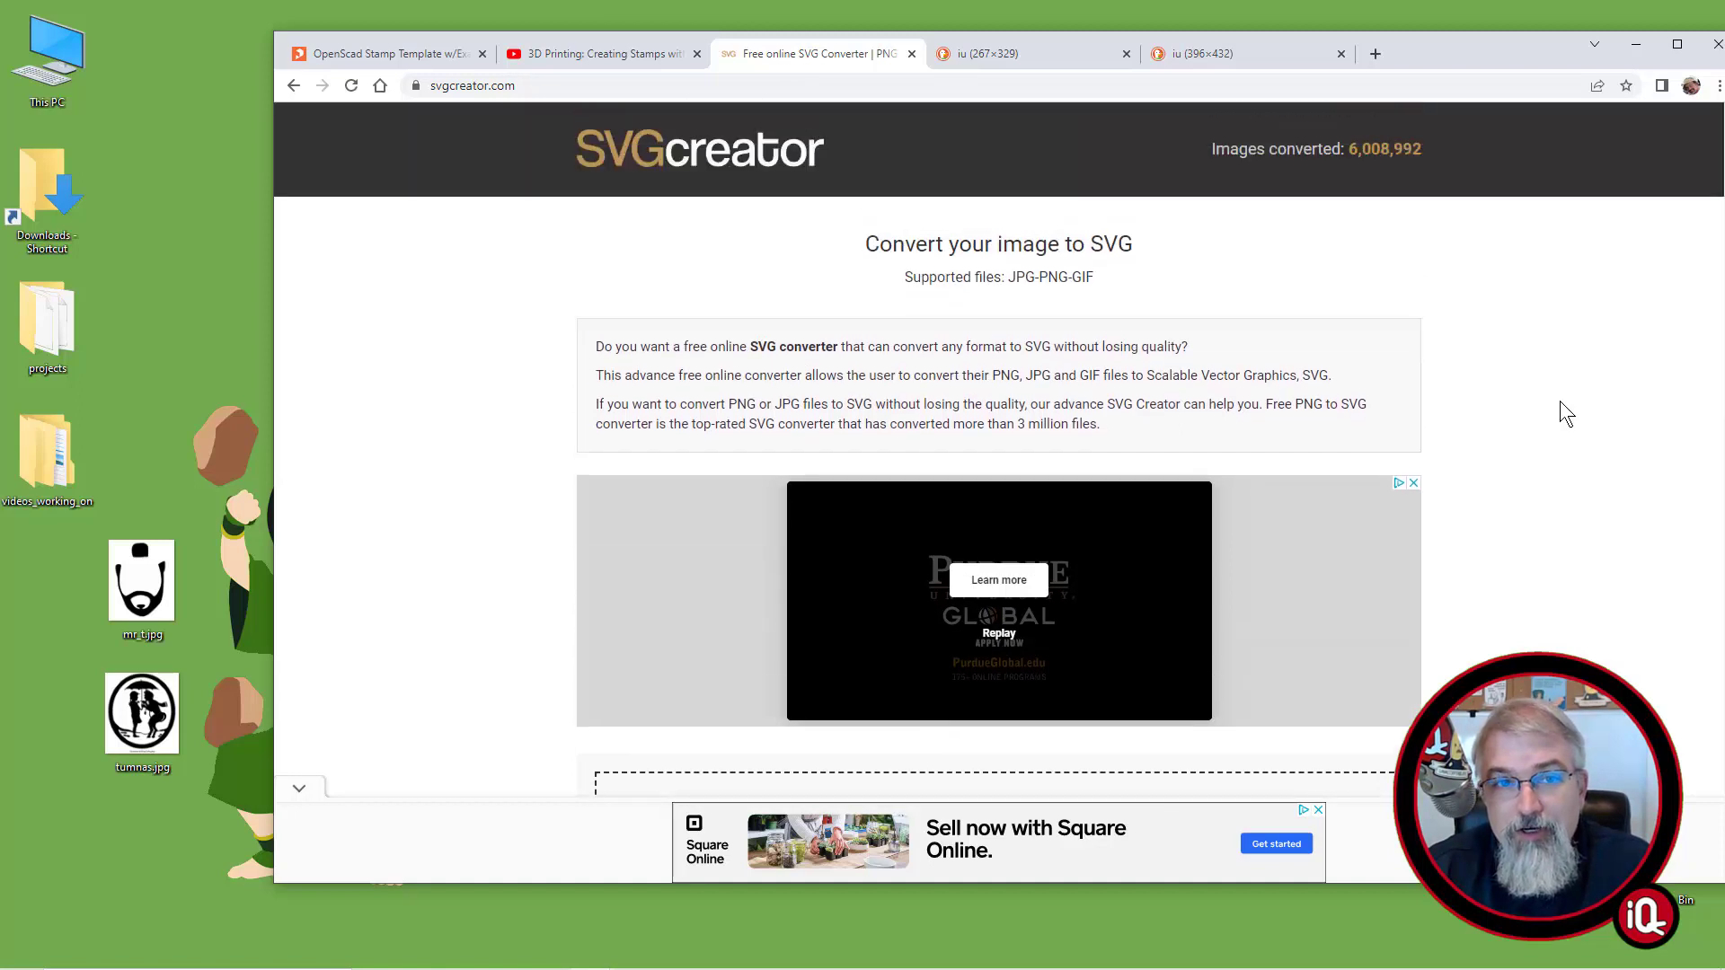
Load mr_t.jpg into SVGcreator, convert it to SVG and dismiss the advertisement
scroll("down", 3)
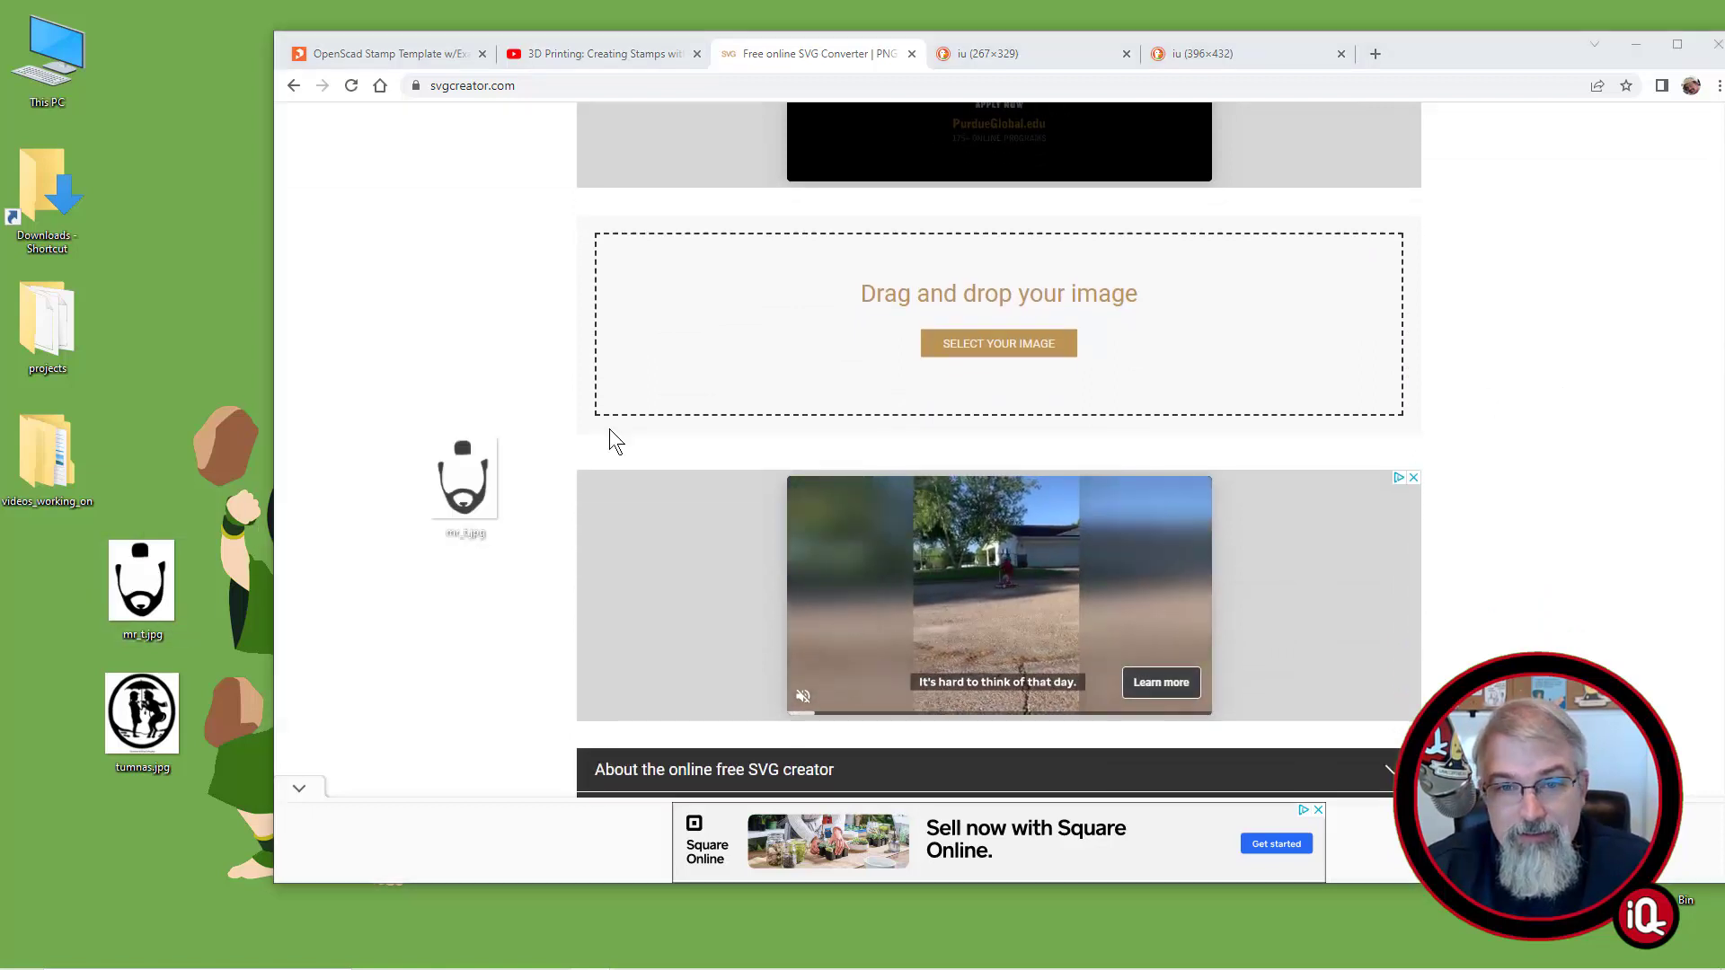
left_click(999, 343)
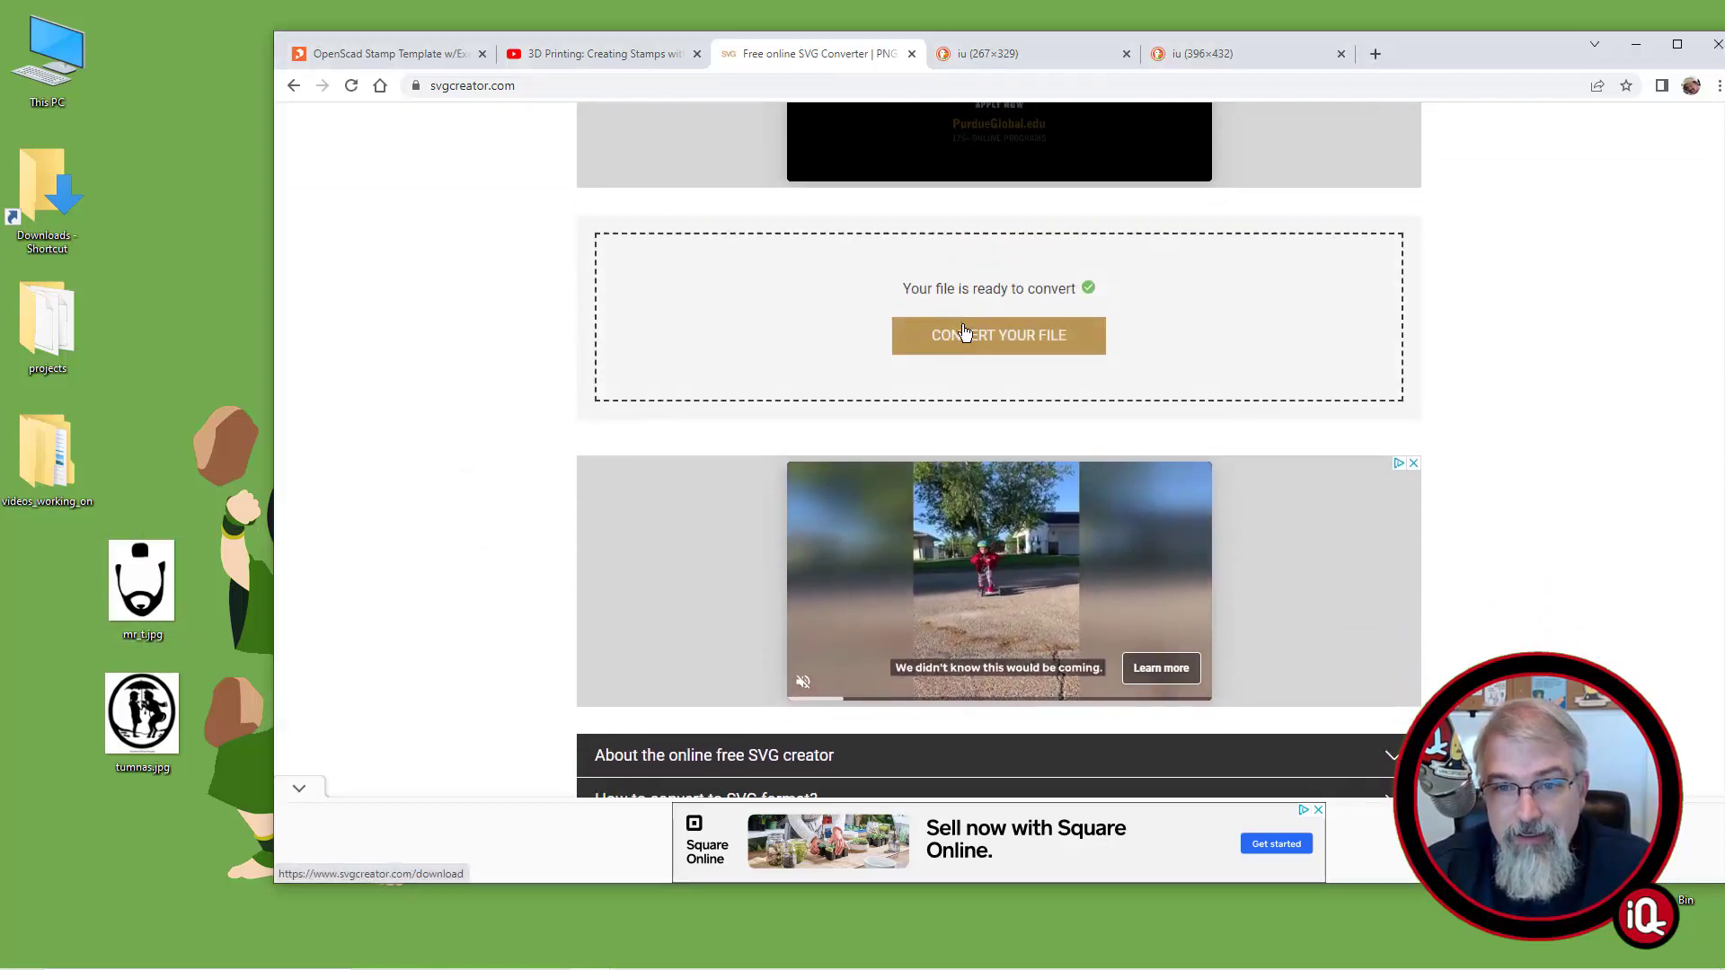
left_click(999, 334)
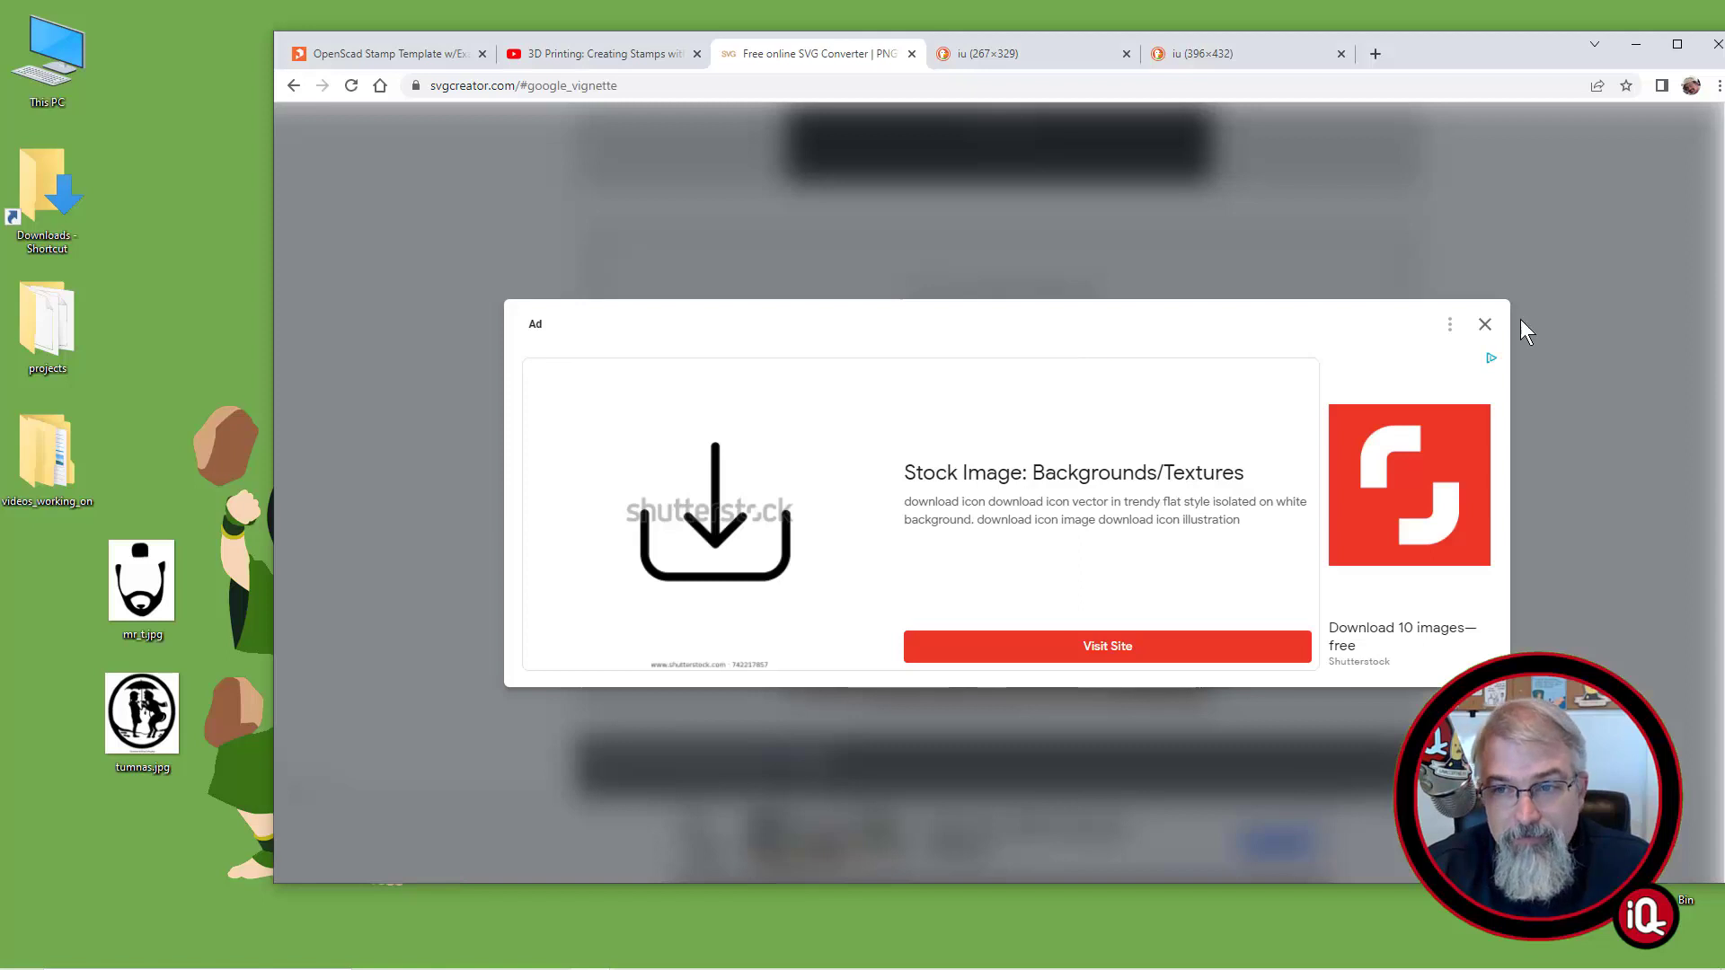
left_click(1484, 323)
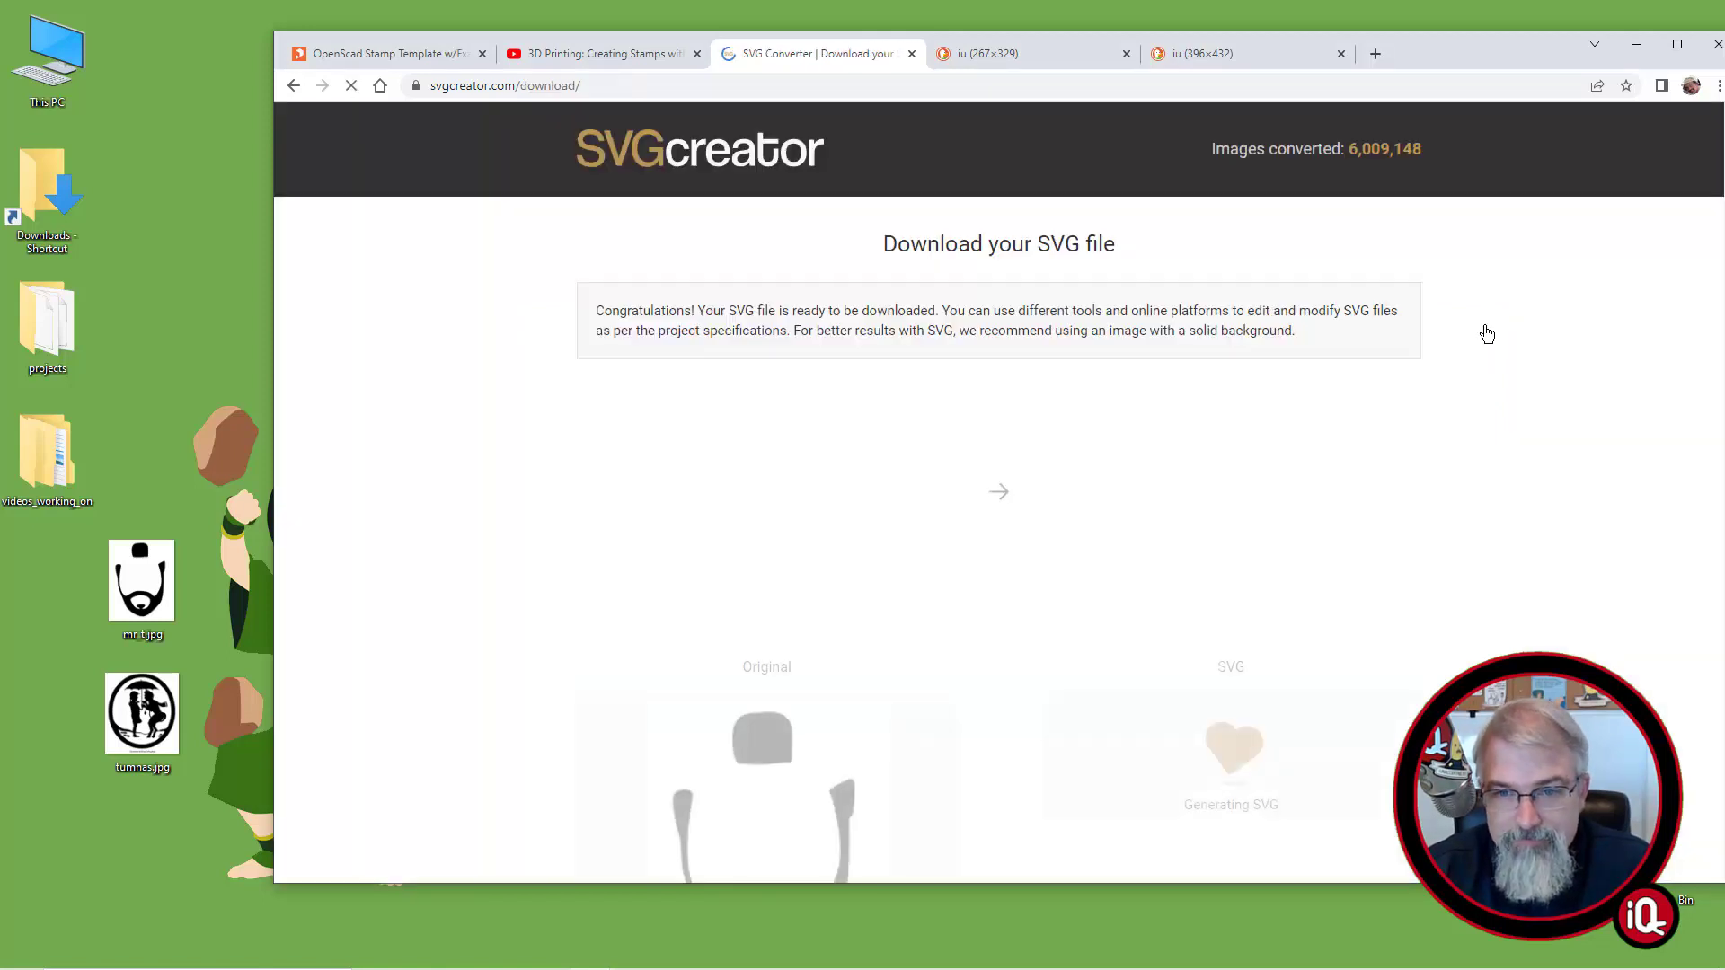
Download the converted Mr. T SVG and reveal it in its download folder
scroll("down", 3)
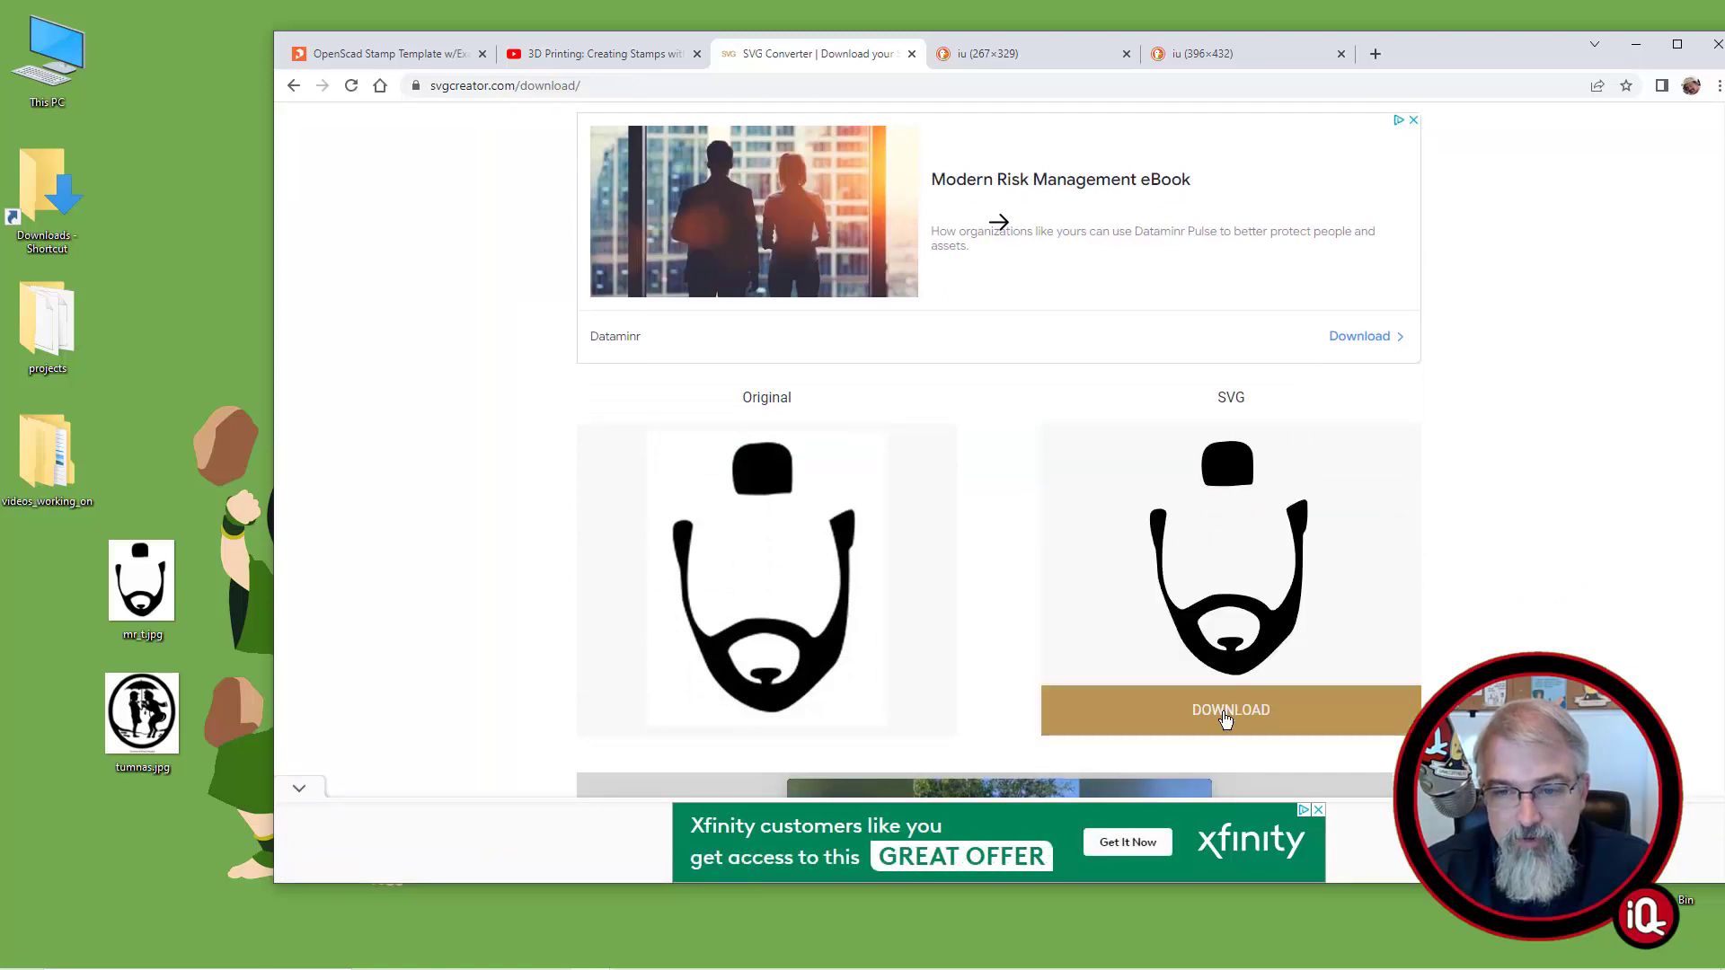
left_click(1231, 710)
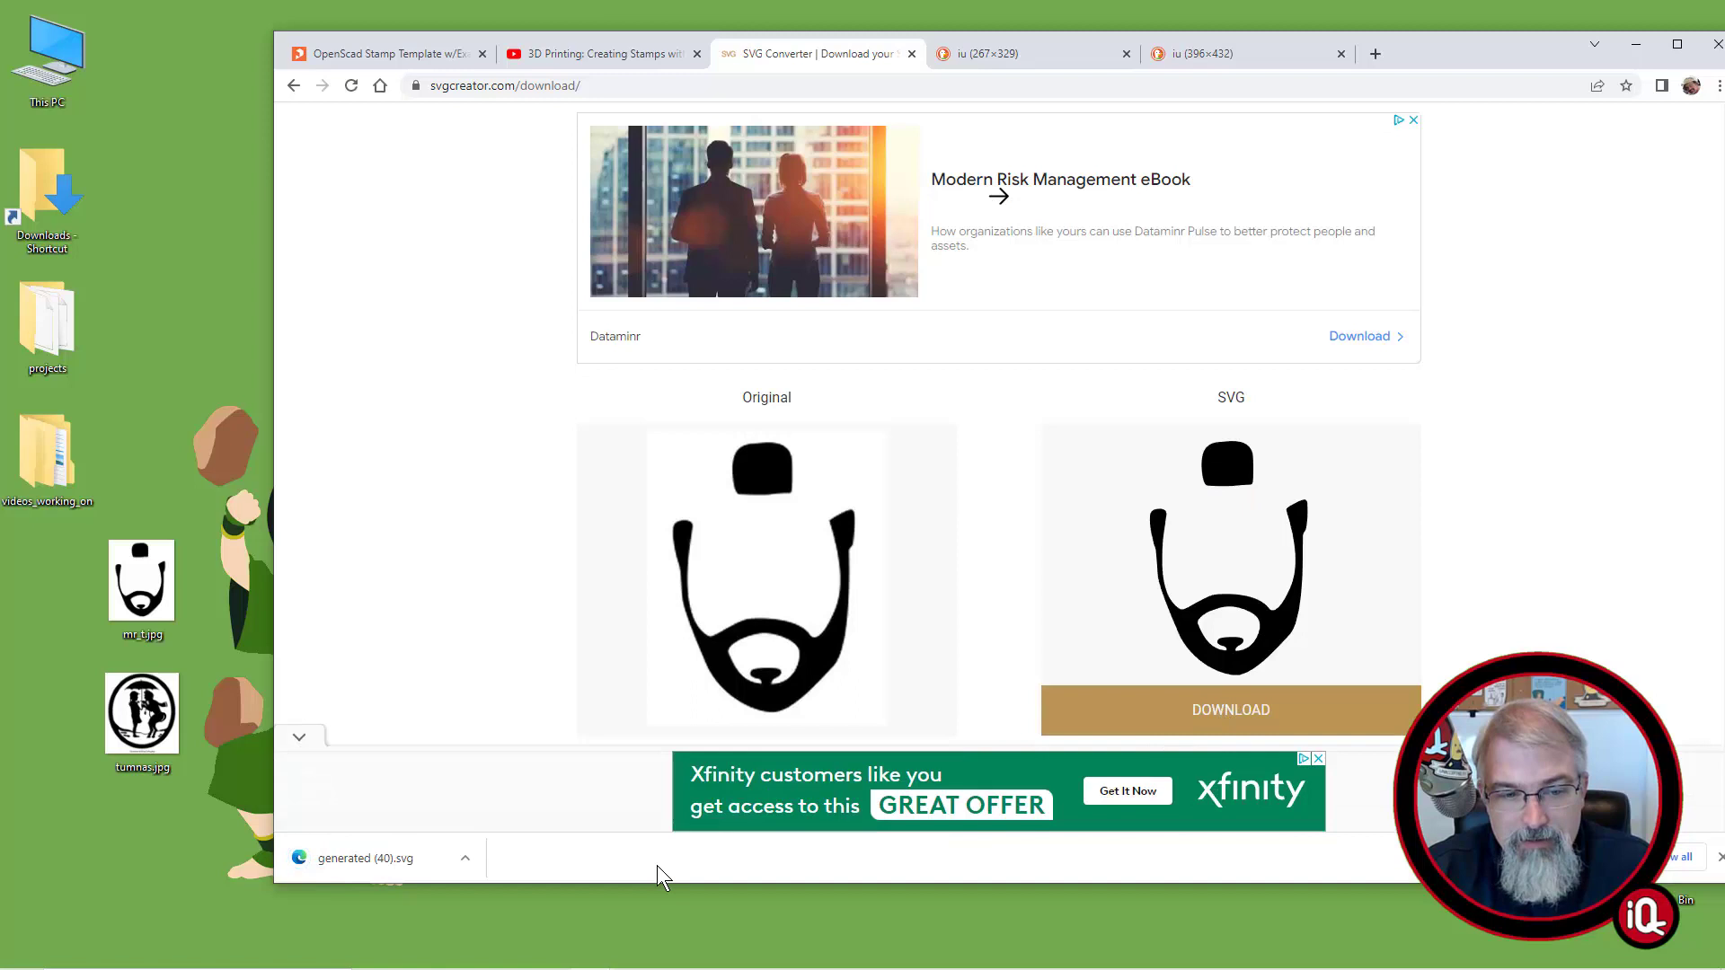
left_click(464, 857)
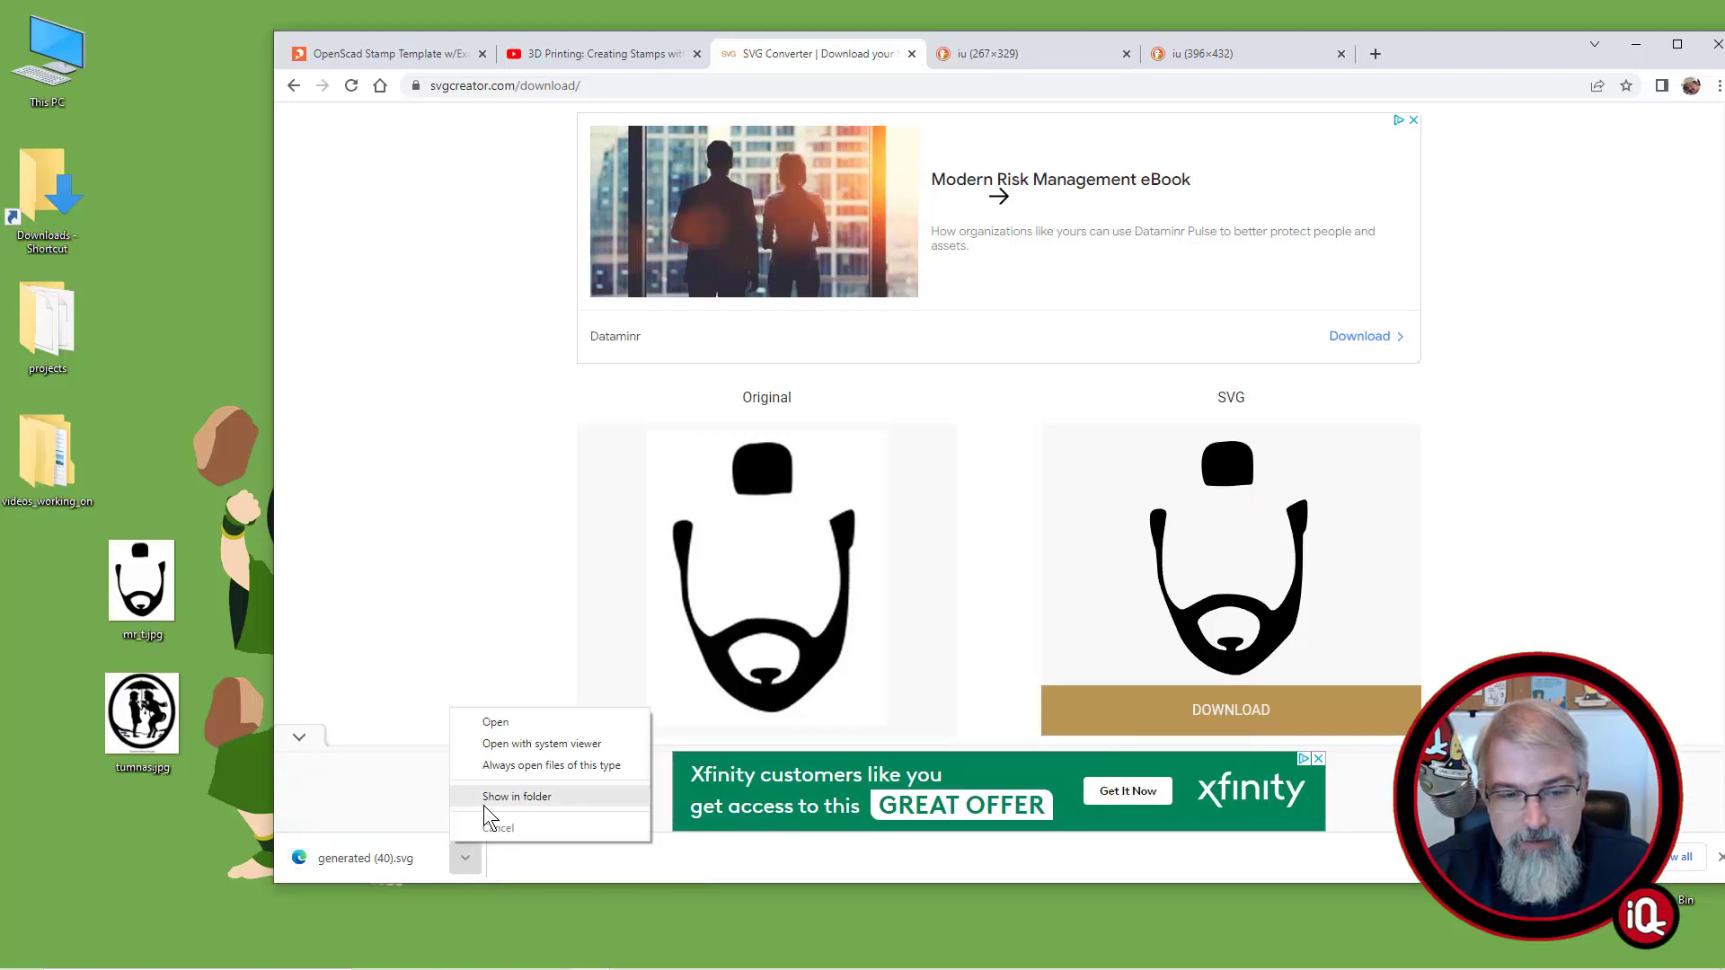
left_click(515, 796)
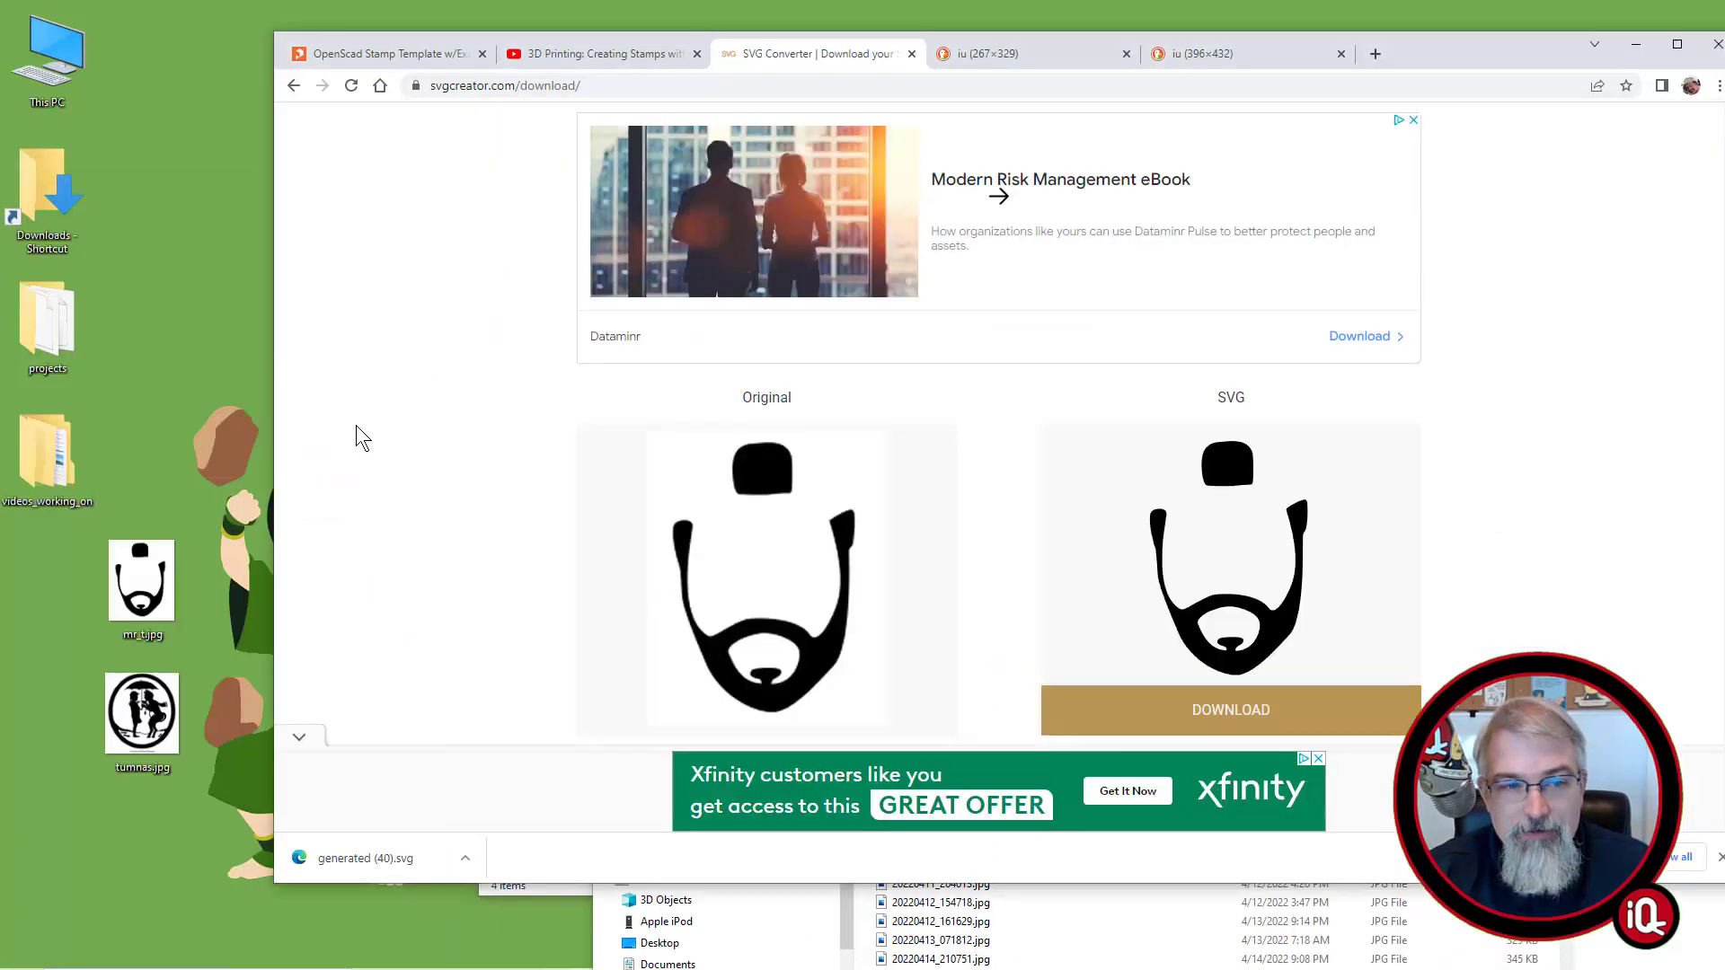
Start another conversion and convert tumnas.jpg into an SVG
scroll("down", 3)
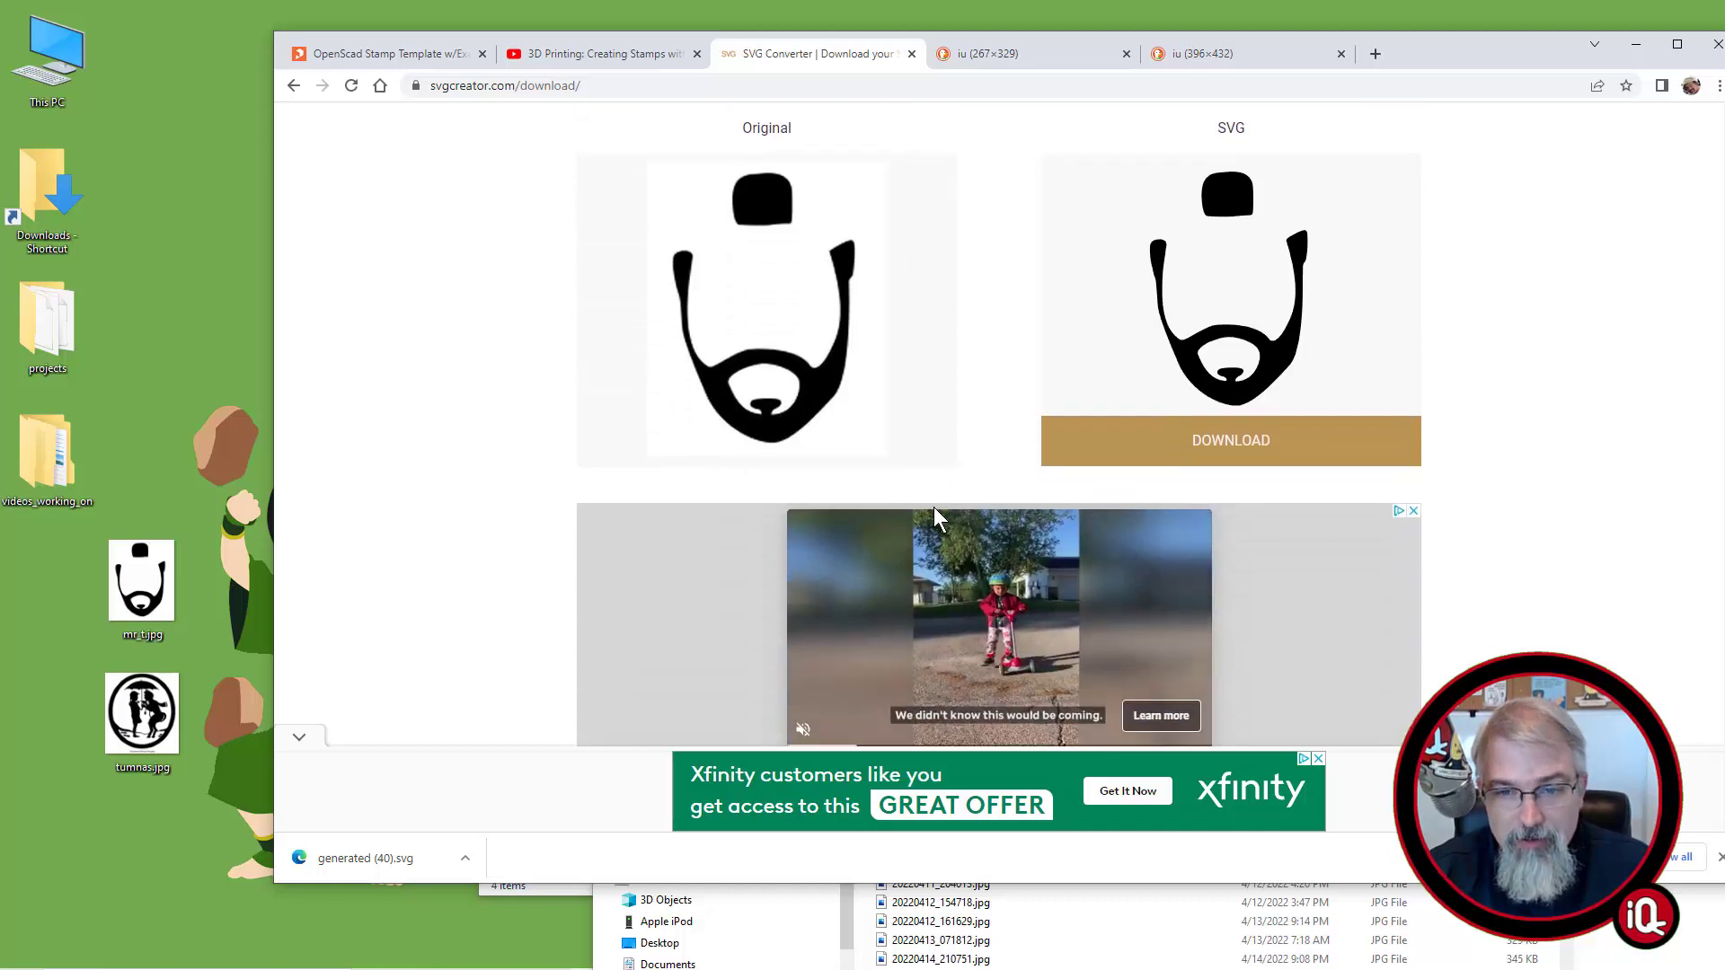
scroll("down", 3)
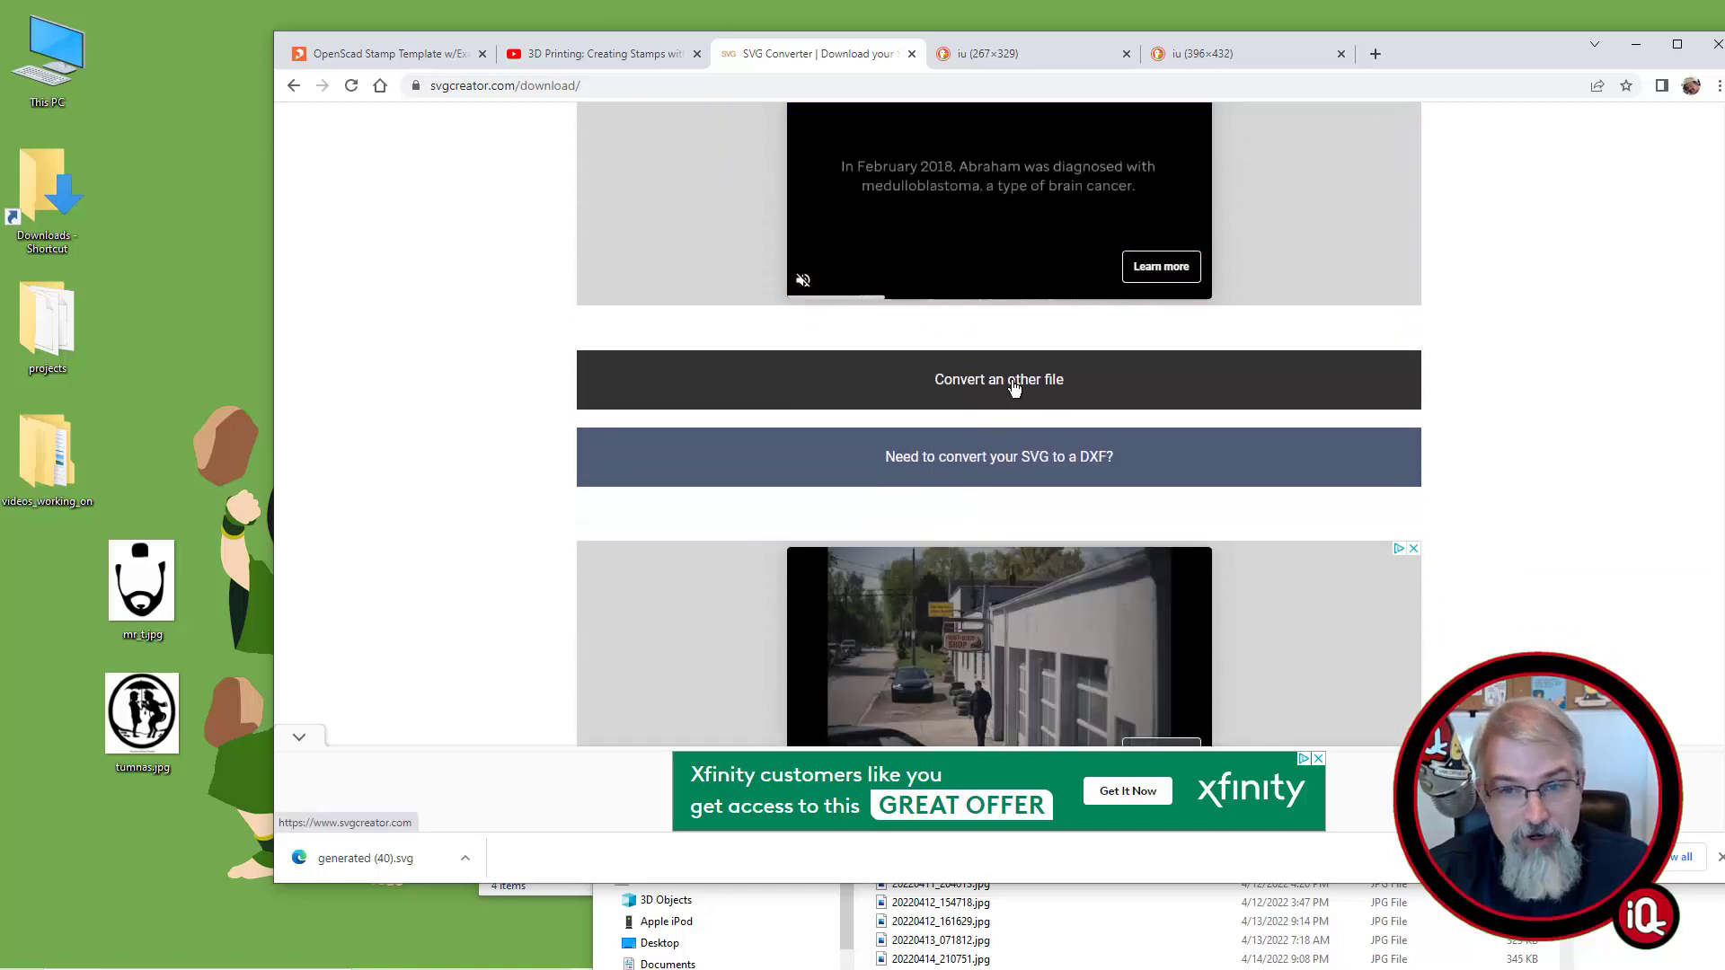
left_click(999, 379)
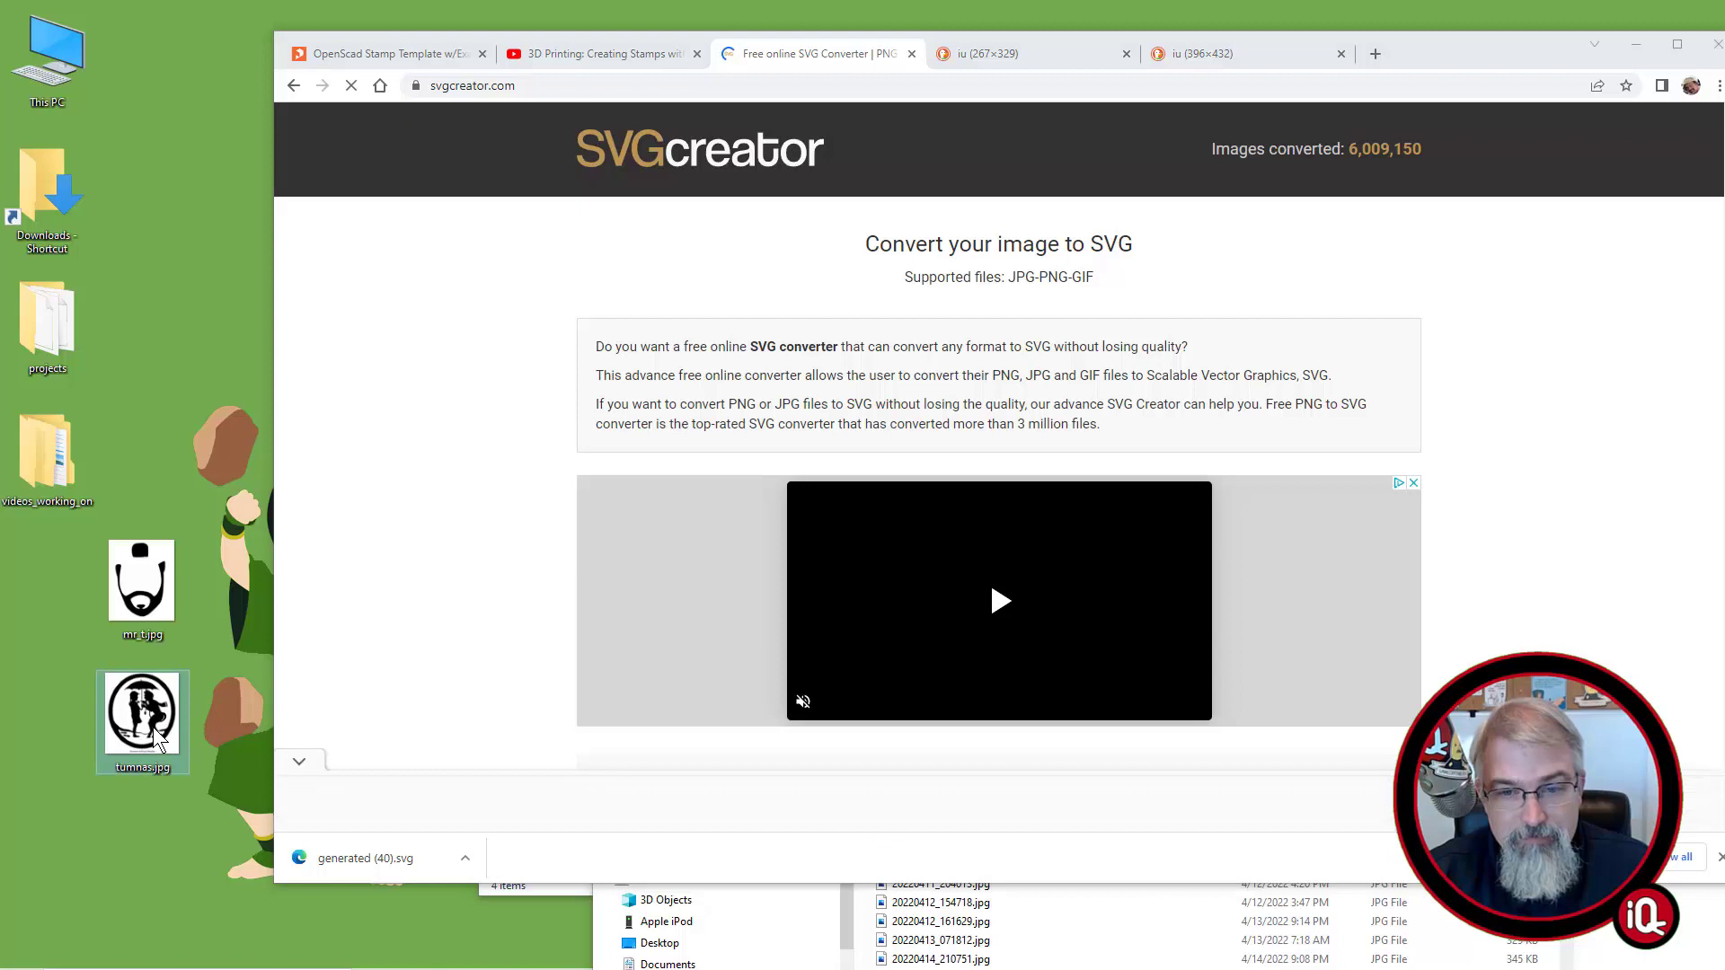
scroll("down", 3)
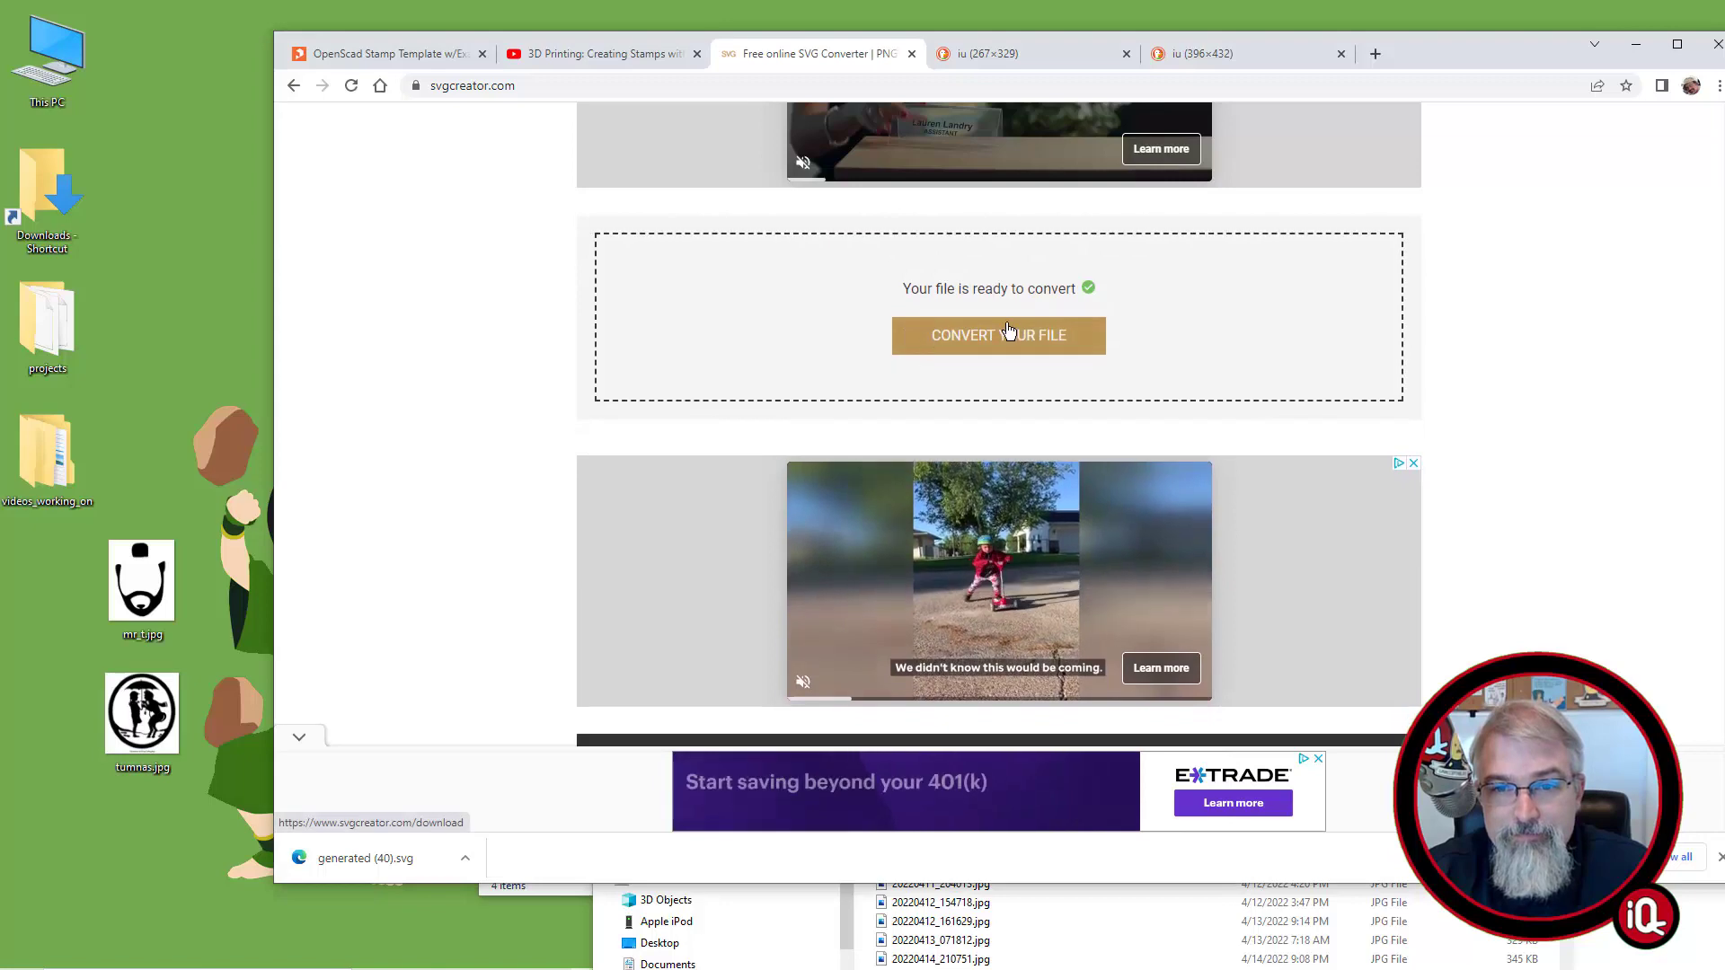
left_click(999, 334)
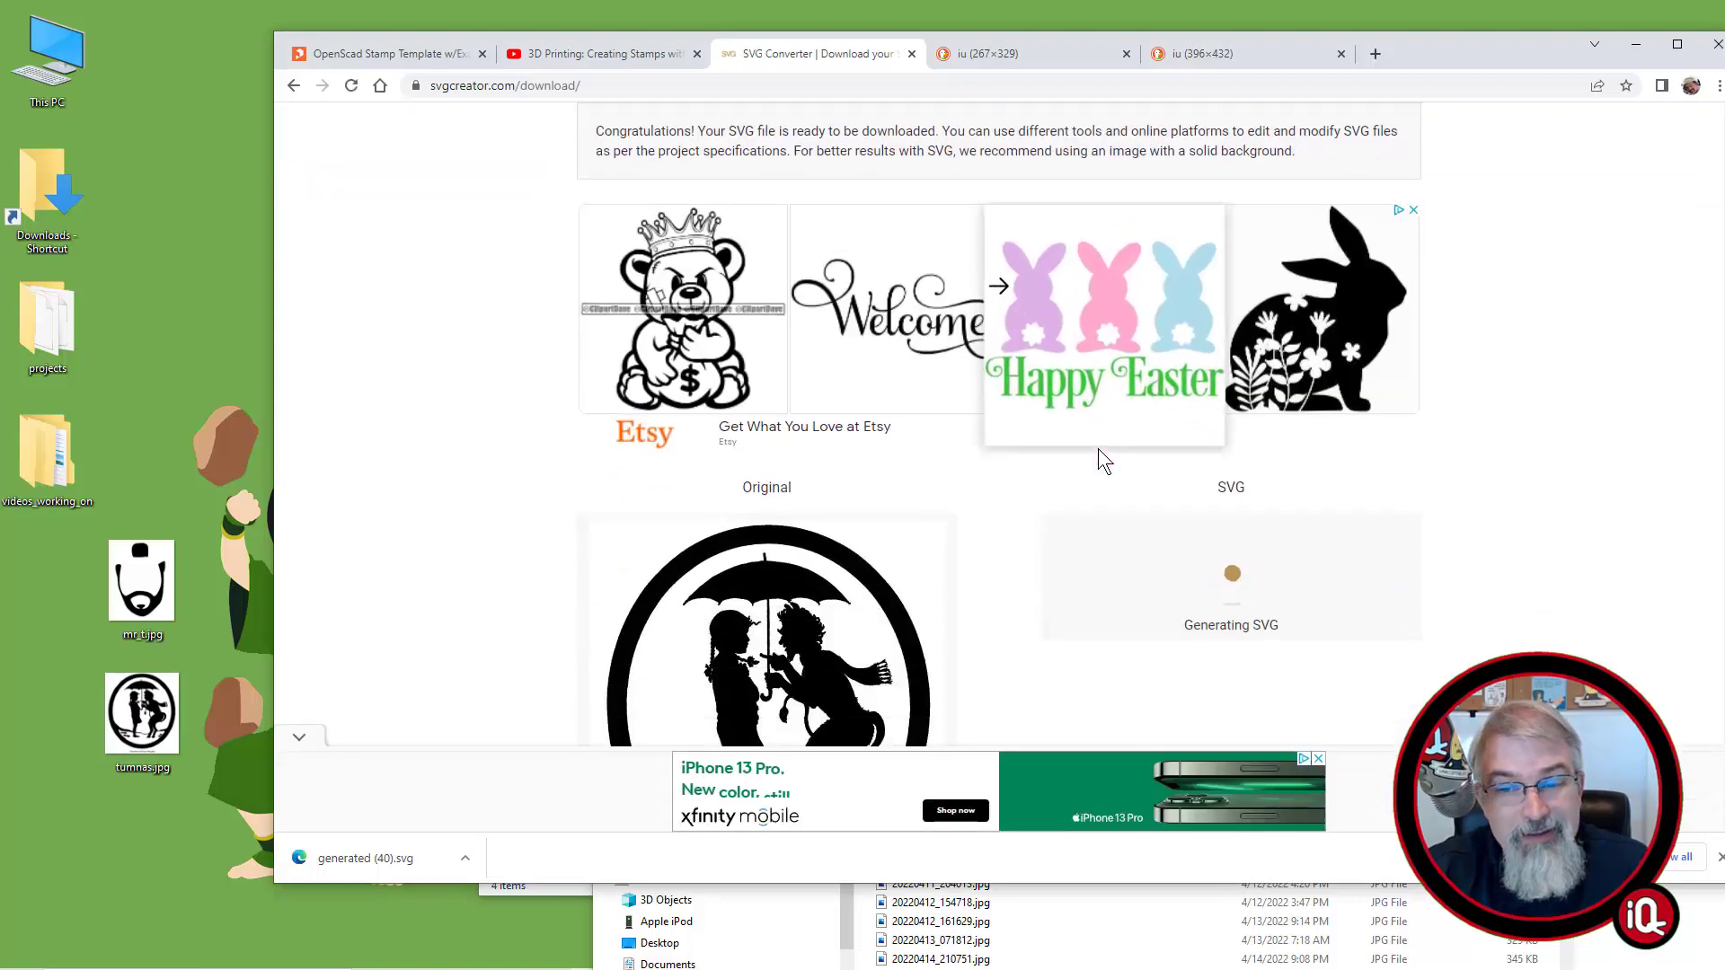
Download the converted Tumnus SVG and reveal it in its folder
scroll("down", 3)
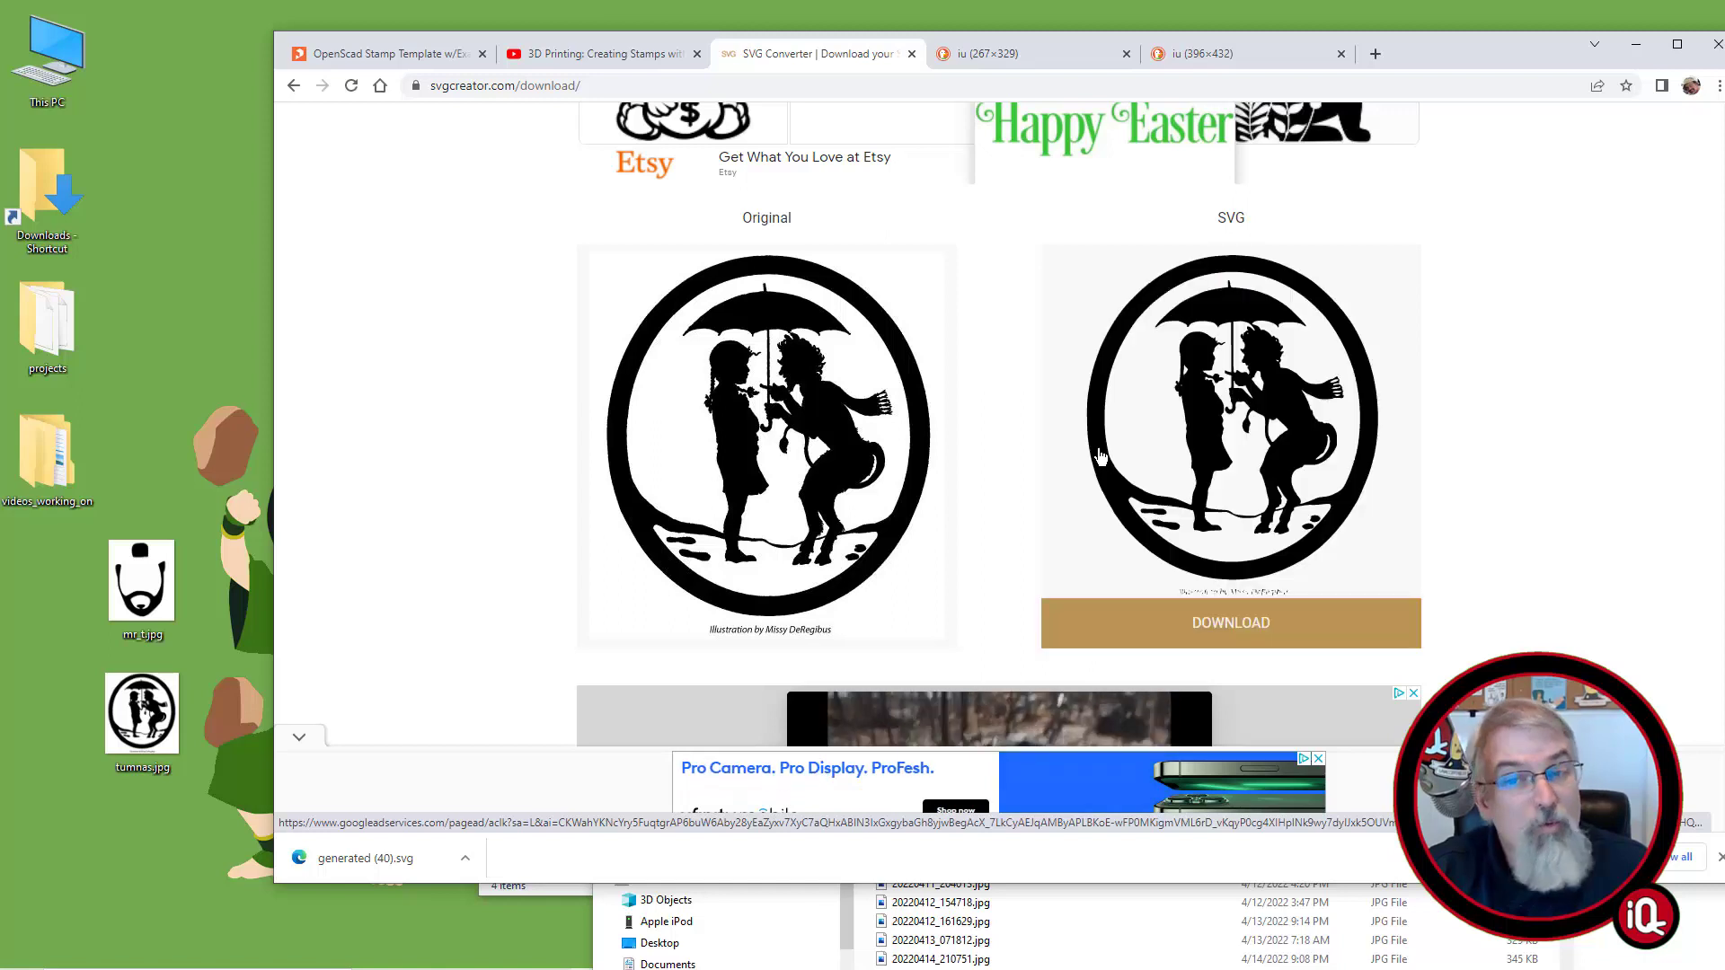
left_click(1231, 623)
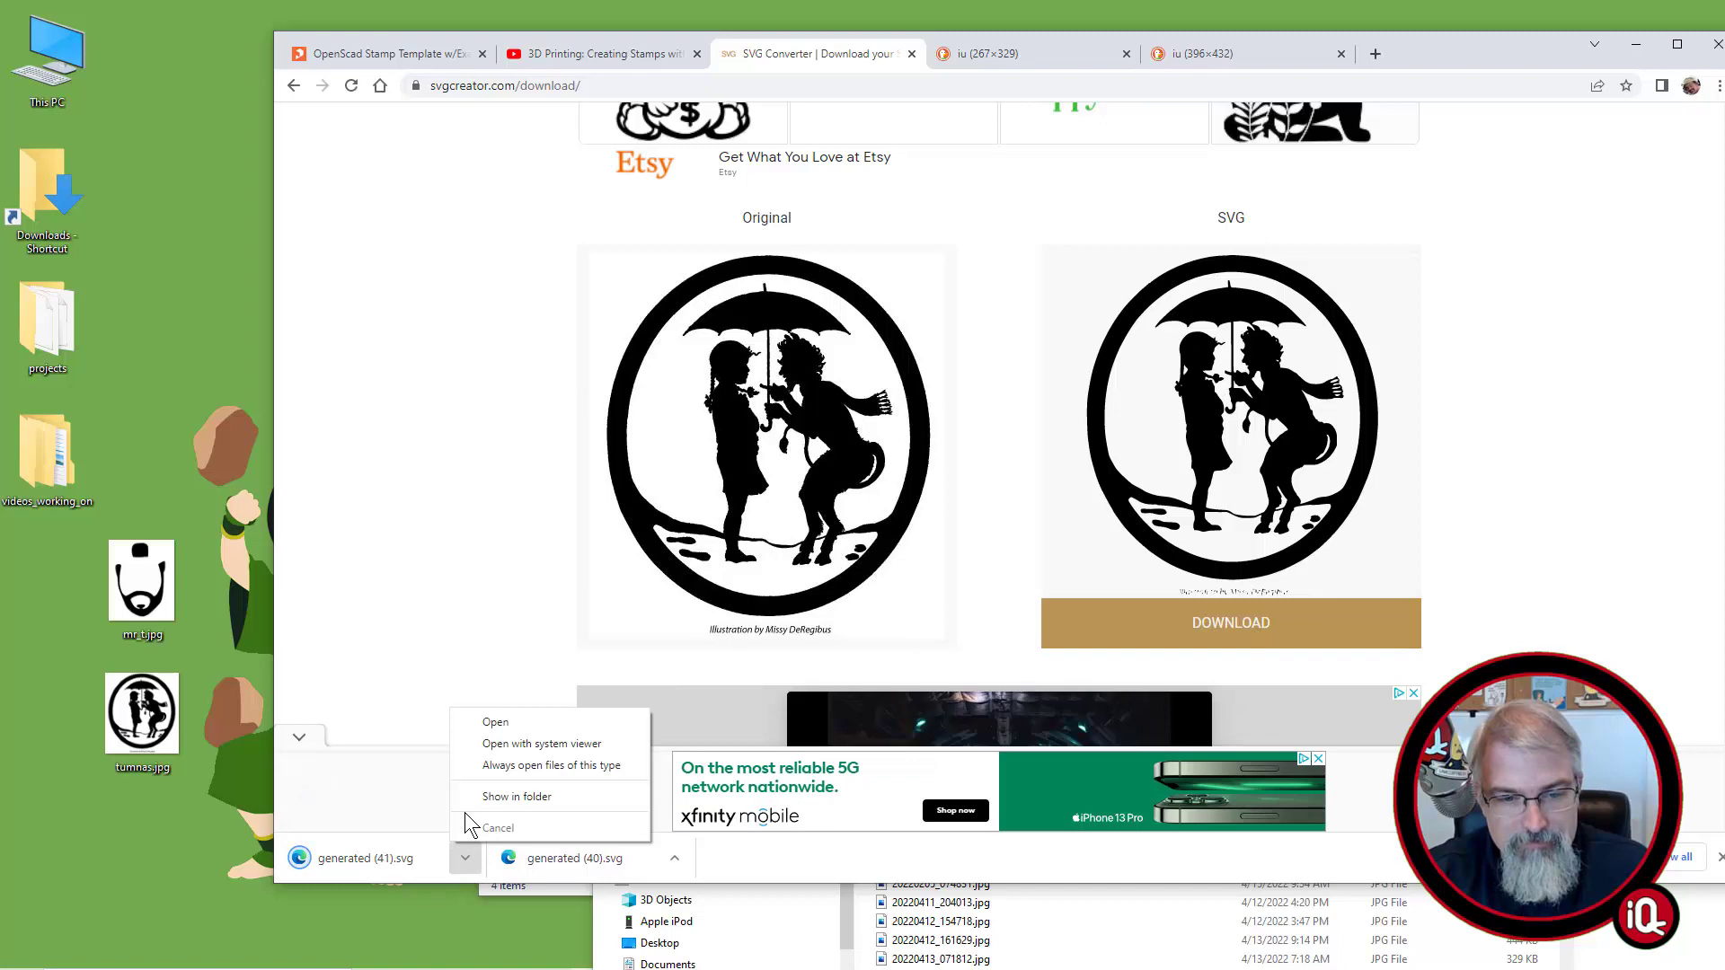
left_click(499, 827)
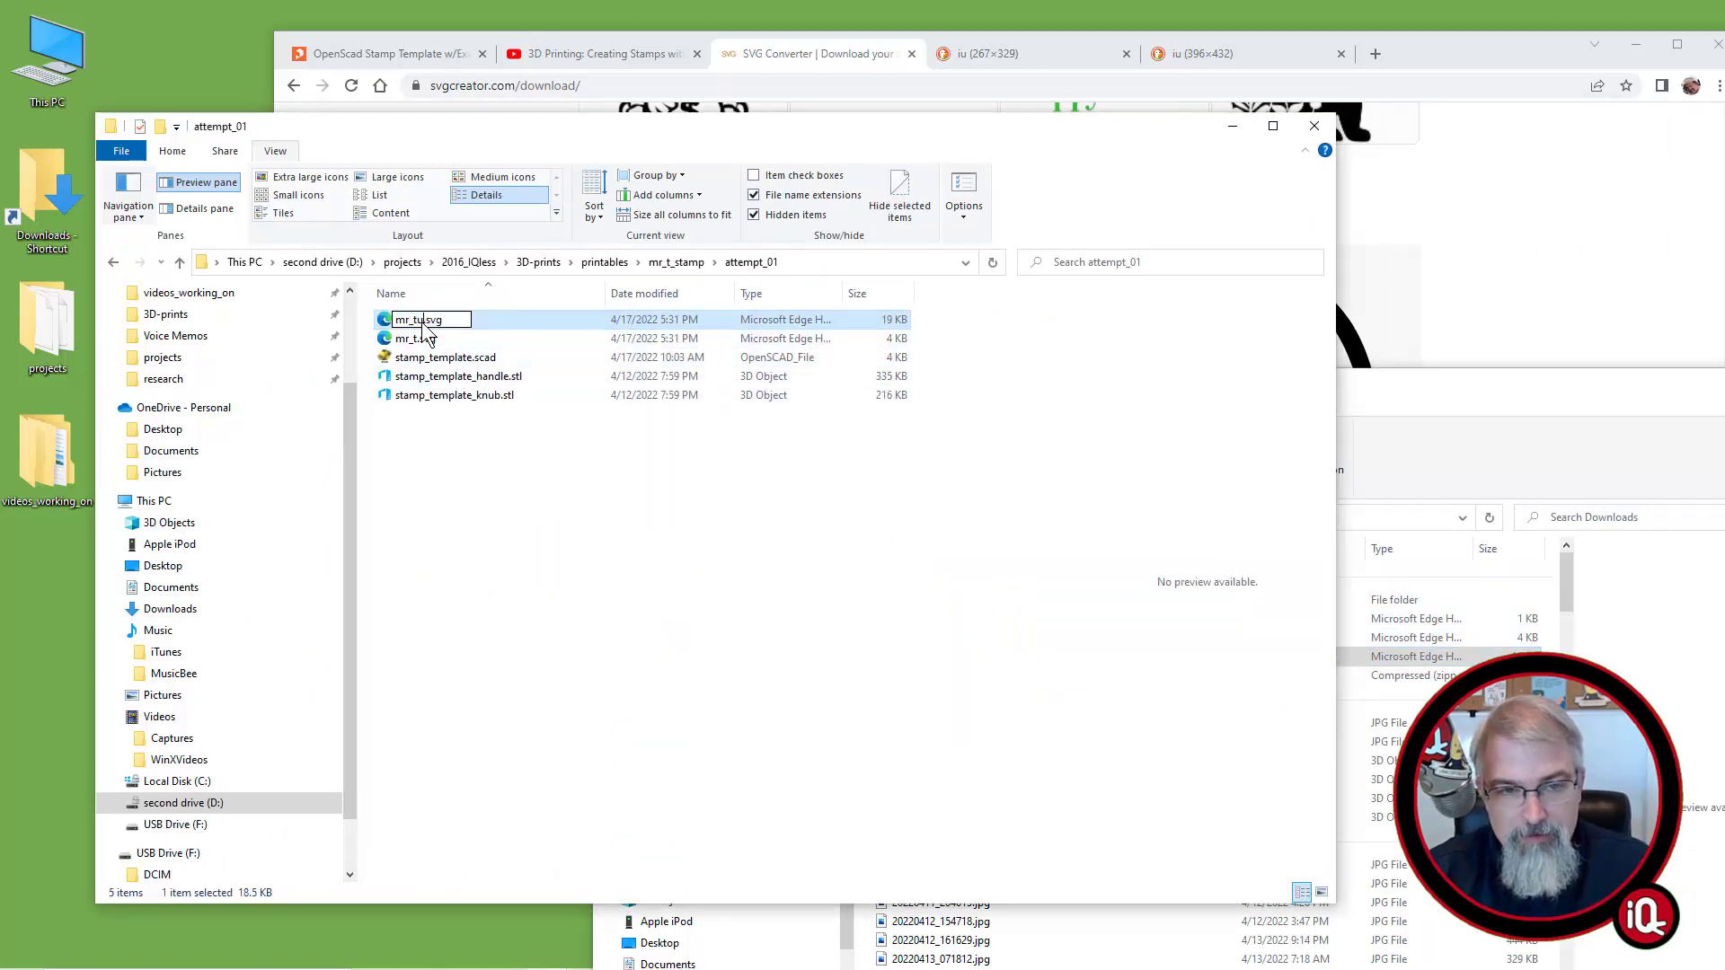
Rename the Tumnus SVG to mr_tumnas.svg and preview stamp_template.scad in File Explorer
type("umnas")
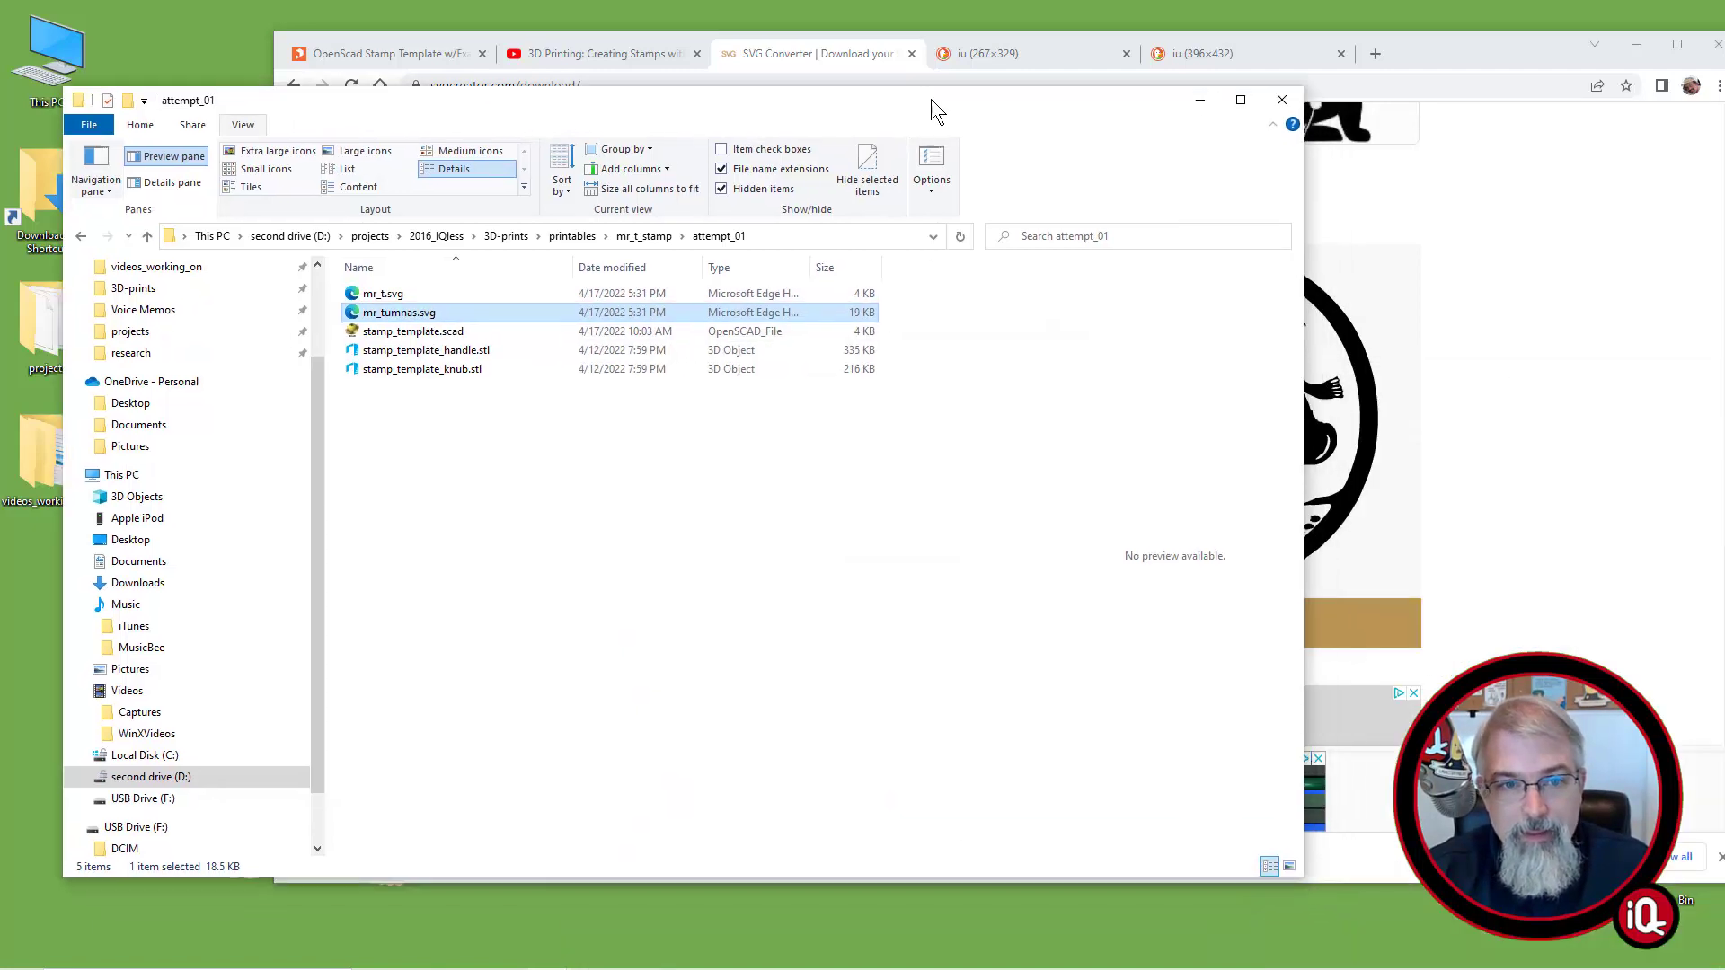
left_click(412, 330)
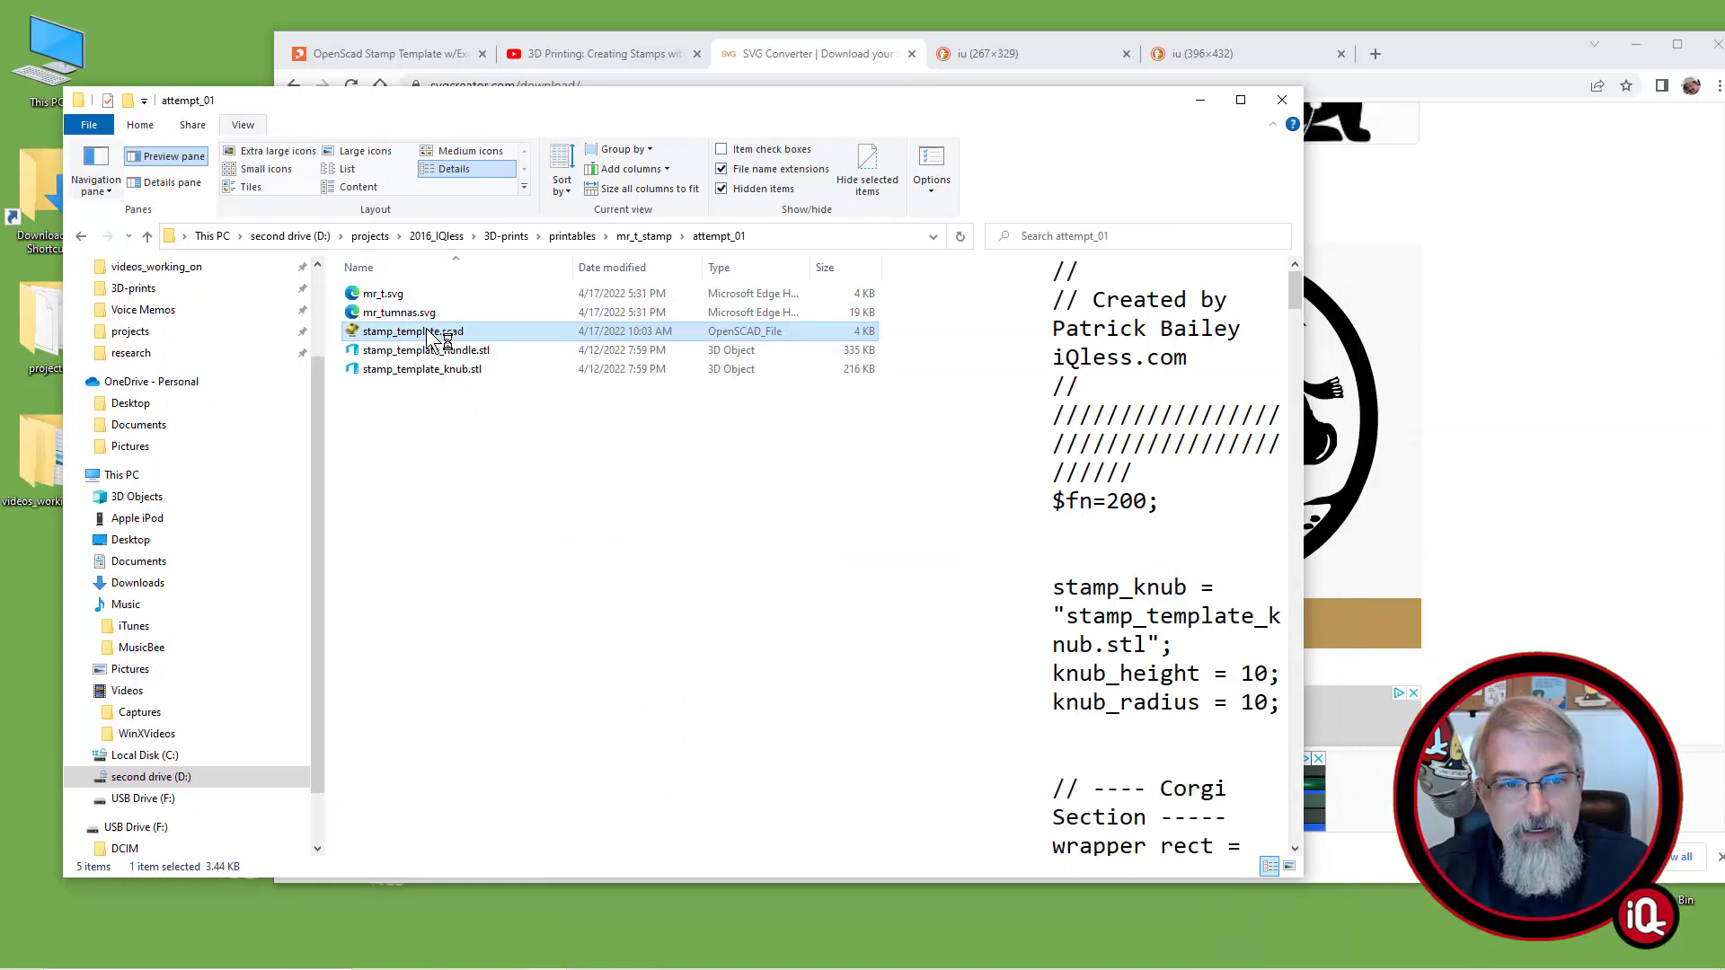
Open stamp_template.scad, rename the Corgi section to 'Mr T.' and set svg_file to mr_t.svg
double_click(411, 331)
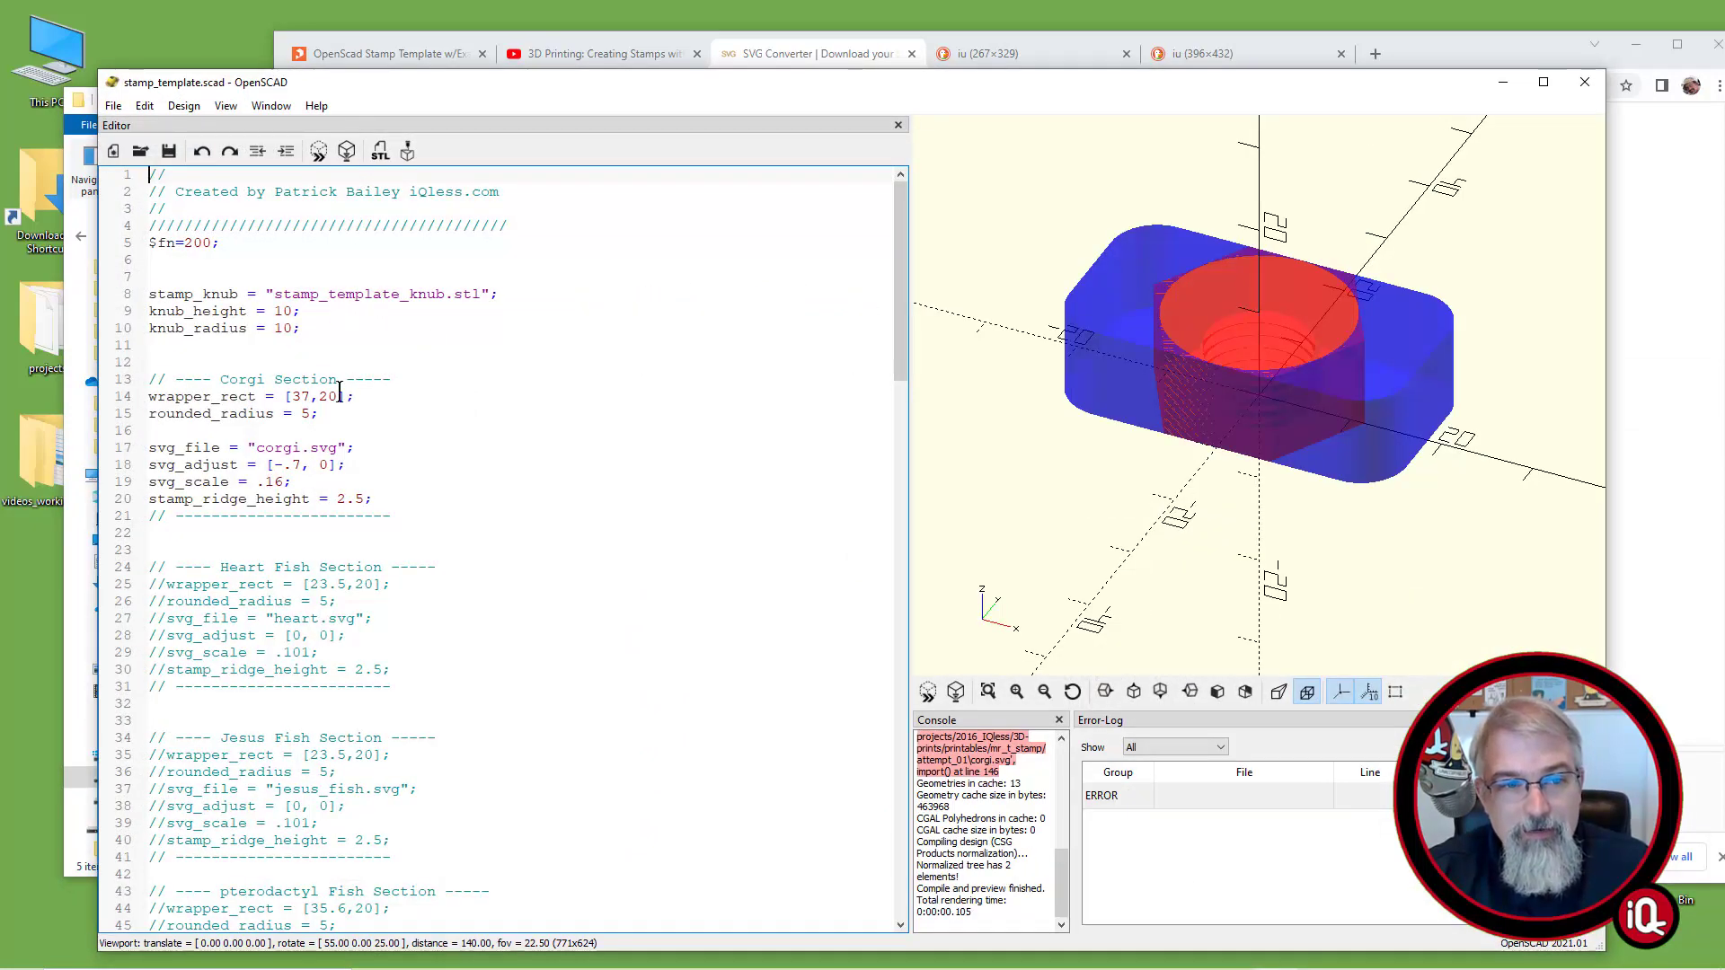
double_click(242, 379)
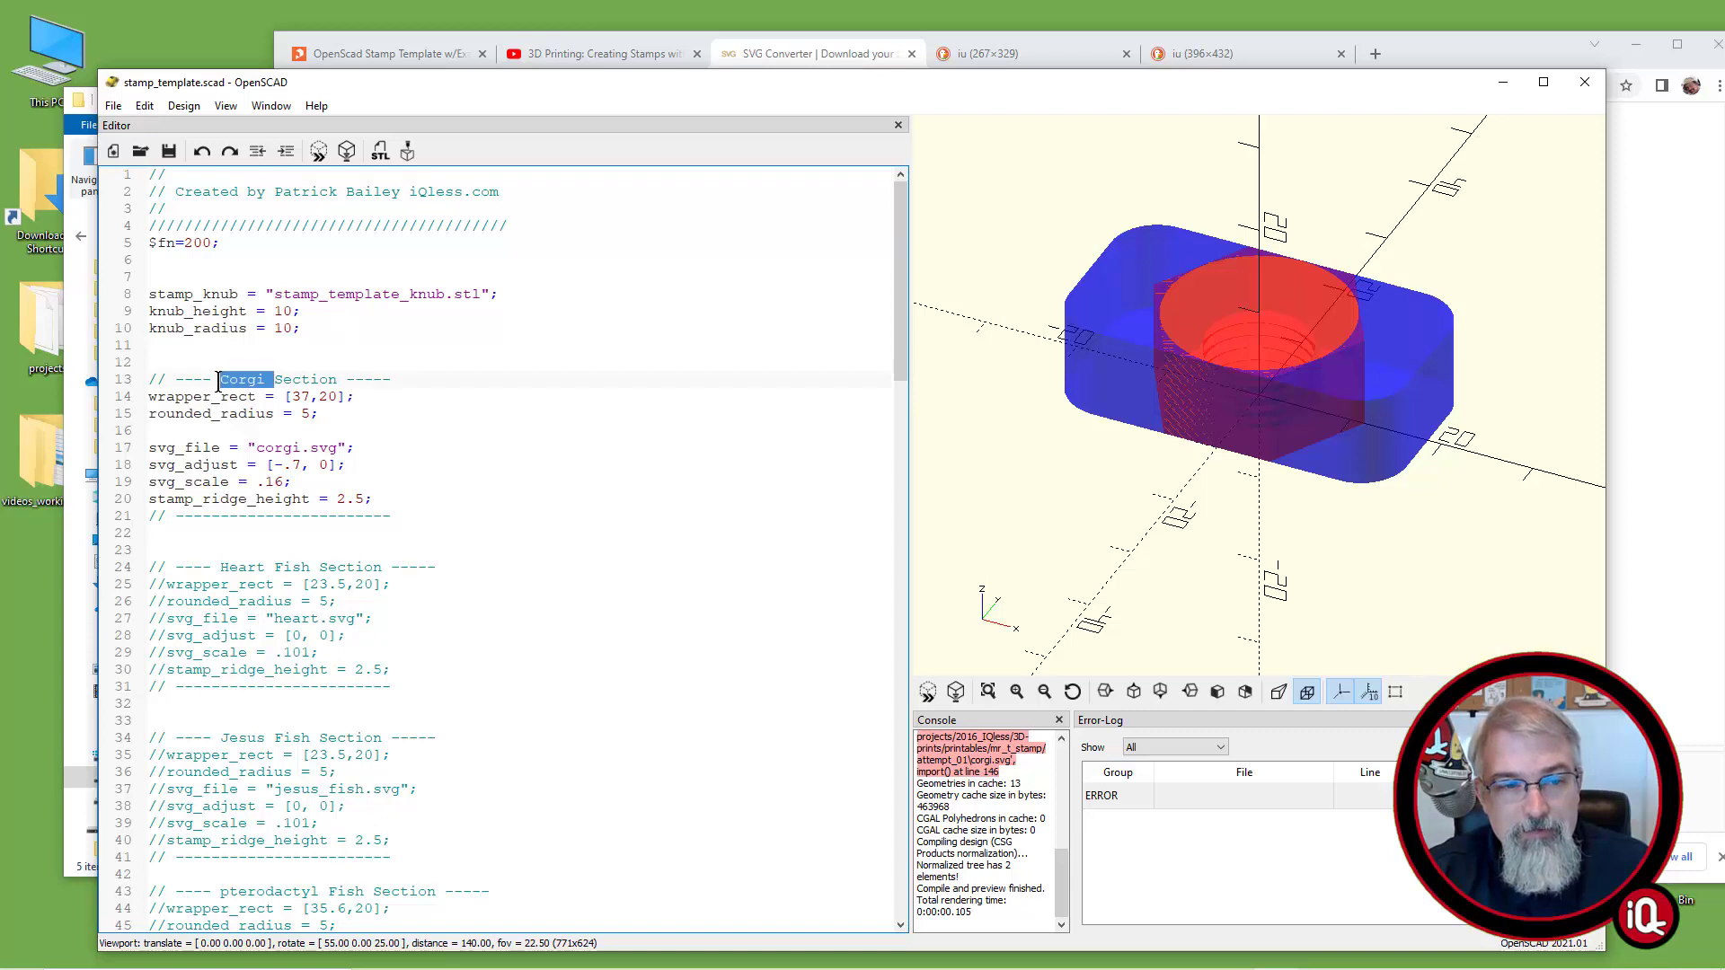
type("Mr T.")
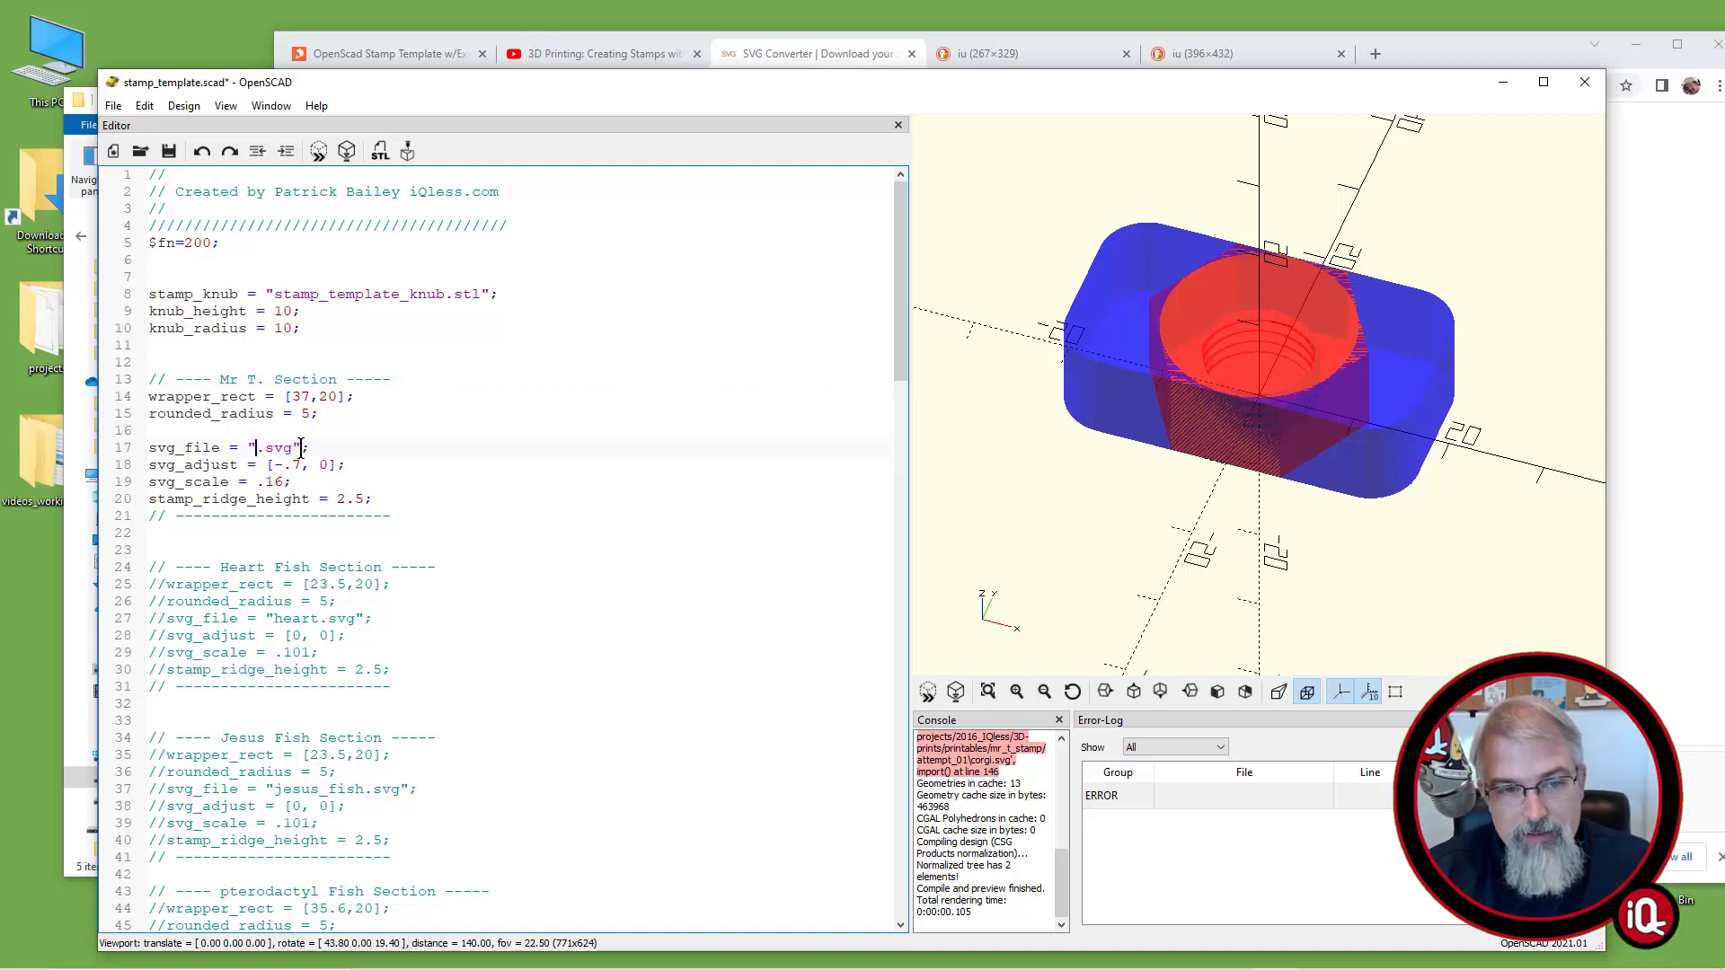
type("mr_t")
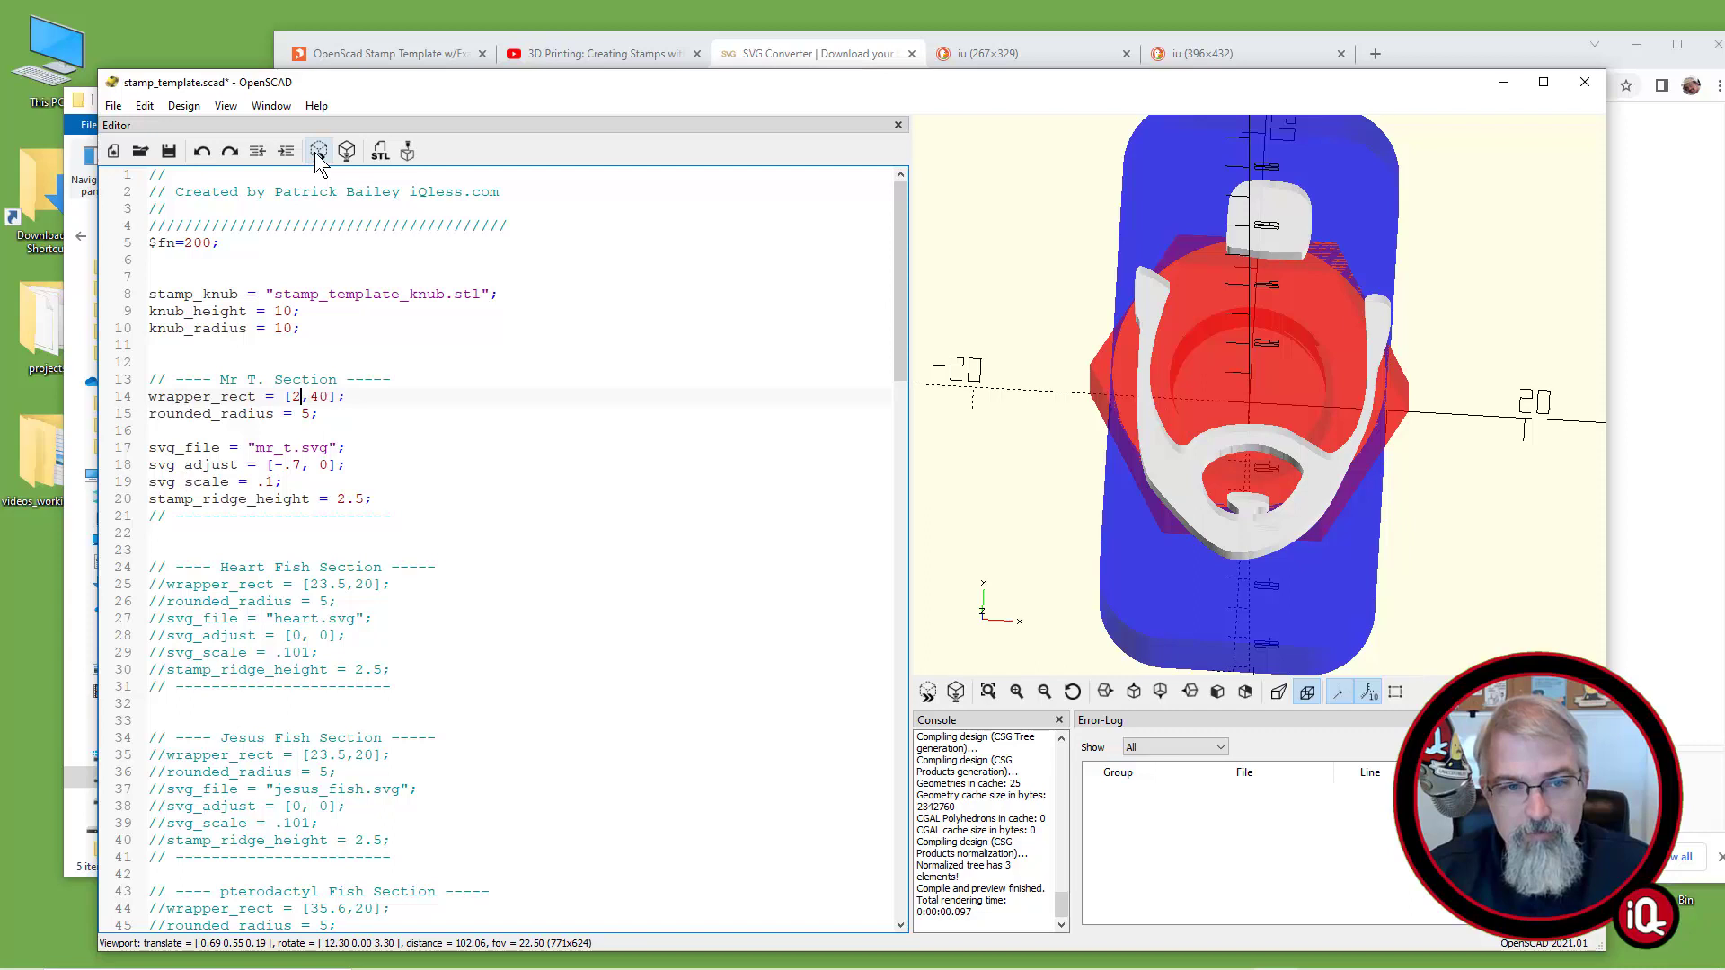
Set wrapper_rect to [23.5,35], svg_adjust [0,0], svg_scale .125 and preview the stamp
left_click(318, 151)
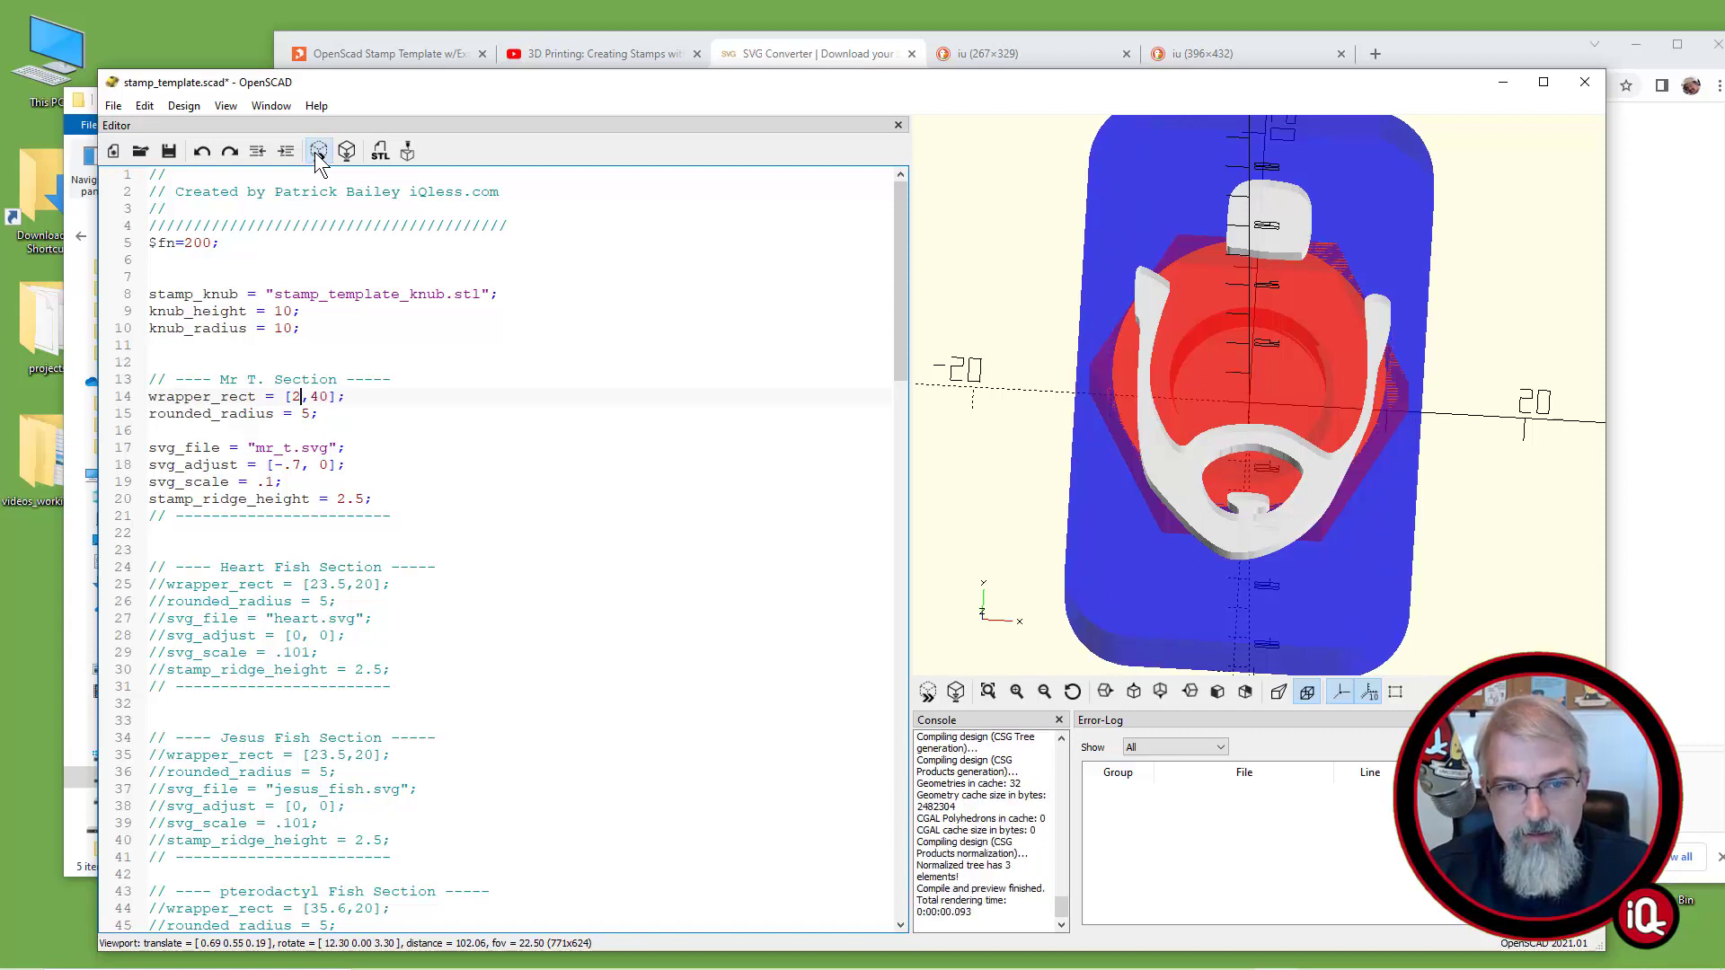
type("2.5")
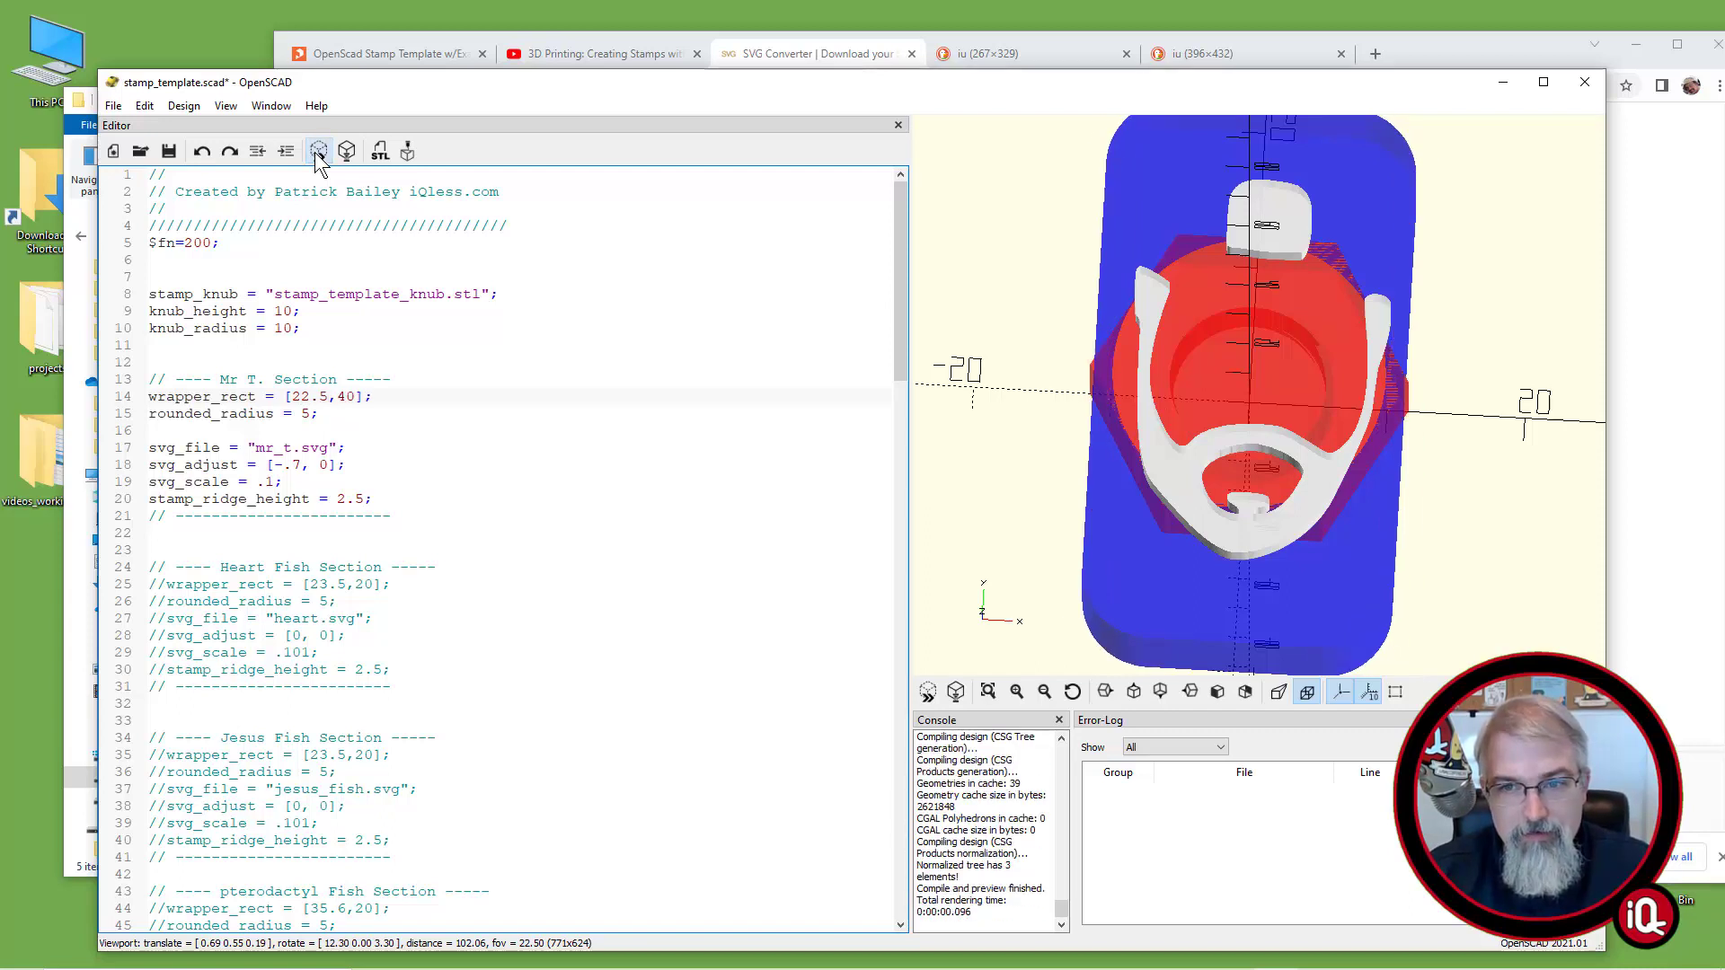
type("23")
left_click(517, 482)
type("25")
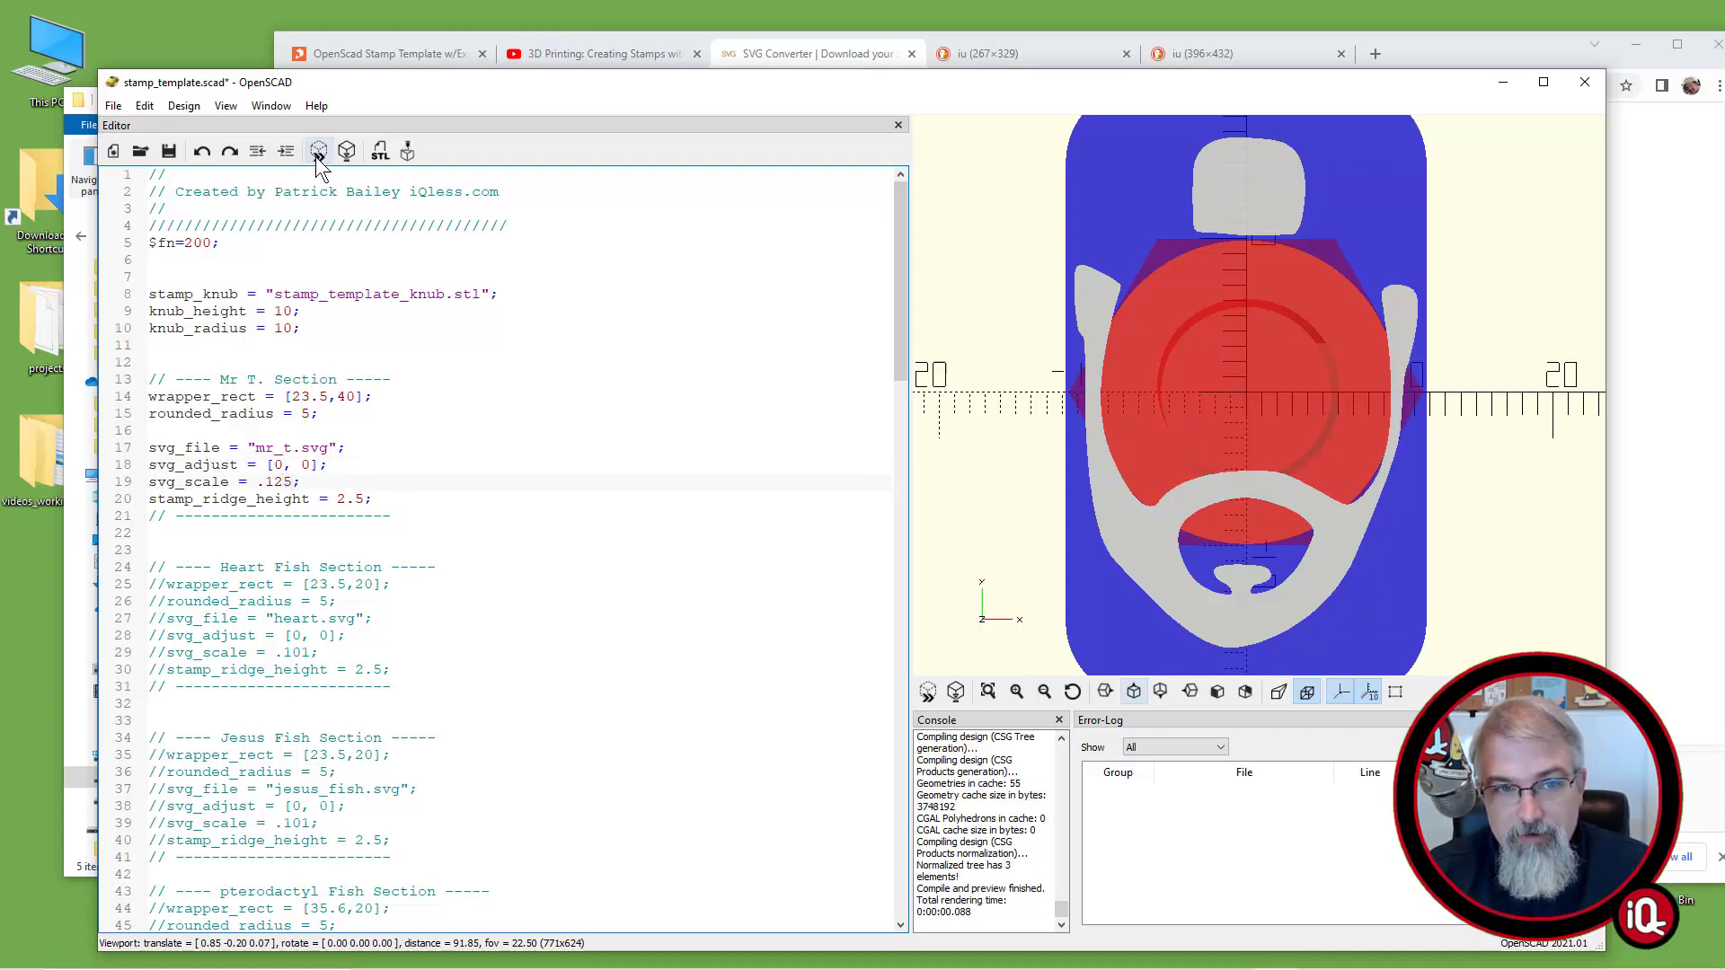
left_click(318, 151)
type("35")
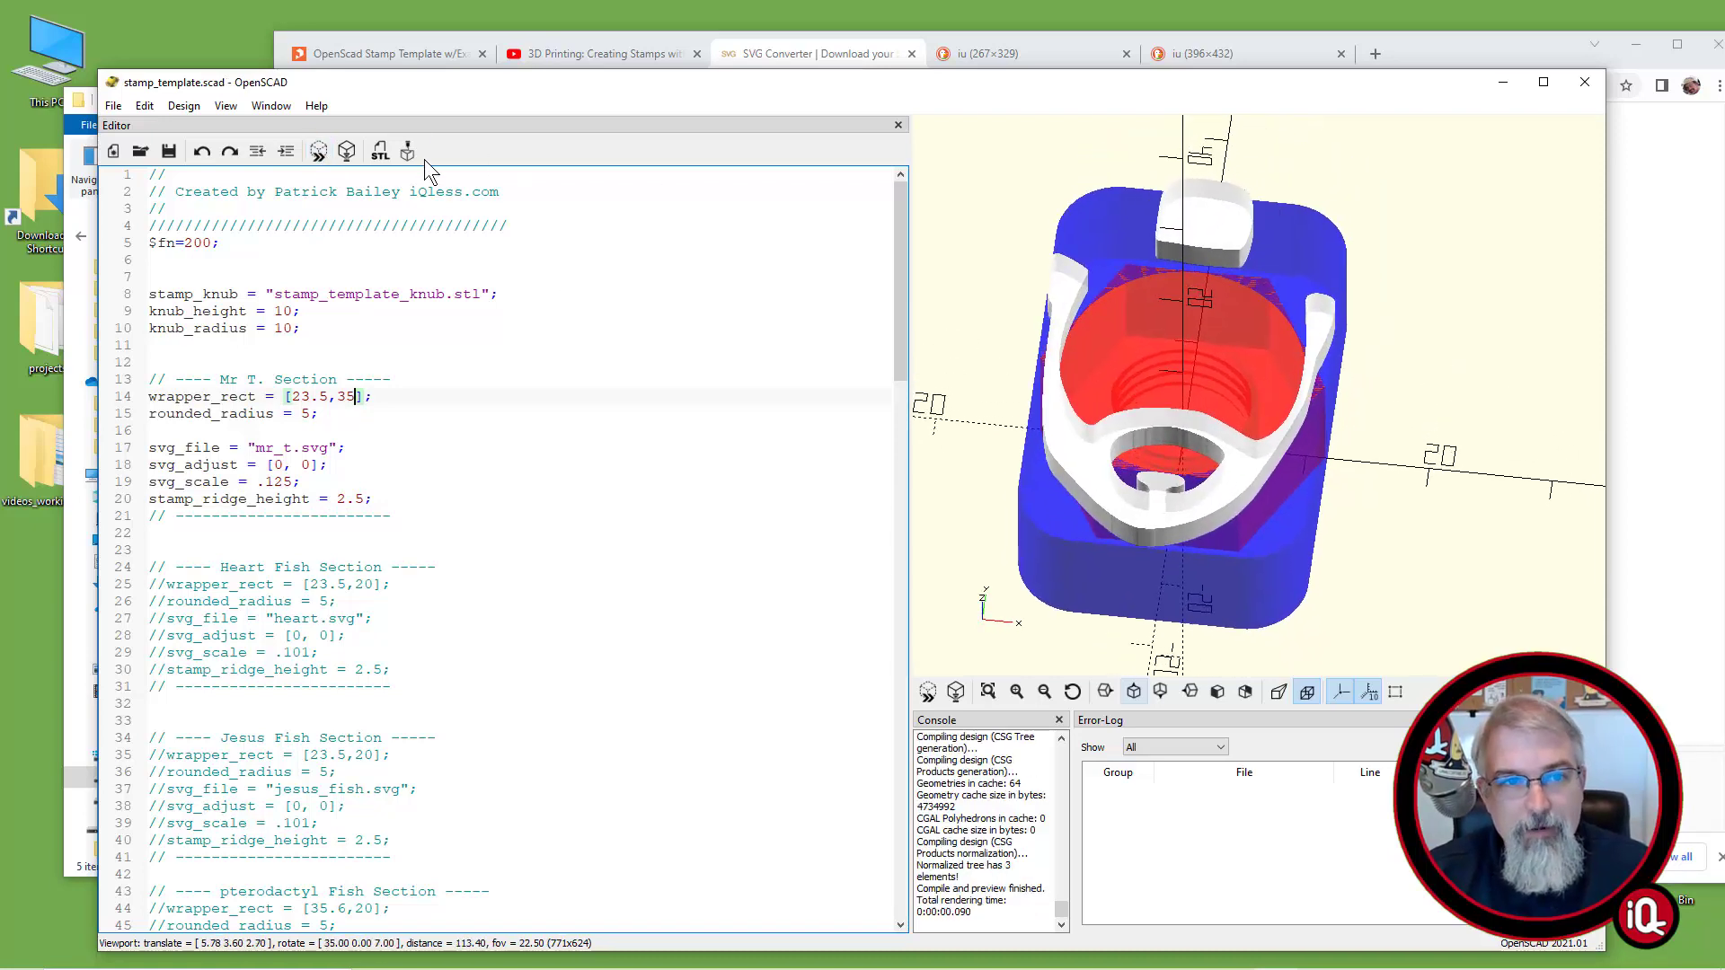
Render the full Mr. T stamp geometry for export
left_click(345, 151)
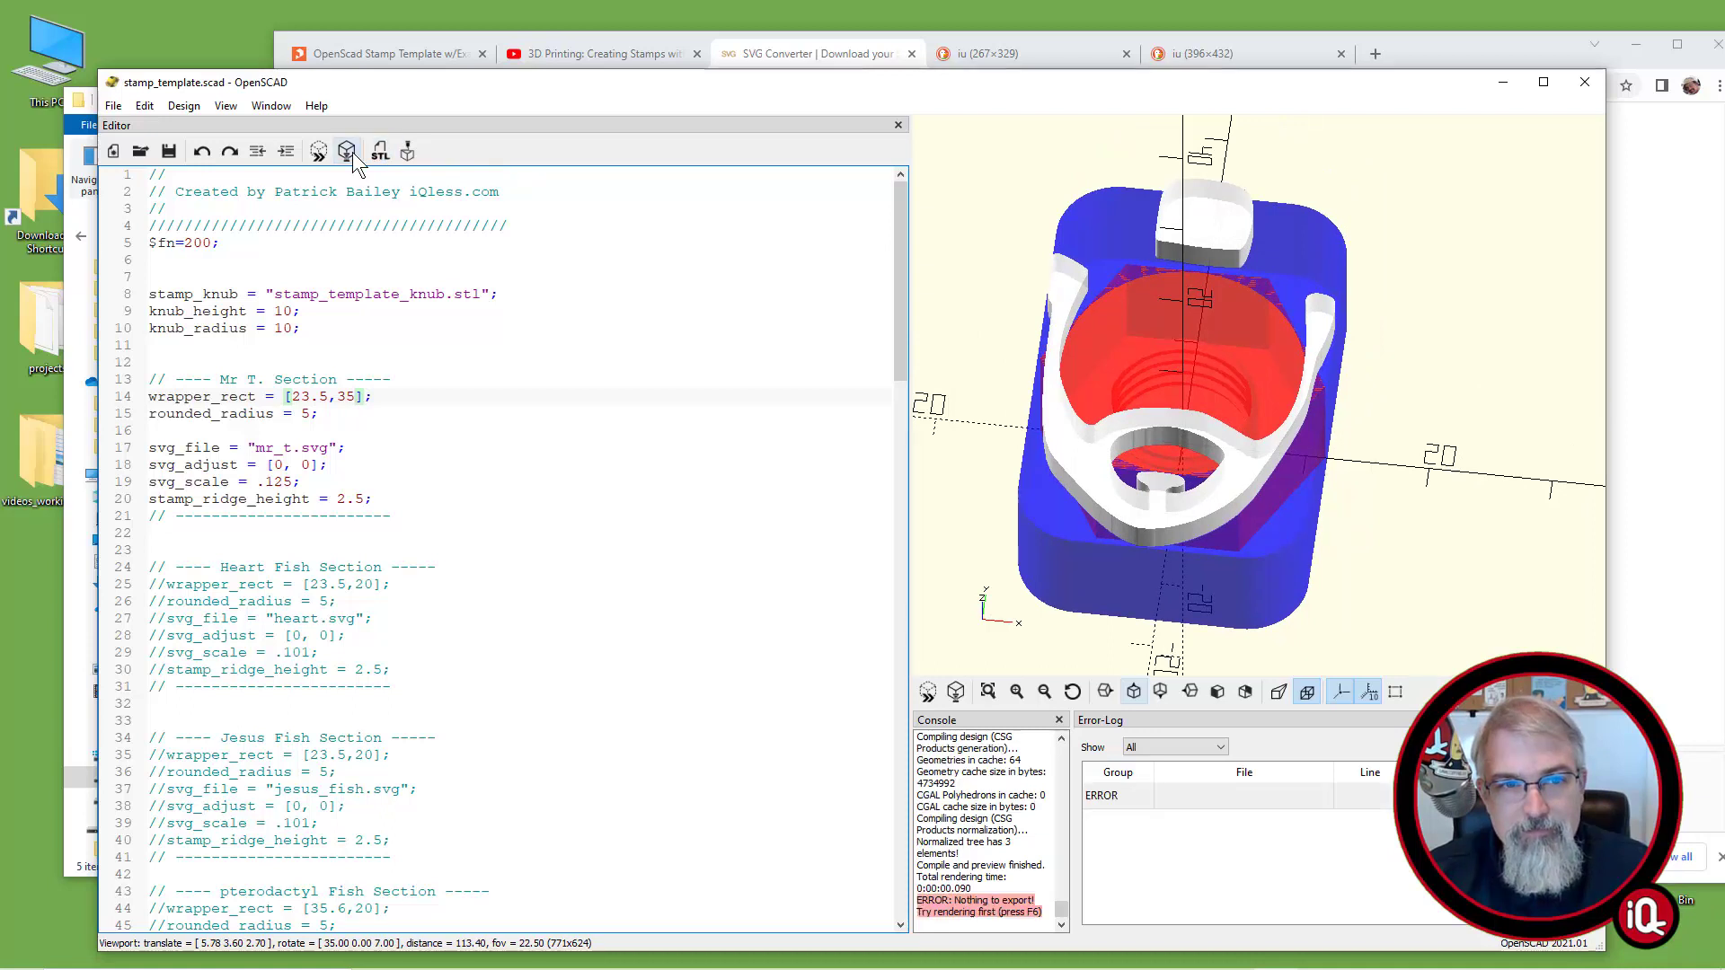
left_click(347, 151)
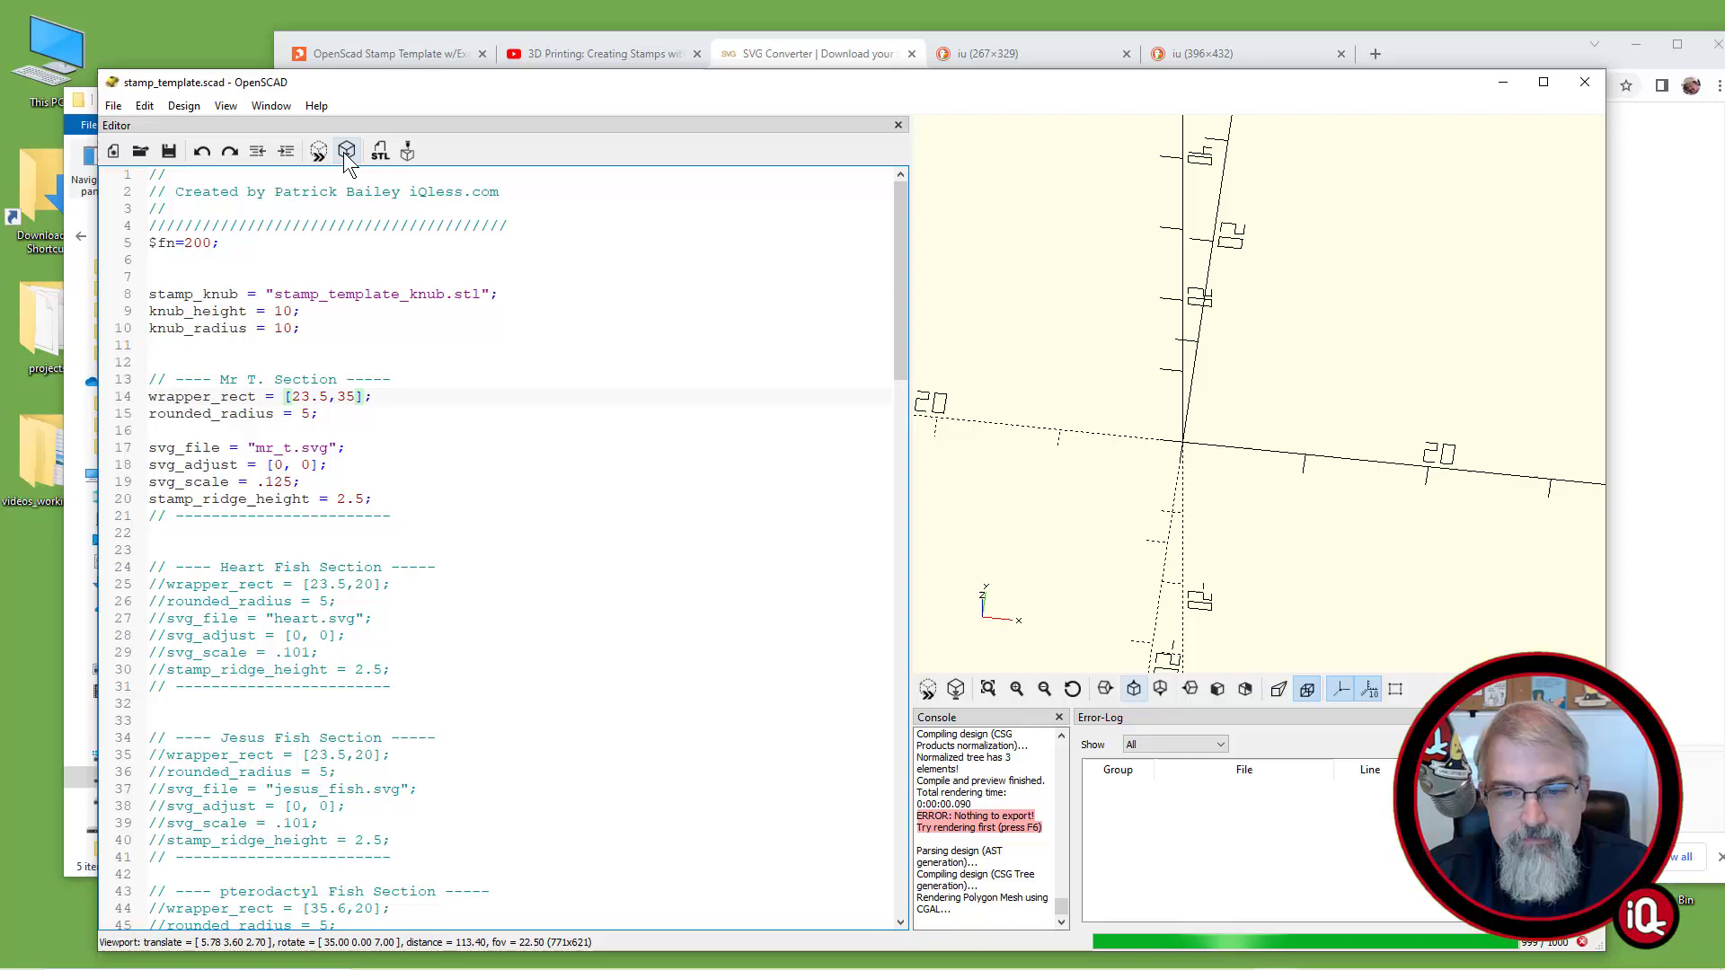
Export the rendered stamp as mr_t_stamp.stl in the attempt_01 folder
left_click(347, 151)
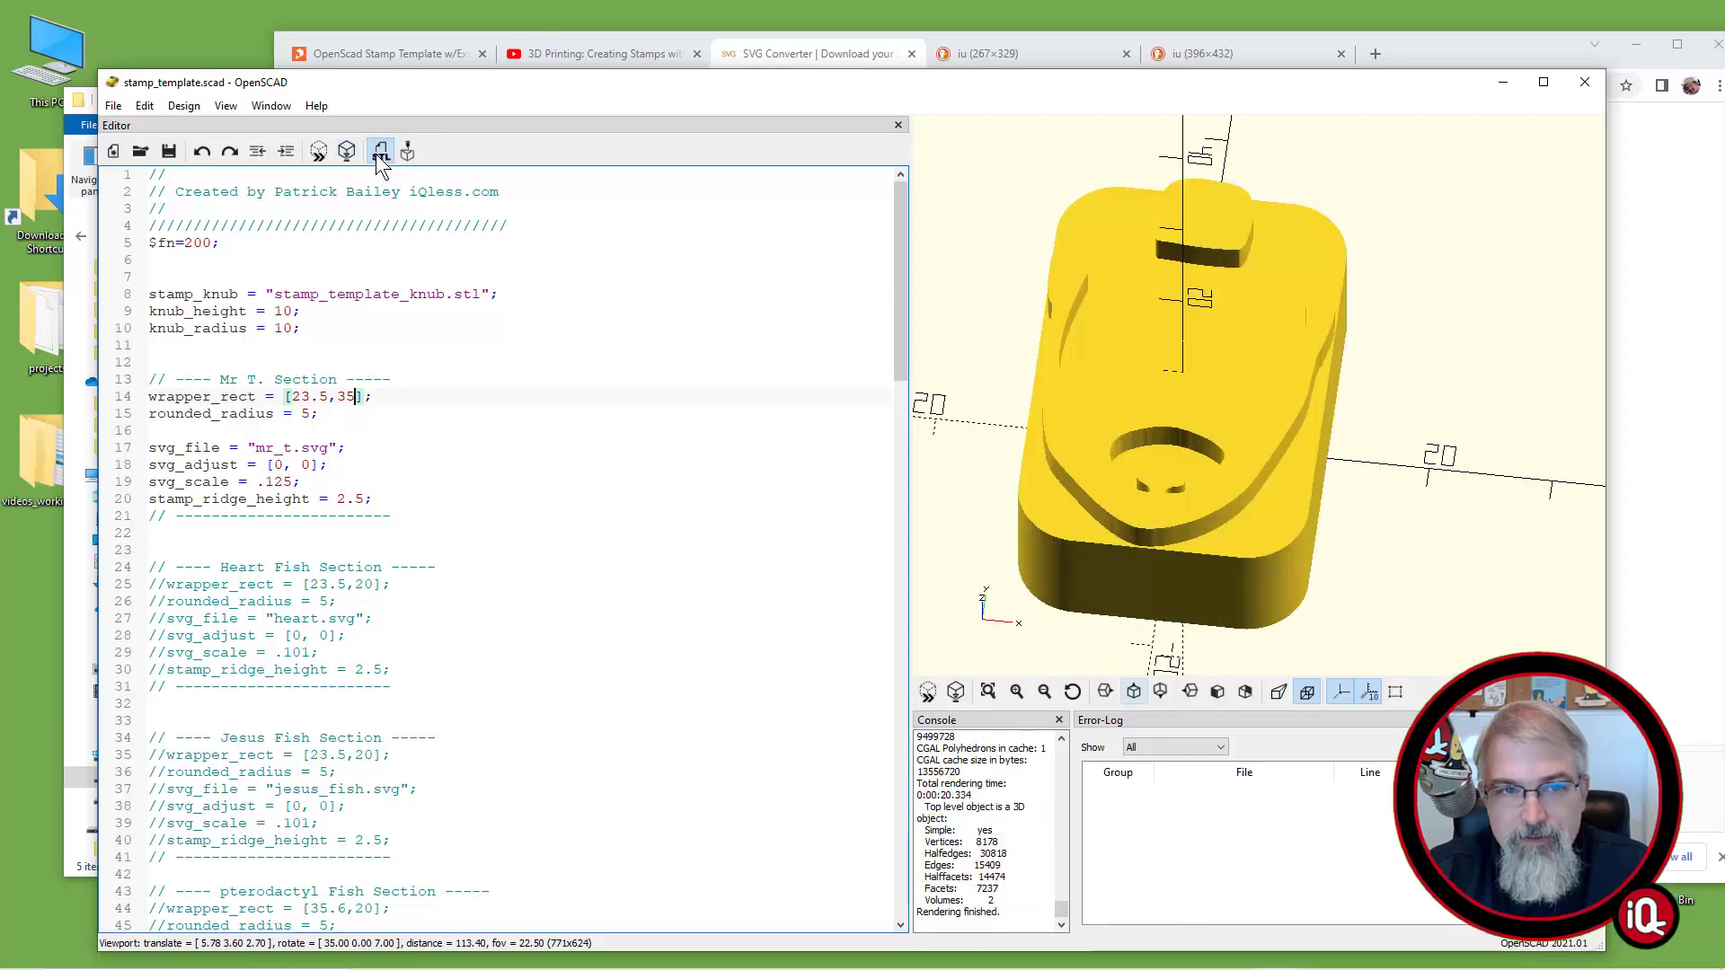
left_click(380, 151)
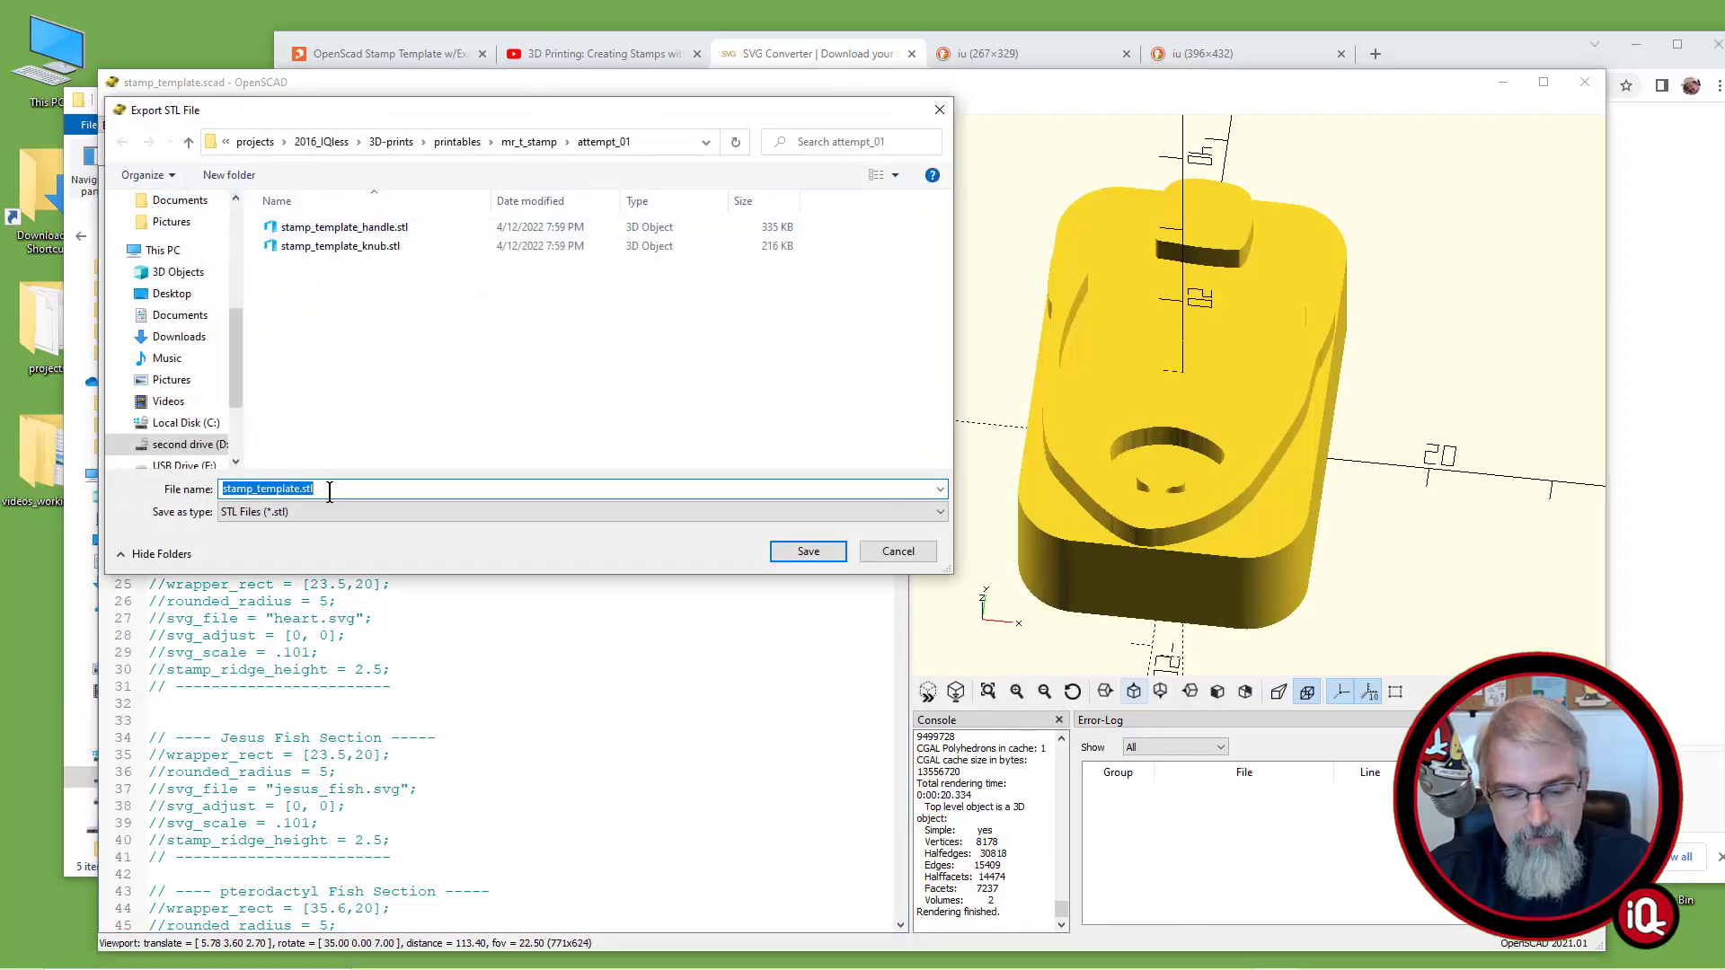
type("mr_t_")
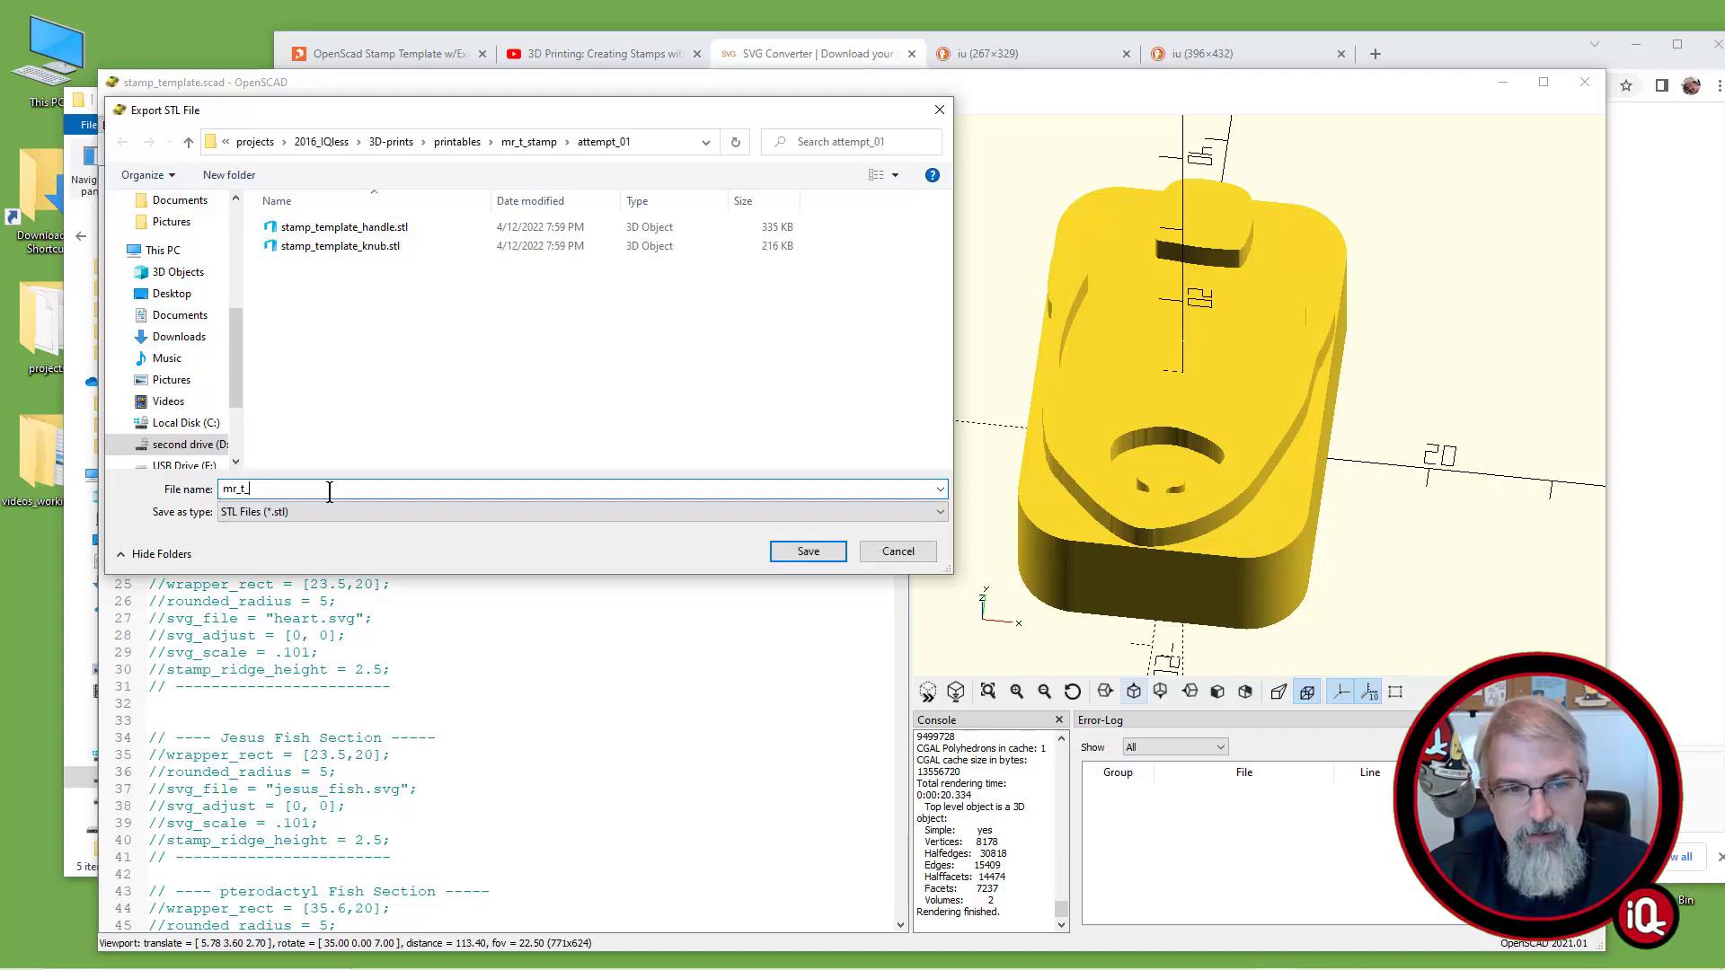
left_click(809, 552)
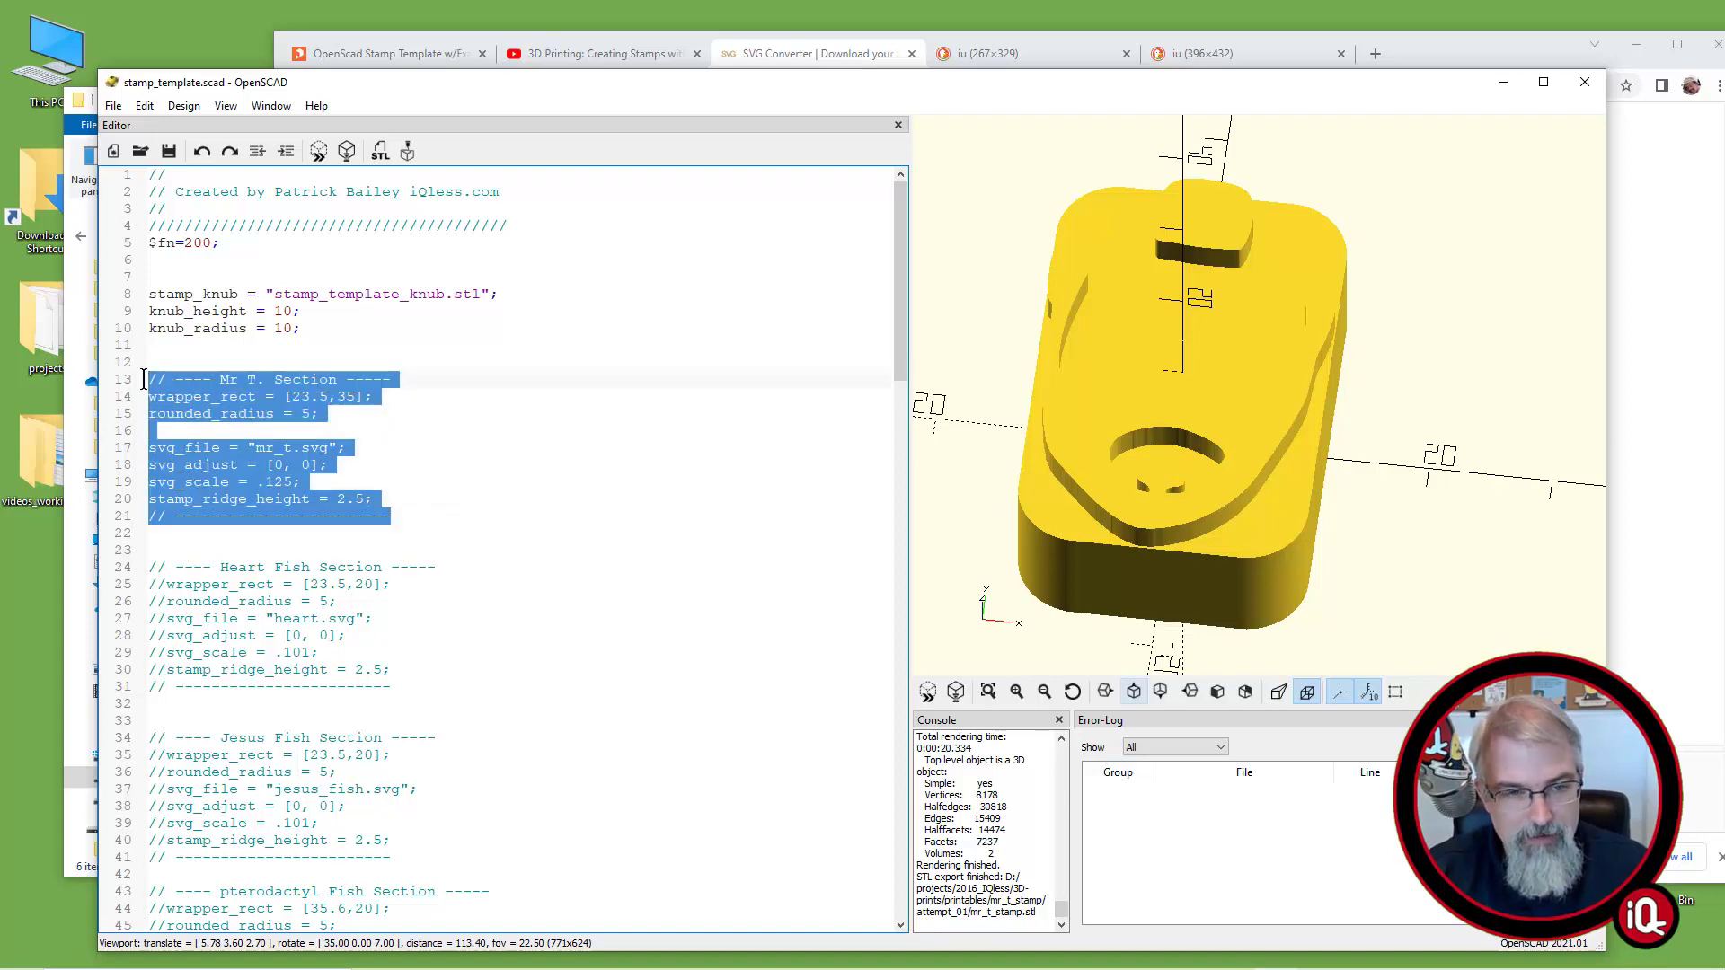
Comment out the Mr T. section and preview a copied Mr Tumnas section using mr_tumnas.svg
scroll("down", 3)
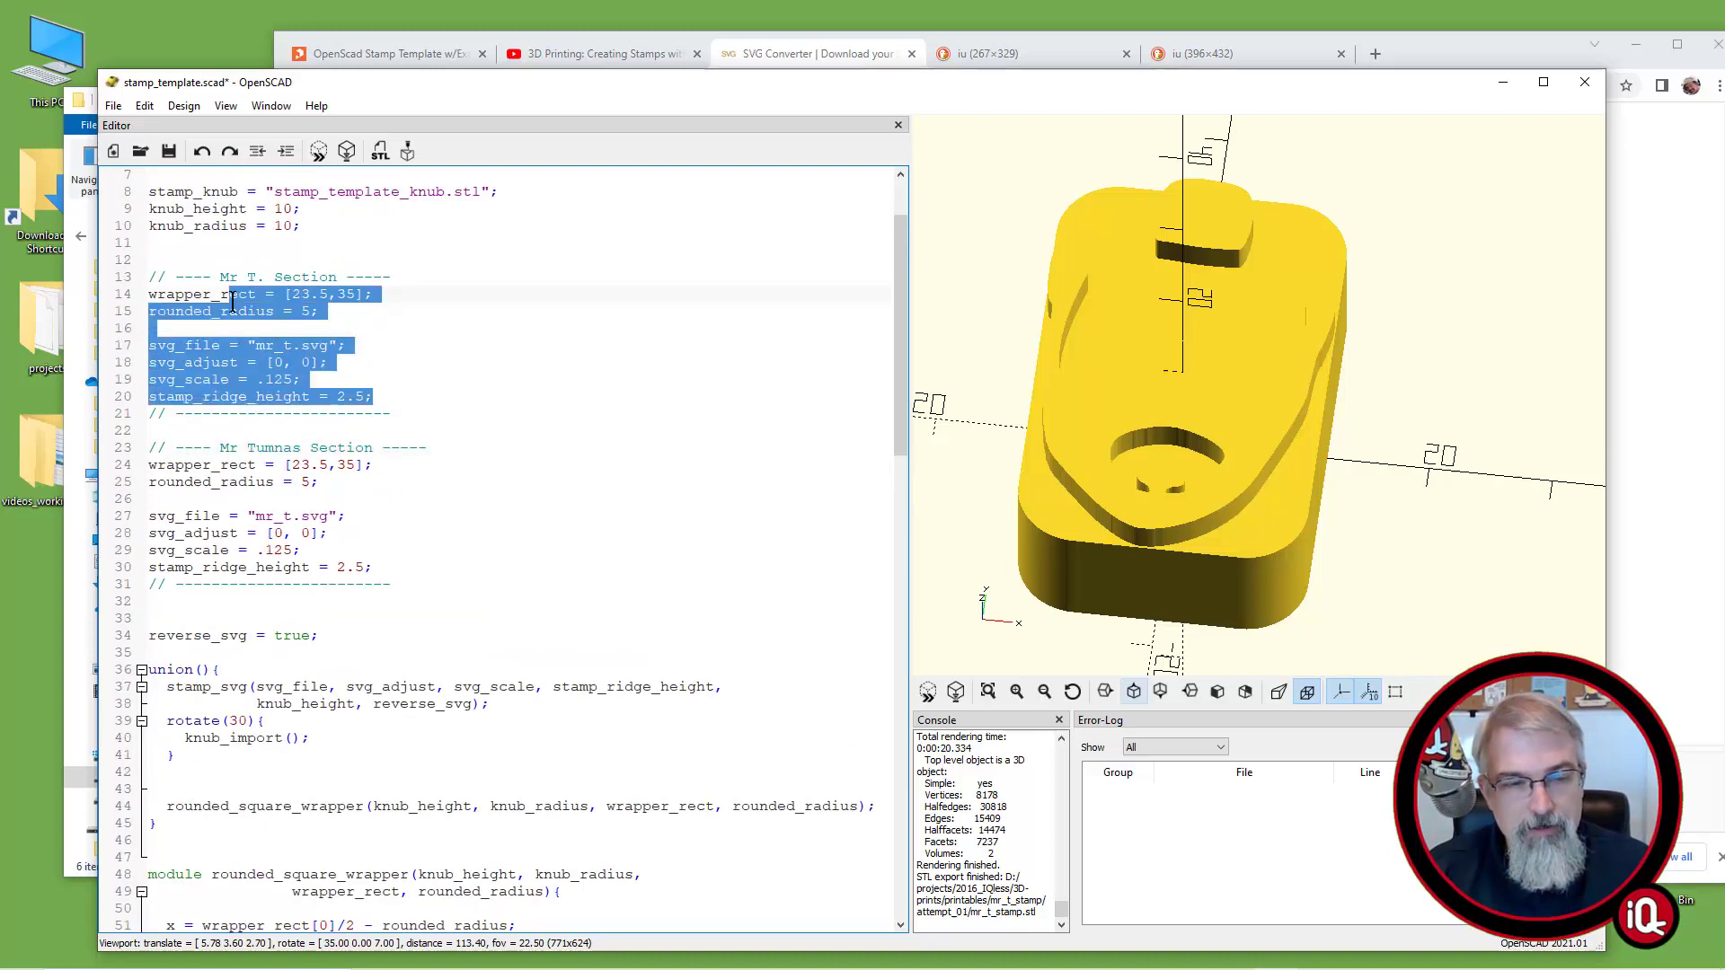
key("Ctrl+/")
type("umnas")
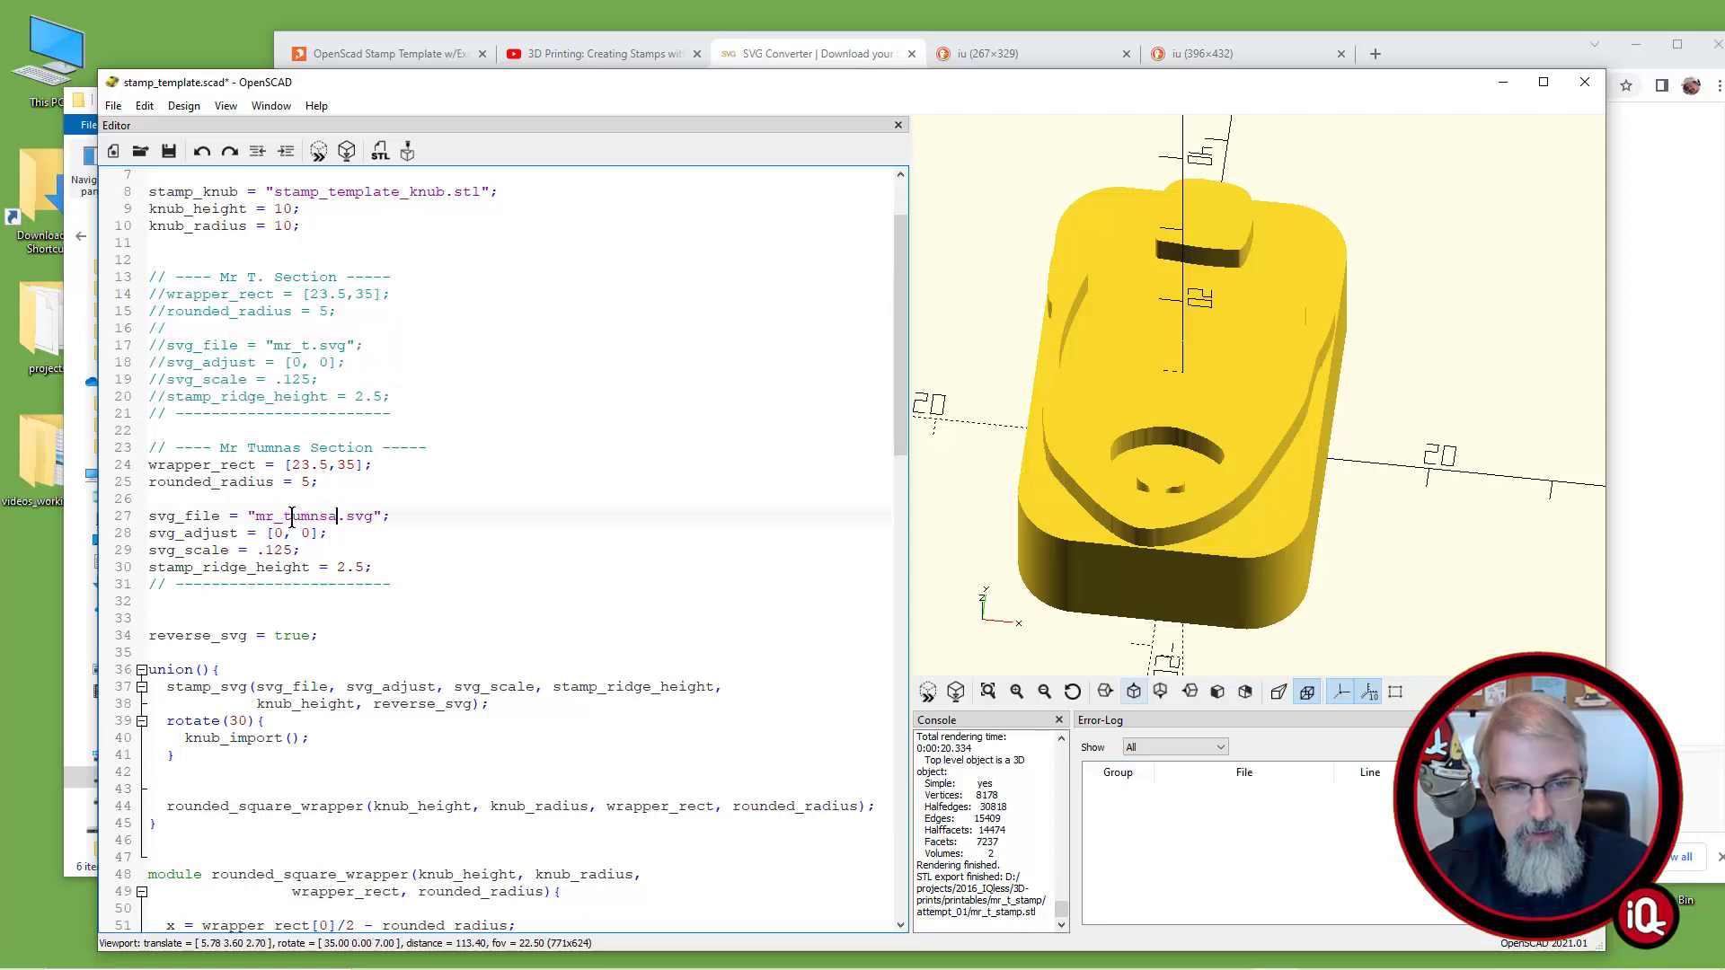
left_click(316, 151)
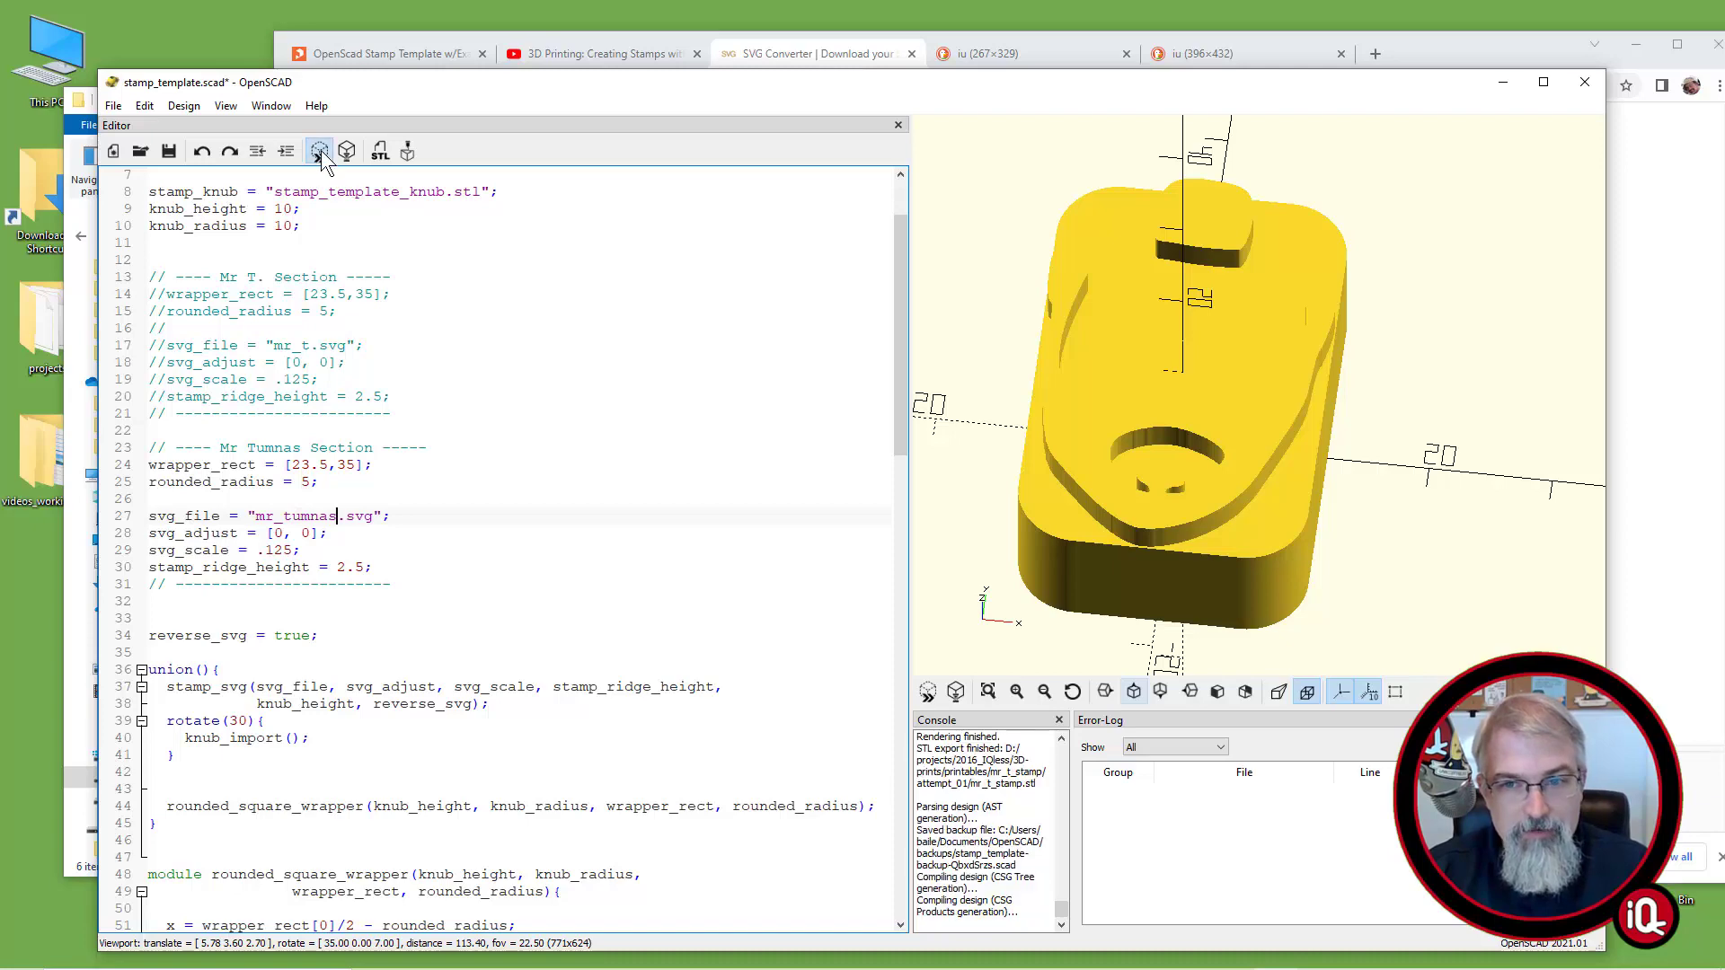
left_click(318, 151)
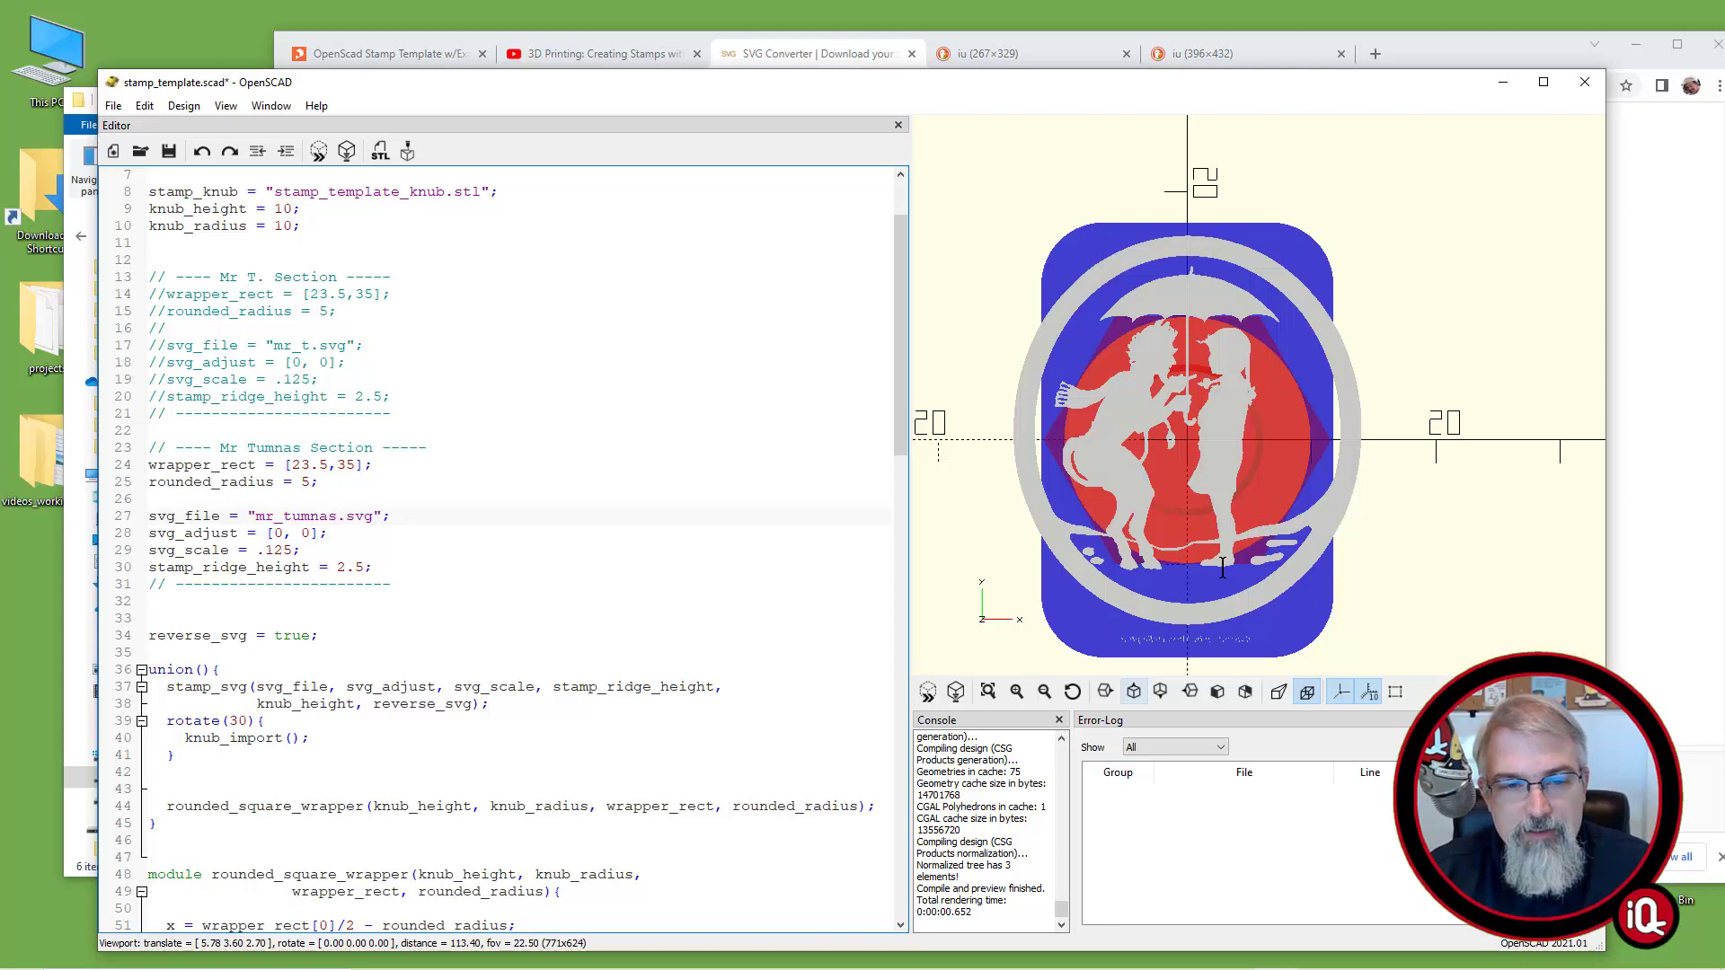
mouse_move(230, 472)
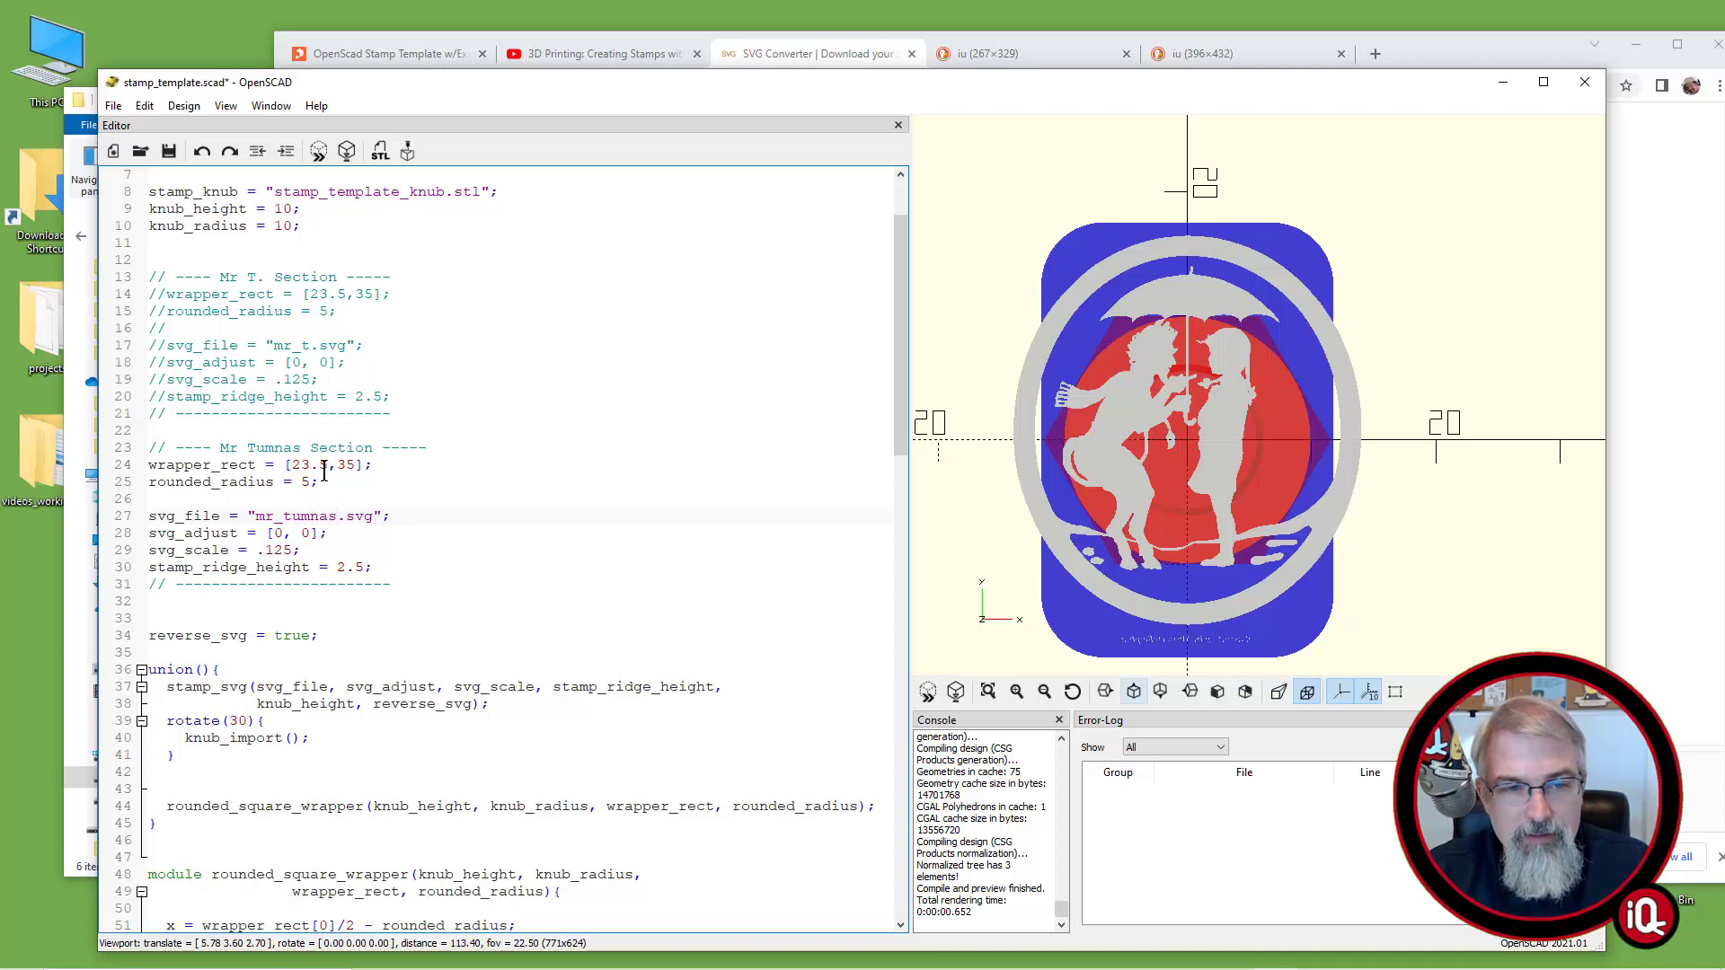
Widen the Tumnus wrapper_rect to [30,35] and preview the stamp
type("35")
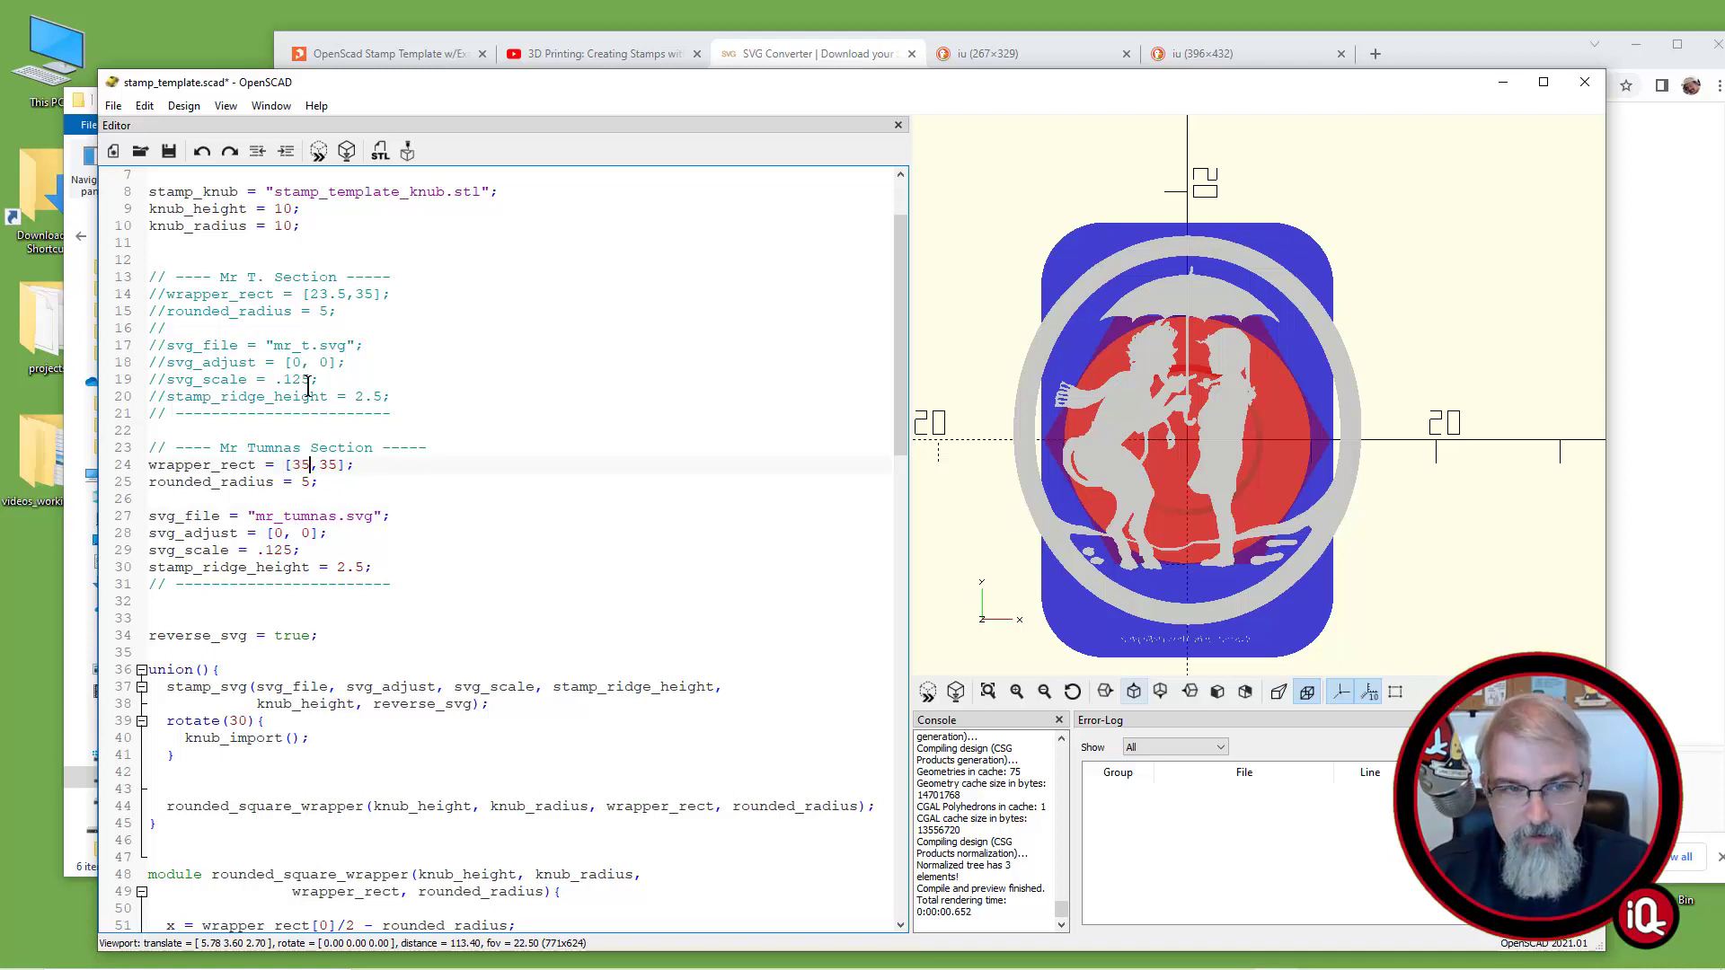
left_click(318, 151)
type("0")
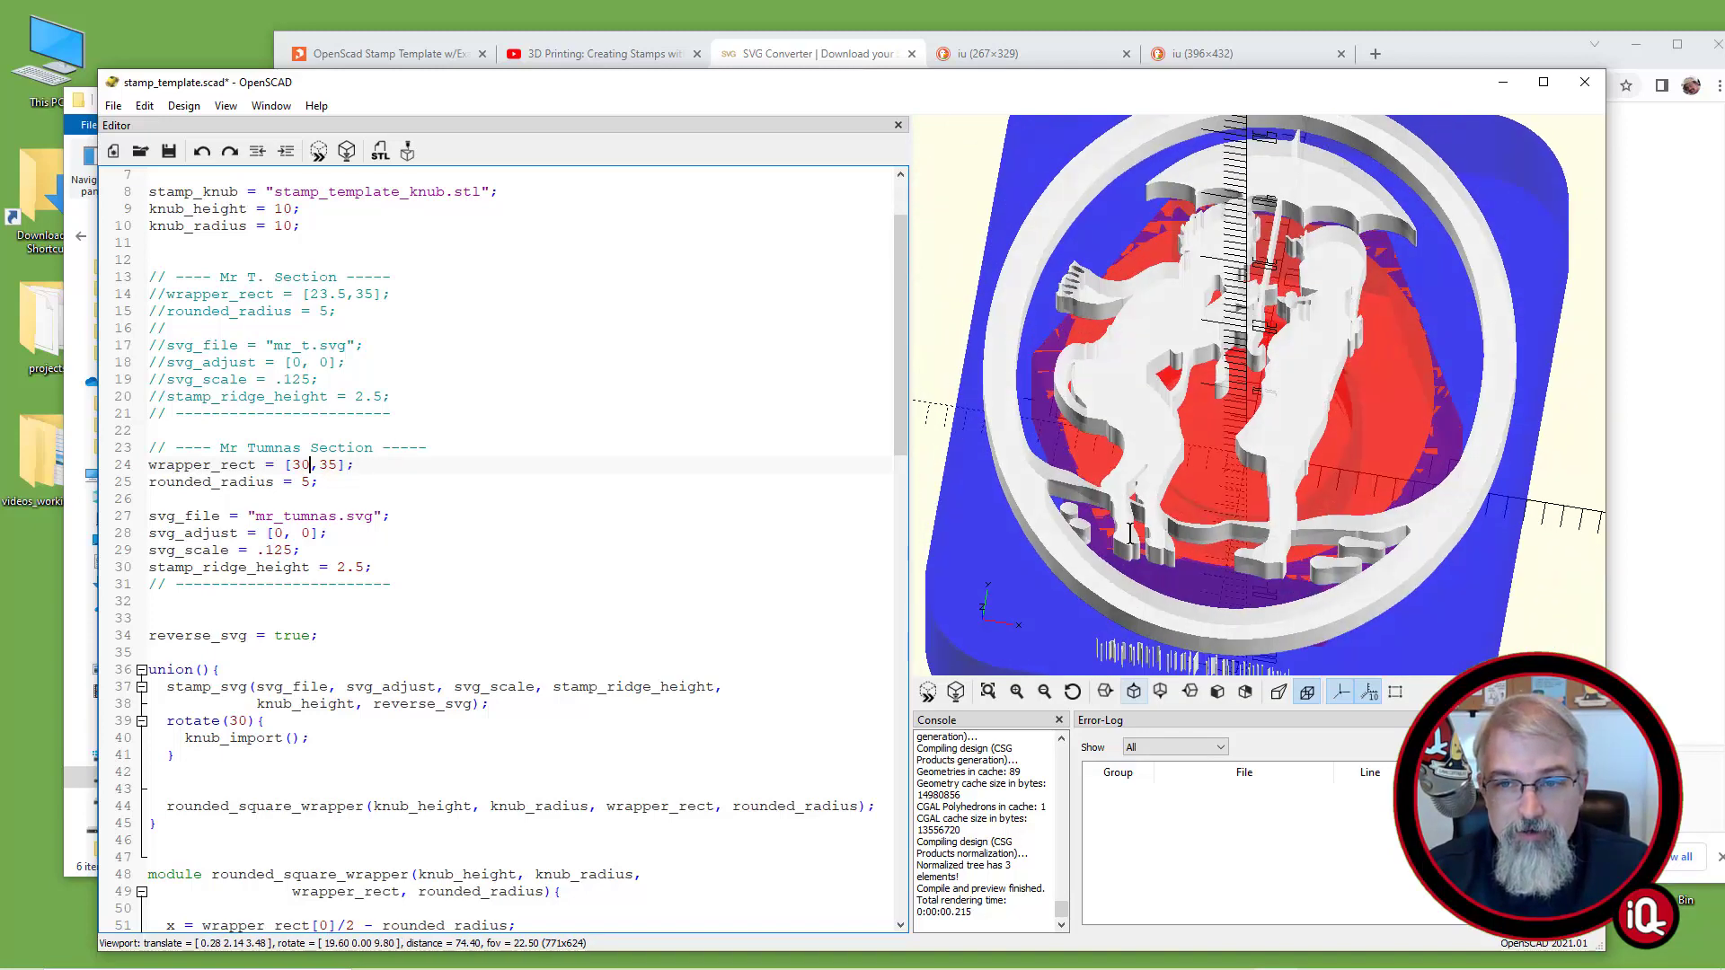
Render the Mr Tumnas stamp and export it as mr_tumnas_stamp.stl
left_click(347, 151)
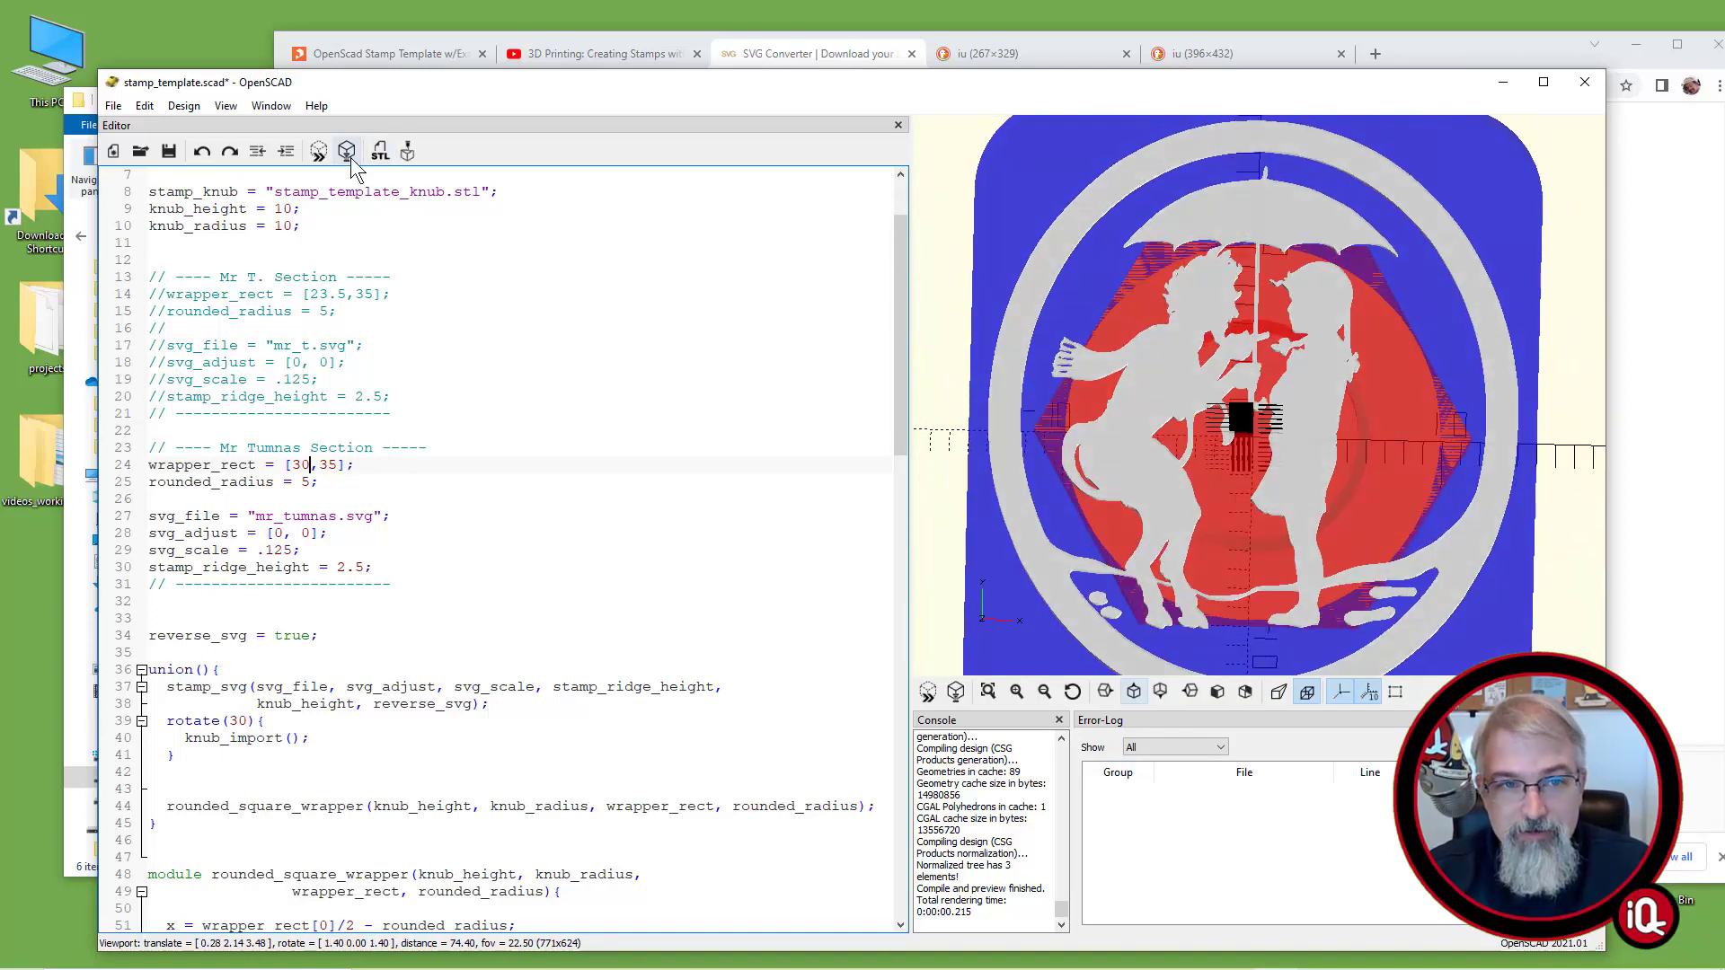
left_click(347, 151)
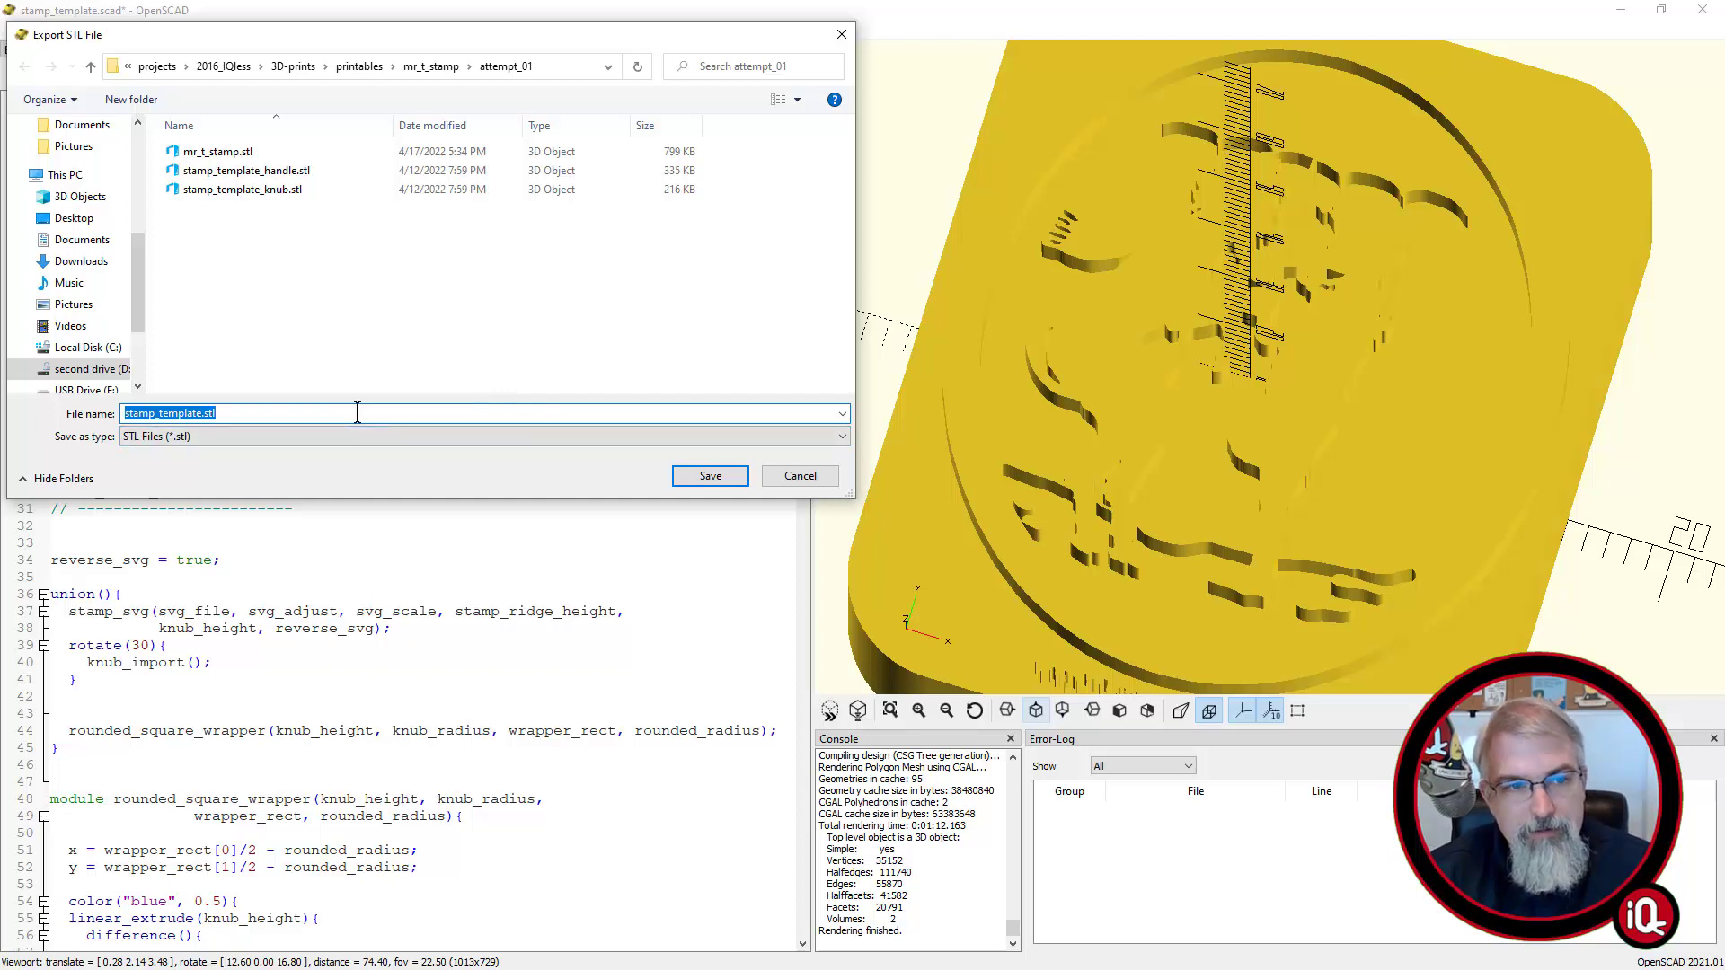
type("mr_tumn")
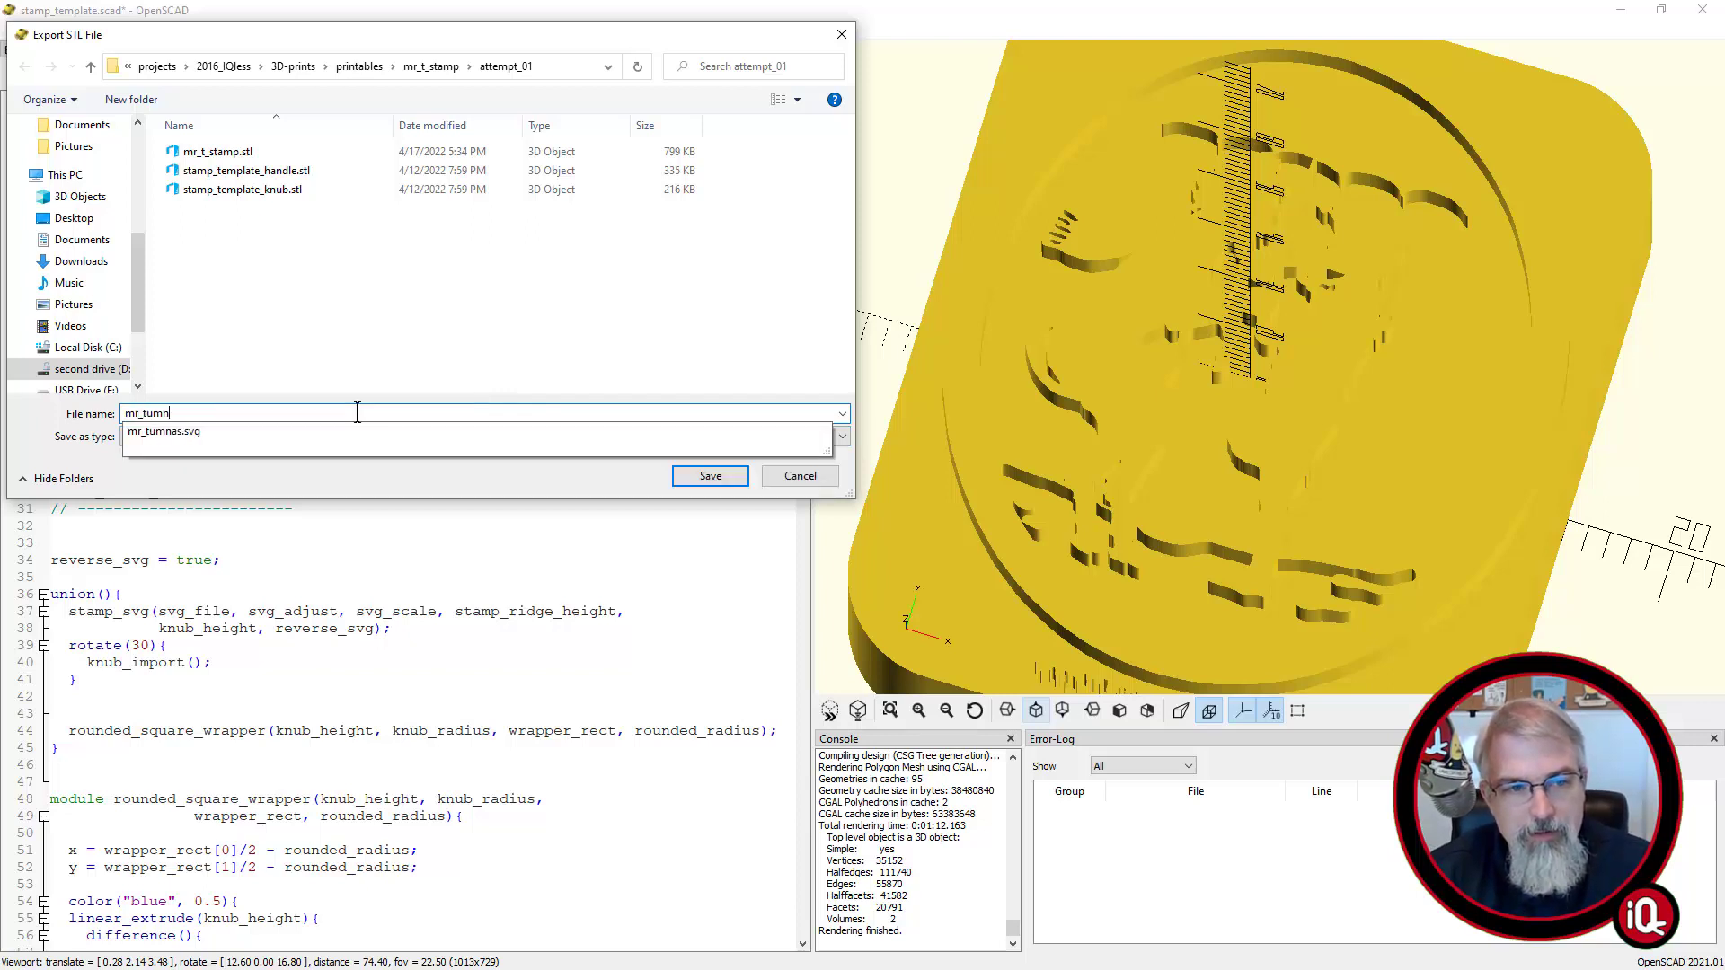
left_click(799, 474)
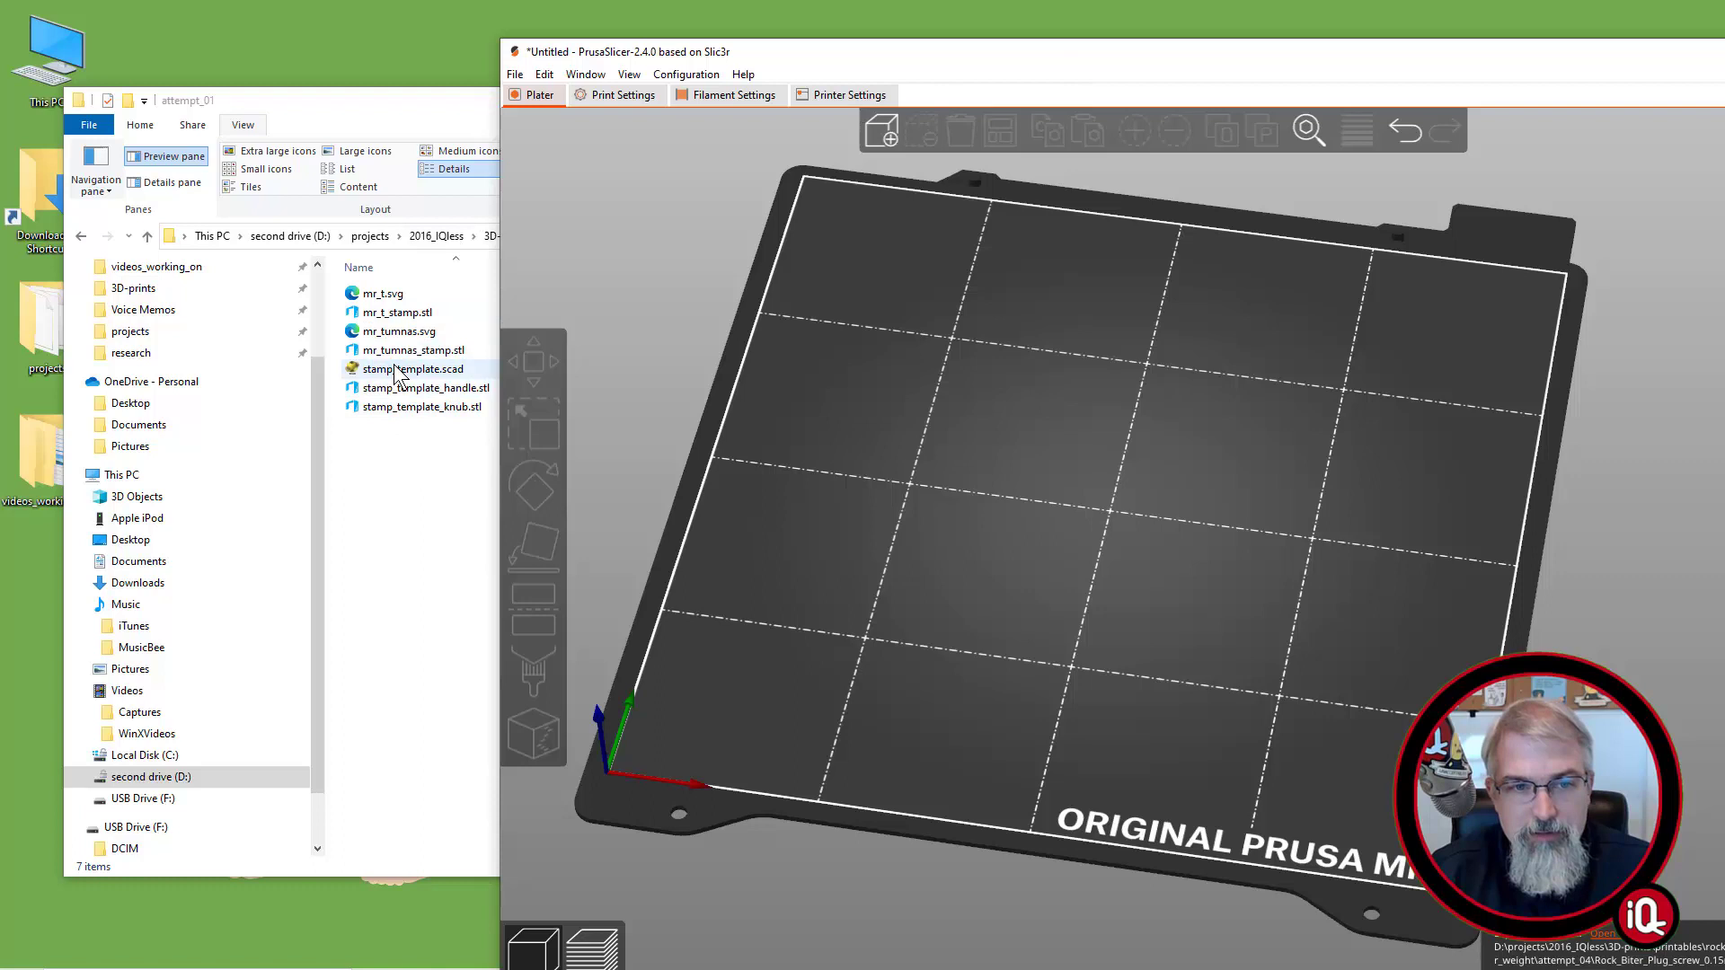
Load mr_tumnas_stamp.stl and mr_t_stamp.stl onto the plate, slice them and scrub through the layers
left_click(411, 349)
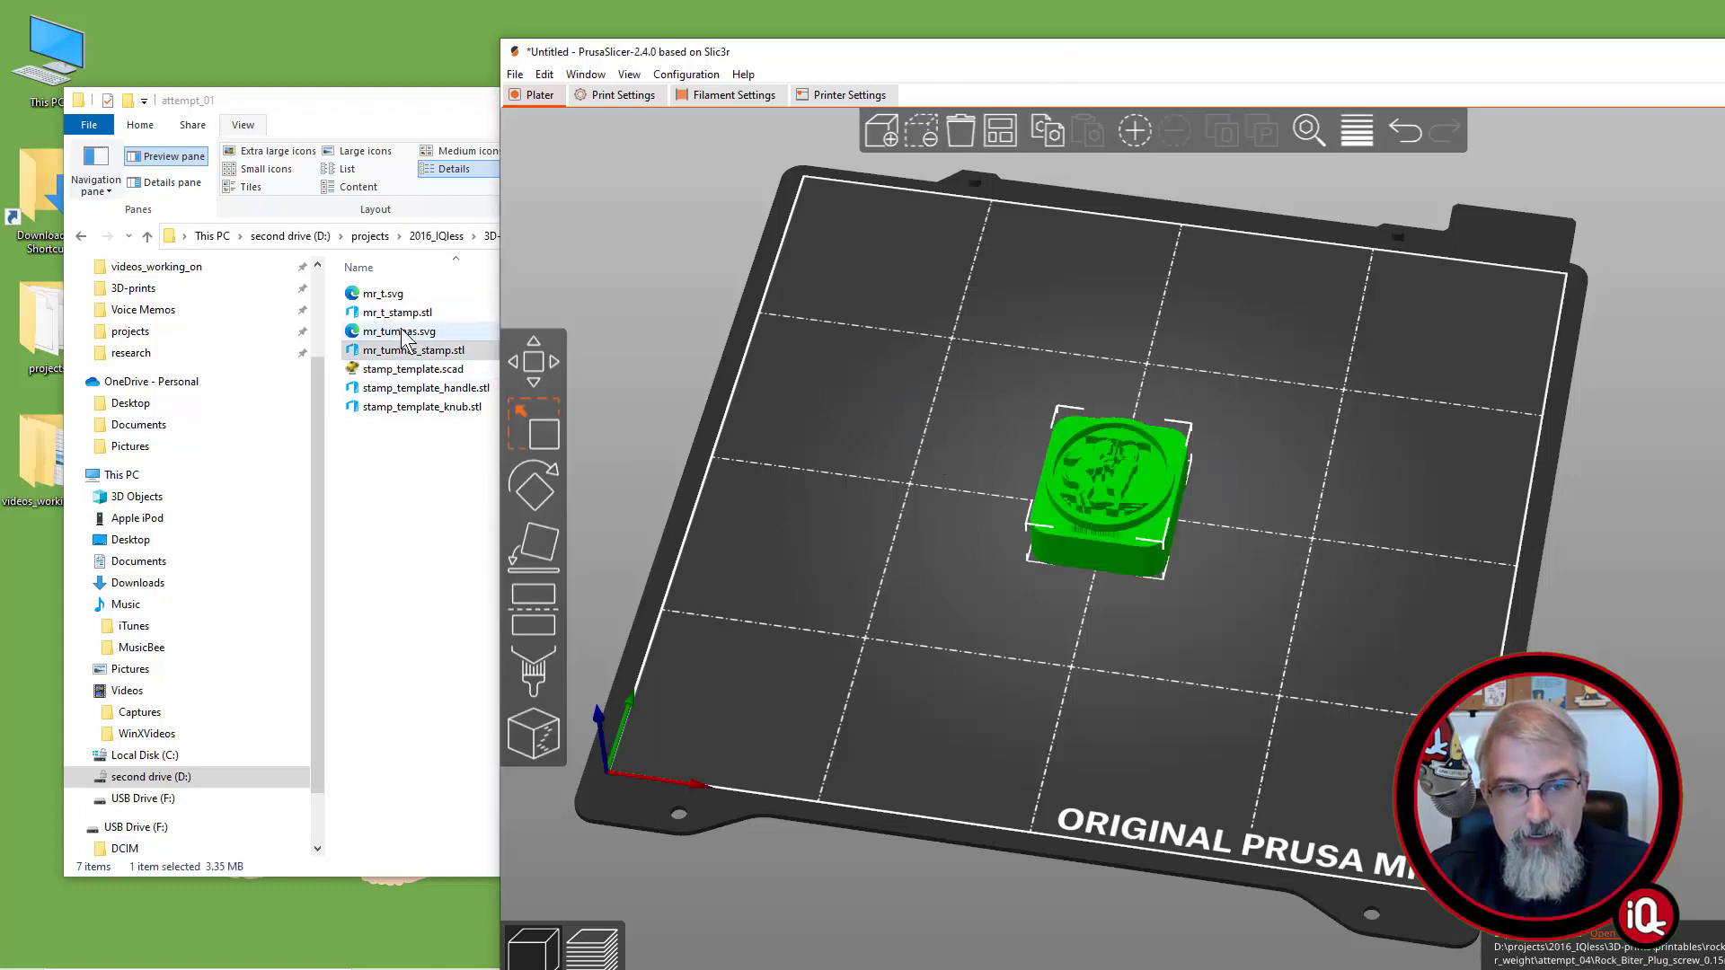
left_click(396, 312)
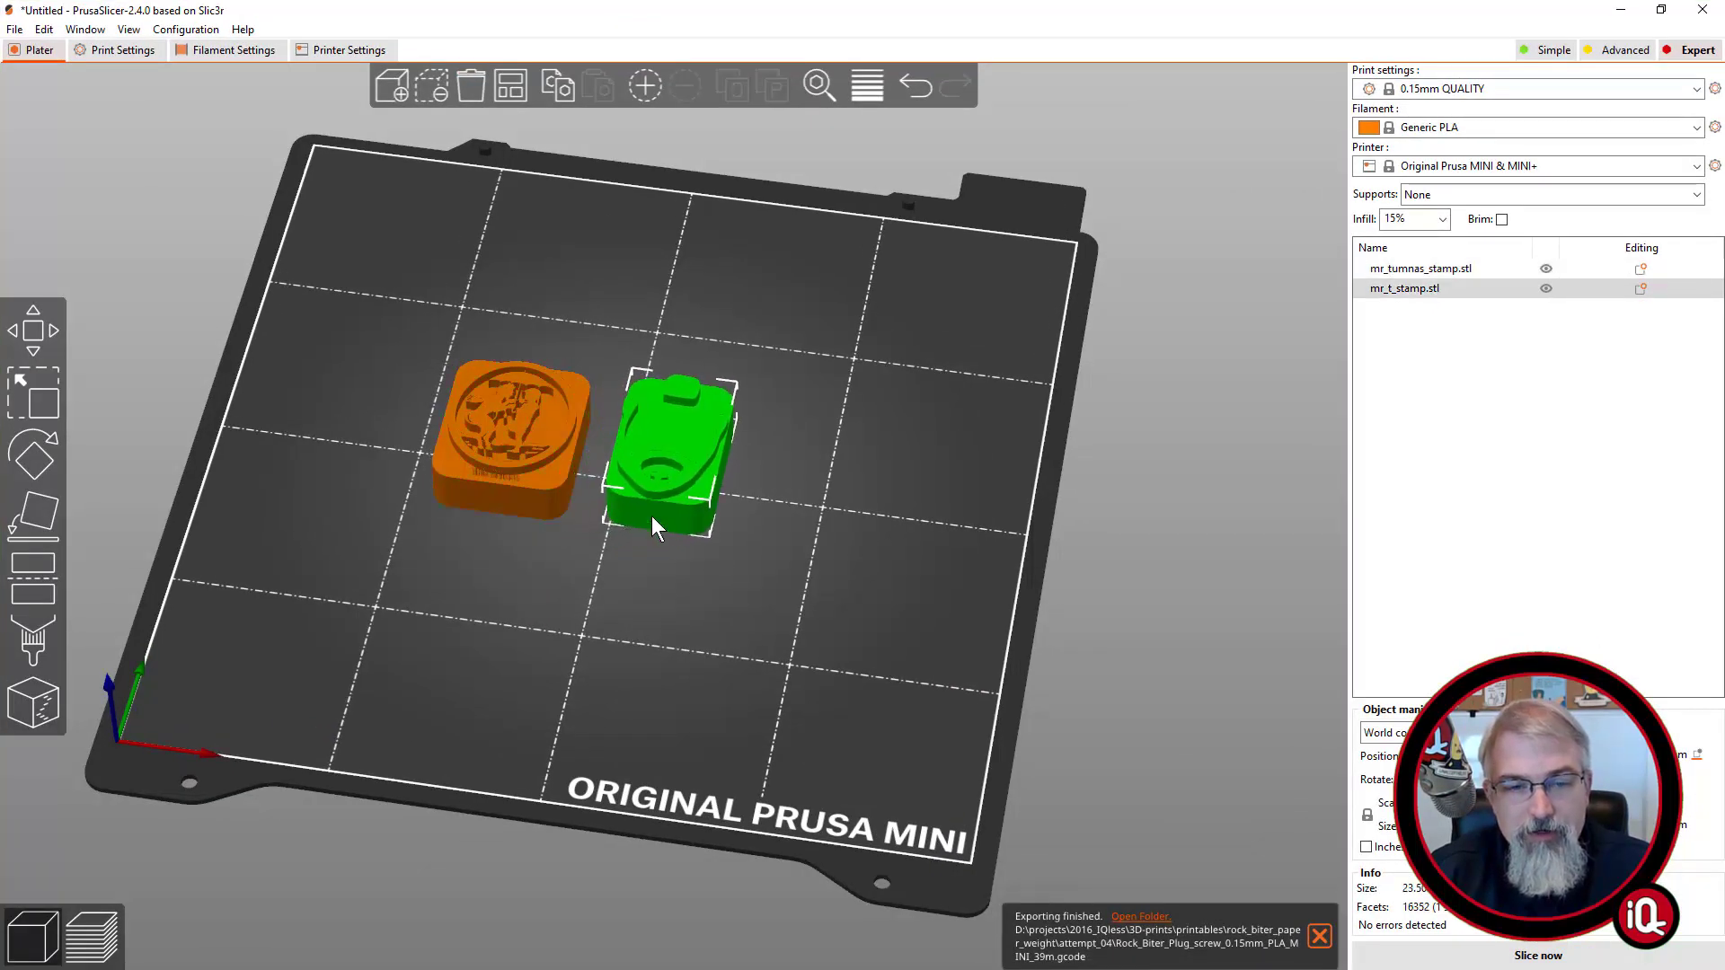
scroll("down", 3)
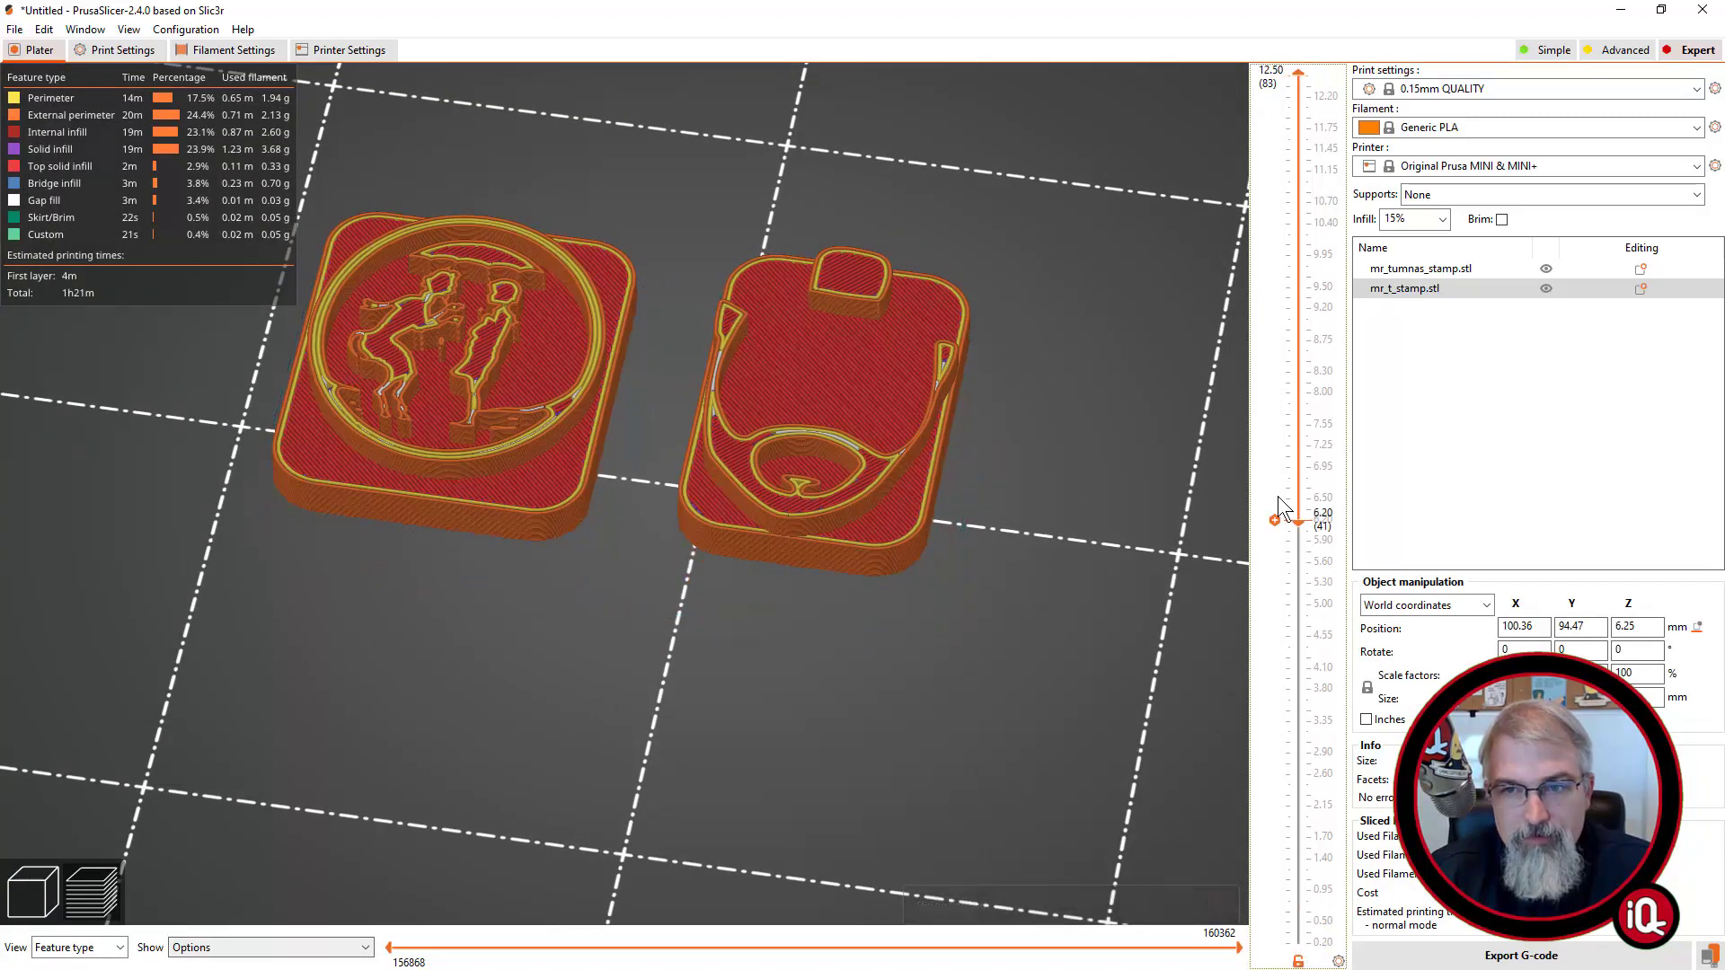
left_click_drag(1276, 513, 1275, 192)
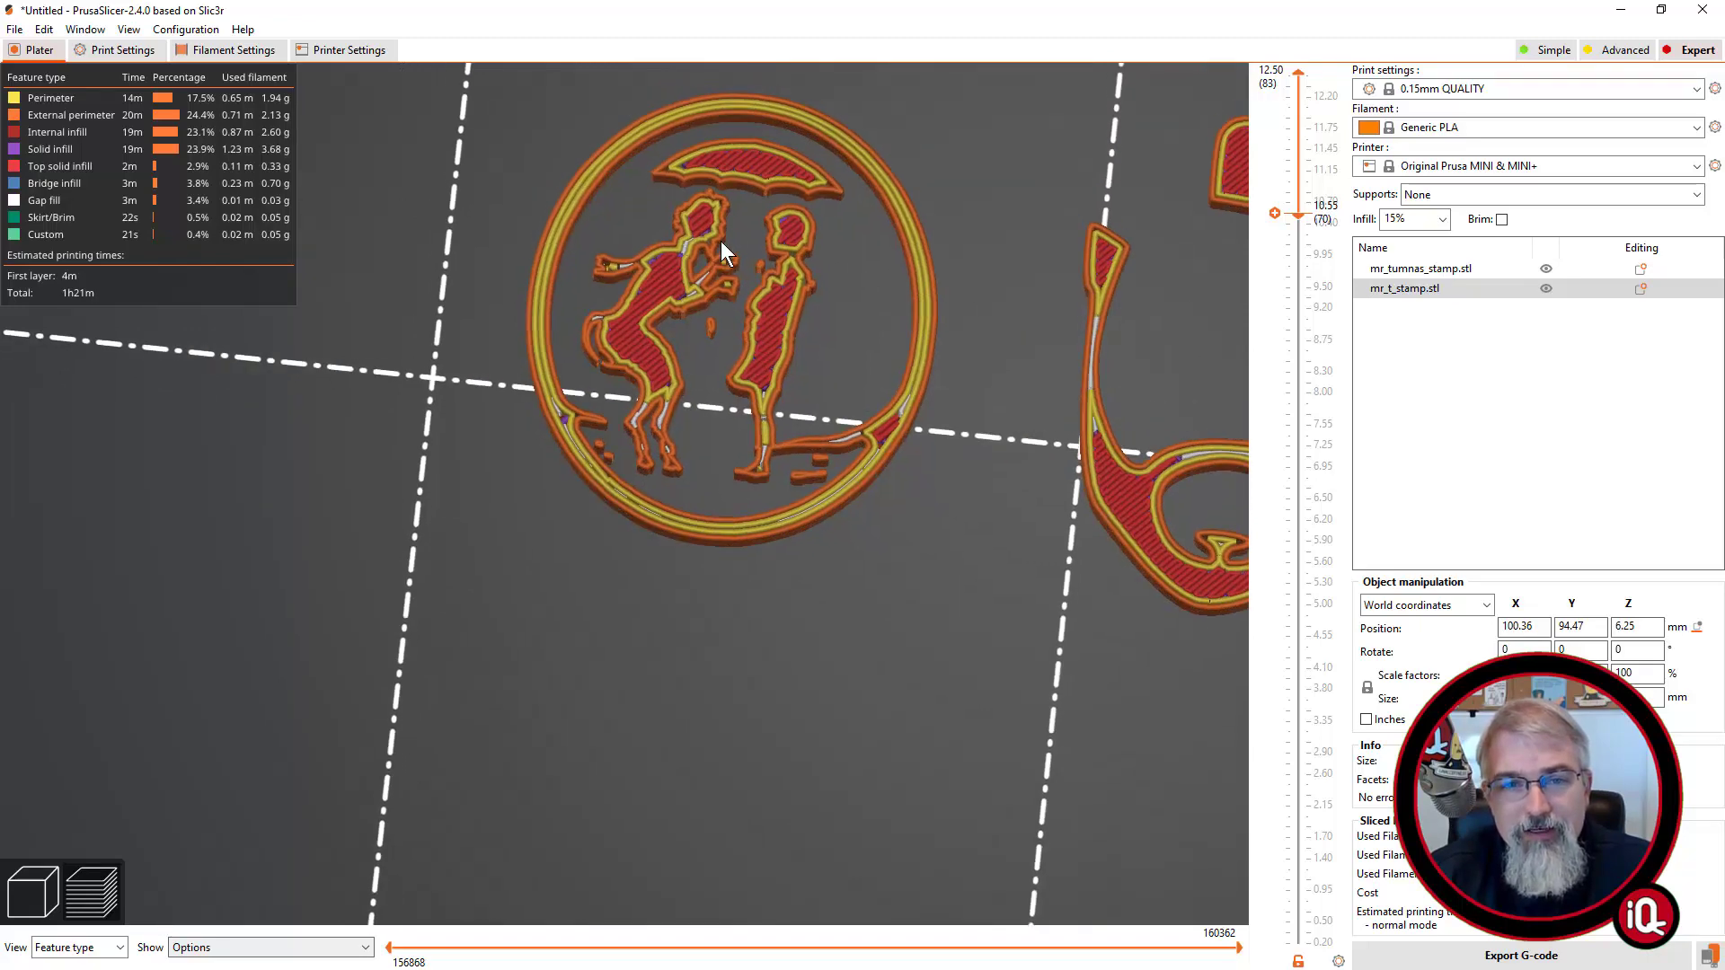
mouse_move(720, 309)
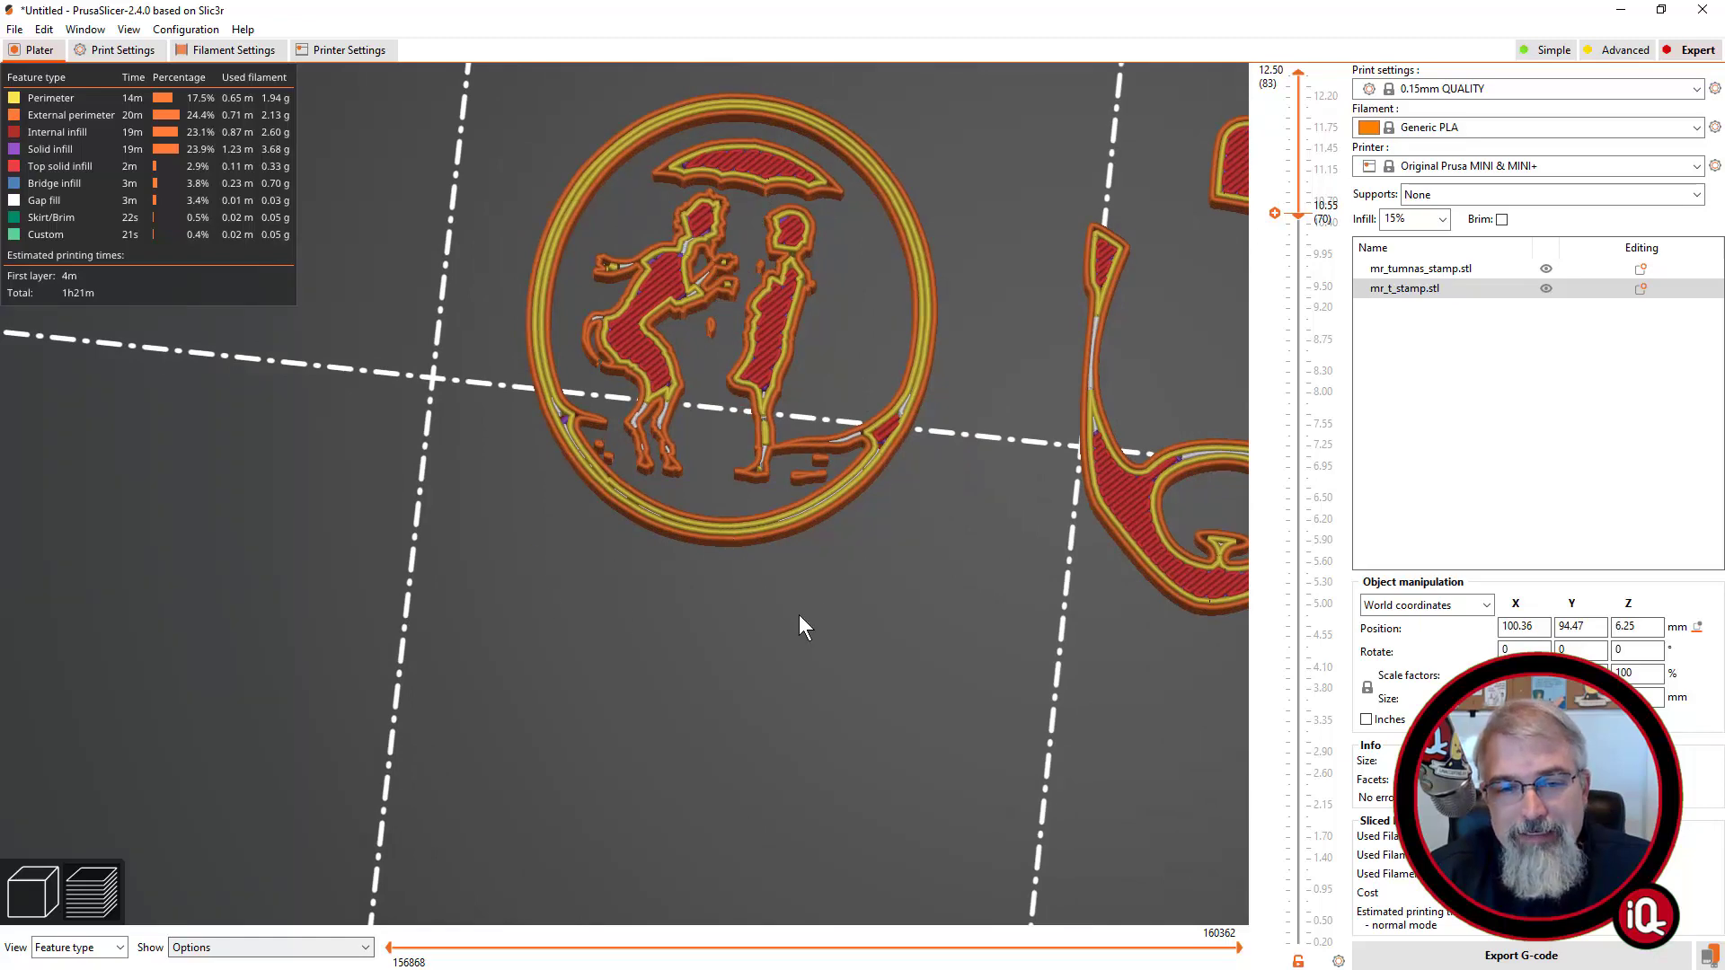
mouse_move(248, 830)
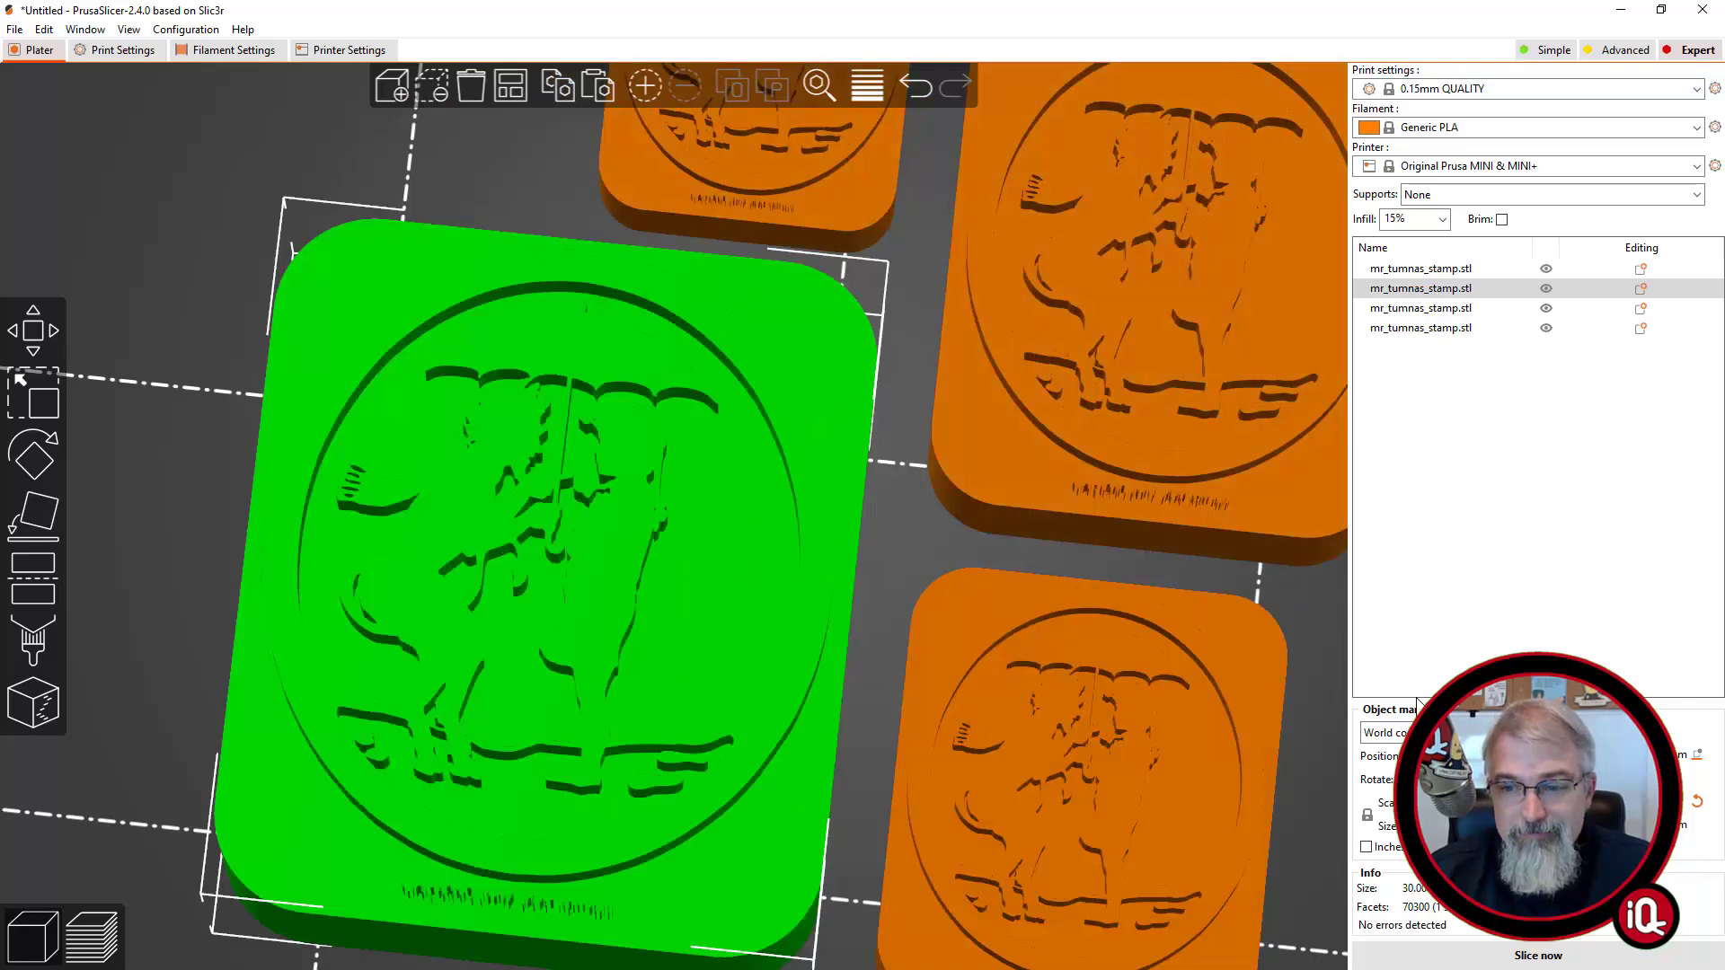
Slice the four Tumnus stamp copies and view the upper layers of the raised figures
left_click(1538, 956)
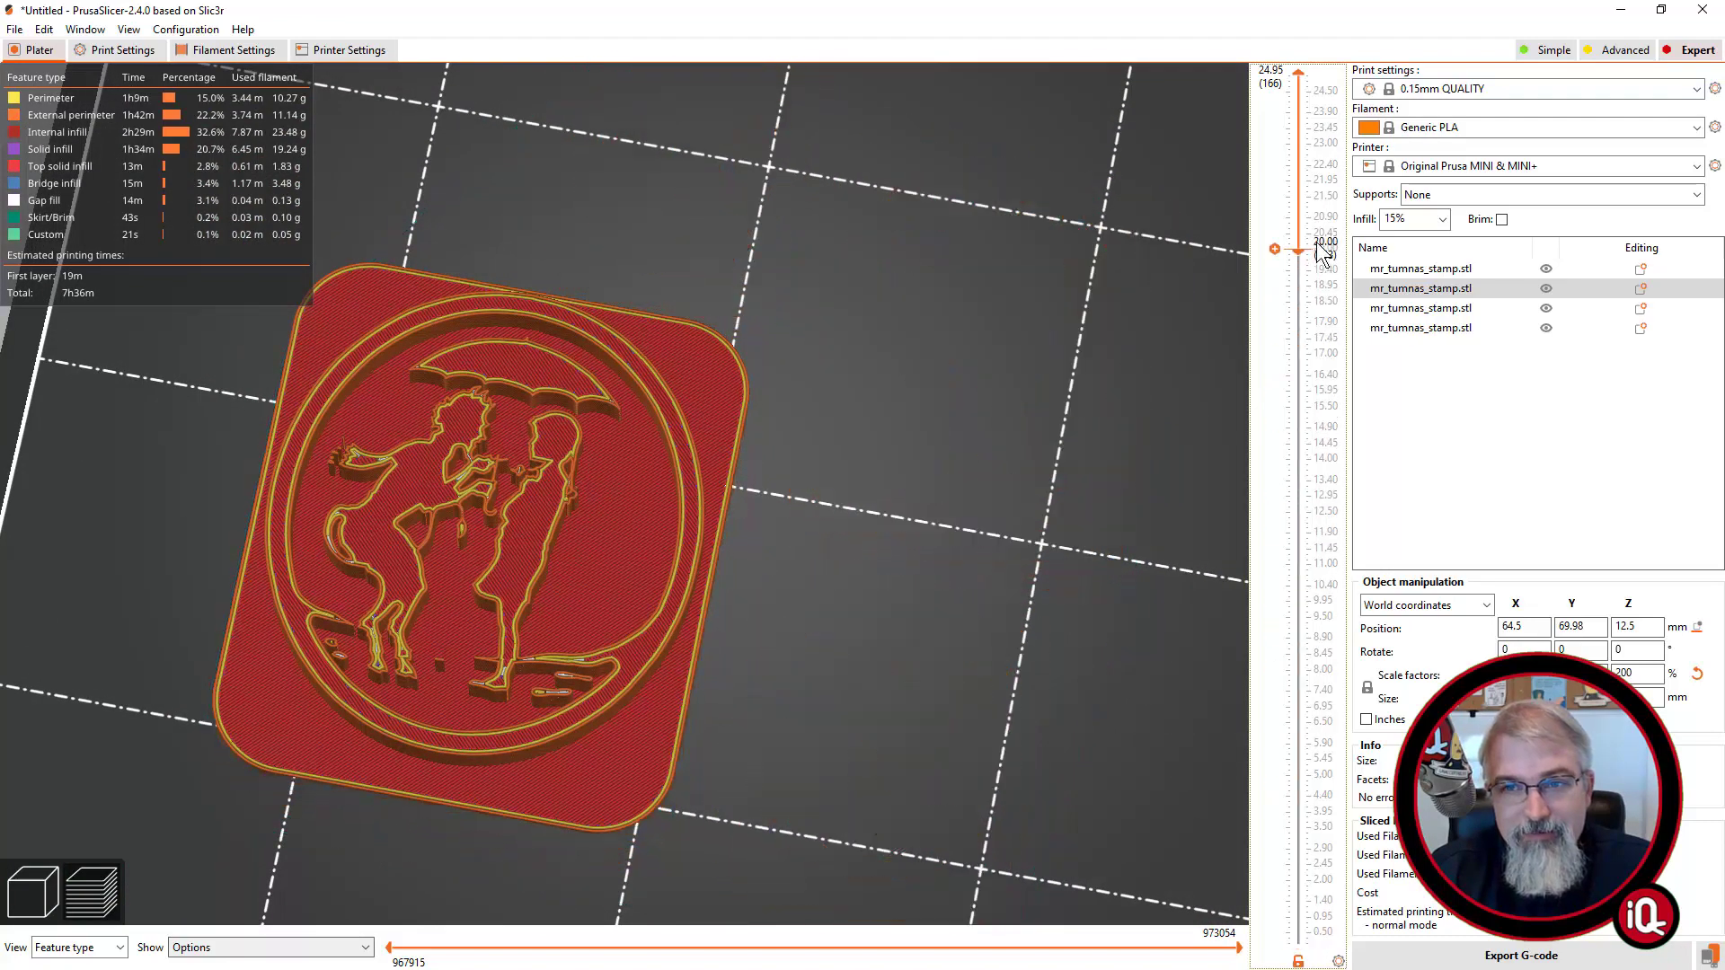
left_click_drag(1275, 248, 1276, 149)
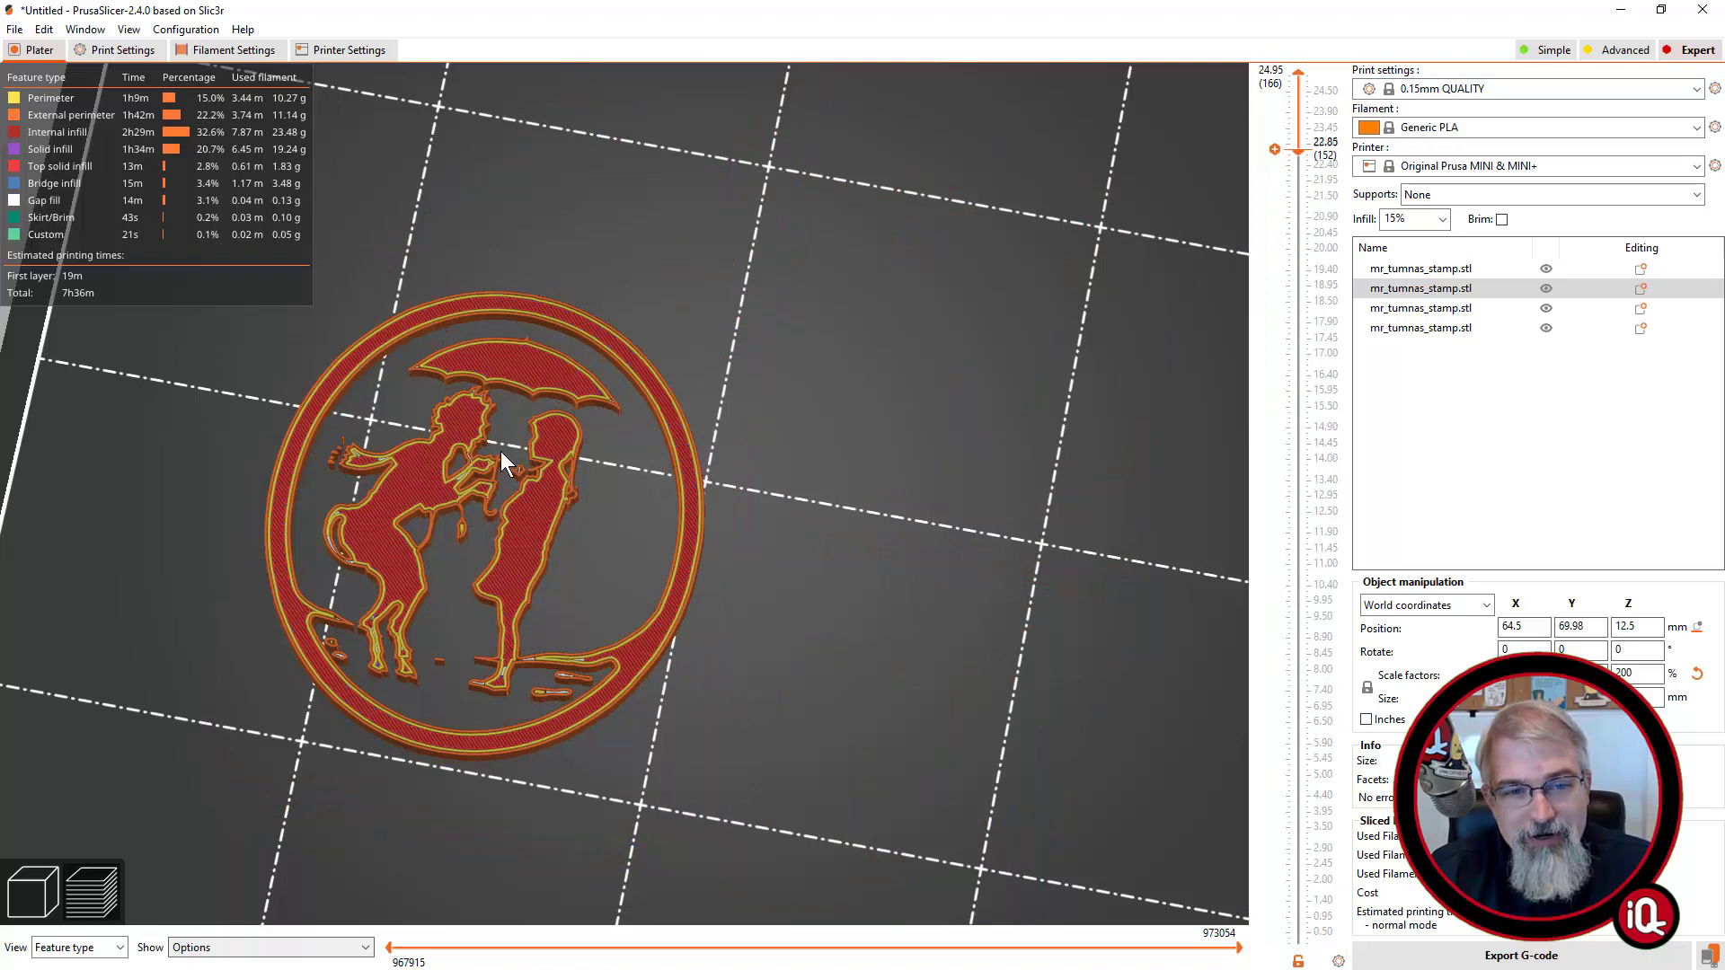
mouse_move(497, 543)
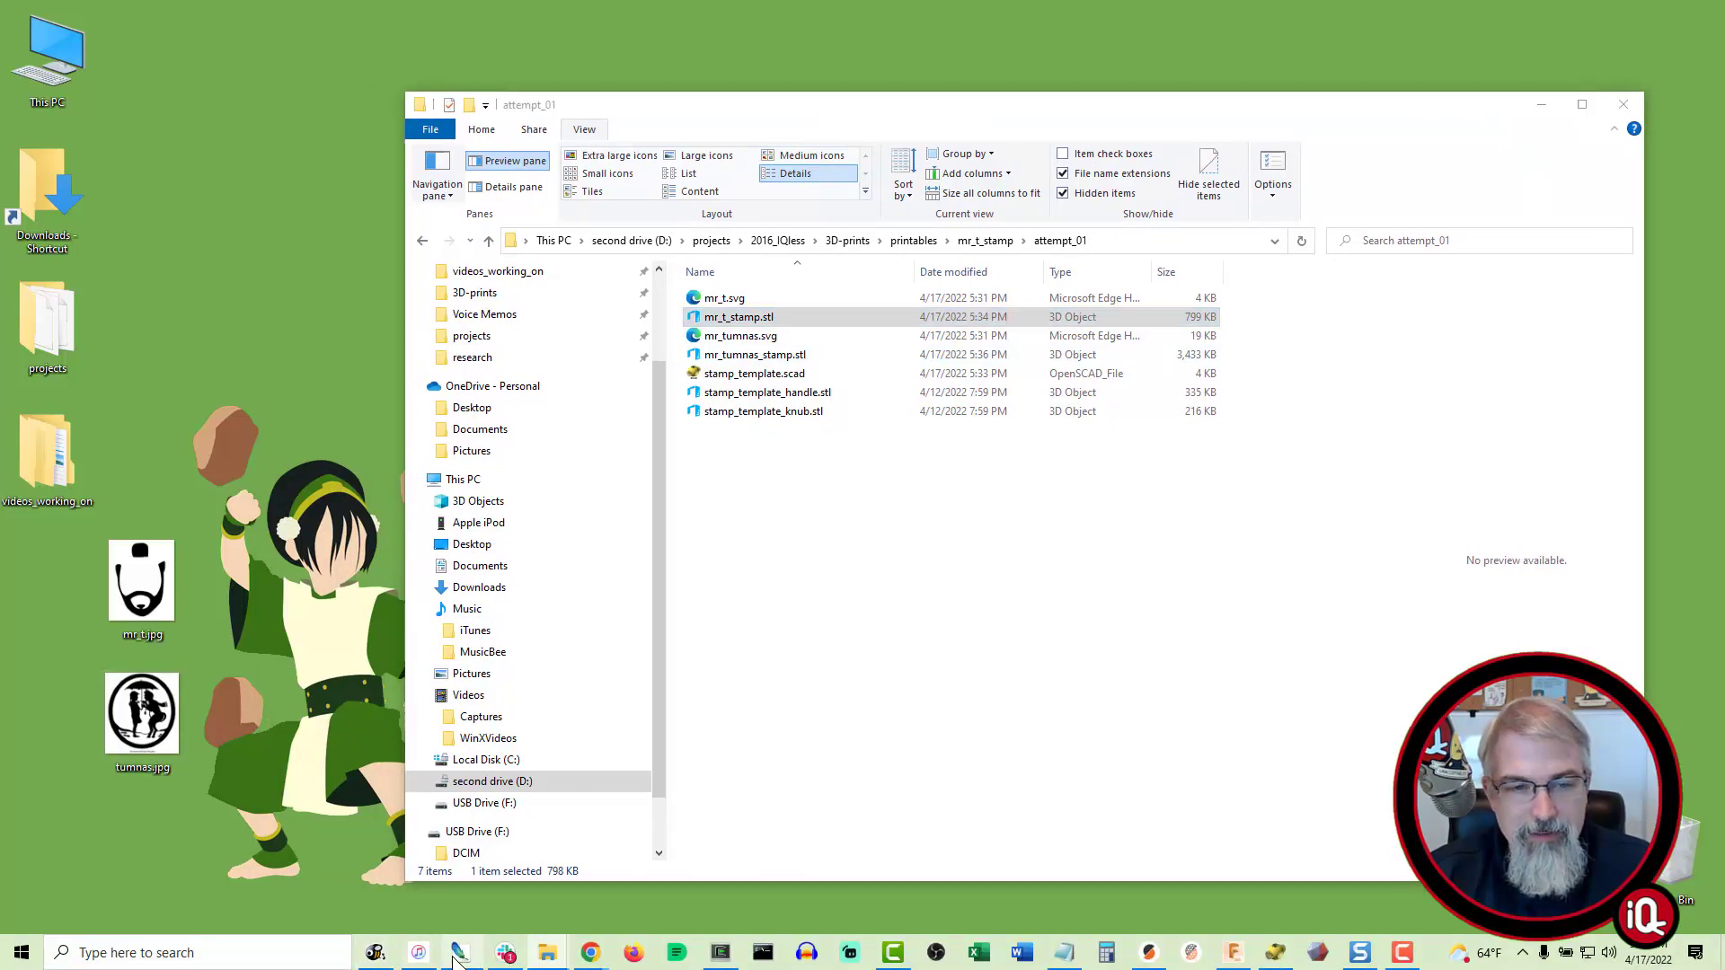
Start Photoshop, paste the Tumnus silhouette into a new document and dismiss the warning and Color Balance dialogs
left_click(459, 953)
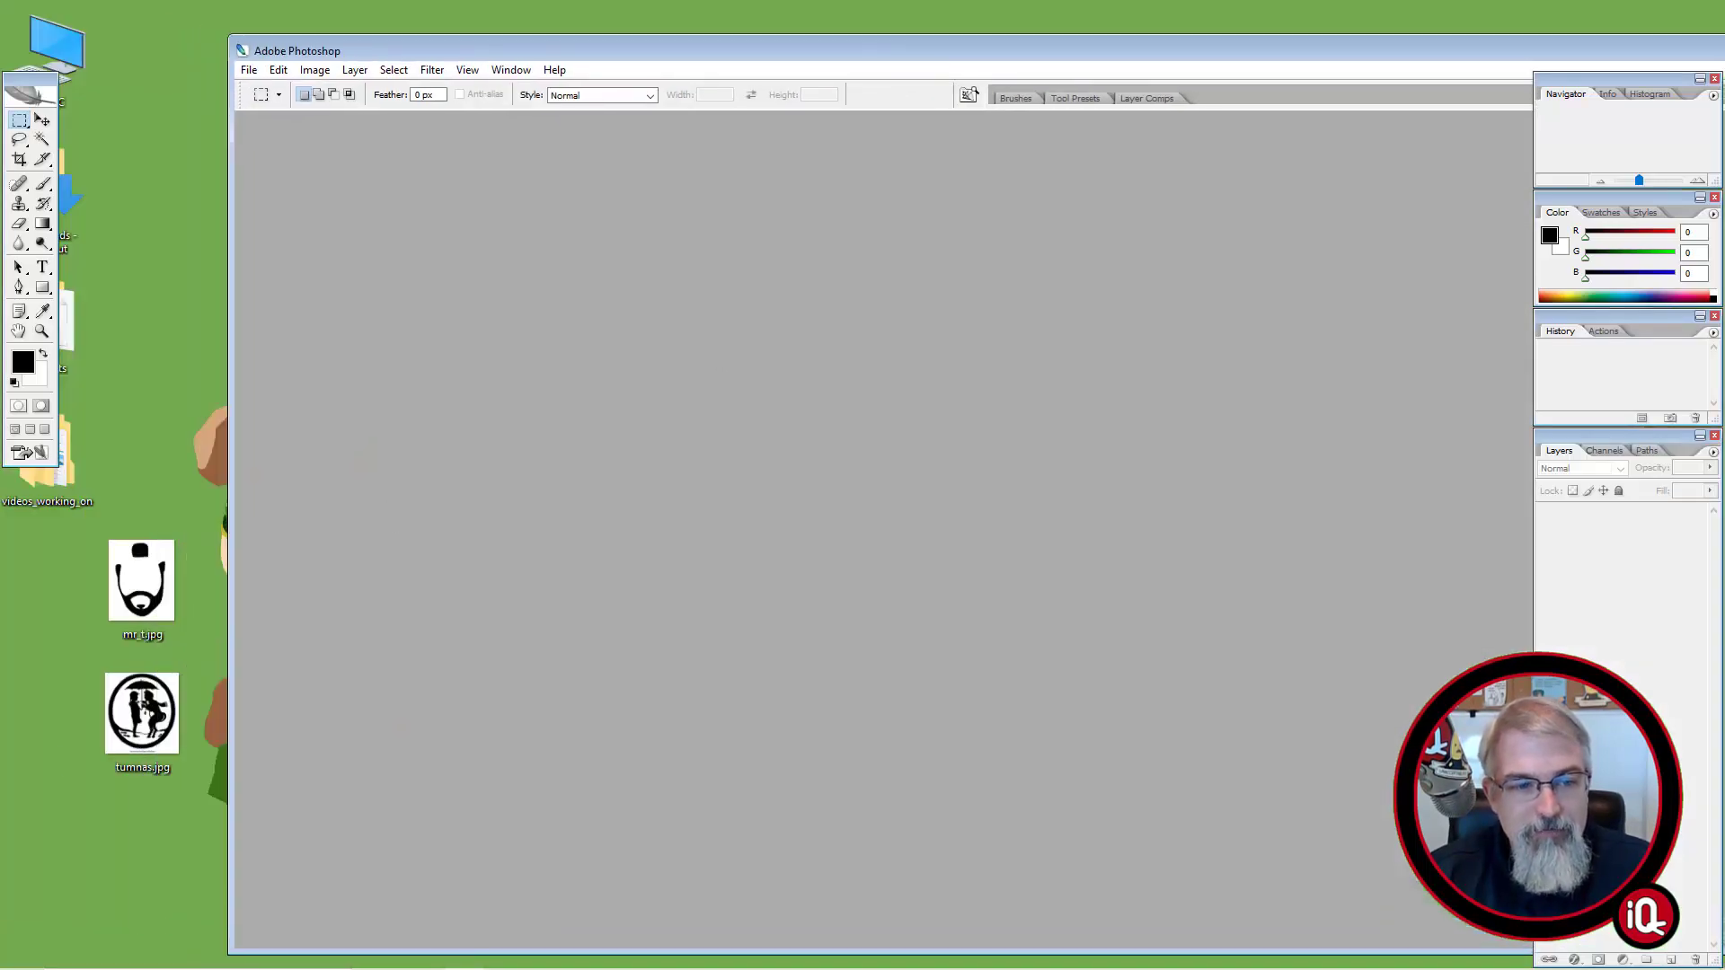
mouse_move(474, 722)
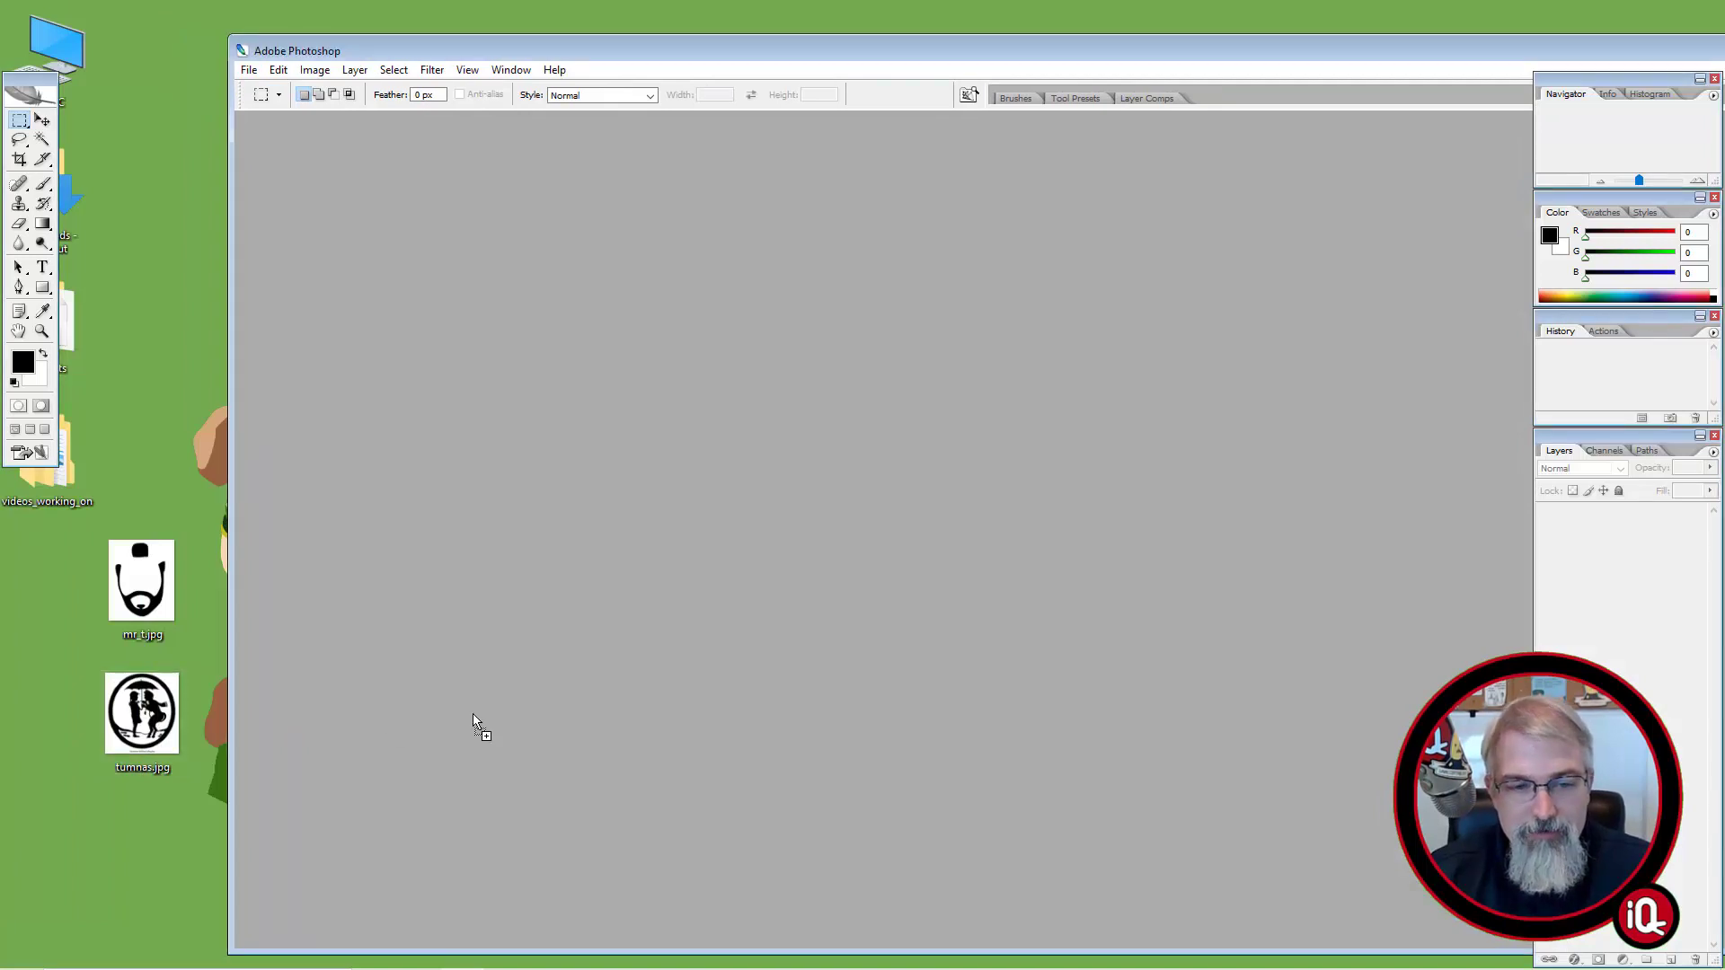
double_click(140, 713)
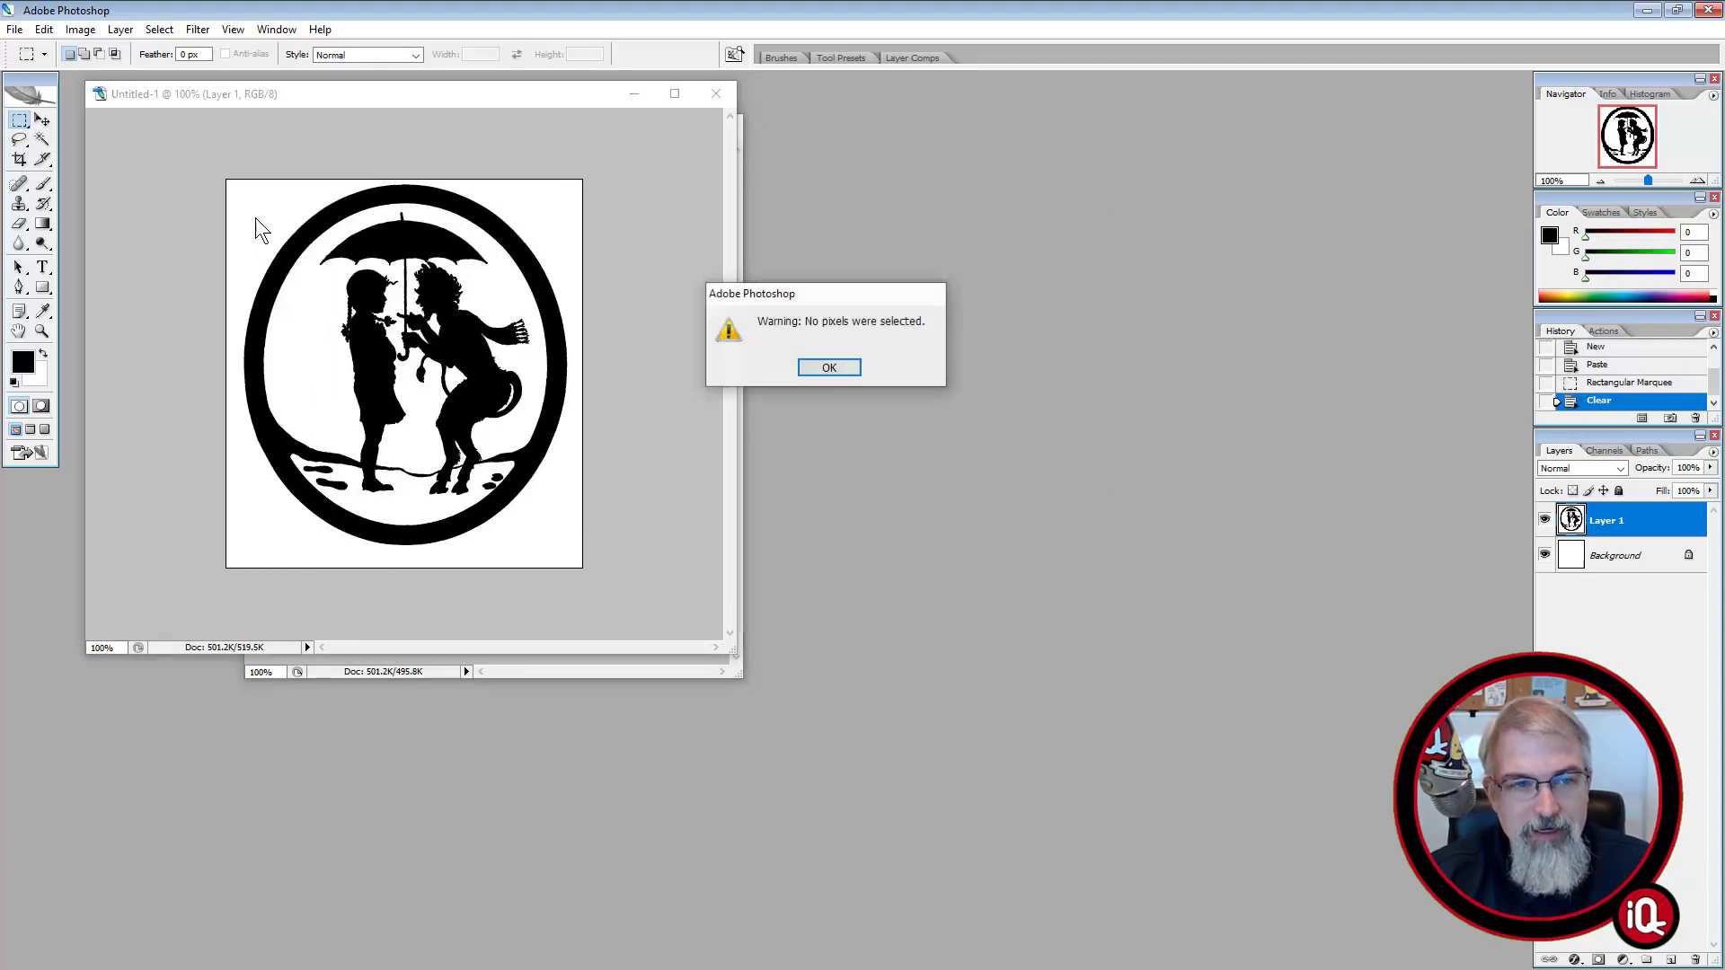
left_click(828, 366)
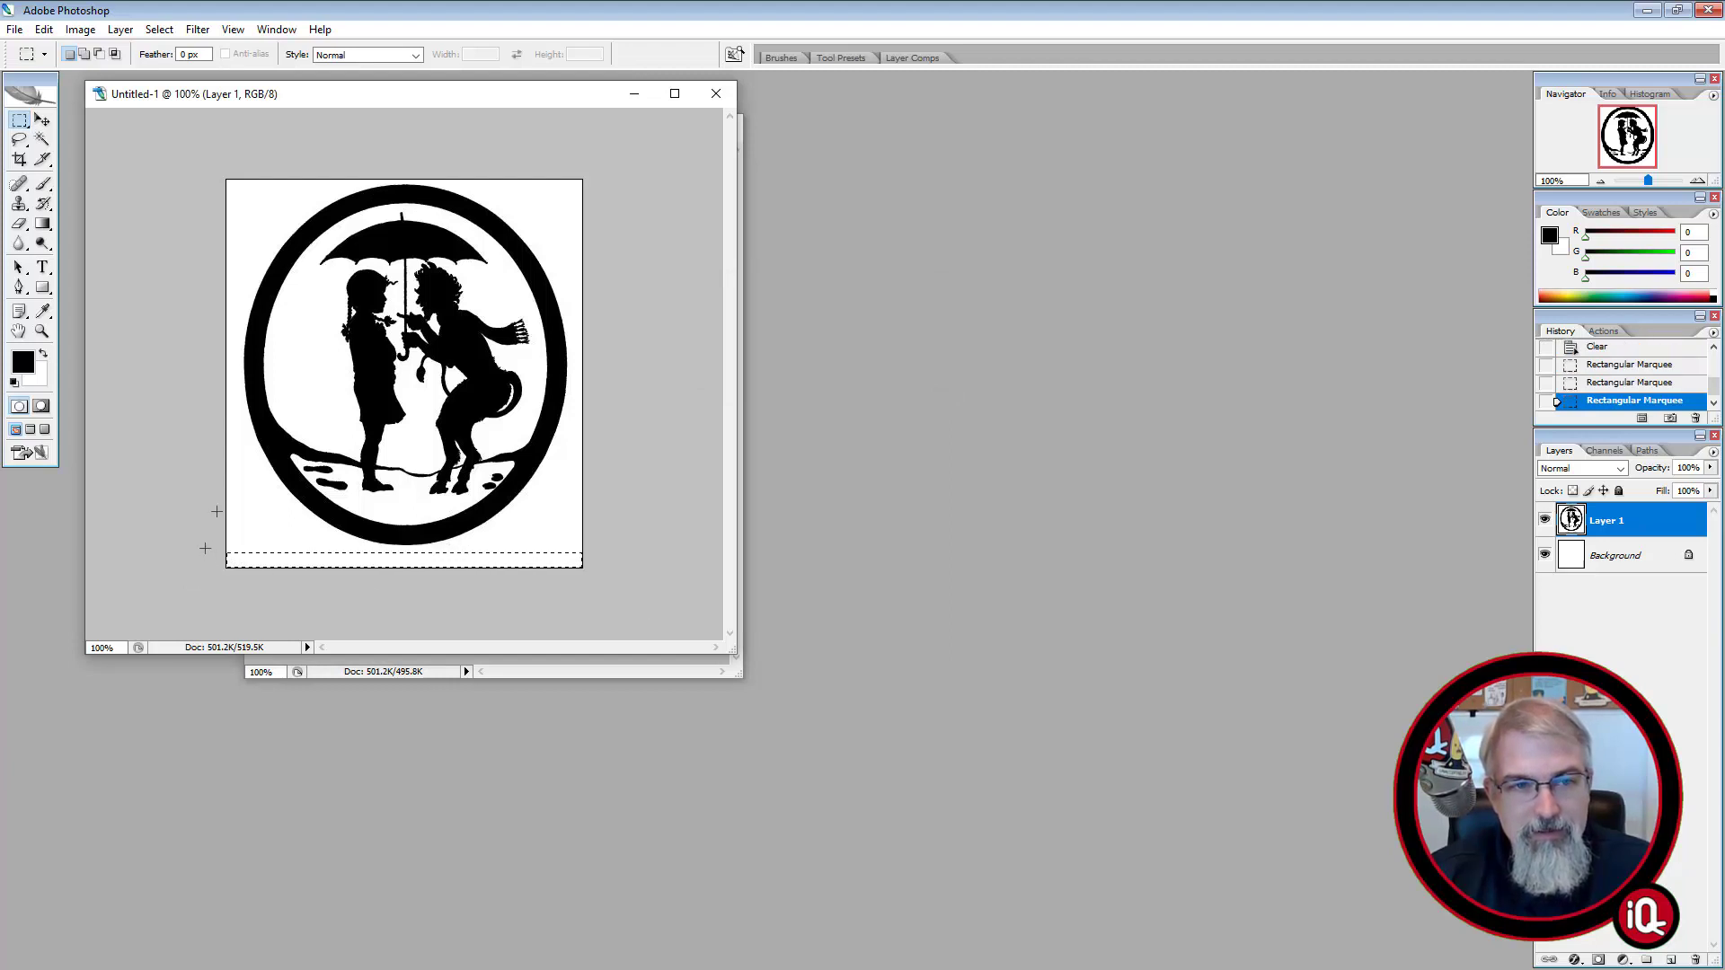
left_click(158, 29)
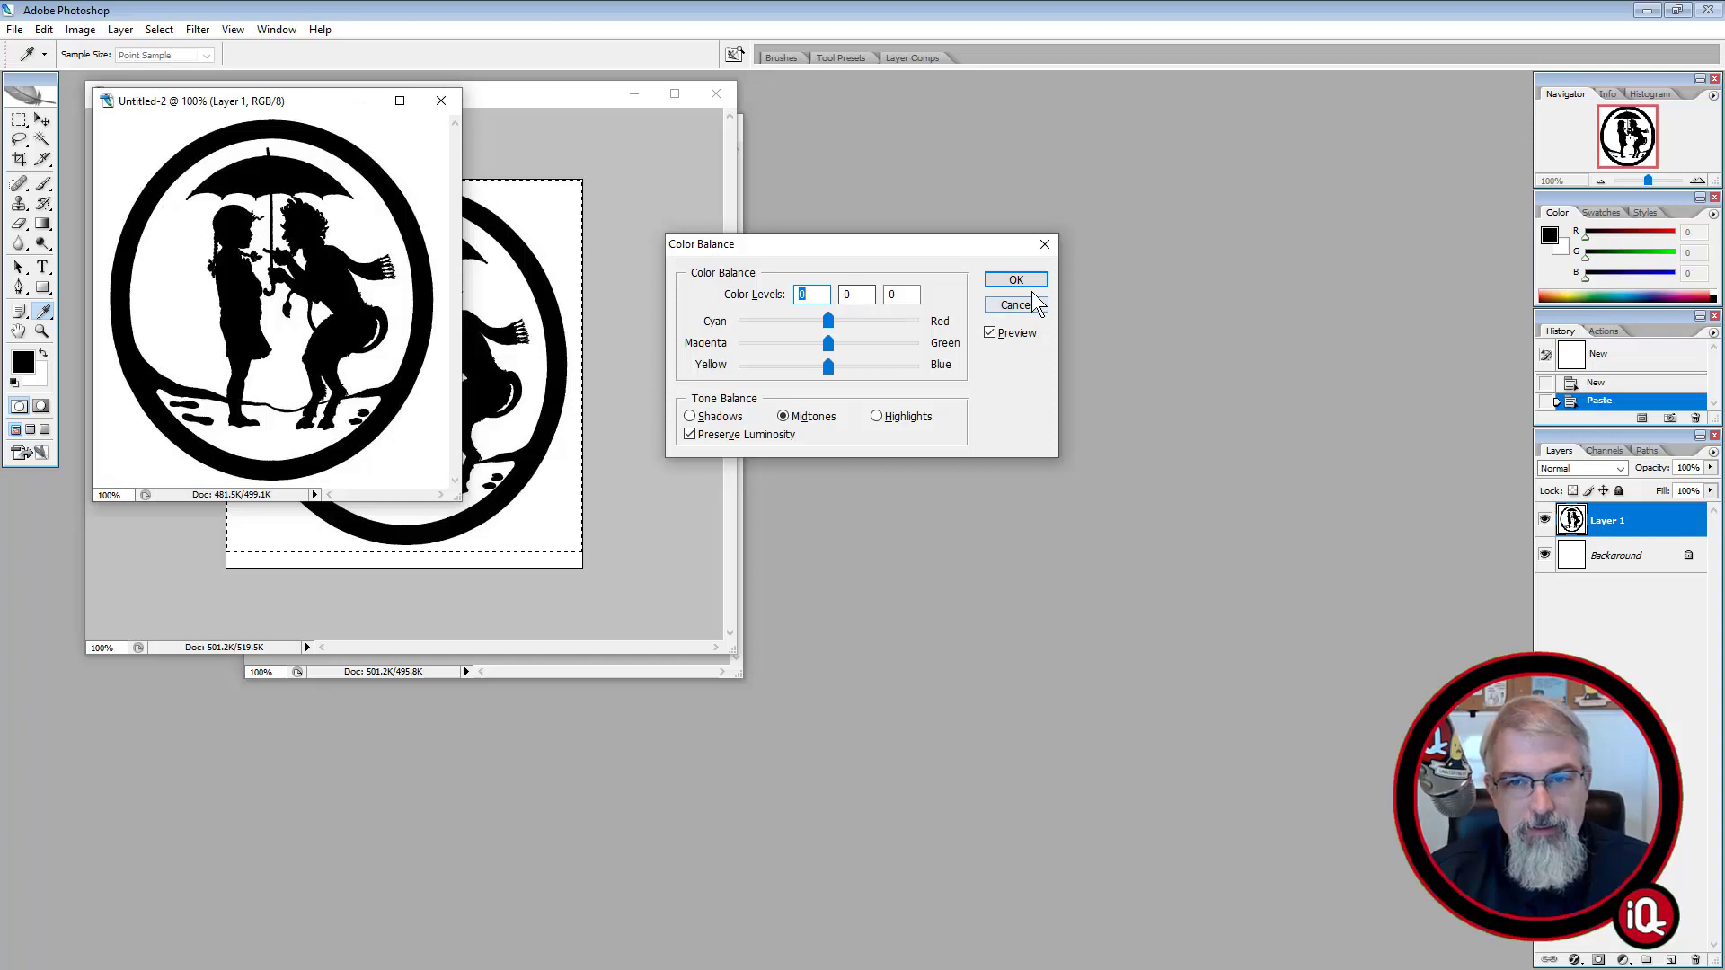
left_click(1015, 304)
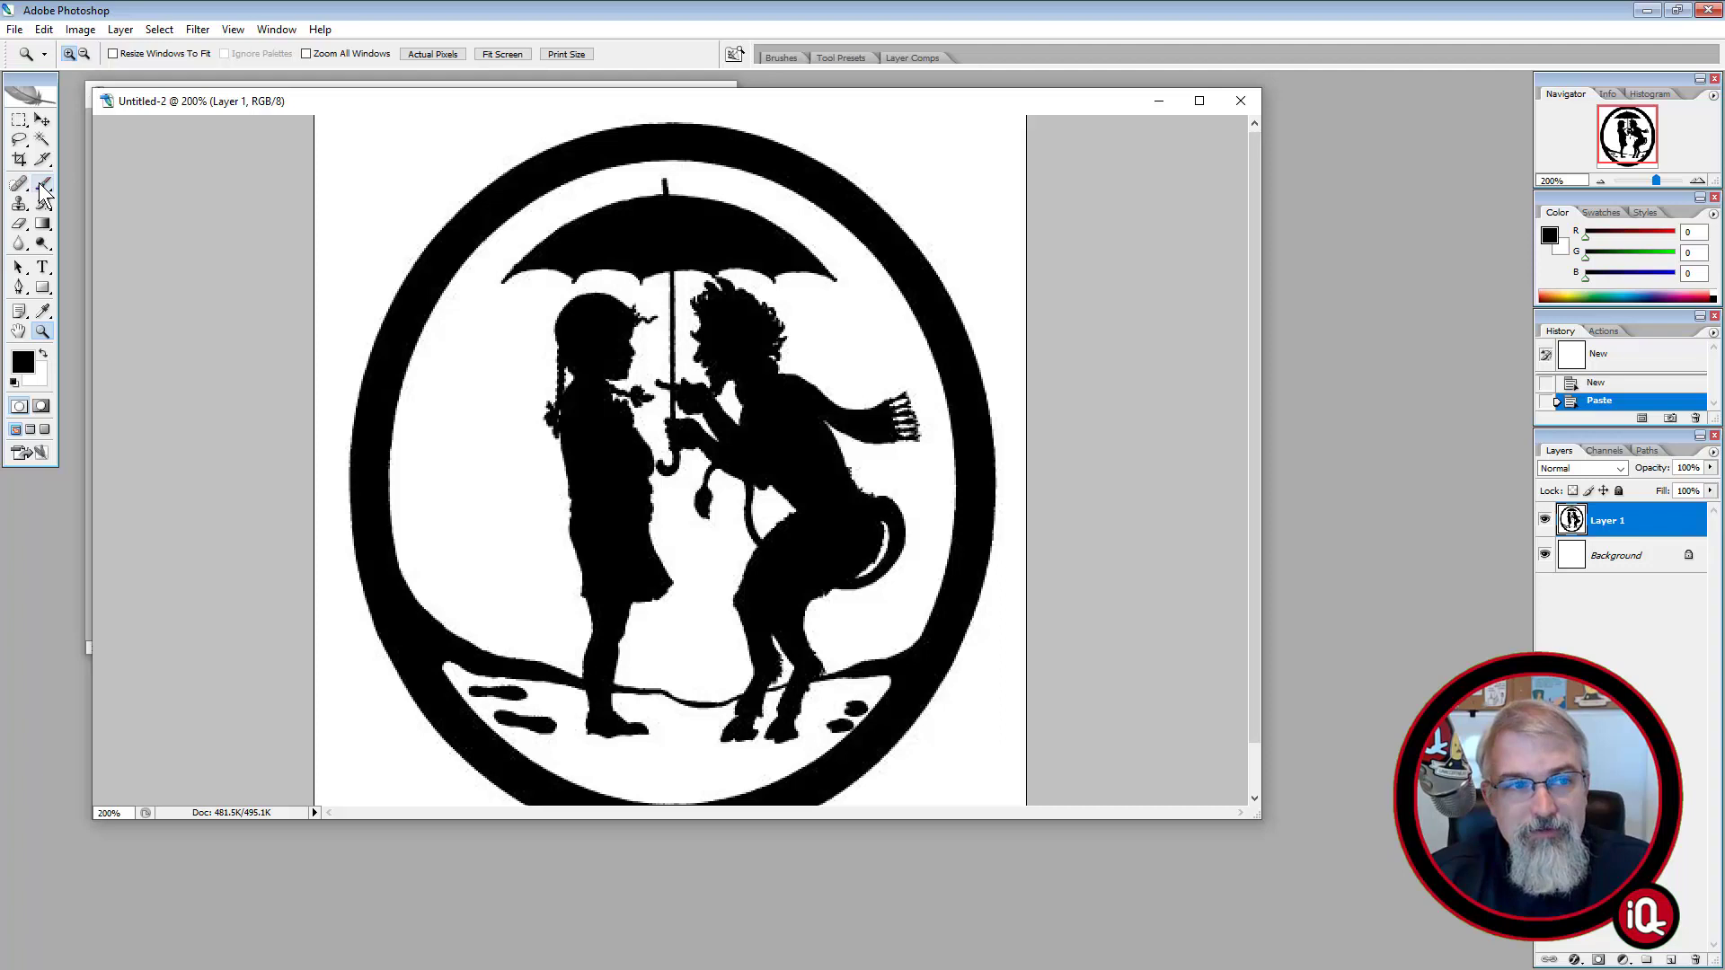
mouse_move(52, 195)
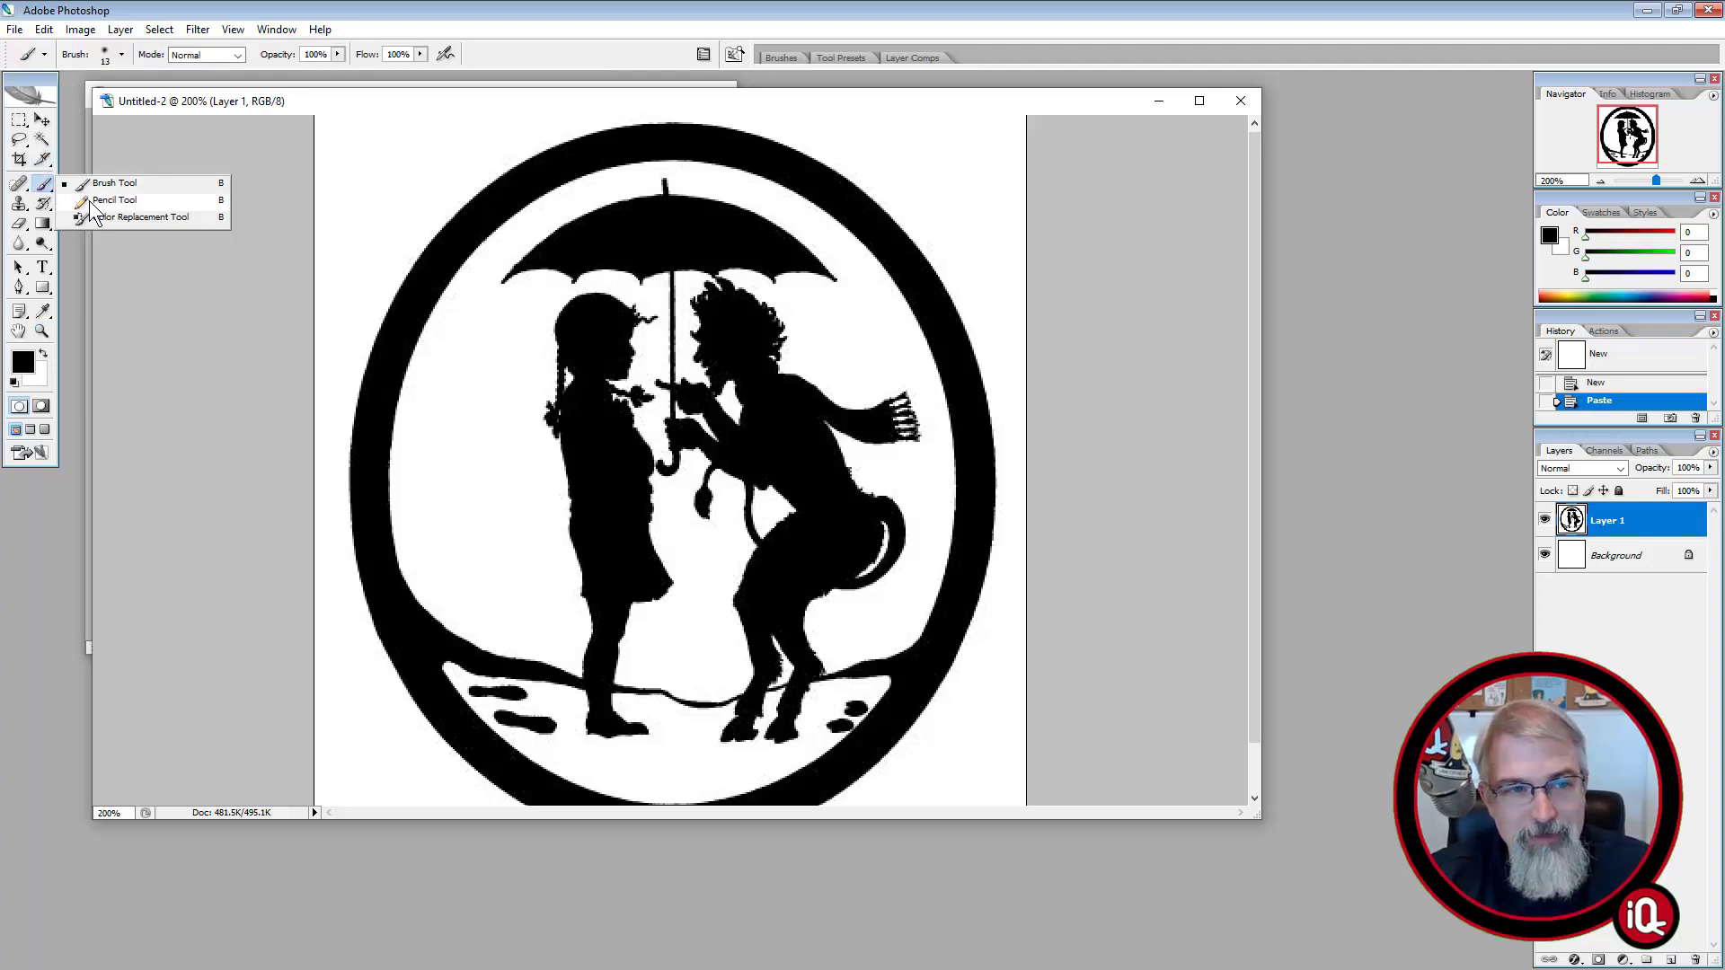
Choose the Pencil tool with a small round hard tip, then switch to the Zoom tool
left_click(113, 200)
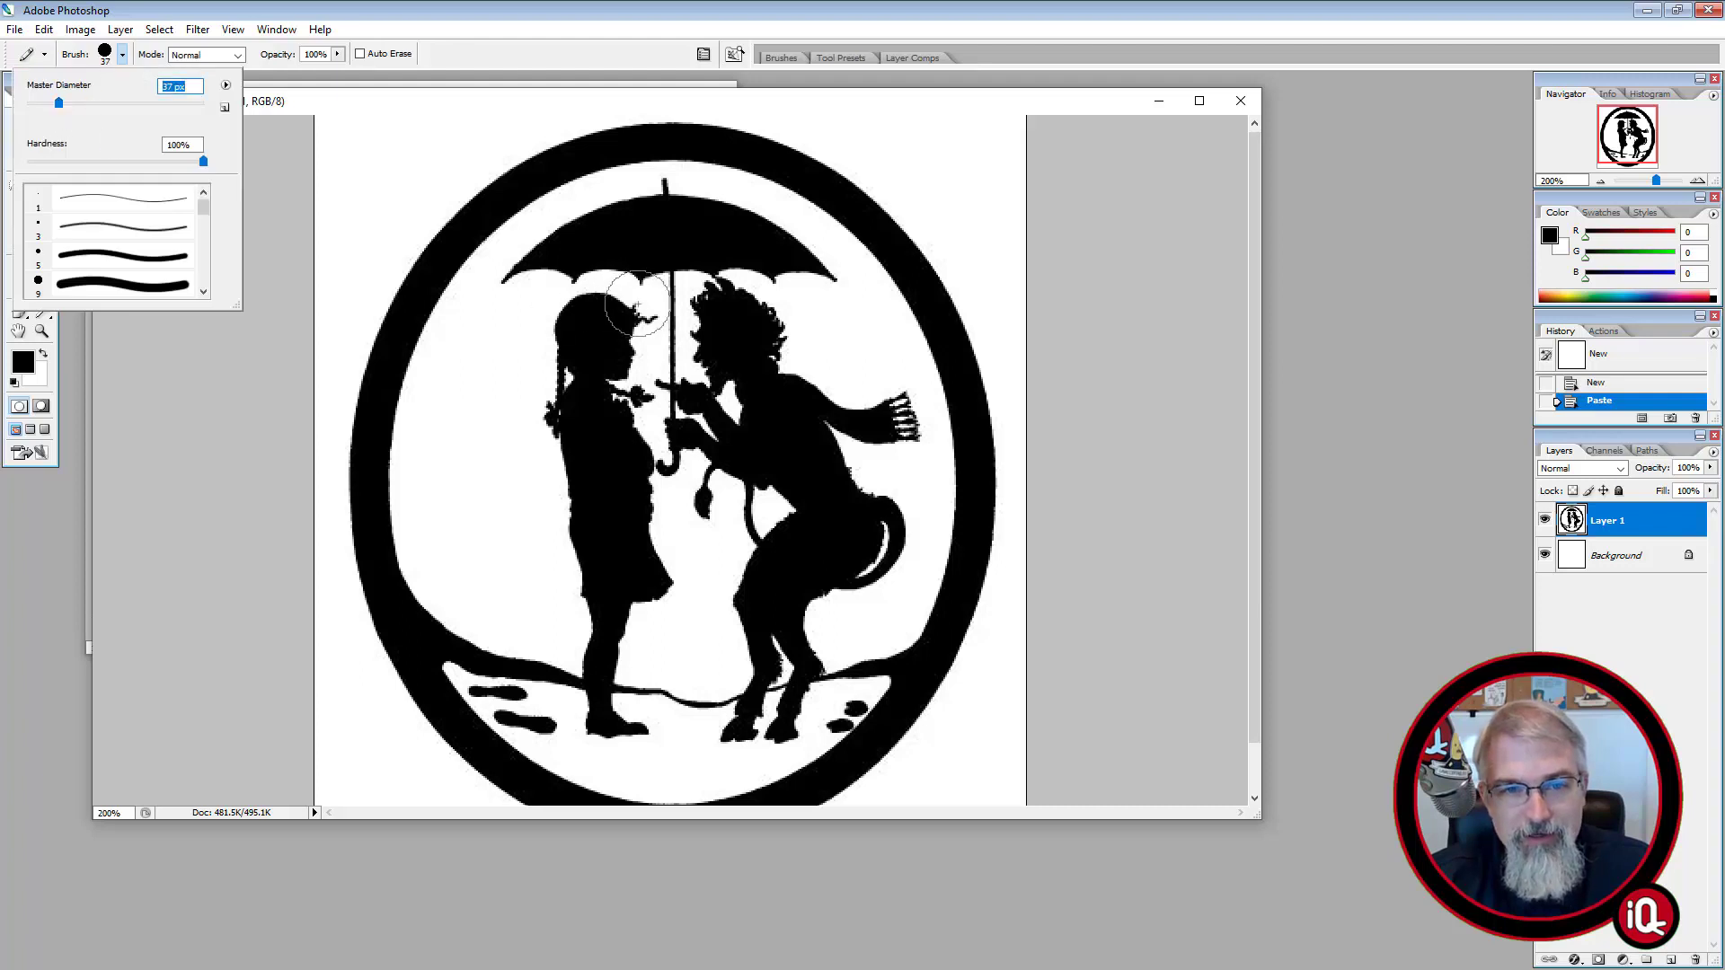
left_click_drag(59, 101, 42, 100)
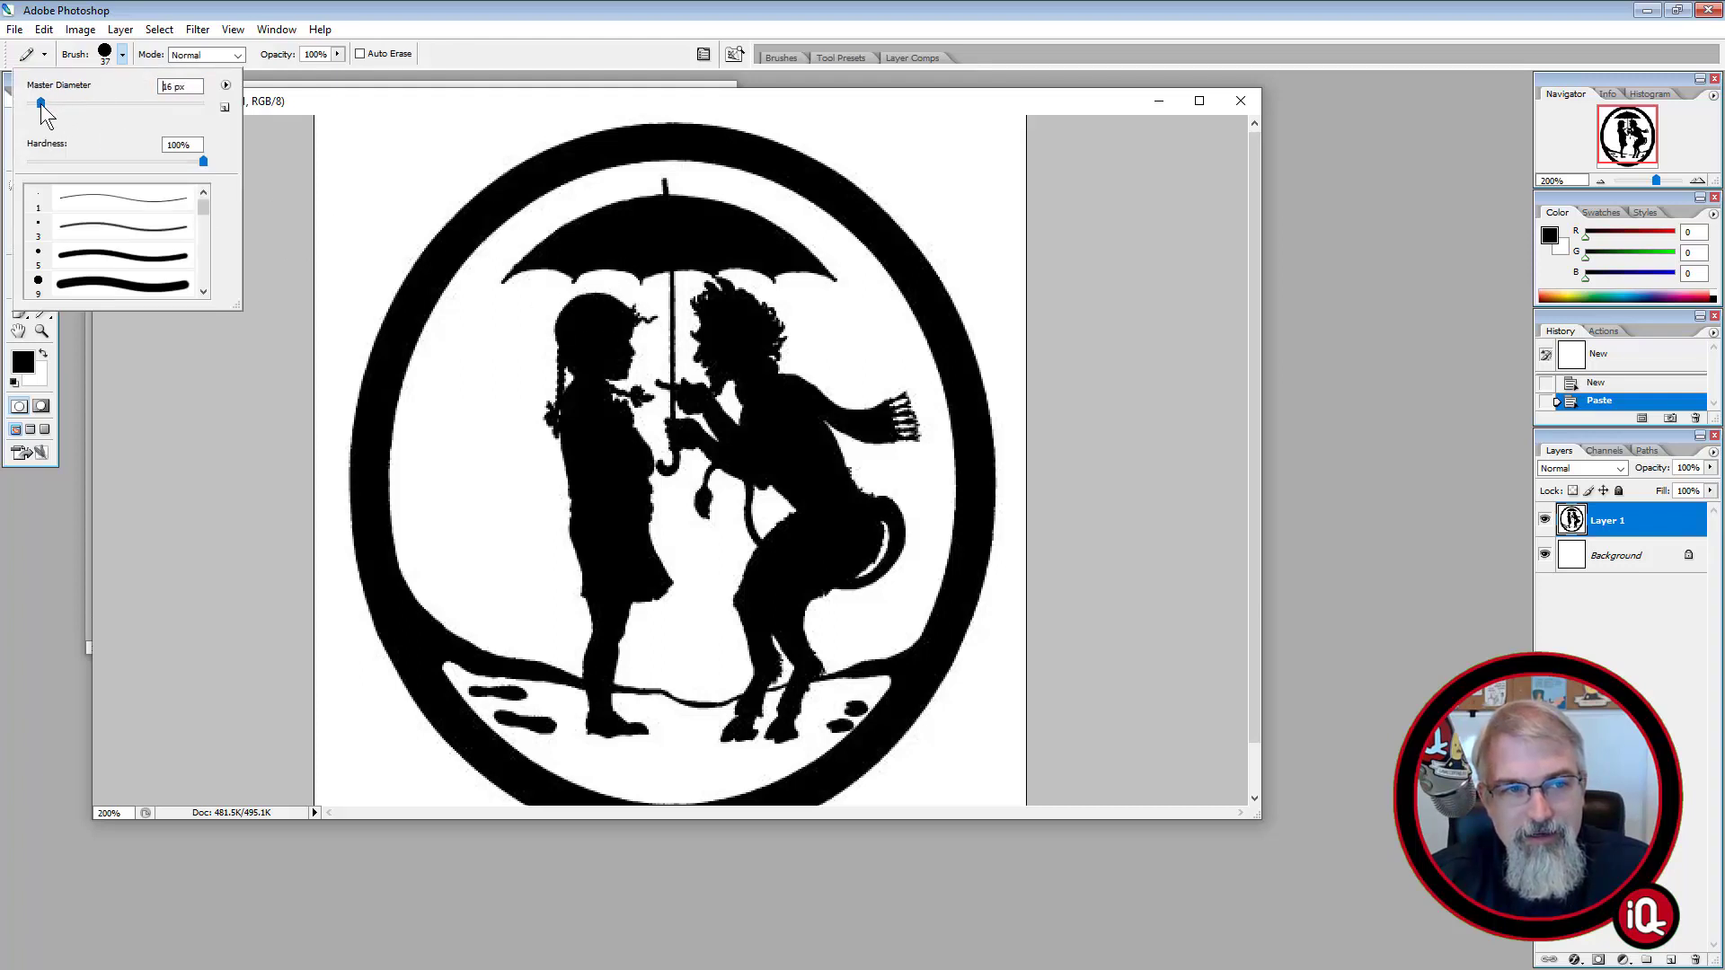
left_click_drag(41, 103, 35, 102)
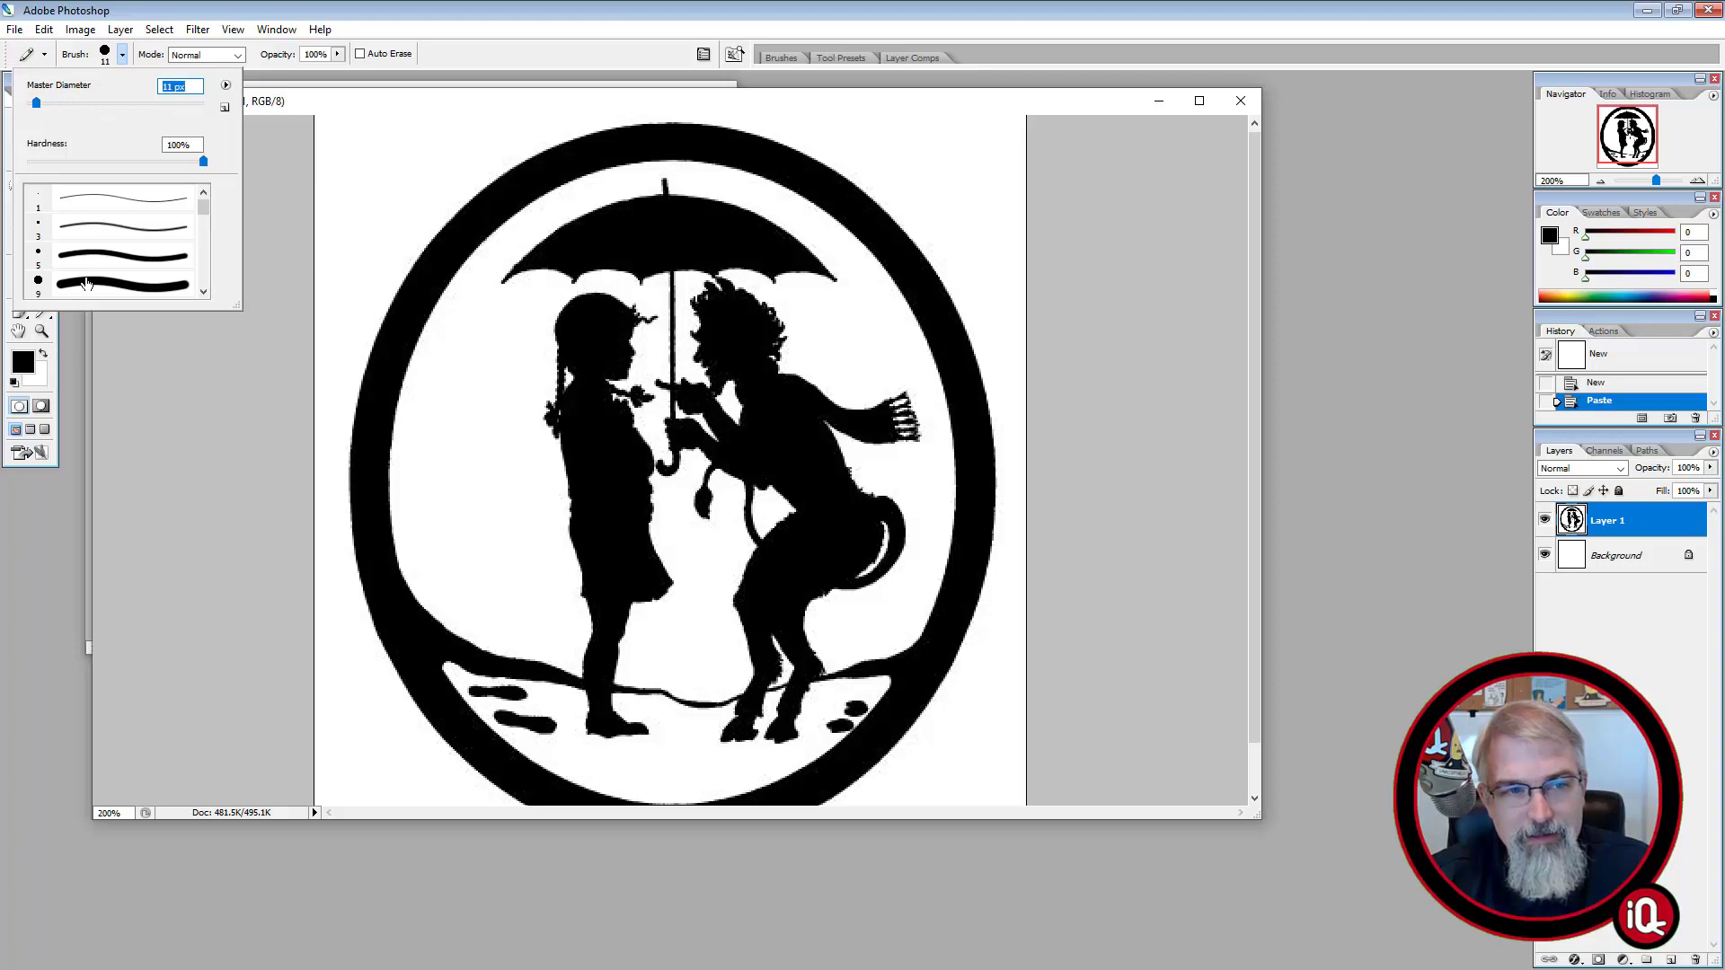
left_click(553, 16)
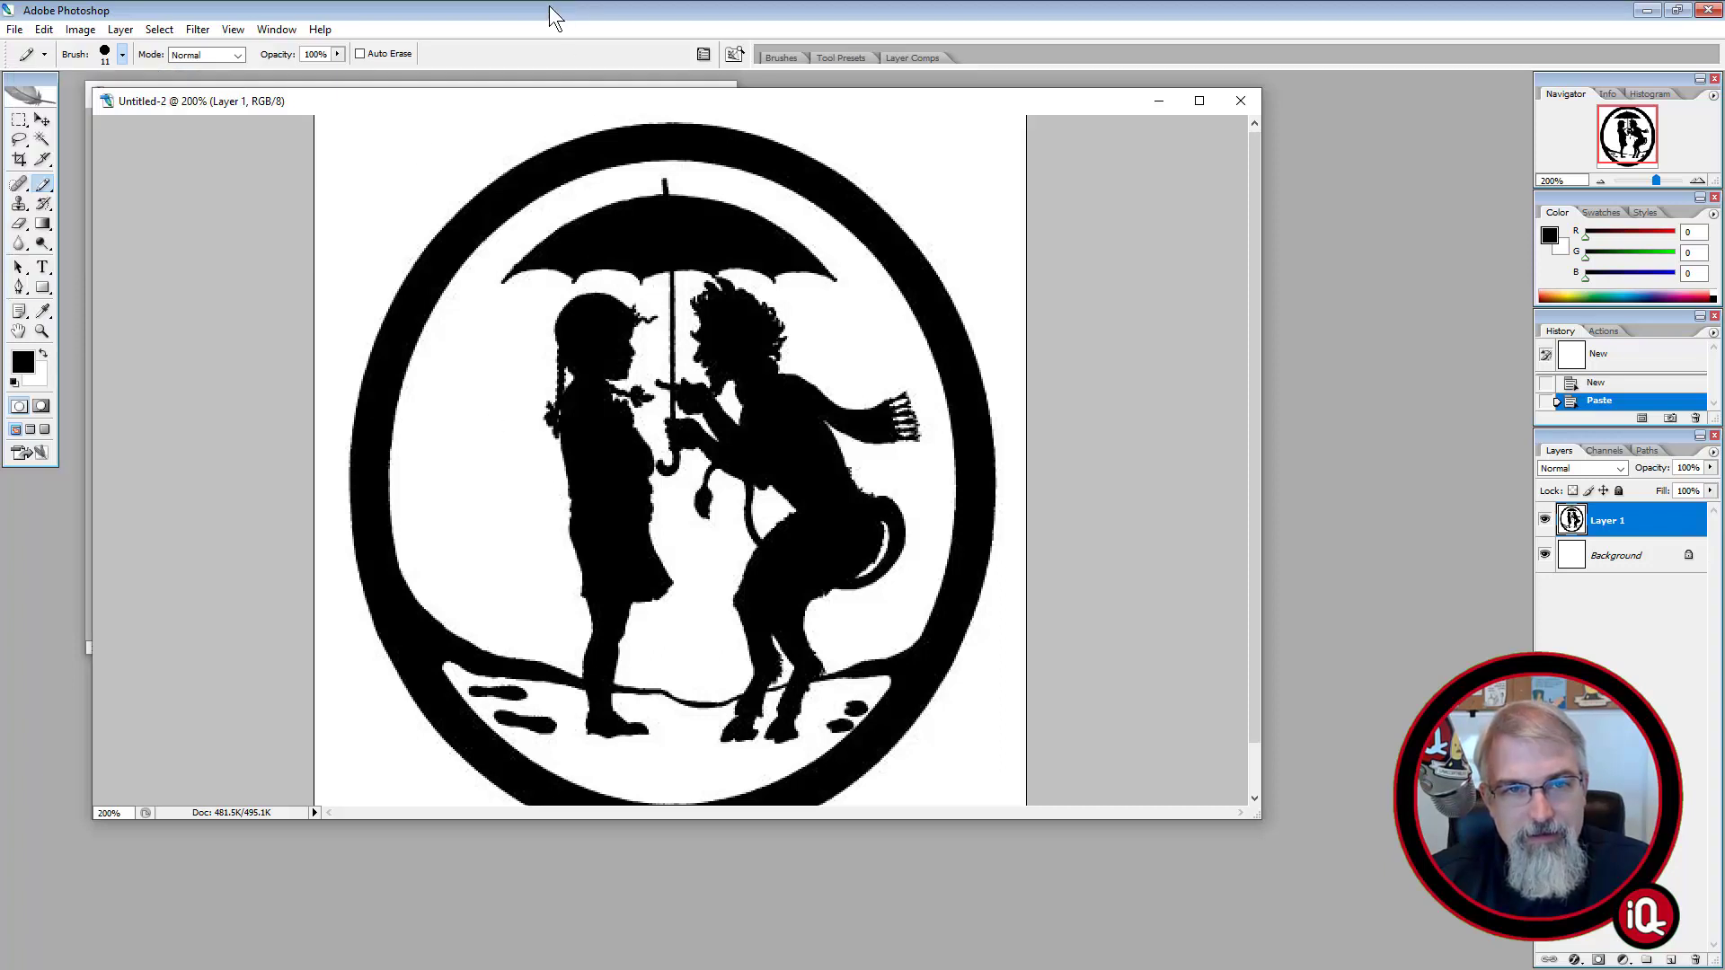
left_click(41, 330)
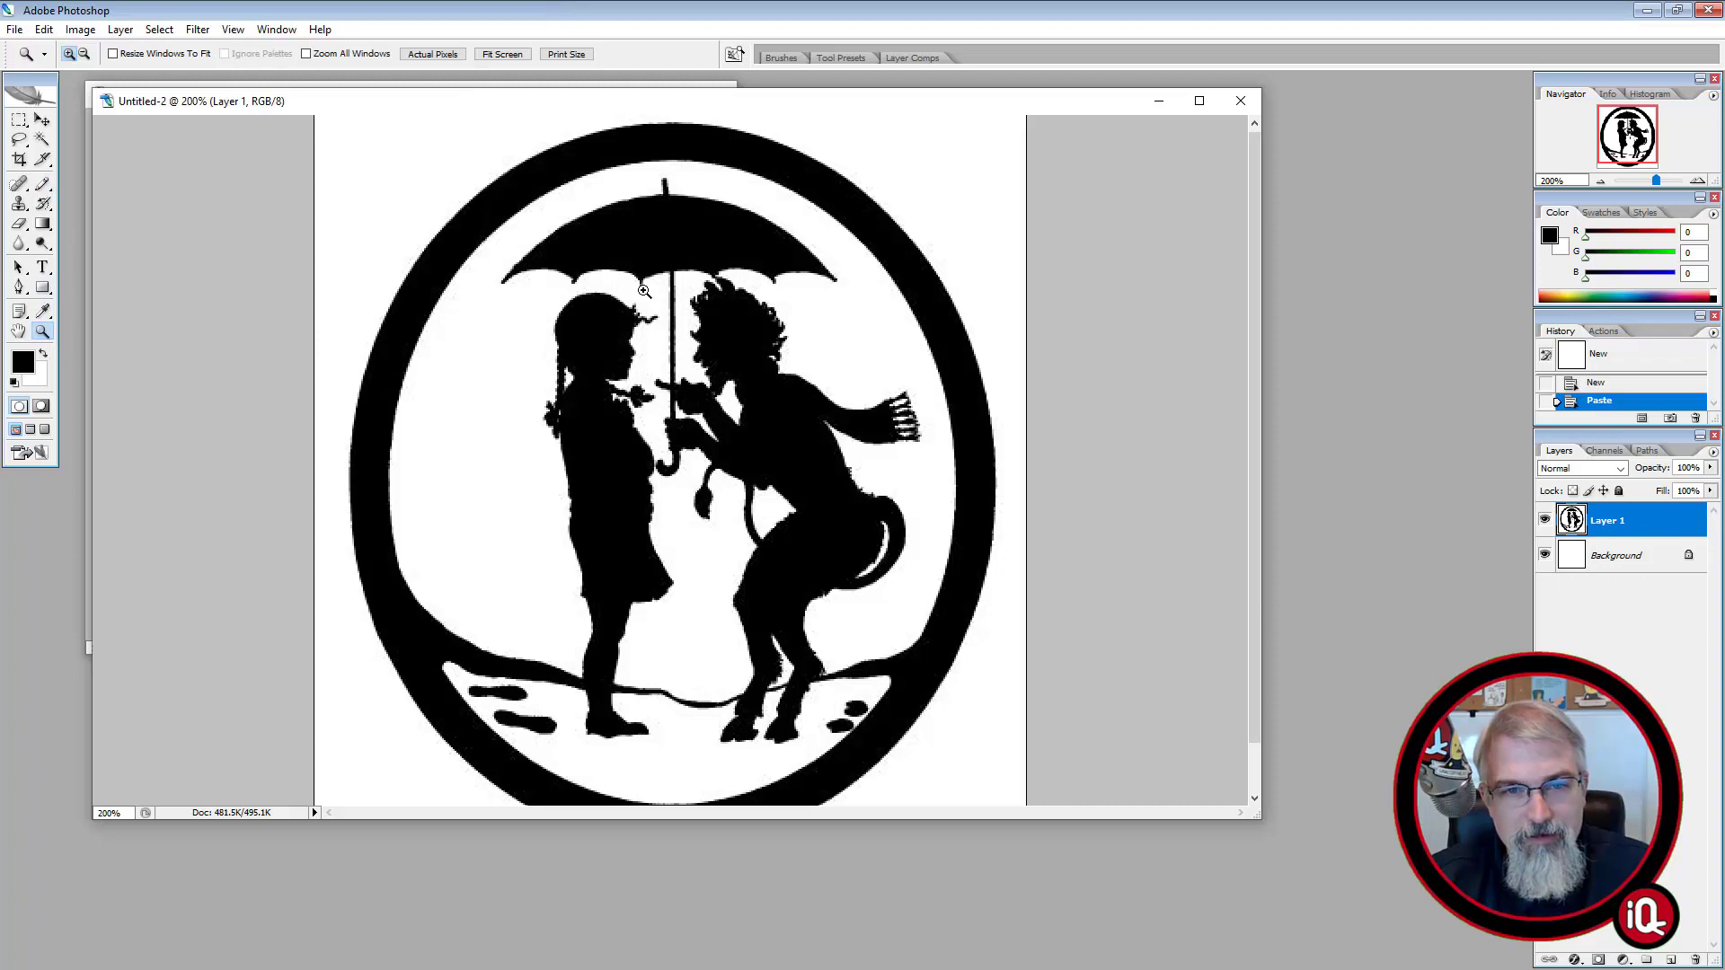
Zoom in and thicken the thin umbrella handle down to its hook with black pencil strokes
left_click(643, 291)
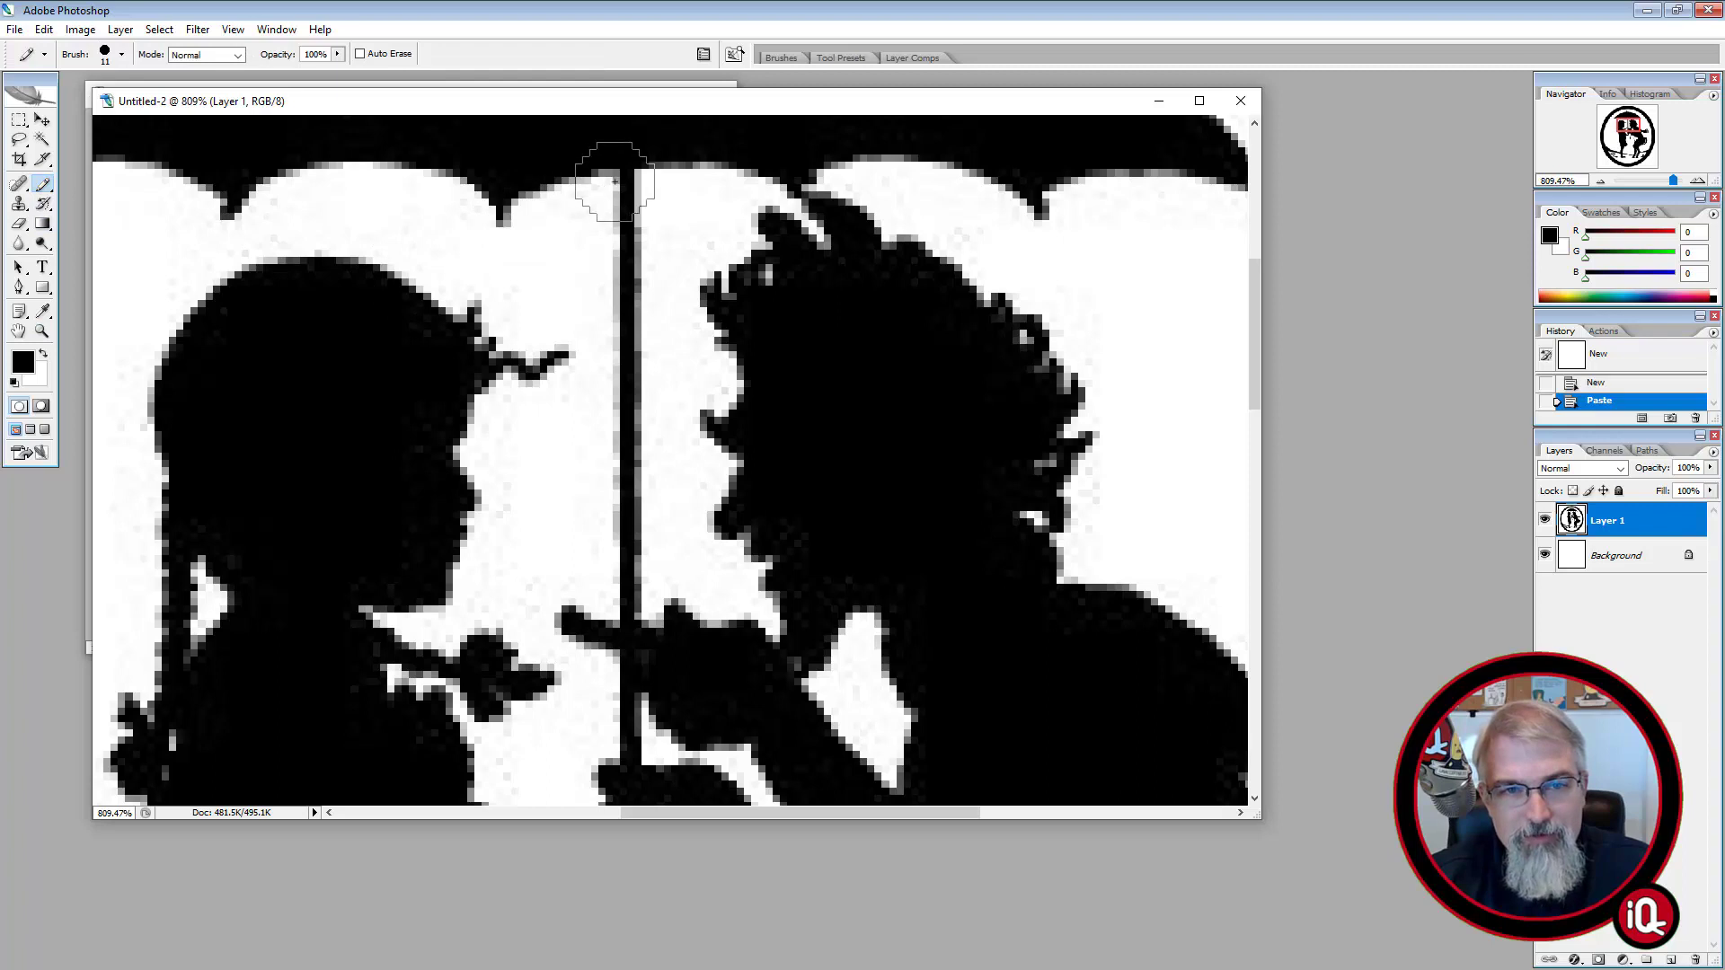
left_click_drag(622, 187, 627, 419)
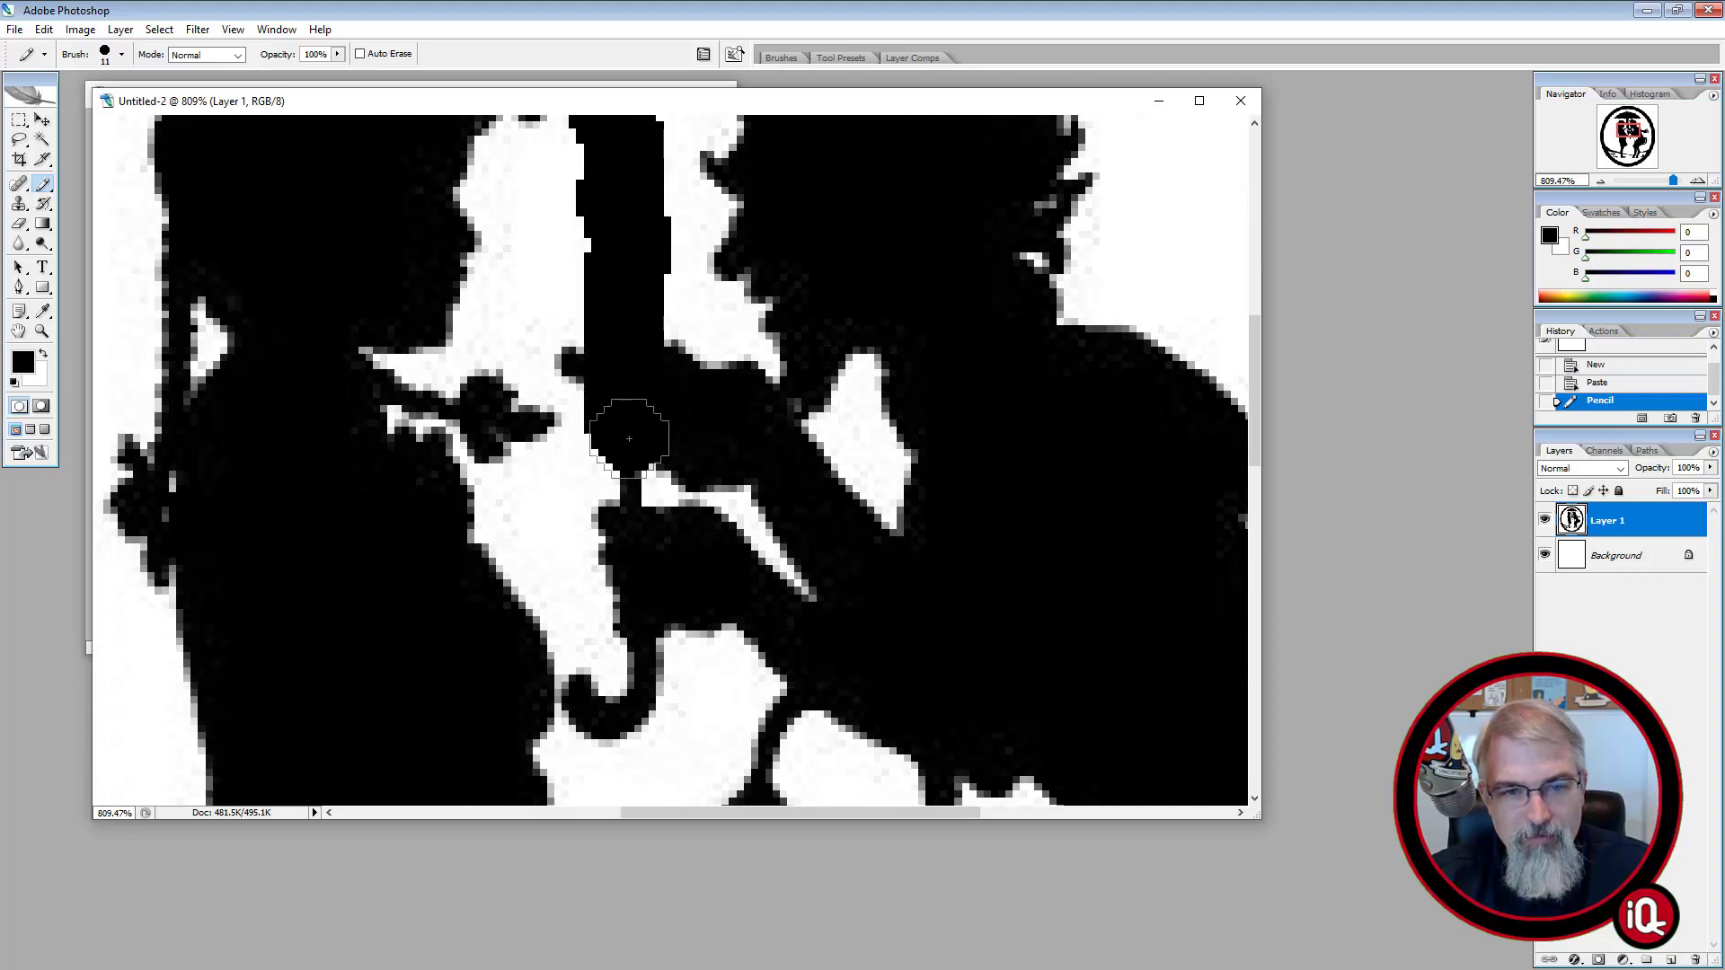
left_click_drag(627, 435, 633, 693)
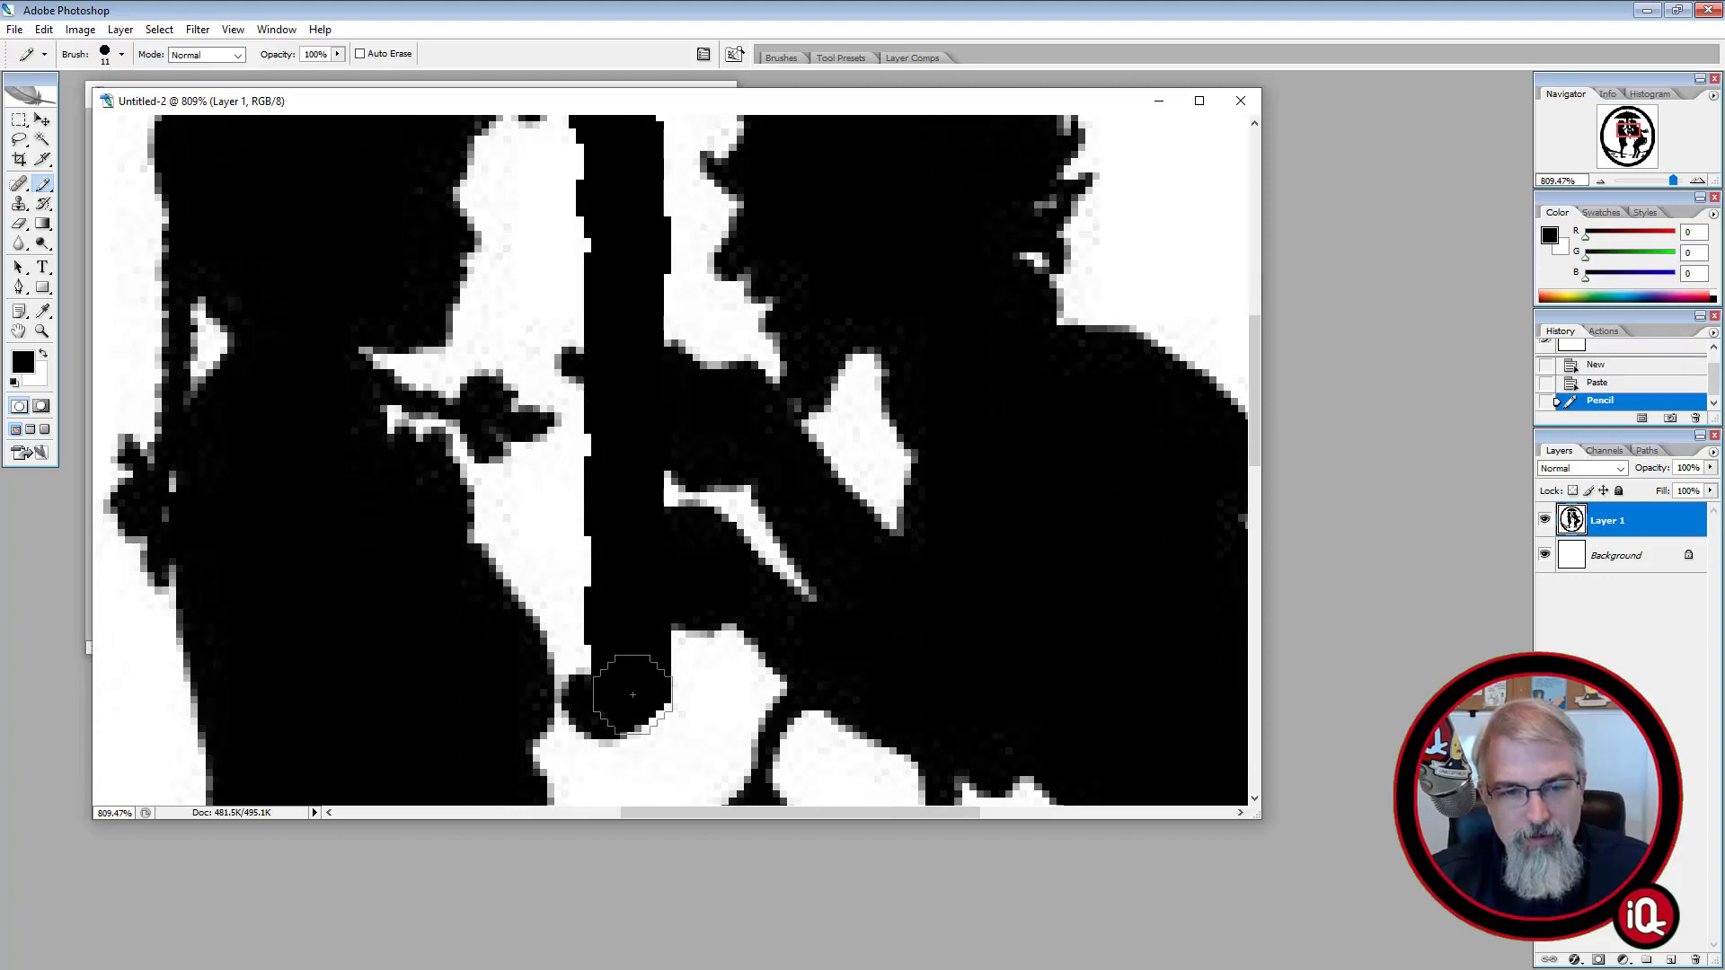
left_click_drag(632, 694, 539, 678)
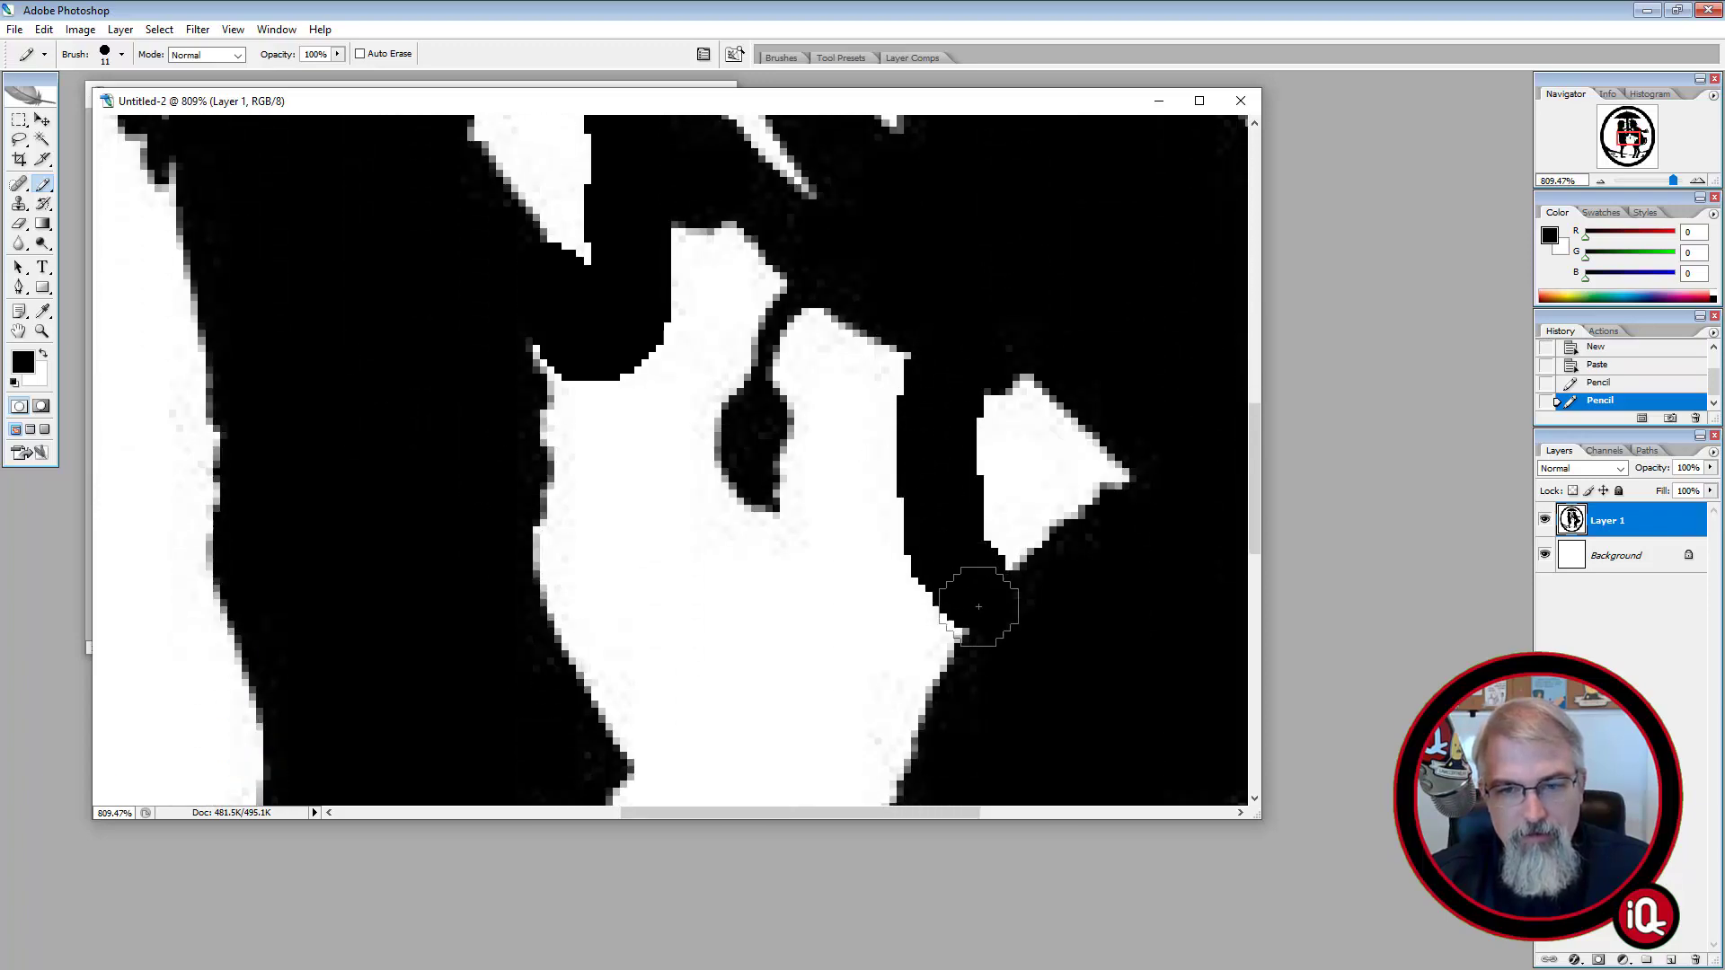
Widen the thin tail into a solid shape and thicken the slender finger of the silhouette
left_click(779, 374)
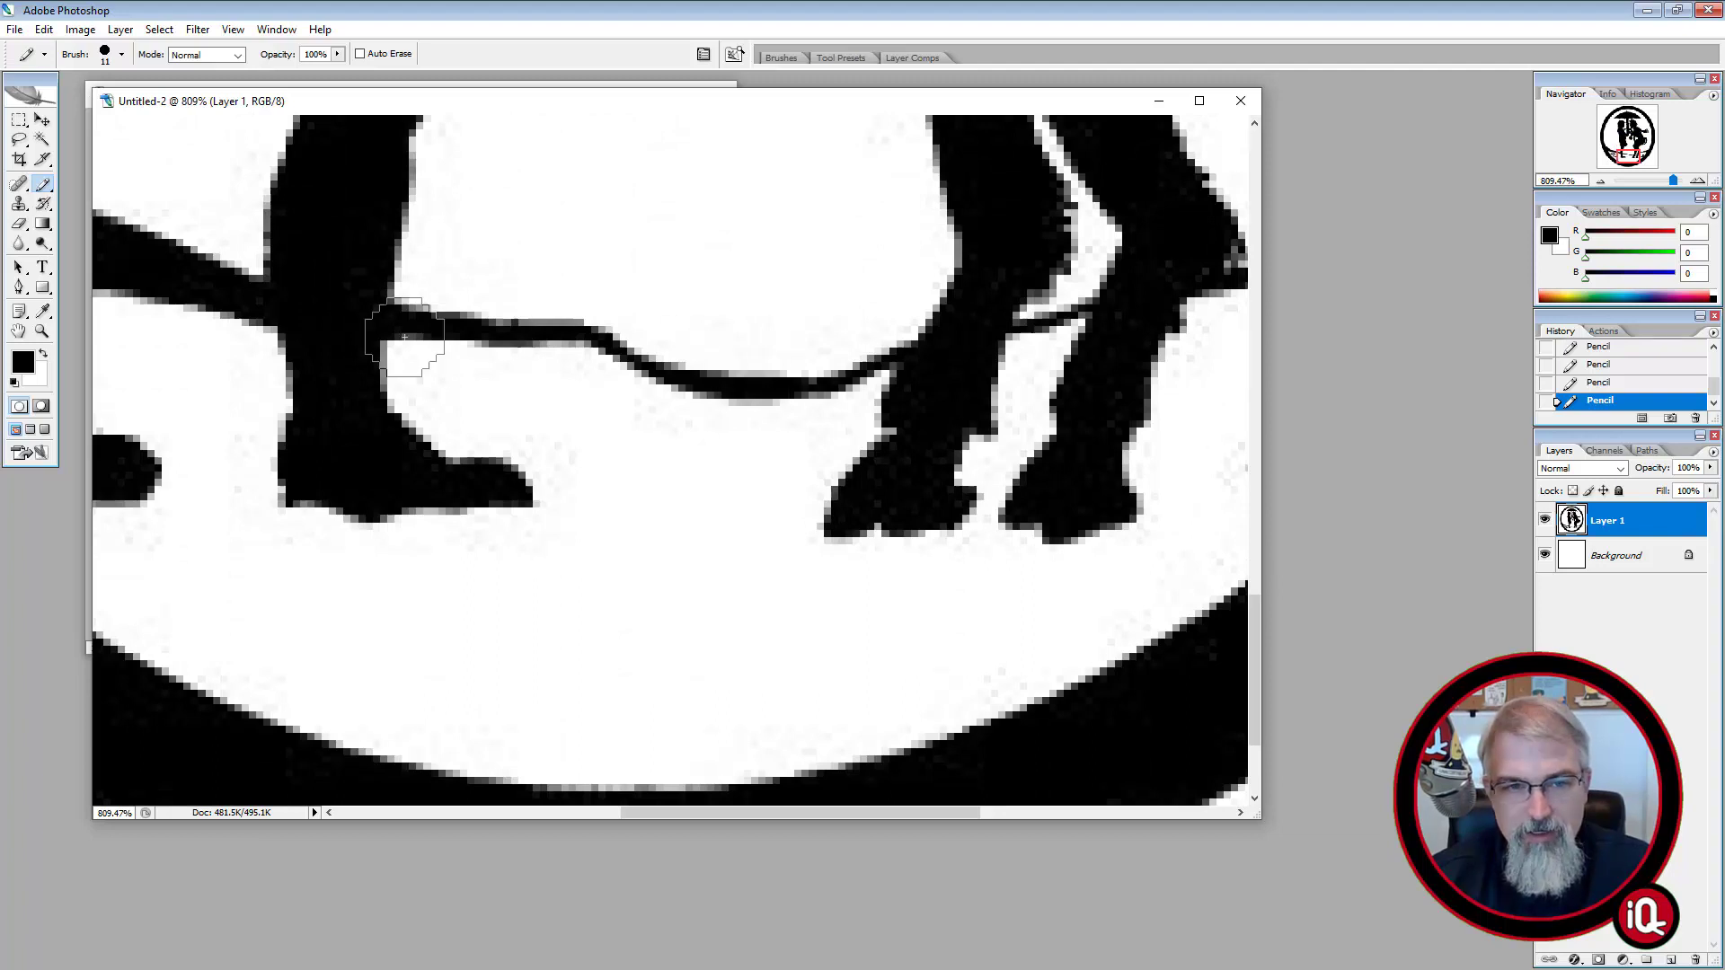
left_click_drag(401, 336, 632, 325)
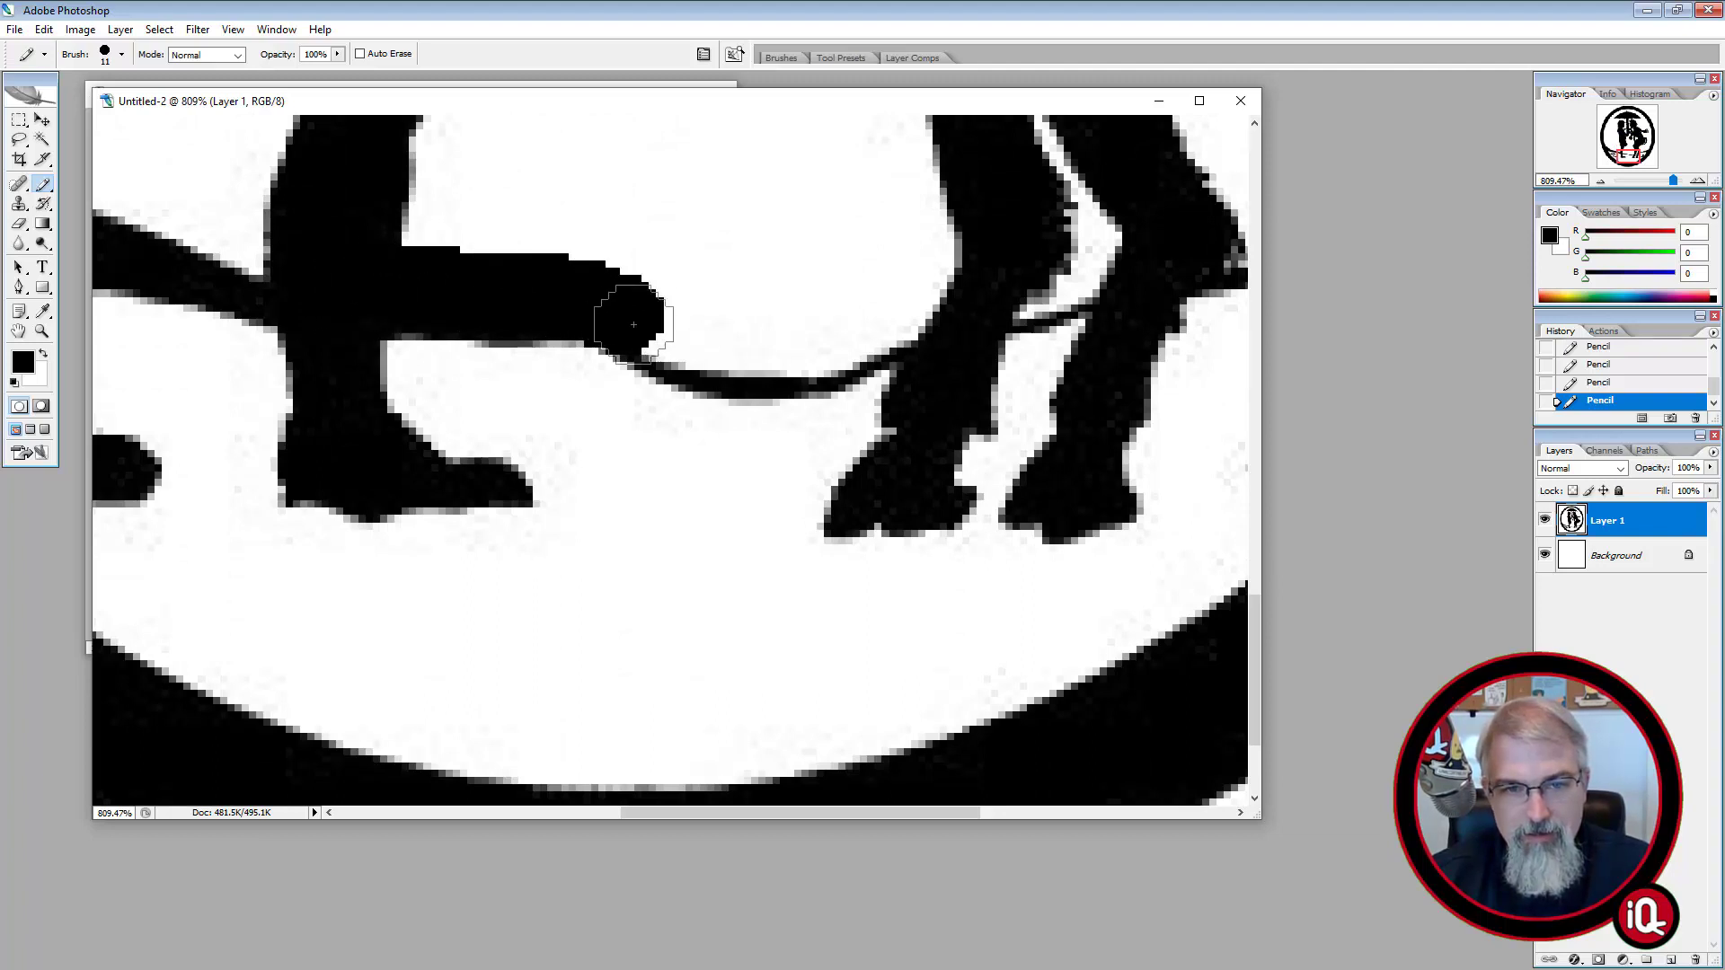
left_click_drag(632, 325, 1062, 291)
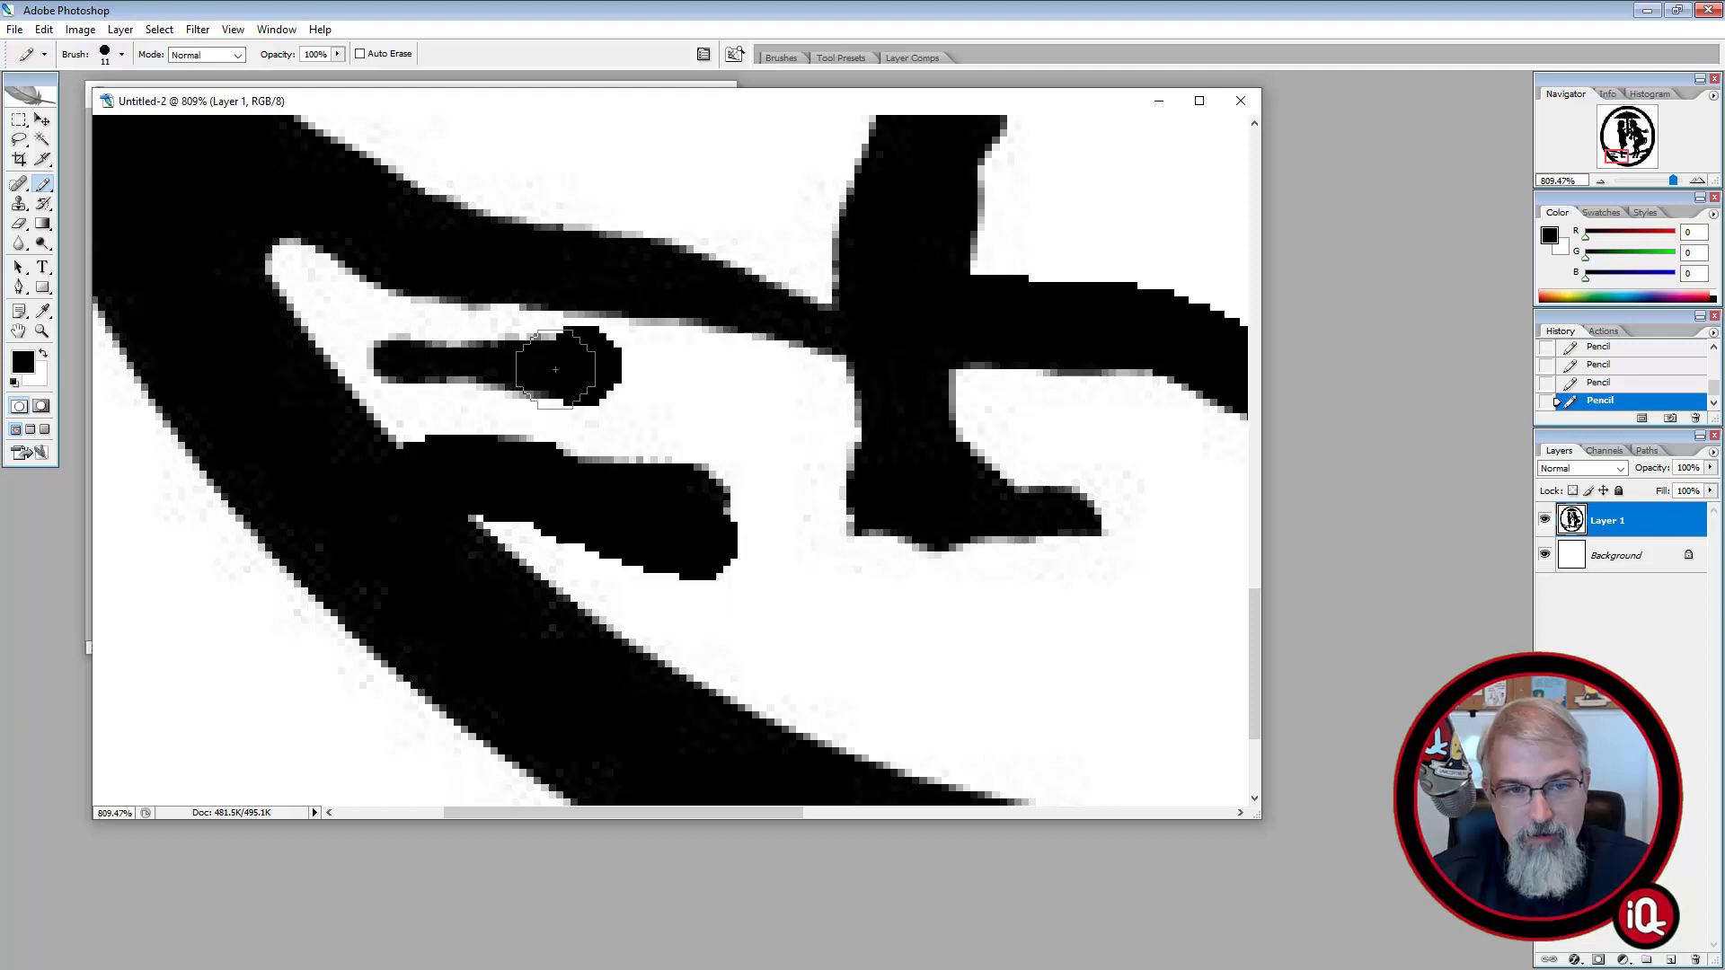
left_click_drag(555, 369, 336, 342)
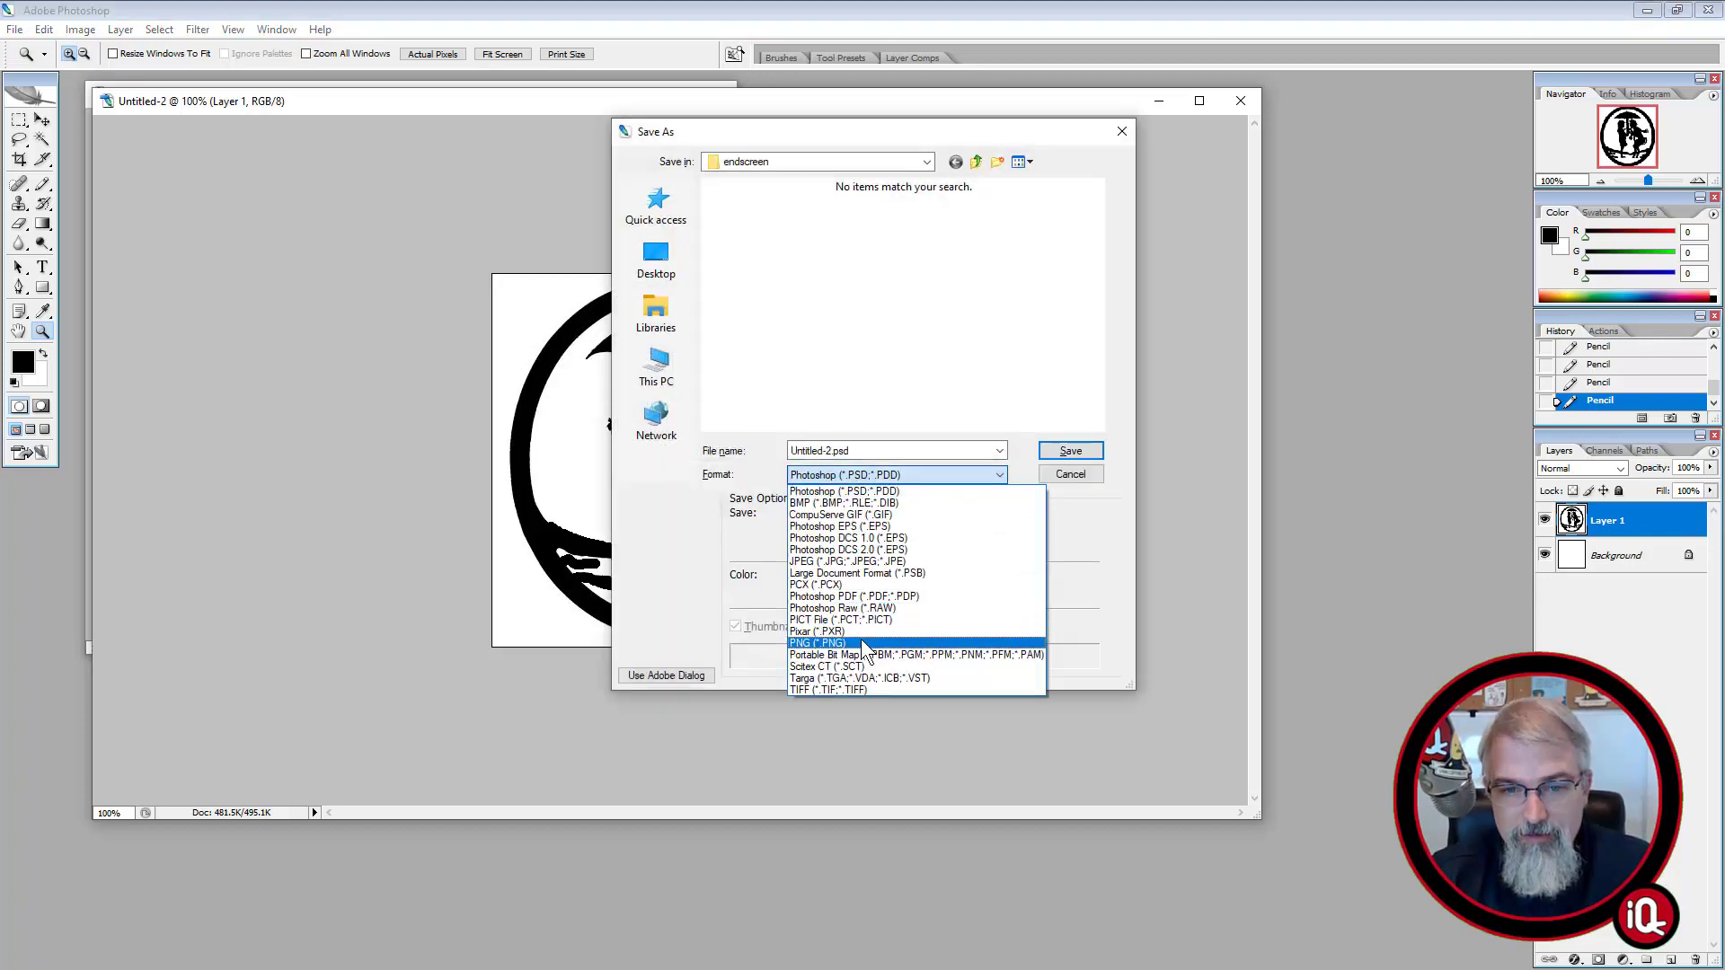
Save the retouched silhouette as a PNG on the Desktop
left_click(818, 642)
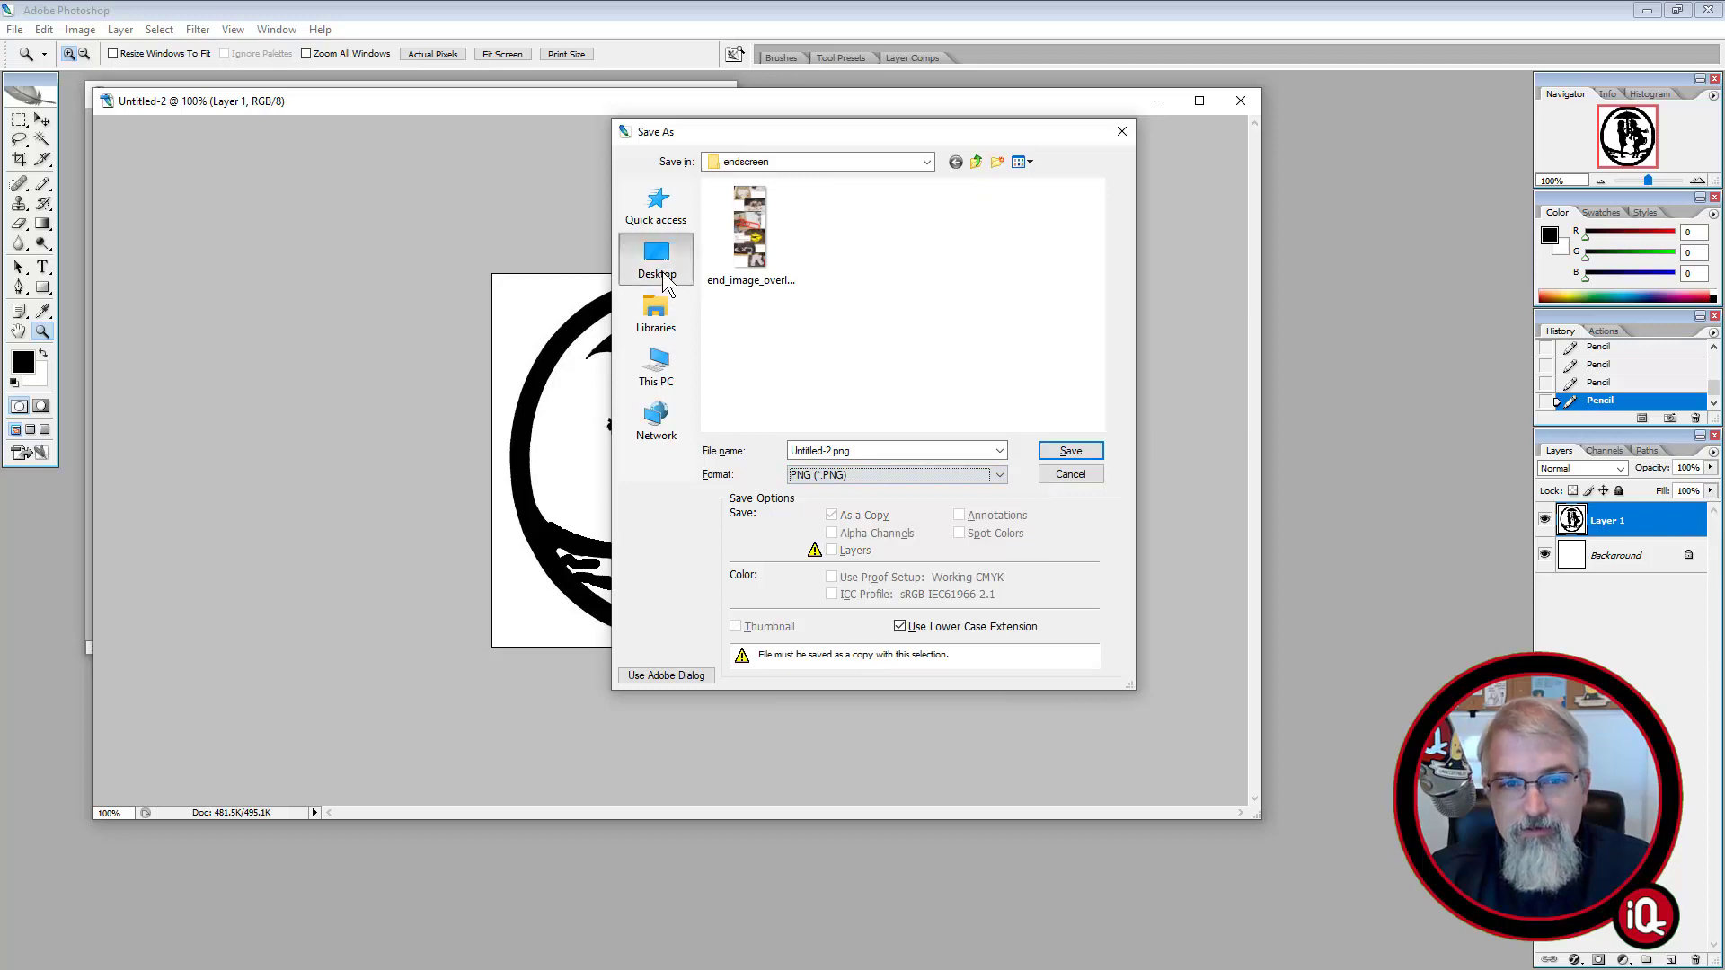
left_click(656, 259)
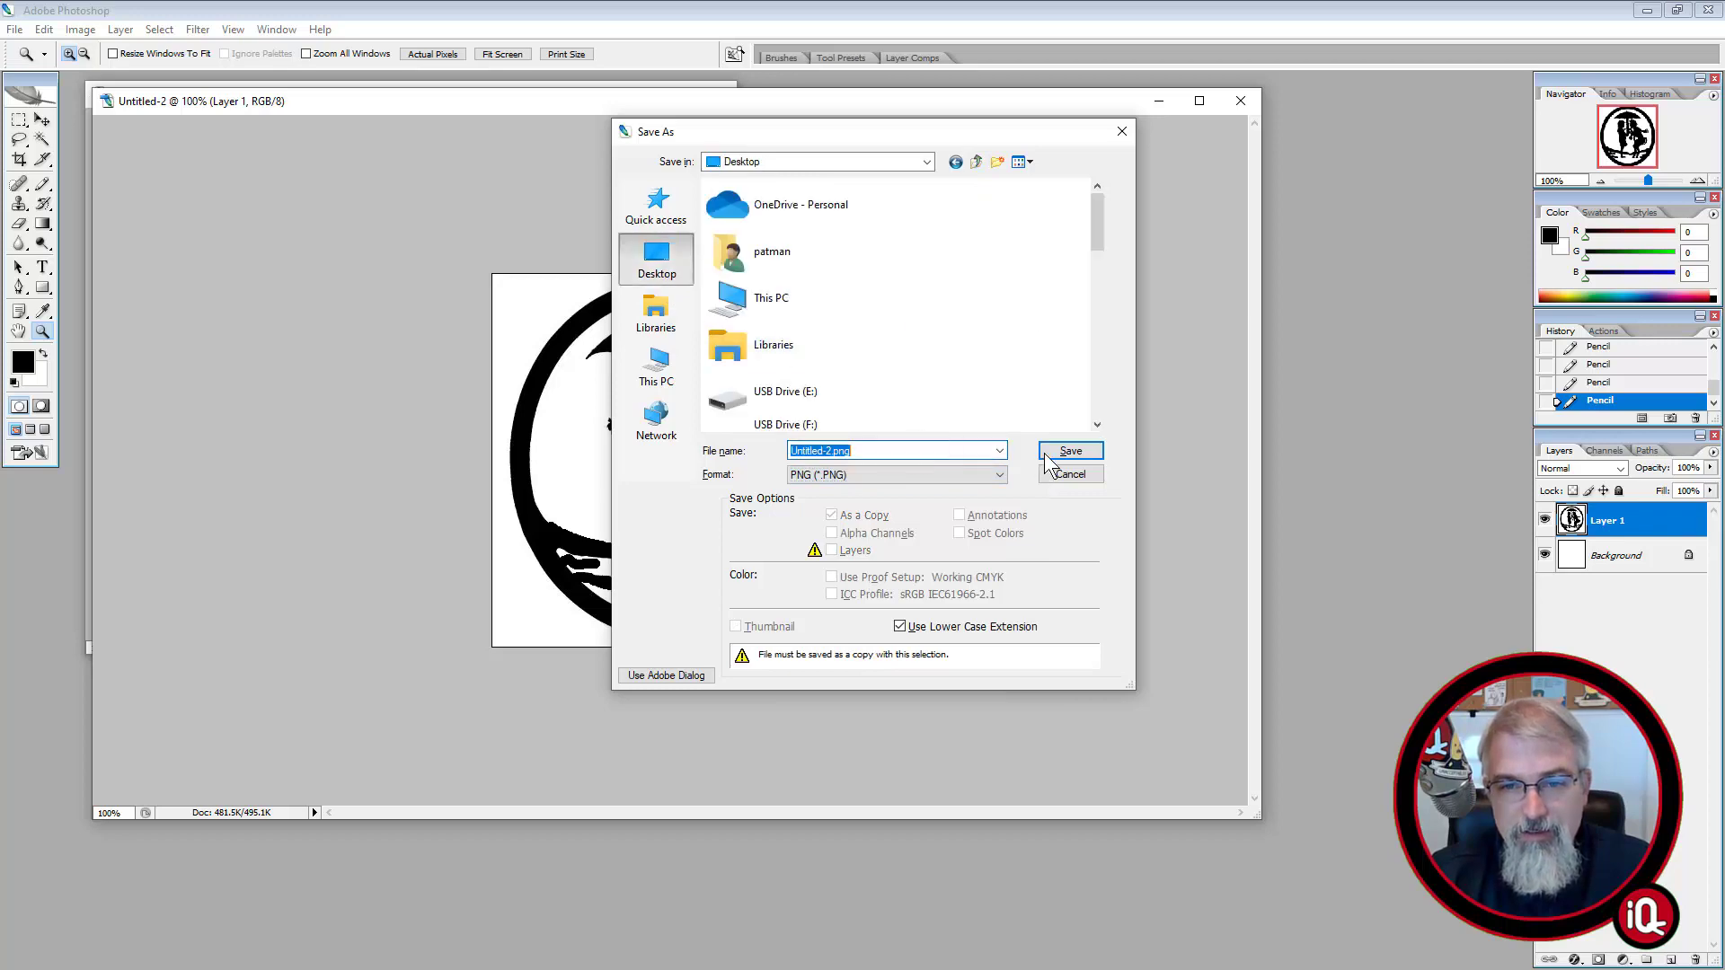
left_click(1069, 451)
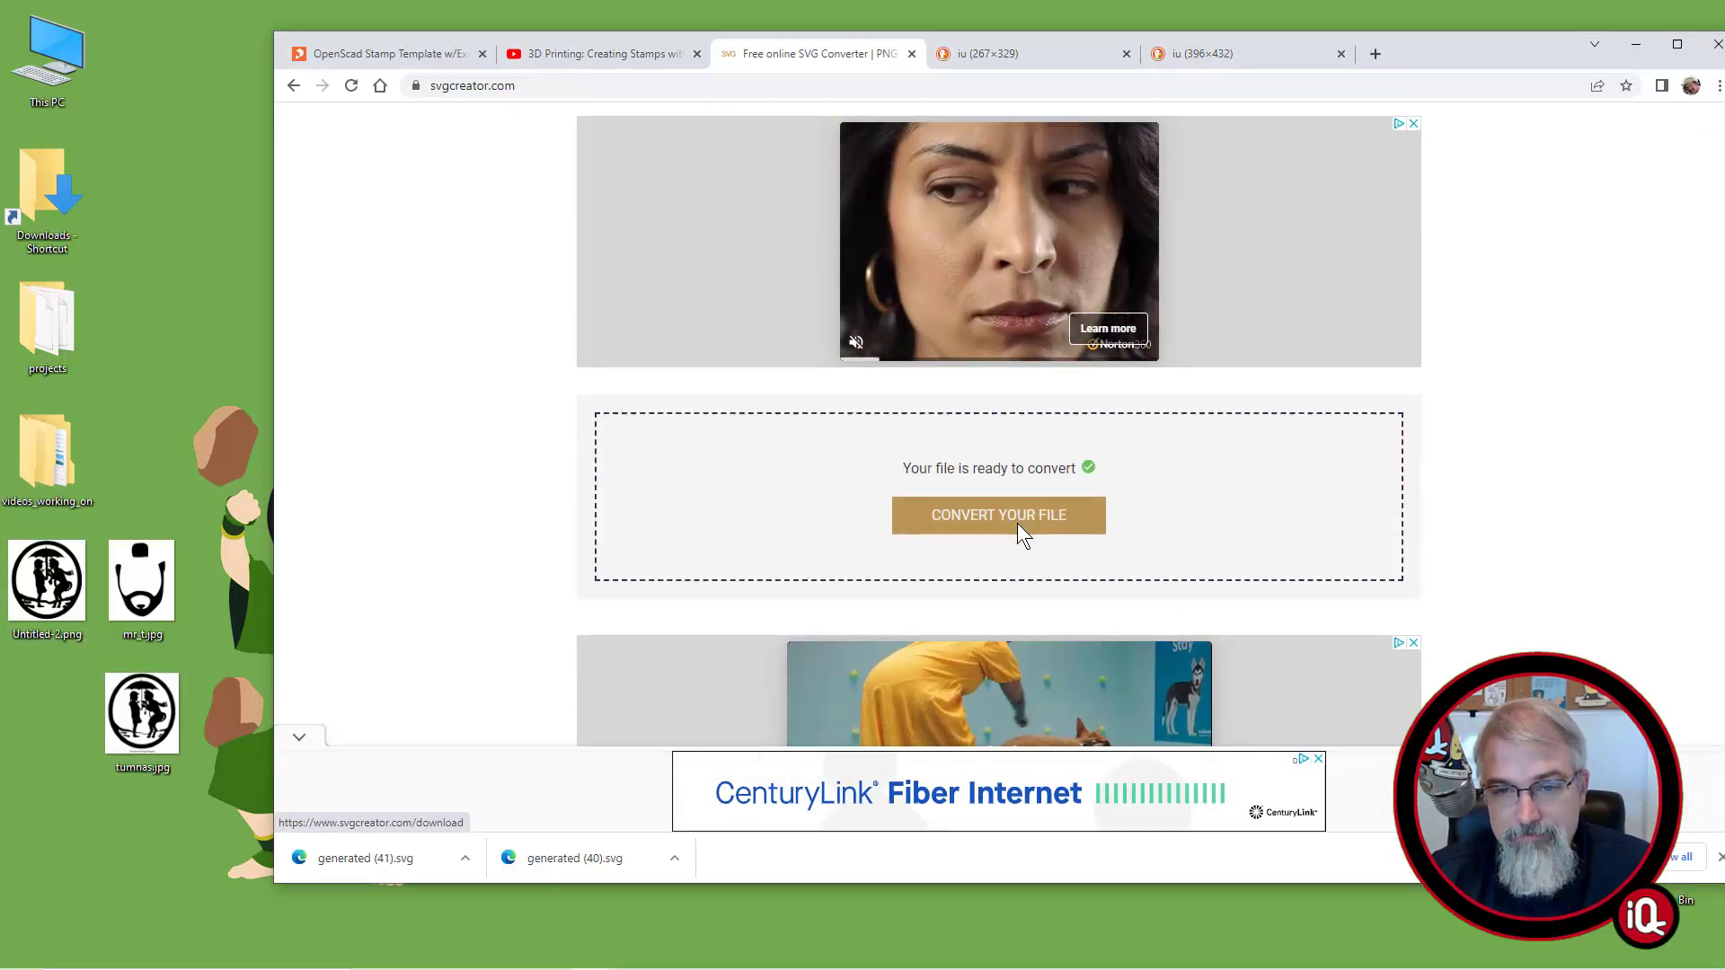
Convert the uploaded PNG to SVG and download it as generated (42).svg
left_click(999, 514)
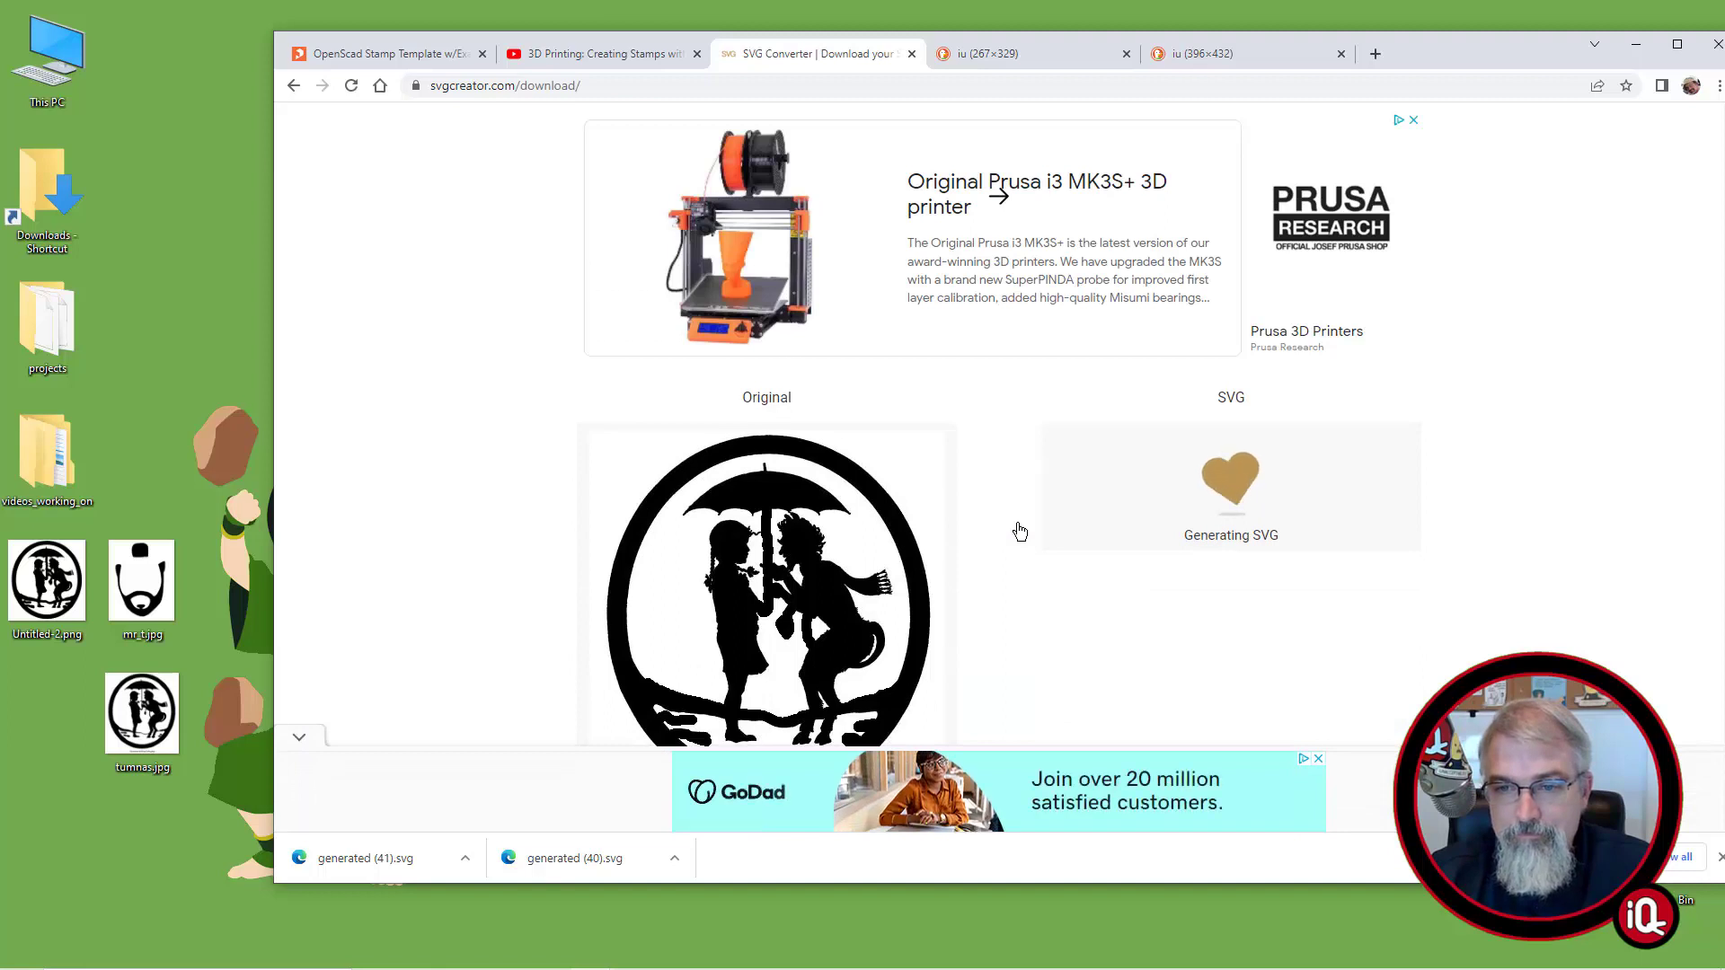
scroll("down", 3)
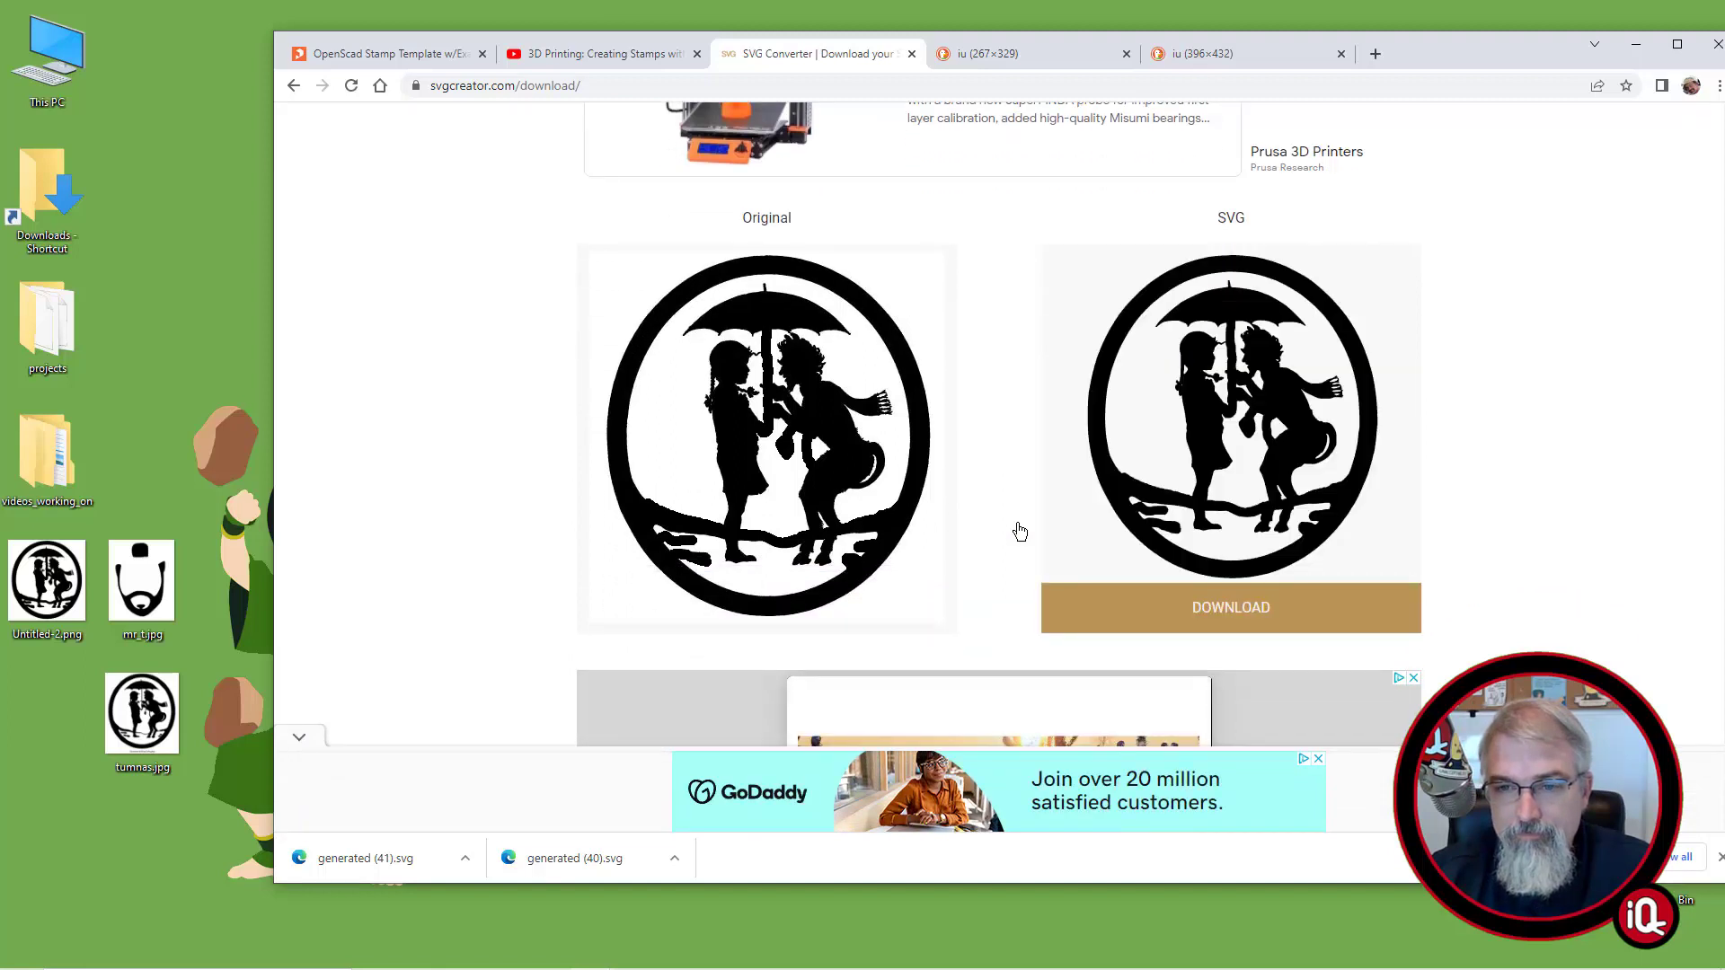
left_click(1230, 608)
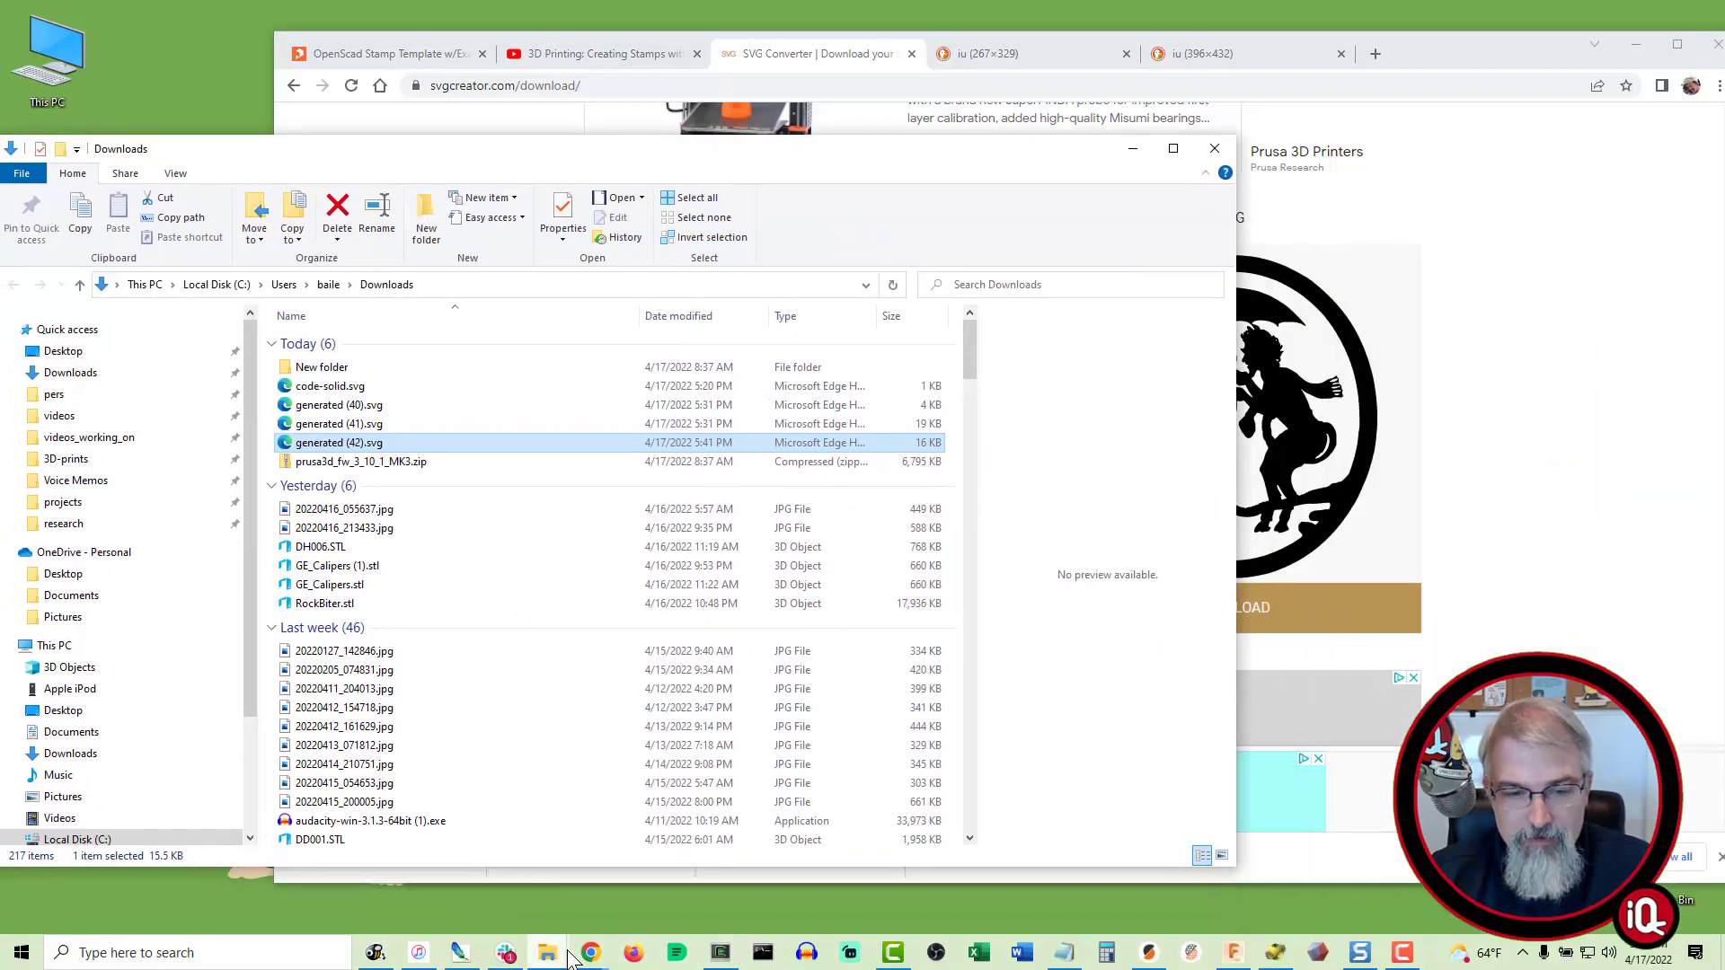
mouse_move(541, 954)
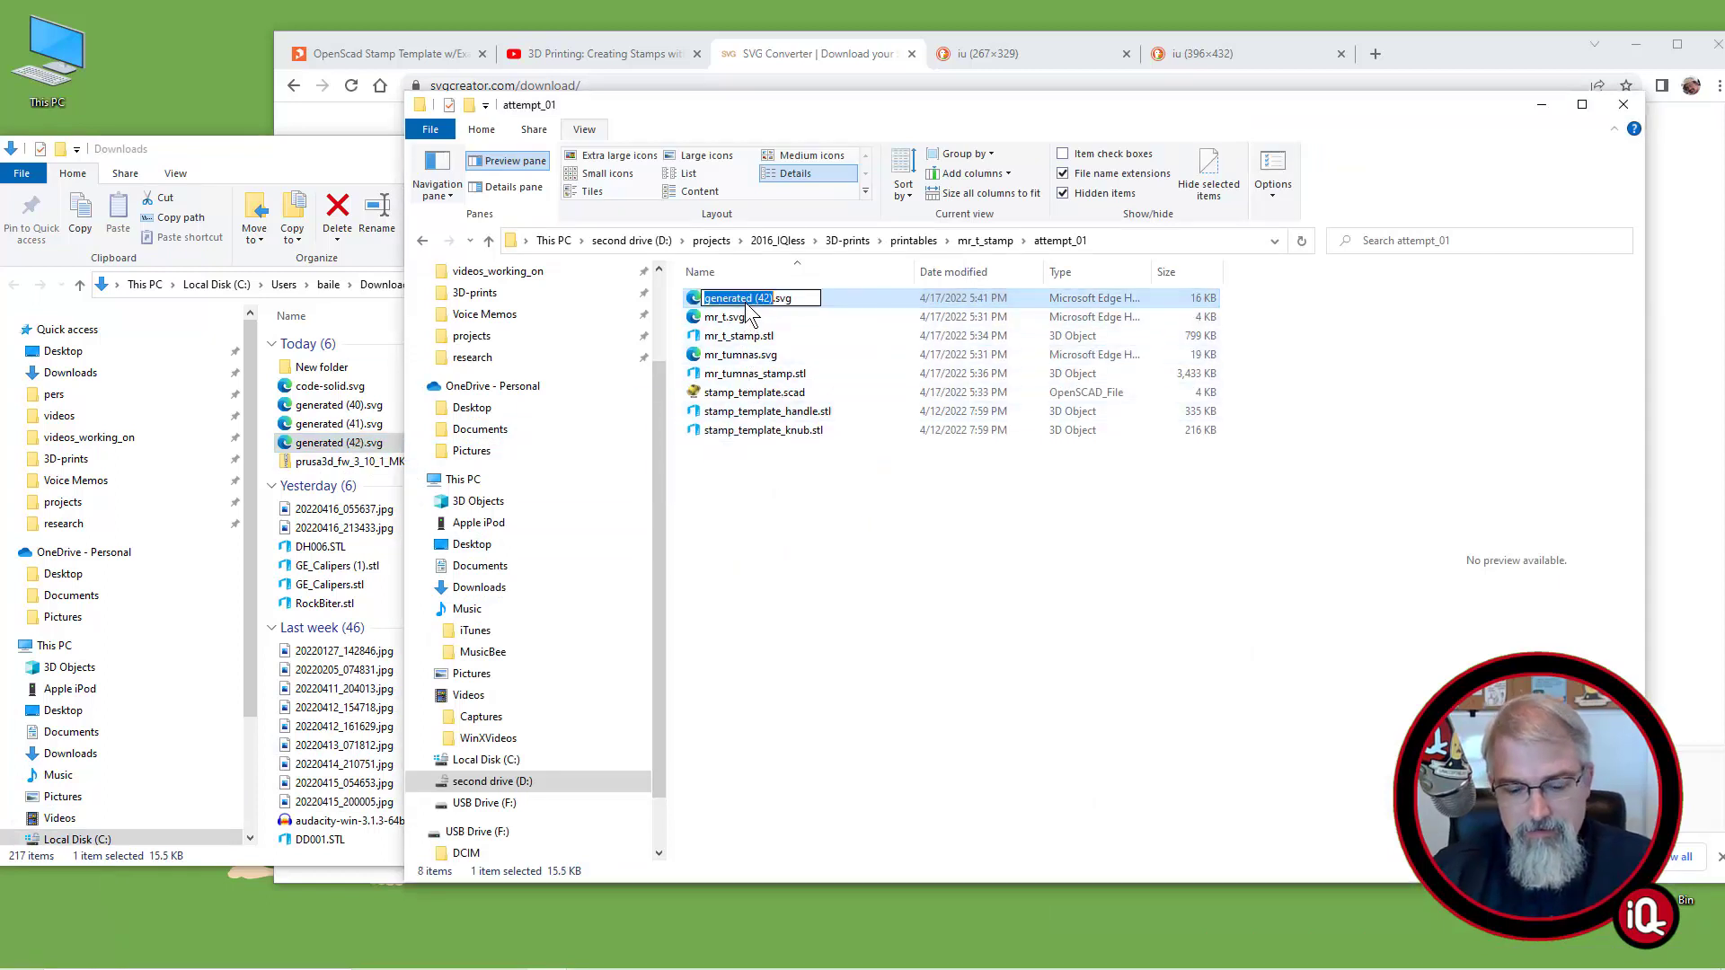
Rename the moved SVG to mr_tumnas_2.svg in attempt_01 and switch to the OpenSCAD template
type("mr_tu.svg")
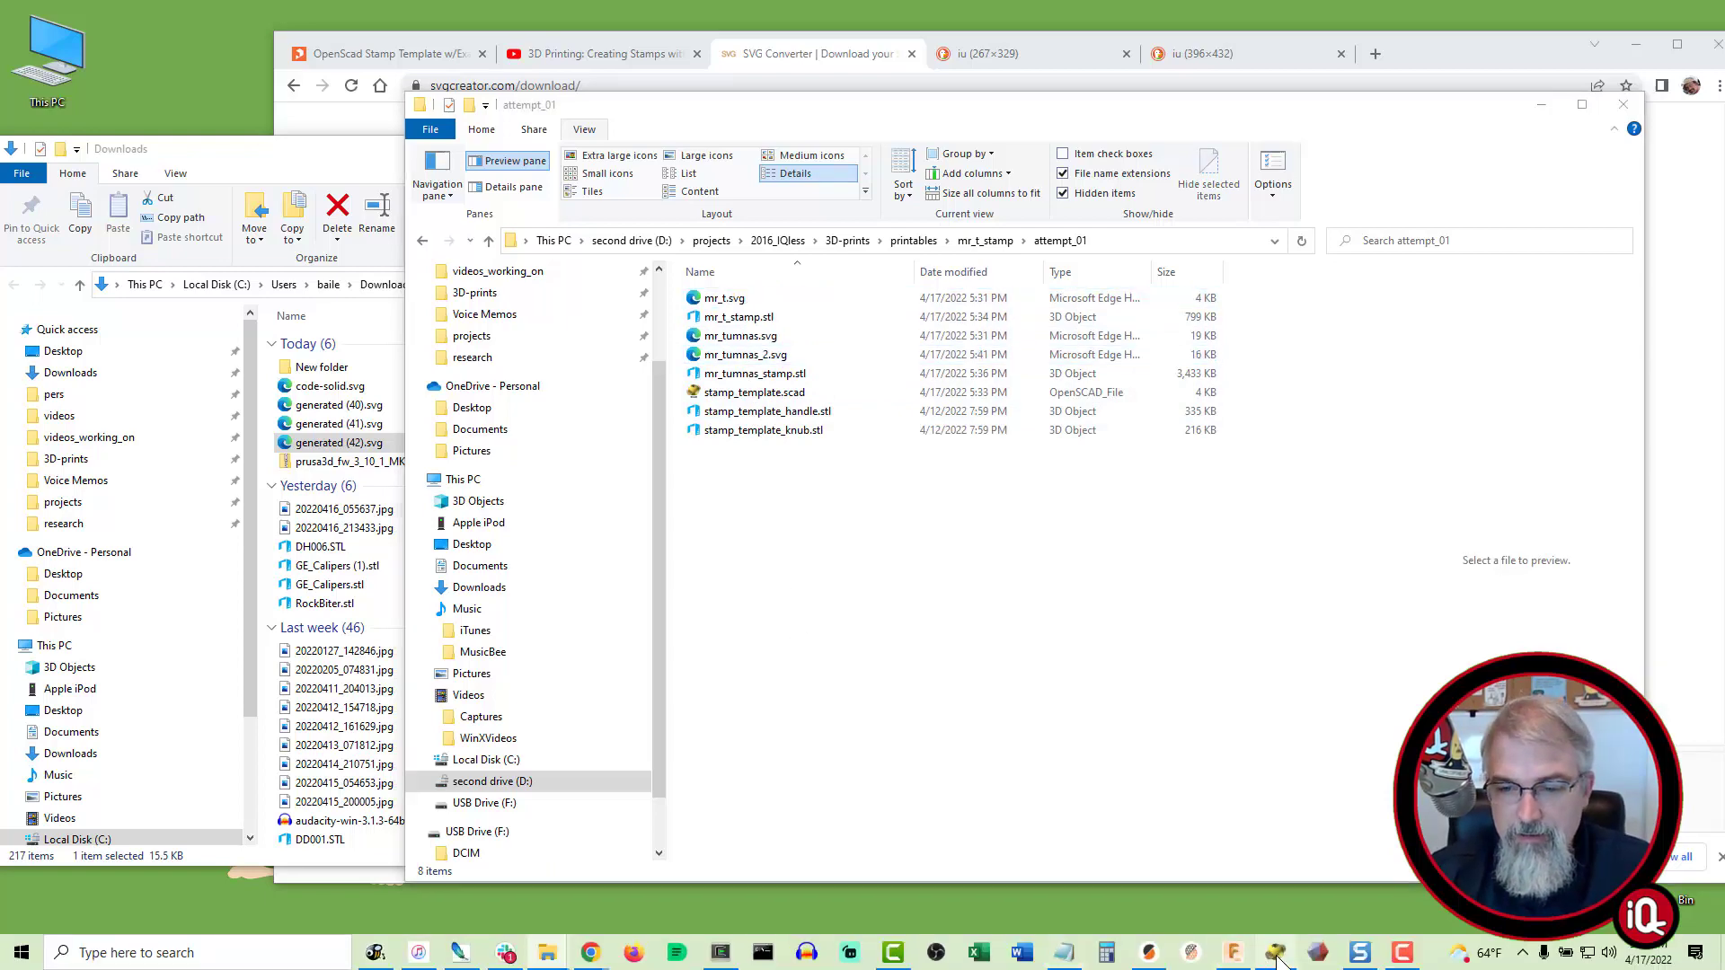
left_click(1272, 948)
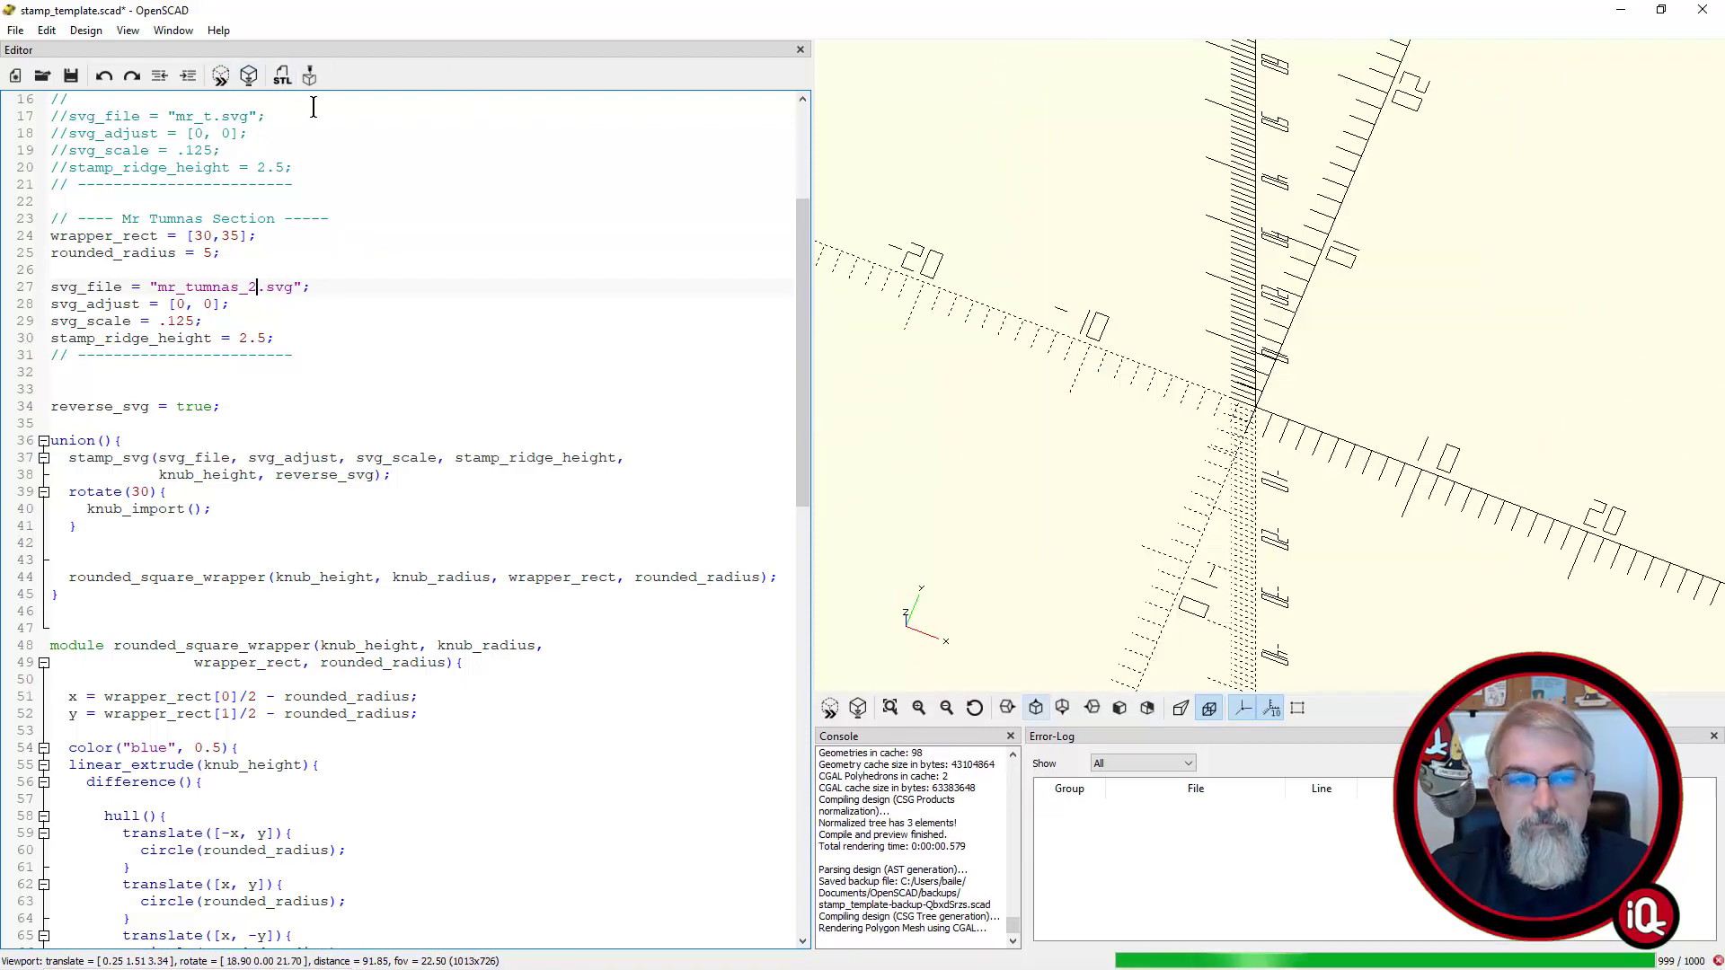
Render the stamp from mr_tumnas_2.svg and export it as mr_tumnas_stamp_02.stl
left_click(280, 75)
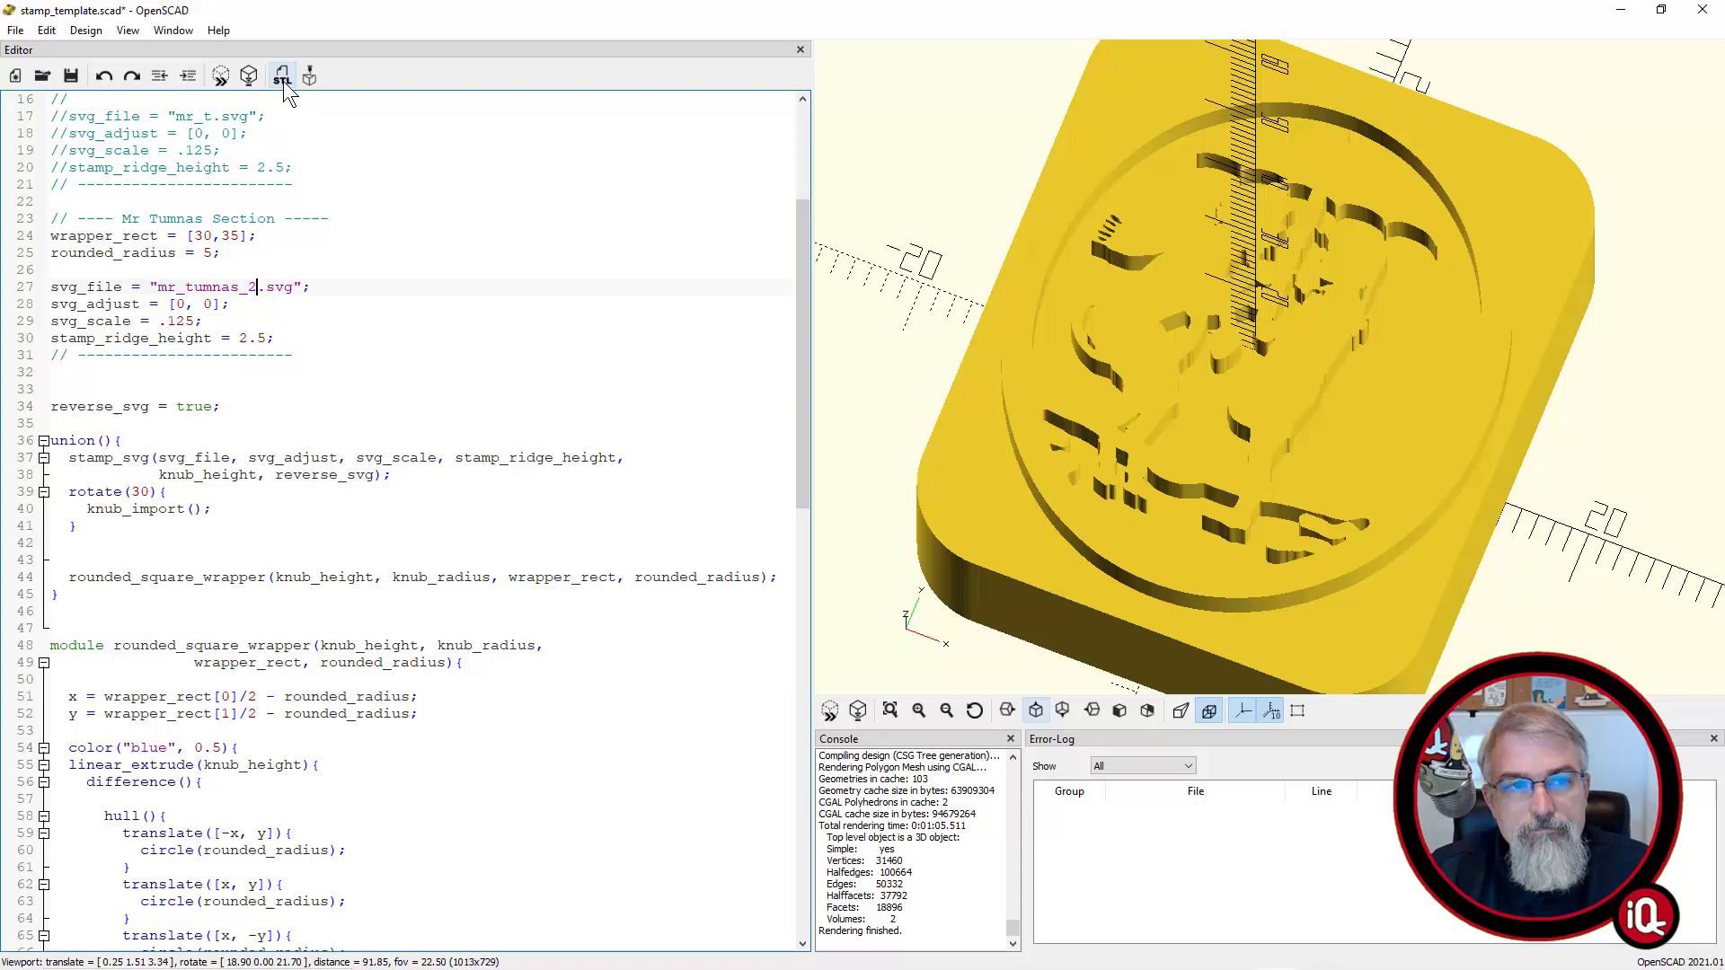
left_click(280, 75)
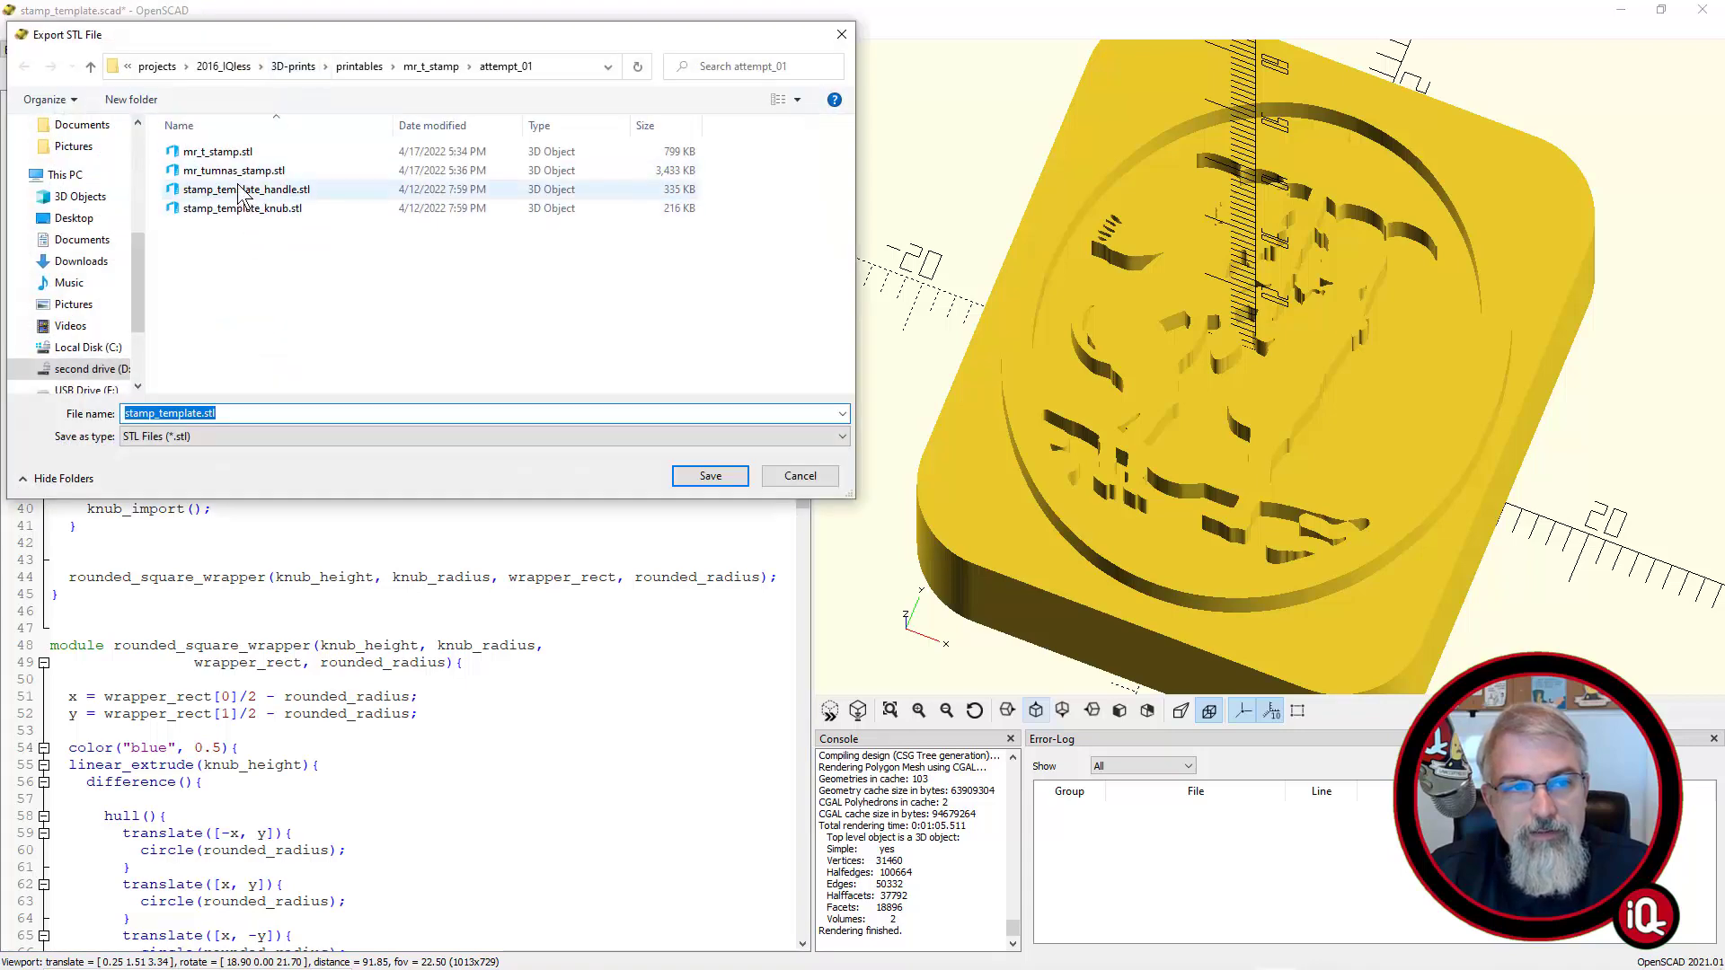
left_click(232, 169)
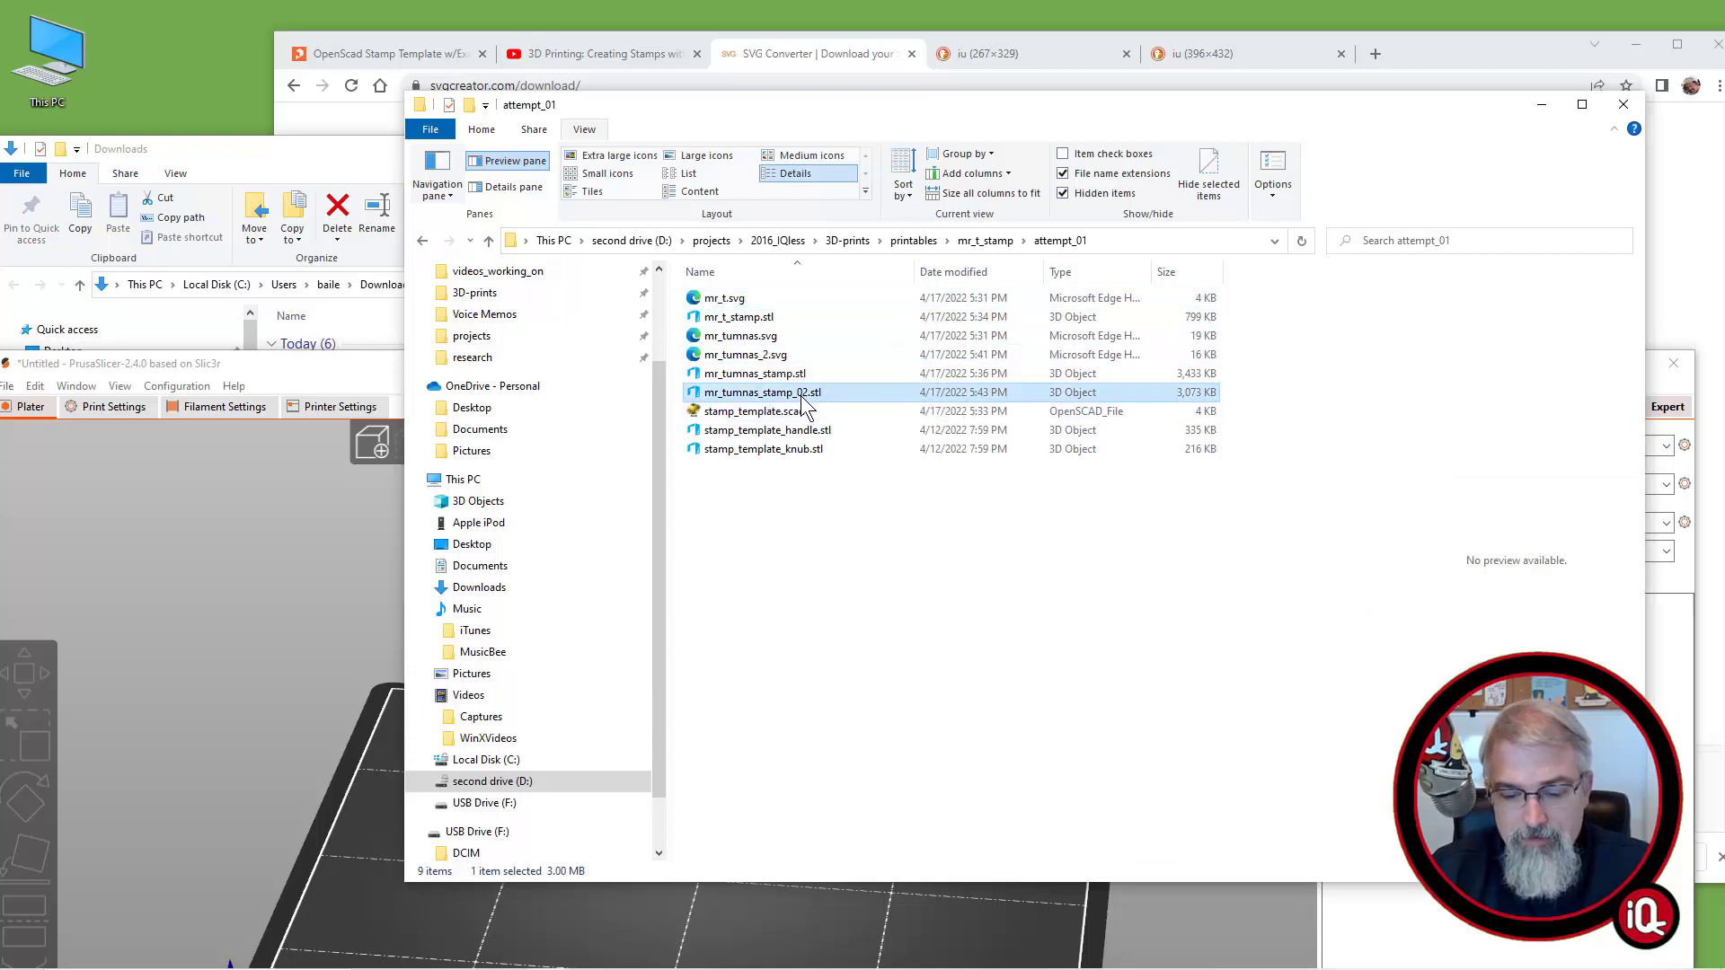
Add mr_tumnas_stamp_02.stl beside the original Tumnus stamp and slice both
left_click(754, 373)
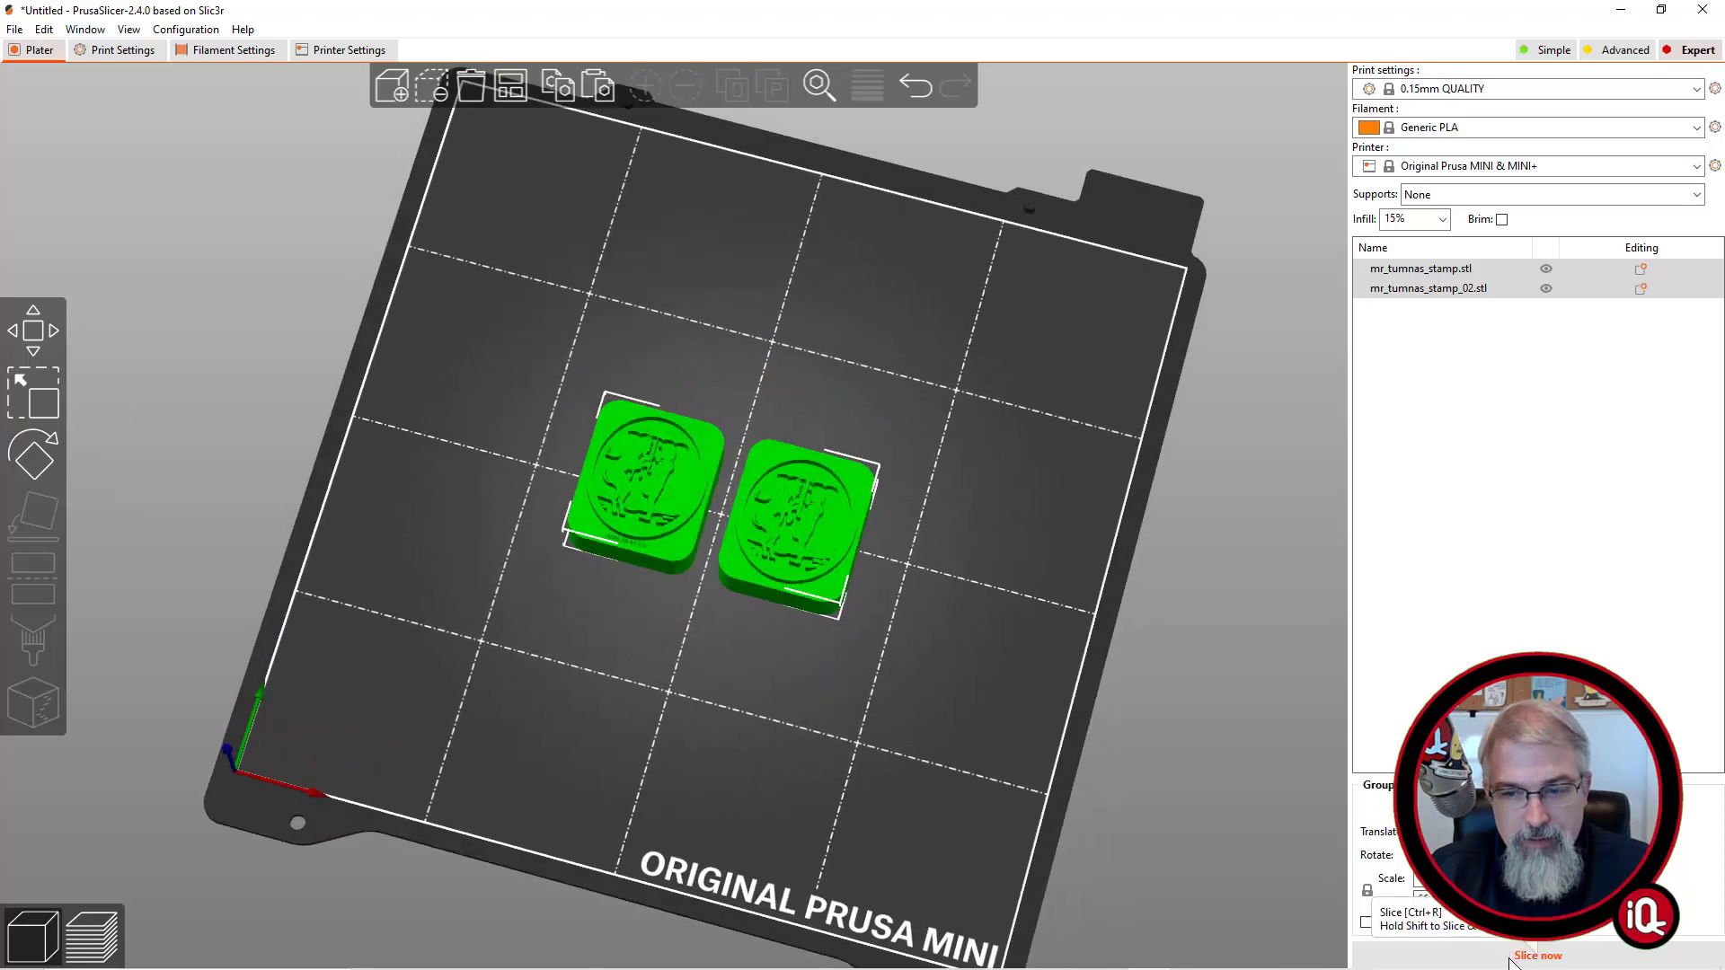
left_click(1538, 956)
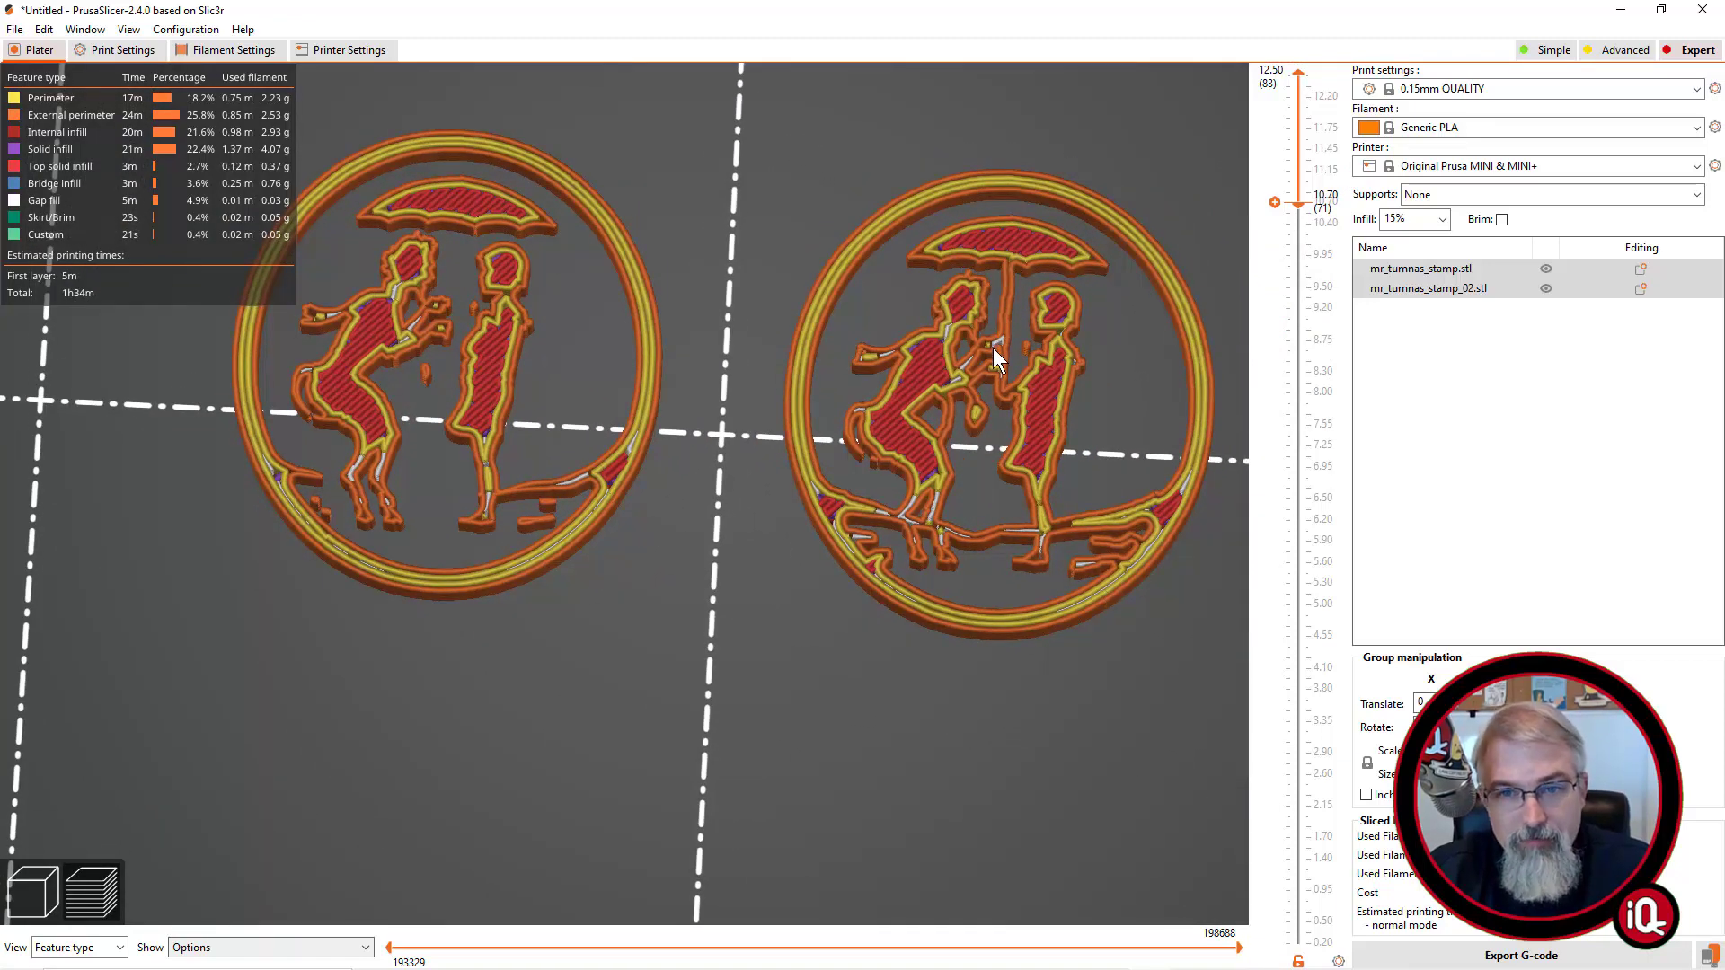
mouse_move(1019, 286)
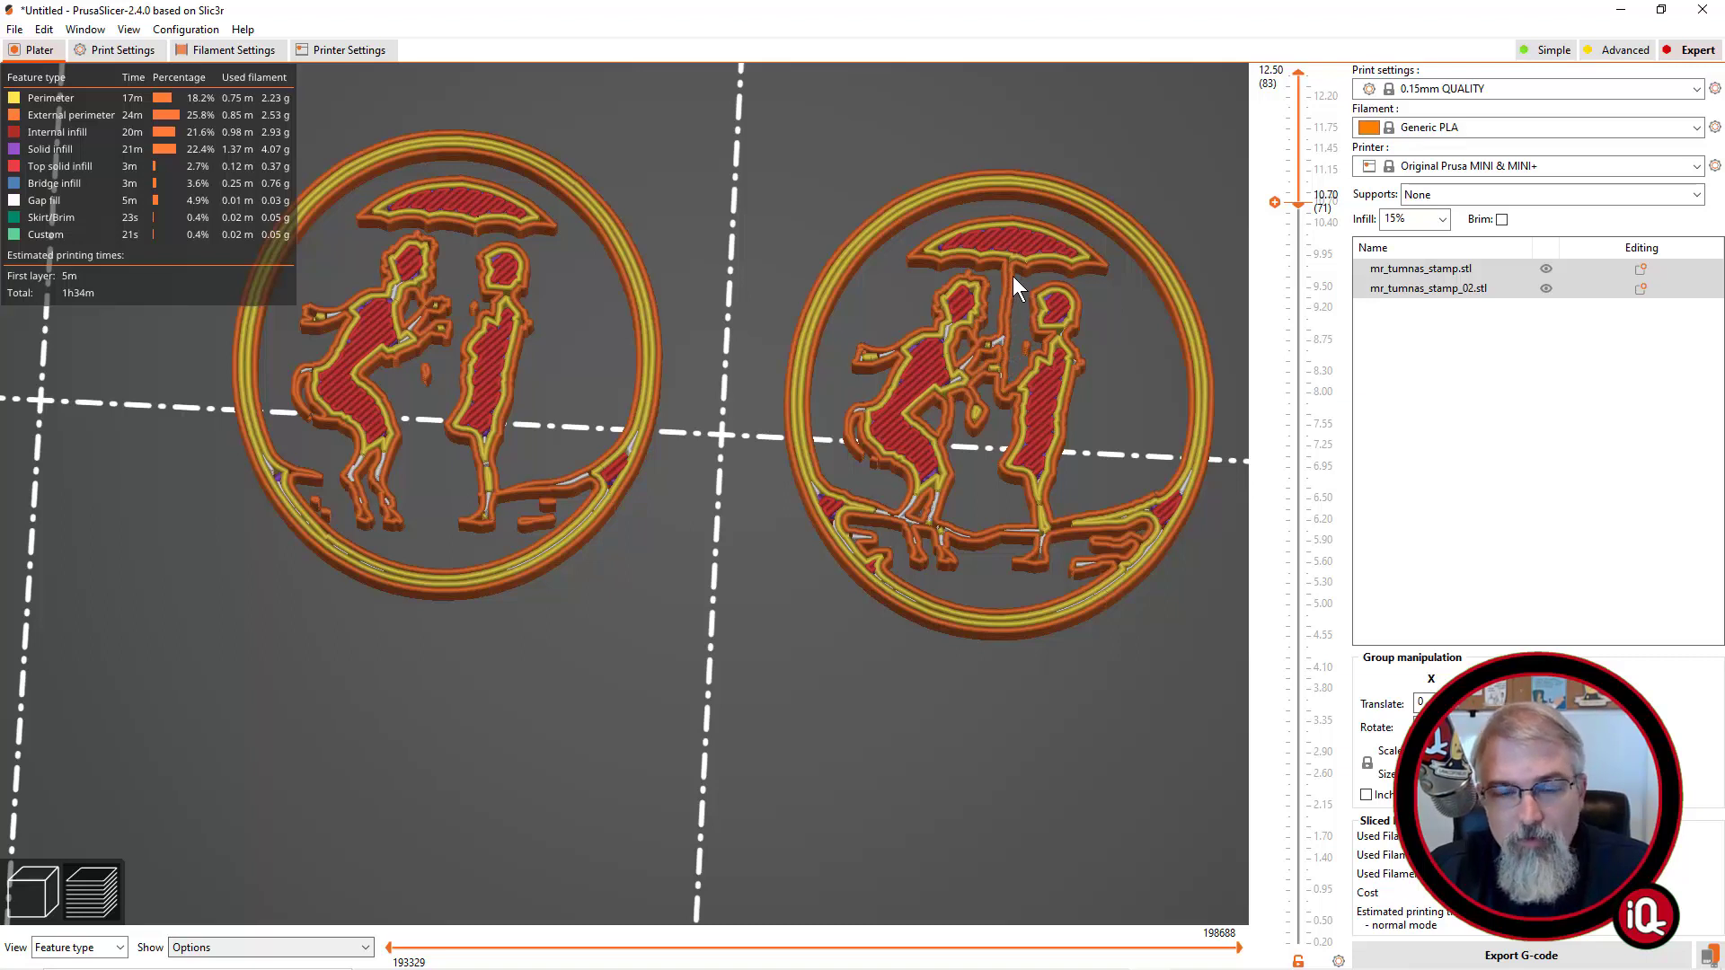
mouse_move(1114, 557)
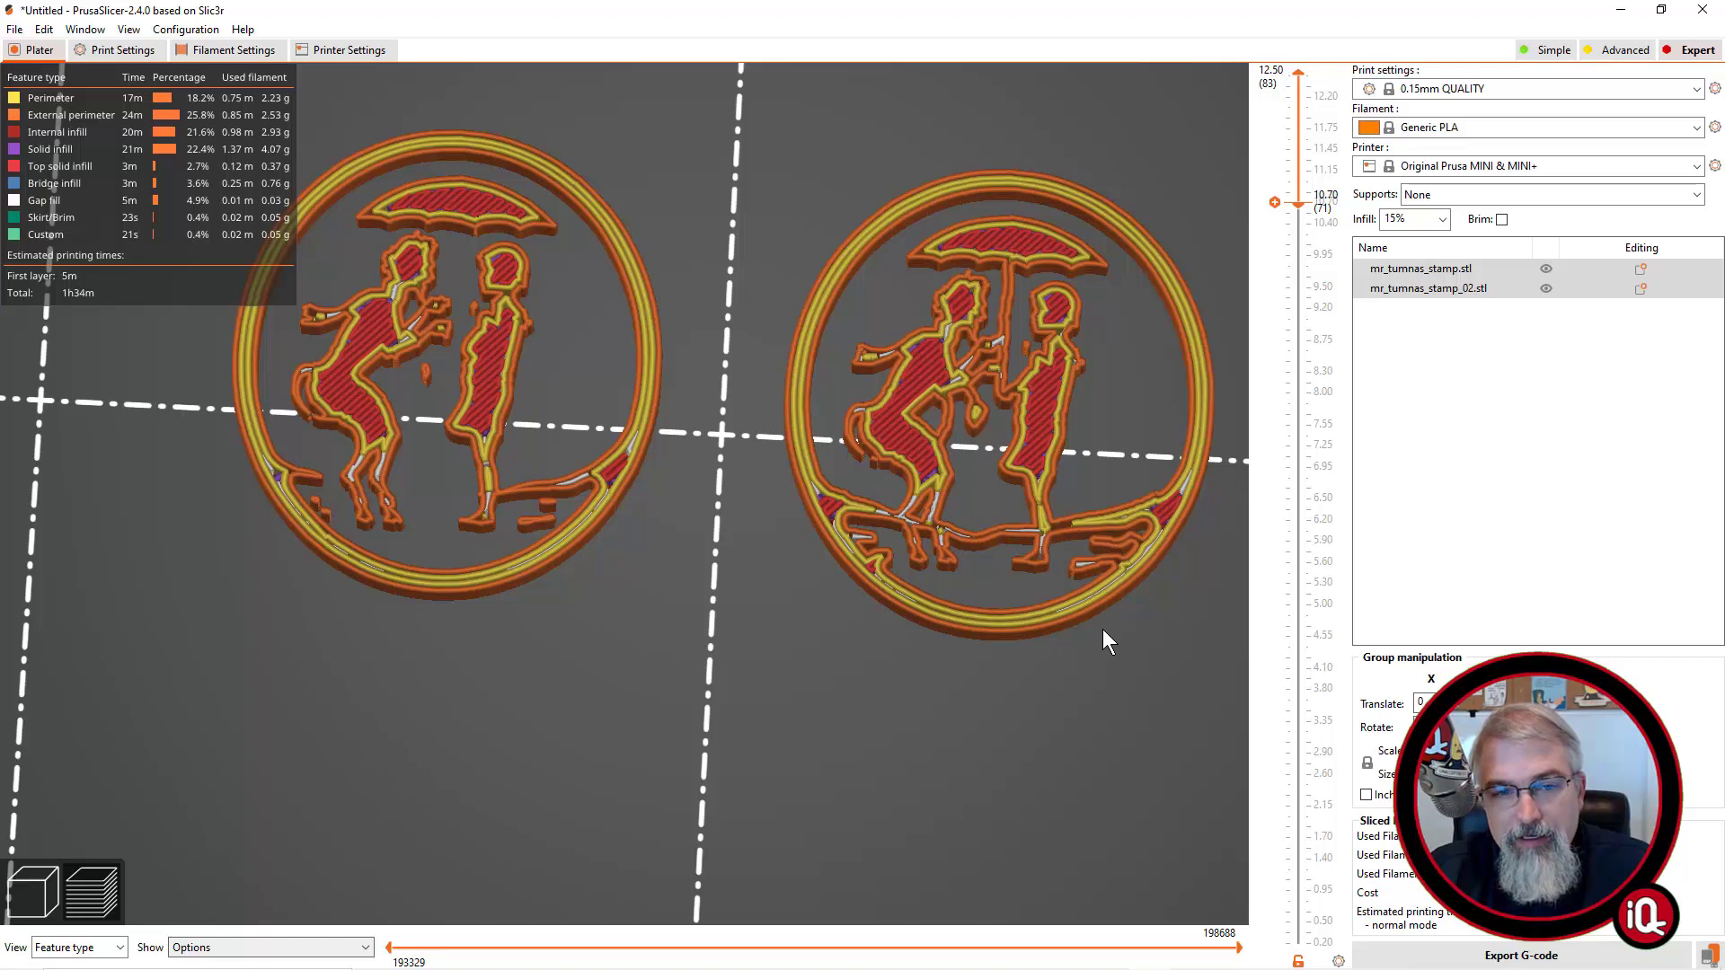
mouse_move(1034, 575)
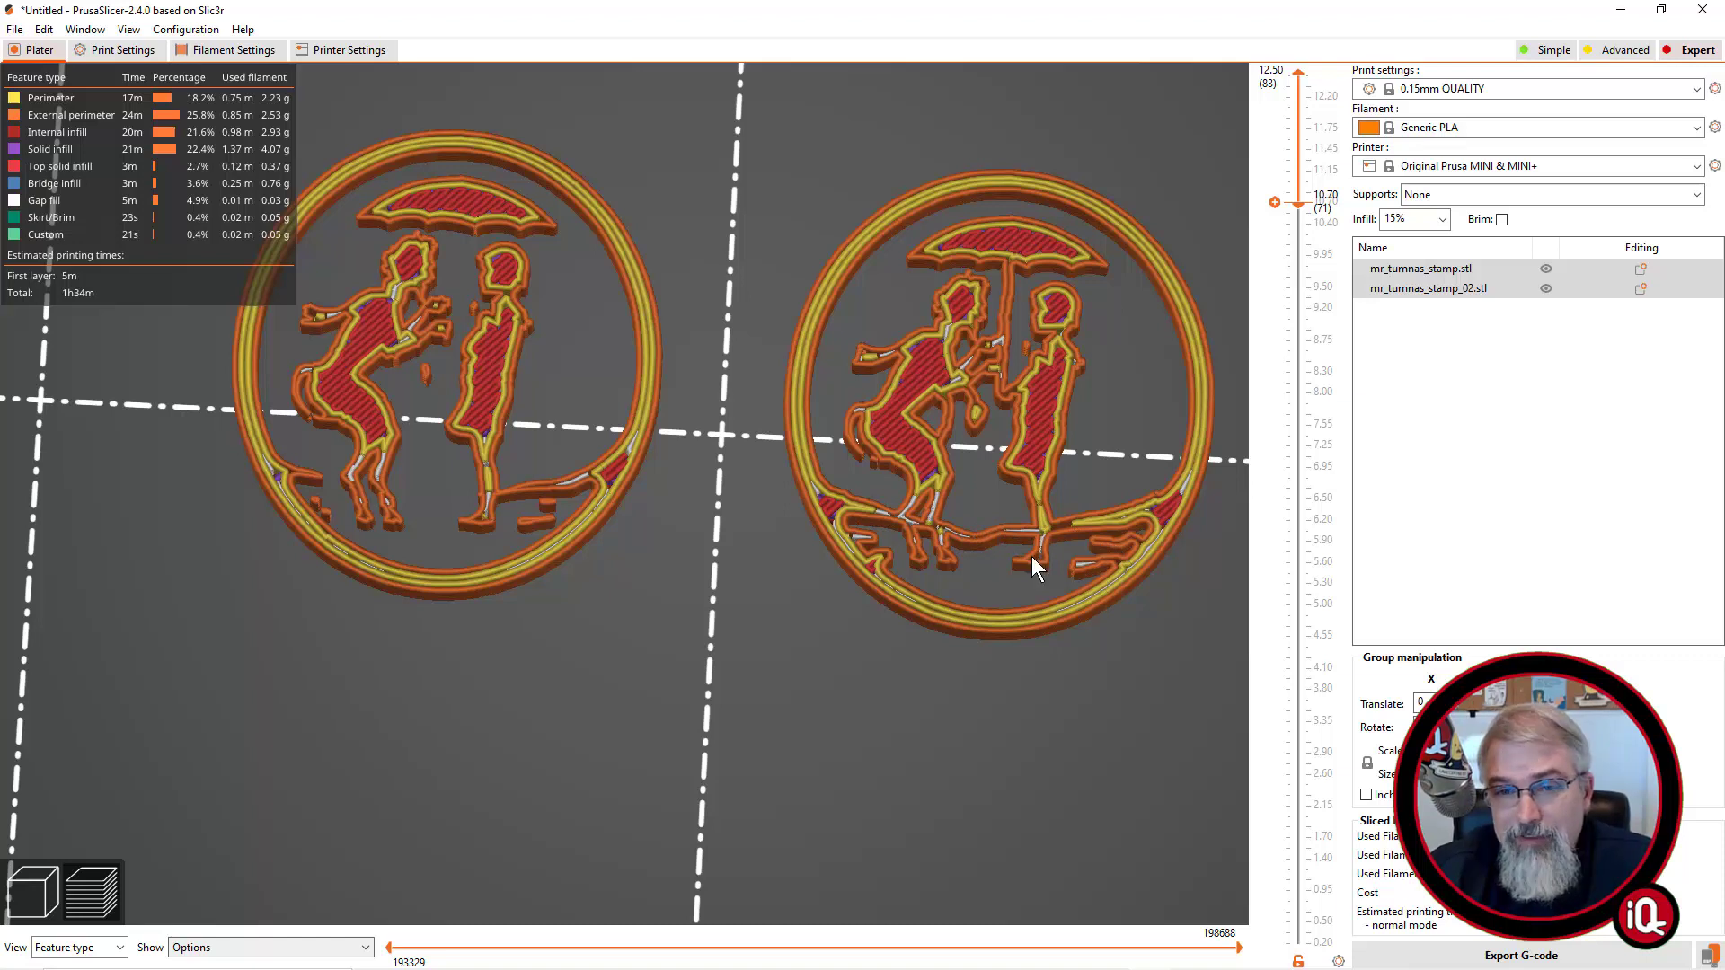
mouse_move(981, 433)
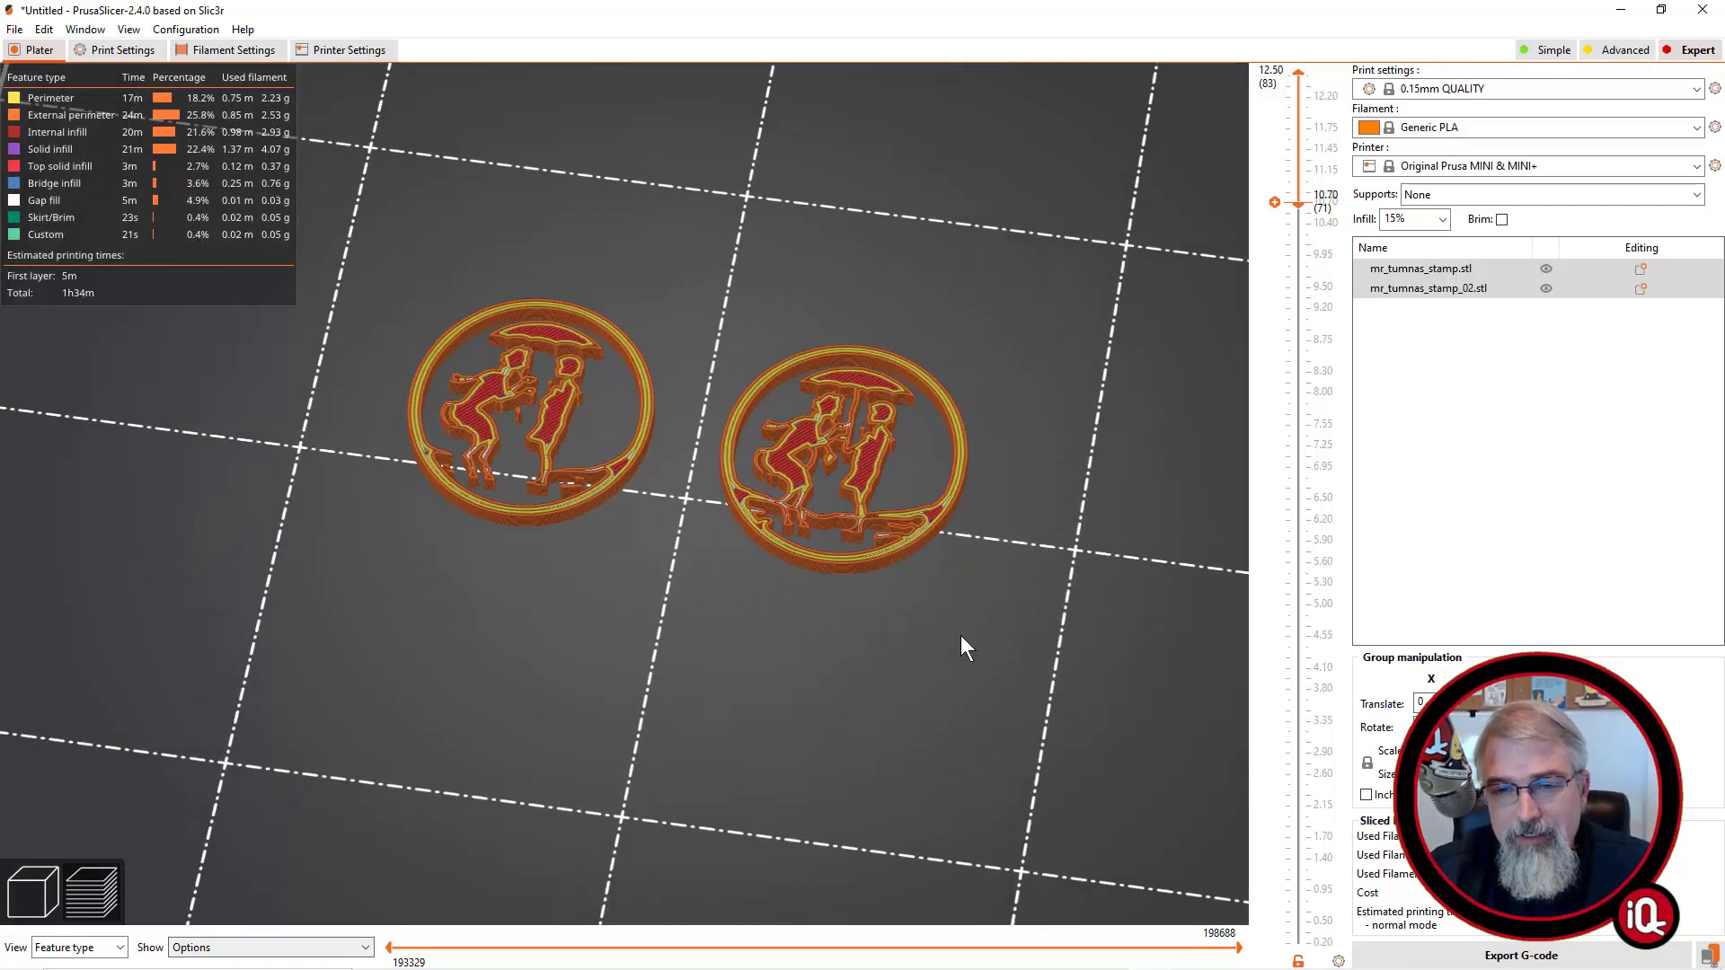
left_click_drag(1274, 201, 1274, 636)
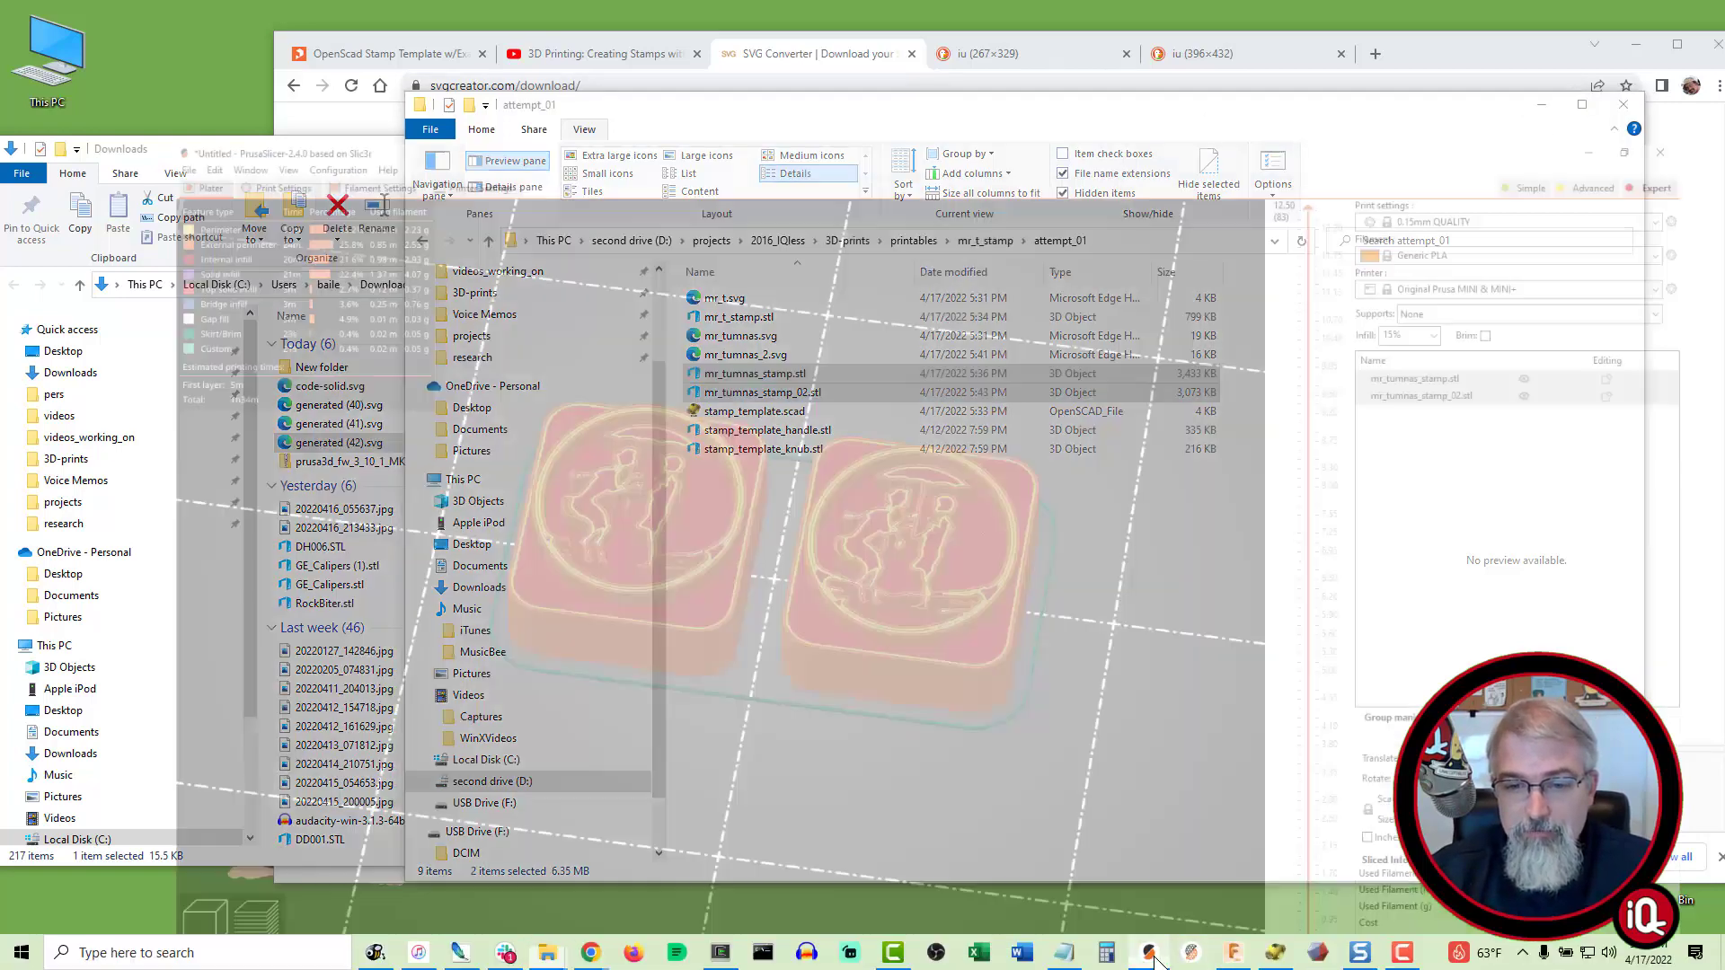
left_click(1148, 950)
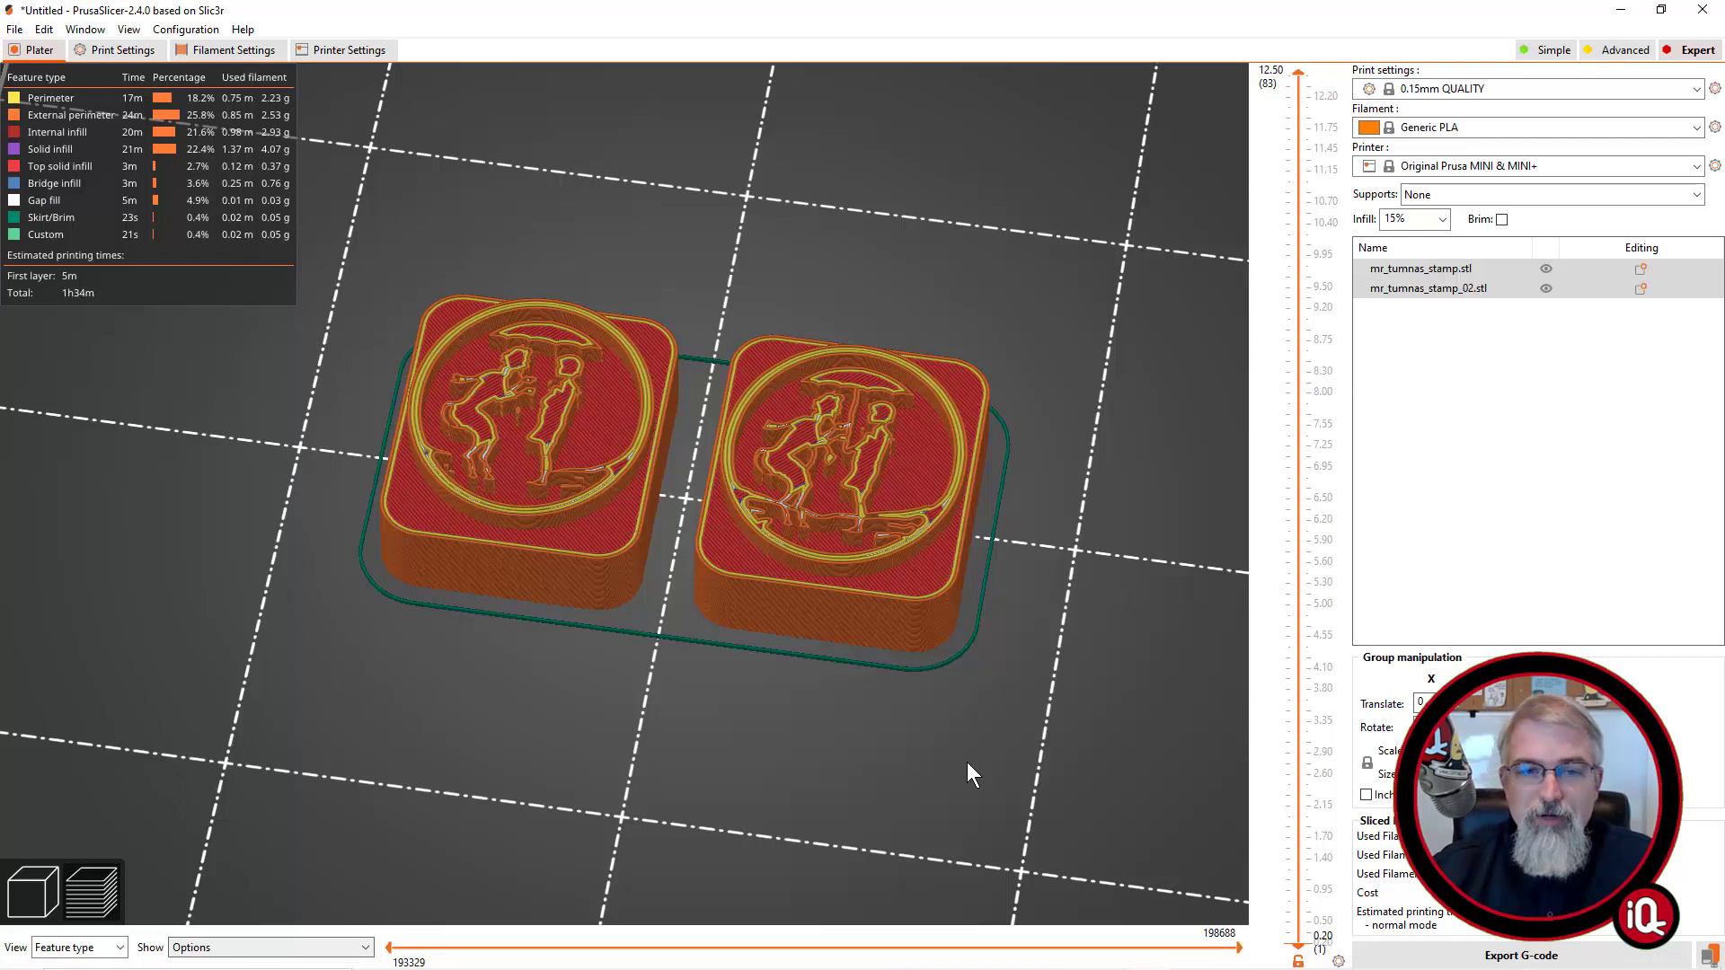